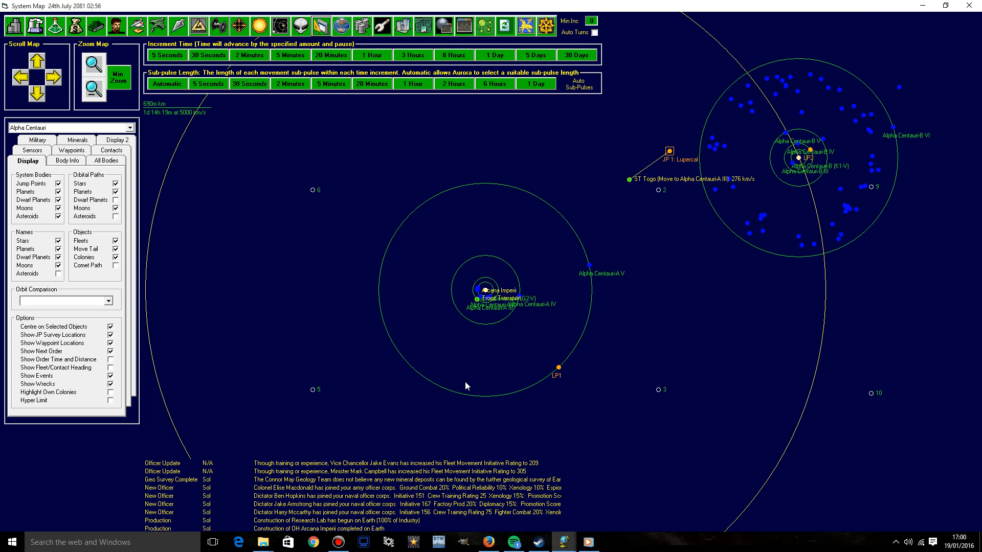
mouse_move(96, 109)
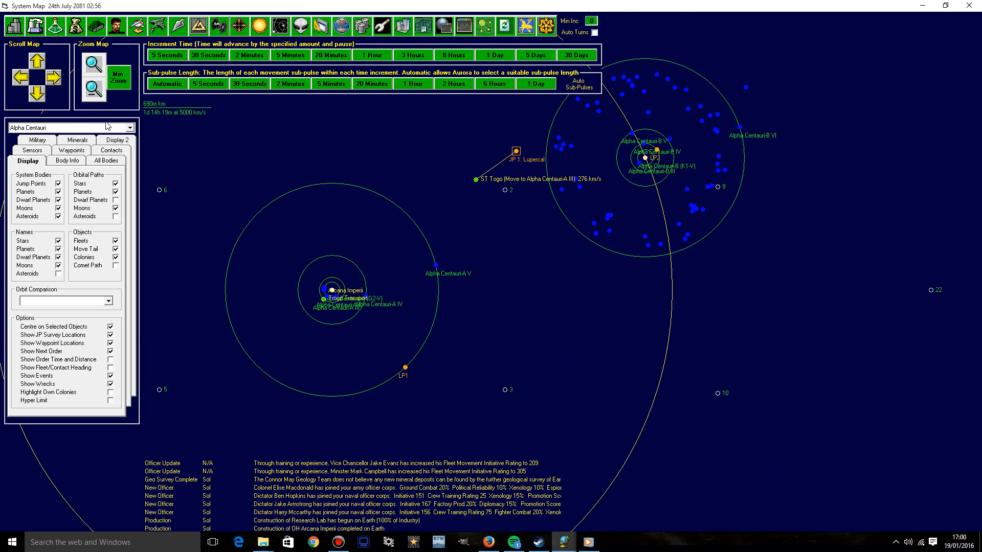
mouse_move(139, 129)
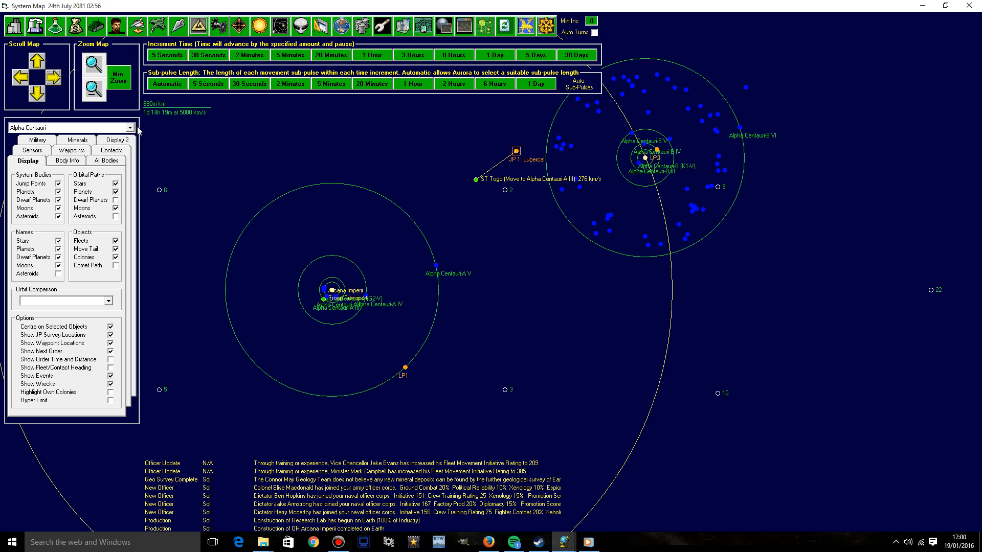
mouse_move(650, 281)
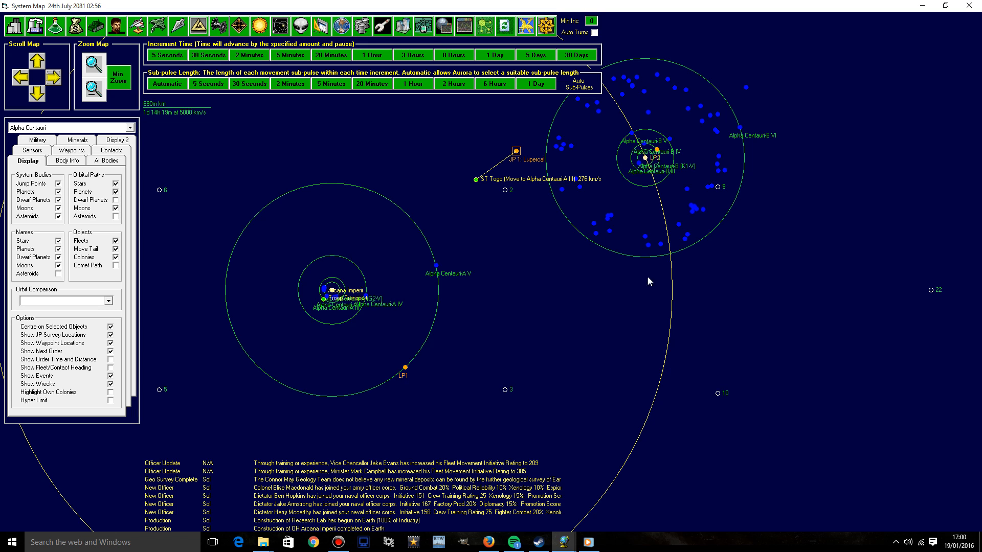
mouse_move(699, 343)
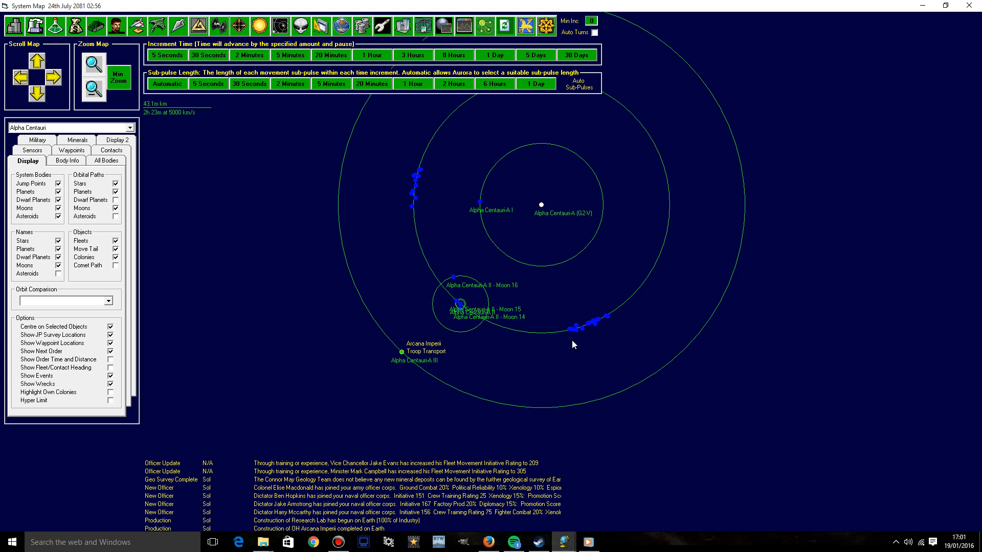
mouse_move(543, 311)
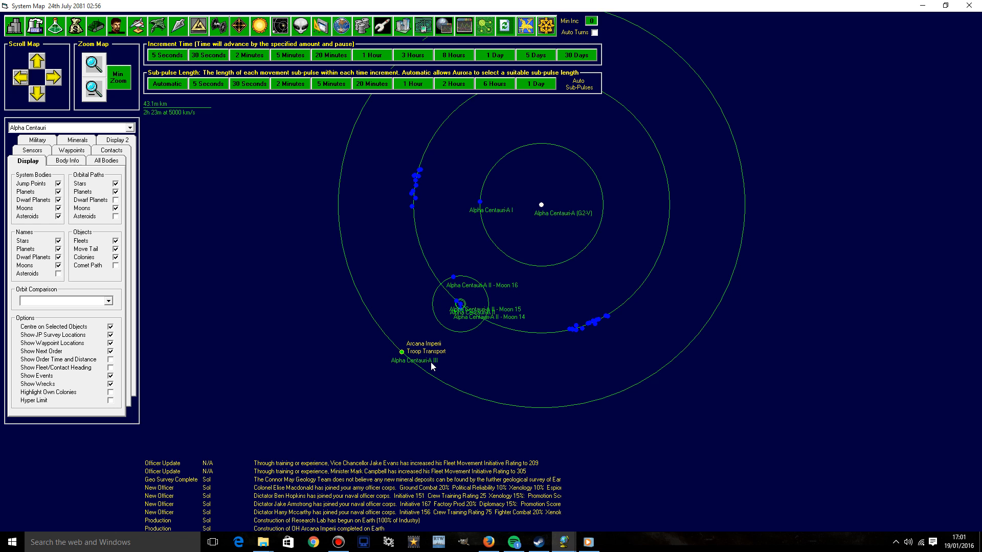
mouse_move(339, 528)
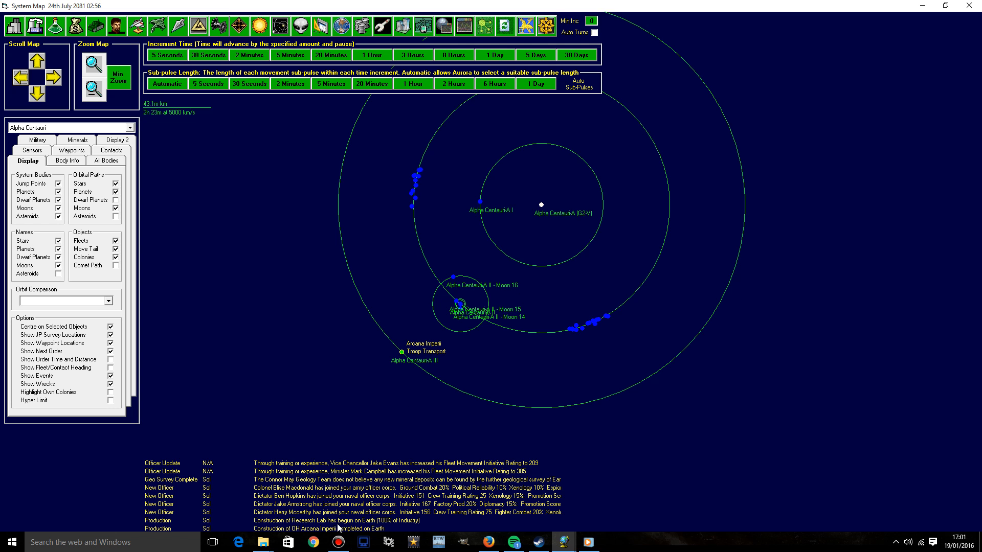
Step: Rename the Orbital Habitats: Earth task group in Sol to 'Terraformer 3'
left_click(198, 26)
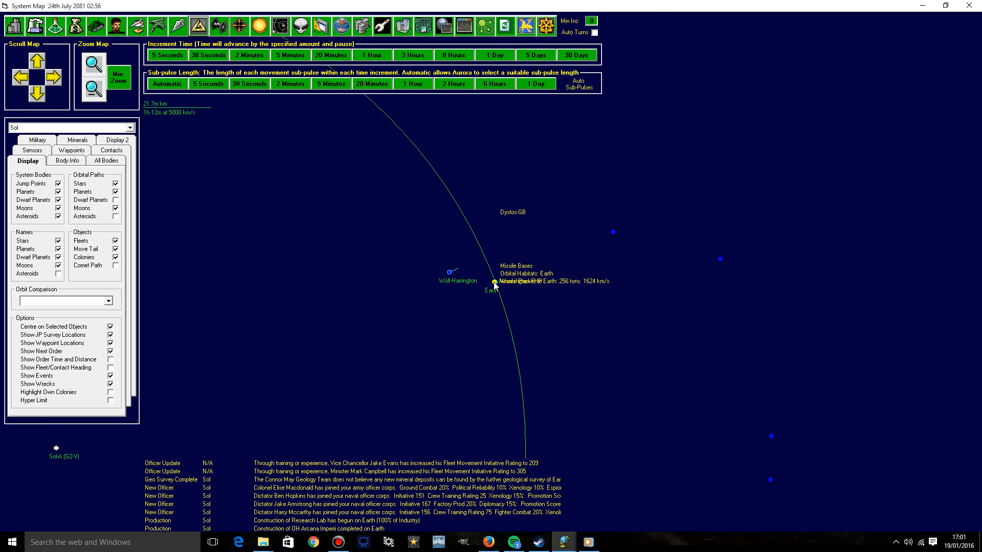
right_click(495, 283)
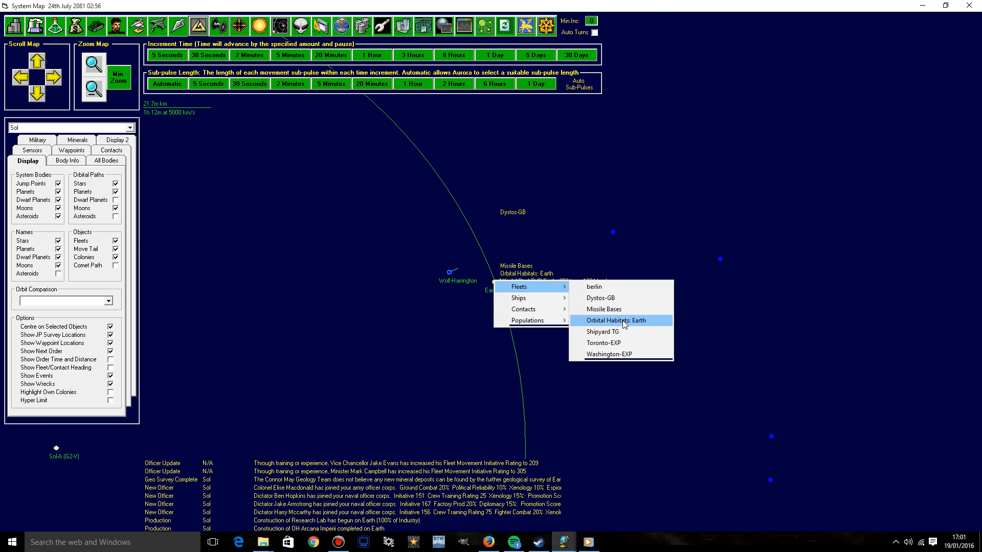
left_click(620, 320)
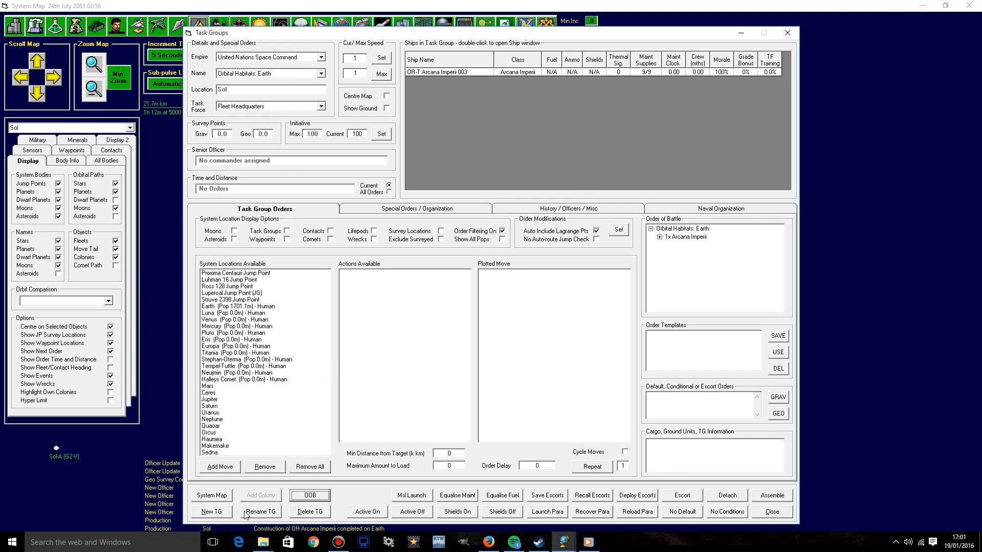
left_click(260, 512)
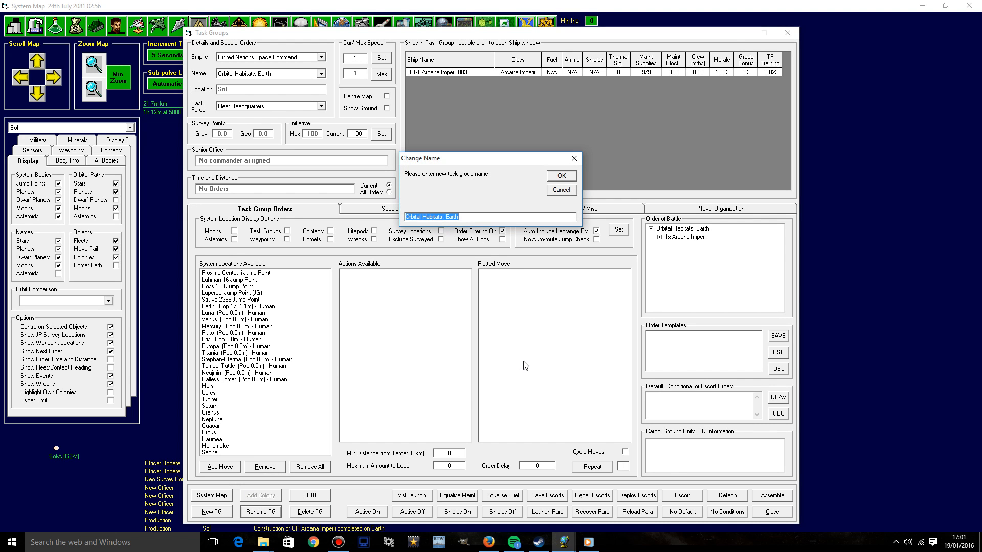
type("Terraformer 3")
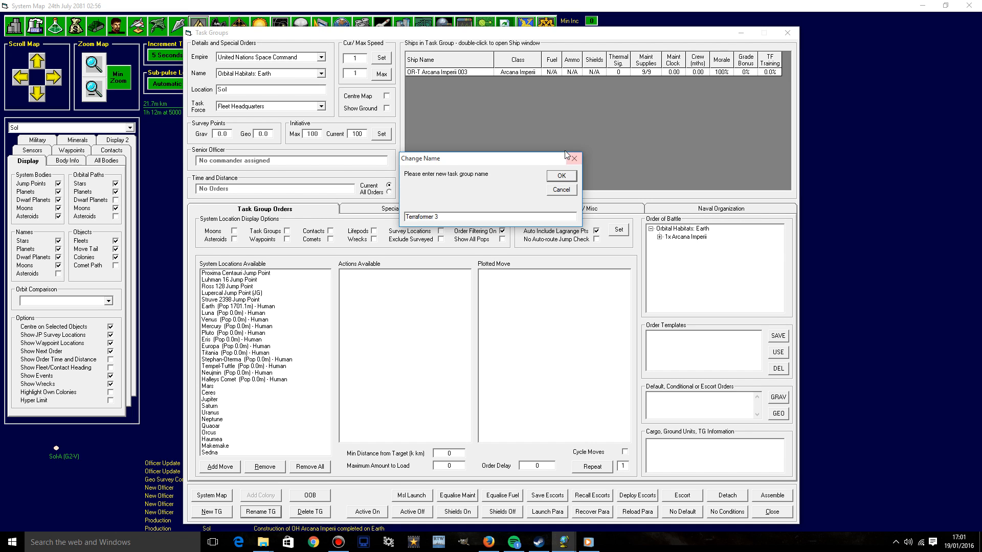
left_click(560, 175)
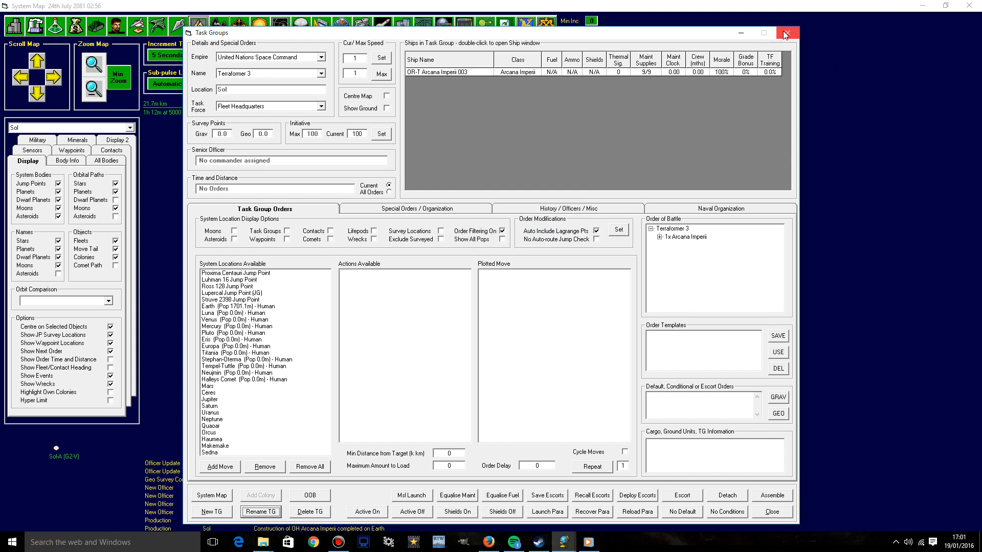
left_click(788, 33)
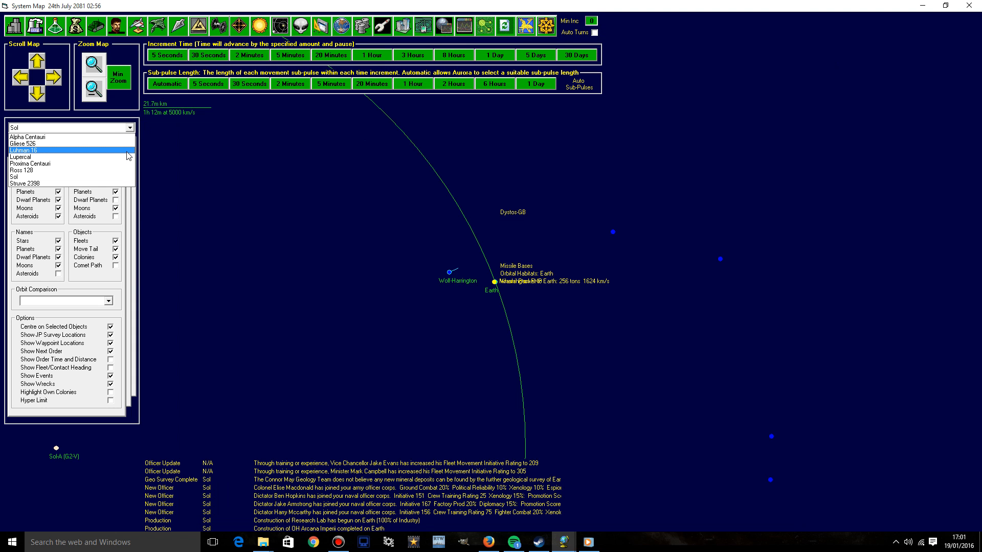
Step: Review Alpha Centauri-A III's atmosphere data, then return to the Earth colony
left_click(29, 136)
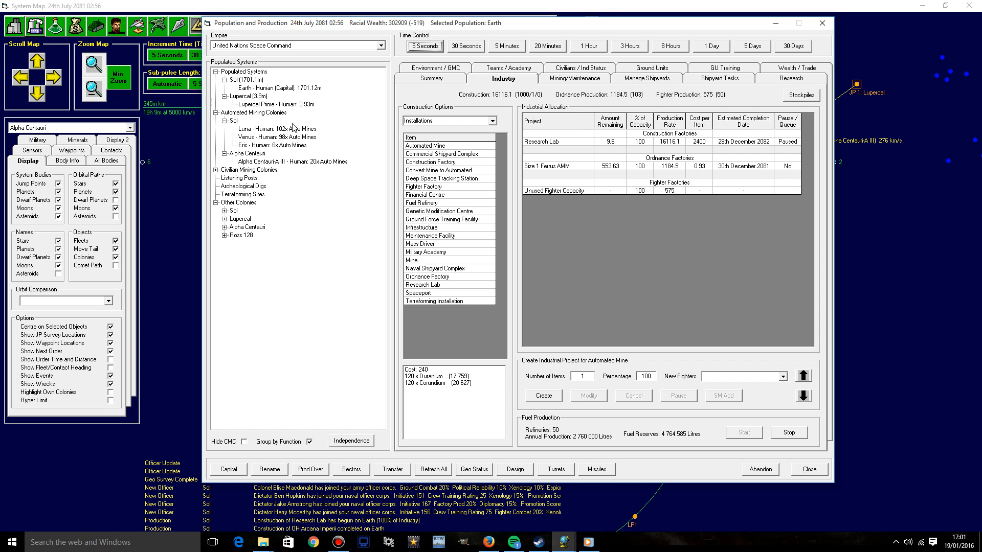
left_click(293, 161)
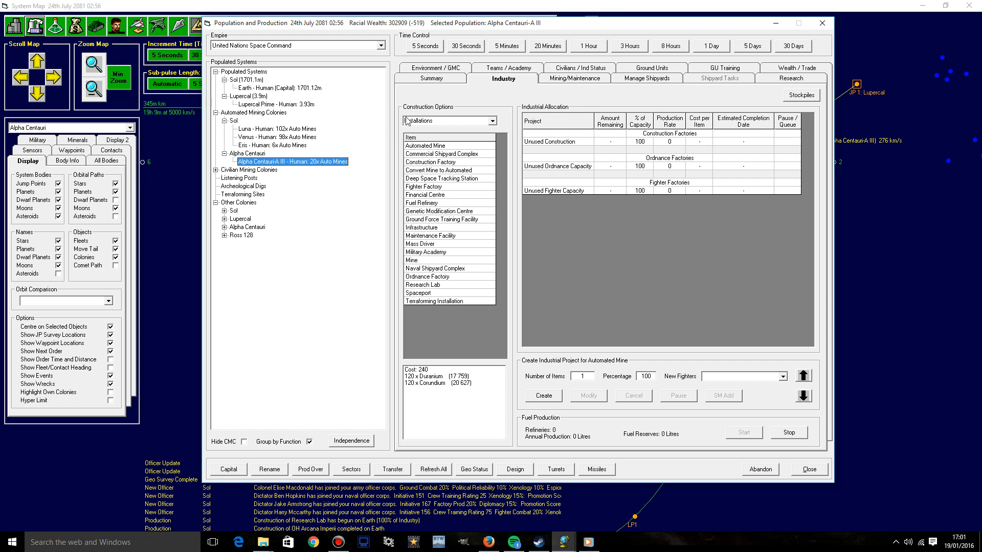
left_click(432, 78)
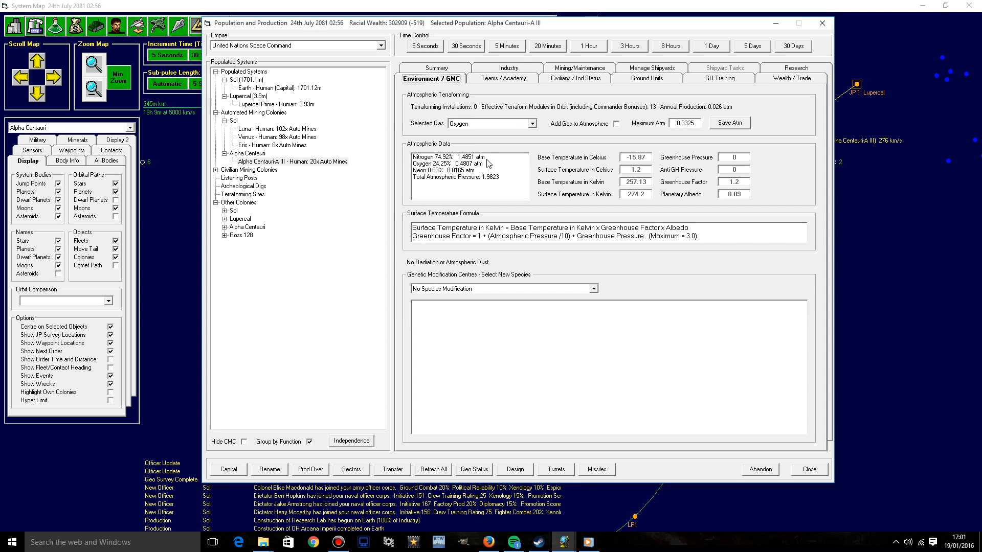
left_click(460, 164)
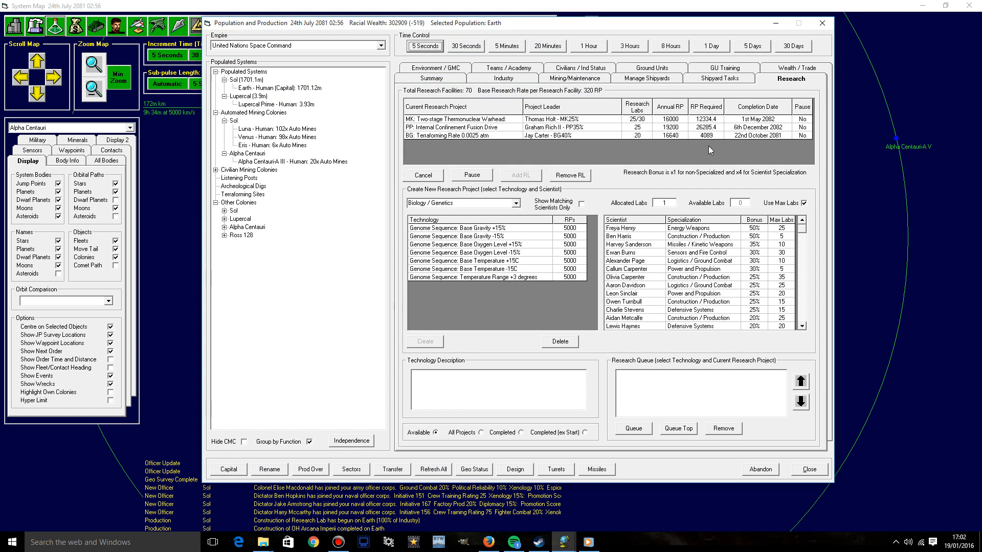
mouse_move(823, 23)
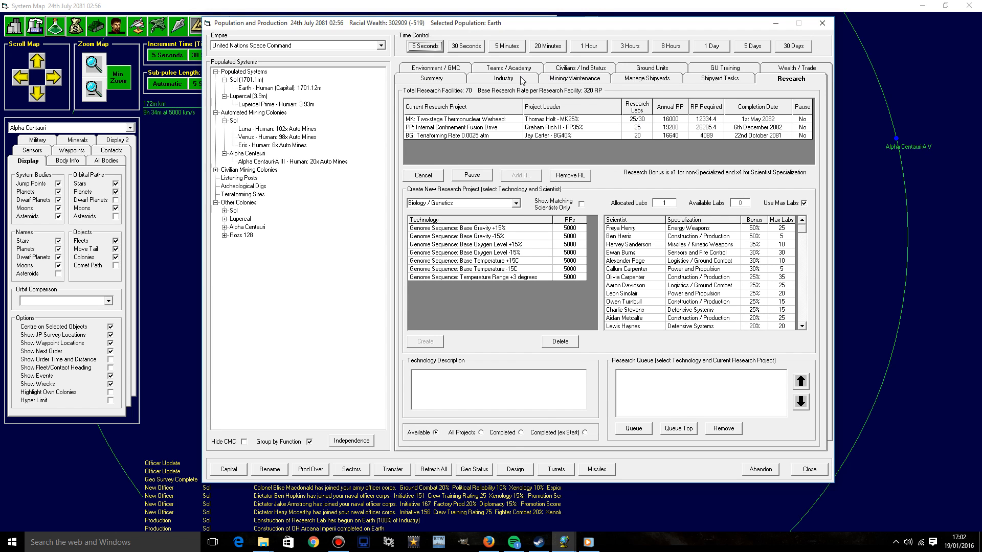
Step: Review Earth's industry, then advance the game 30 days to 24 August 2081
left_click(503, 78)
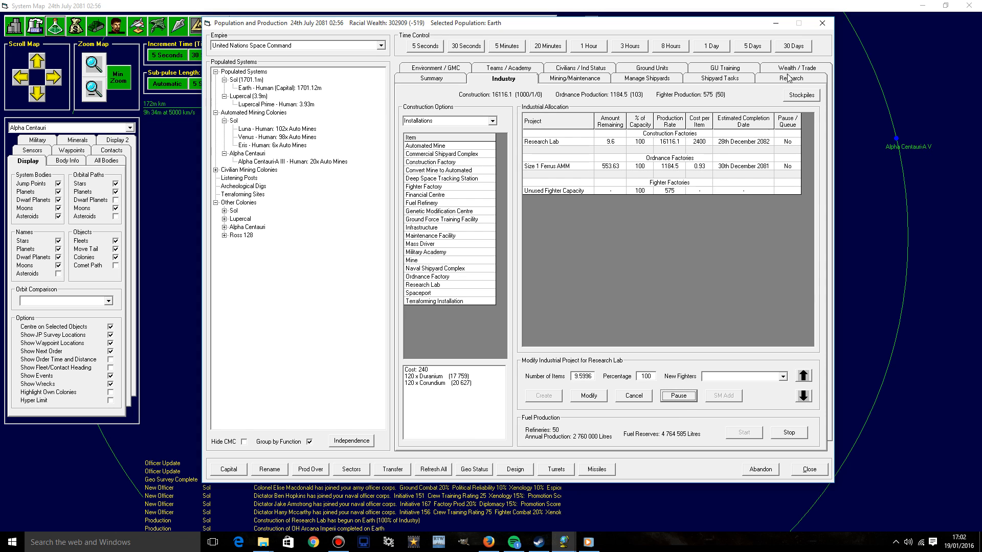
left_click(823, 24)
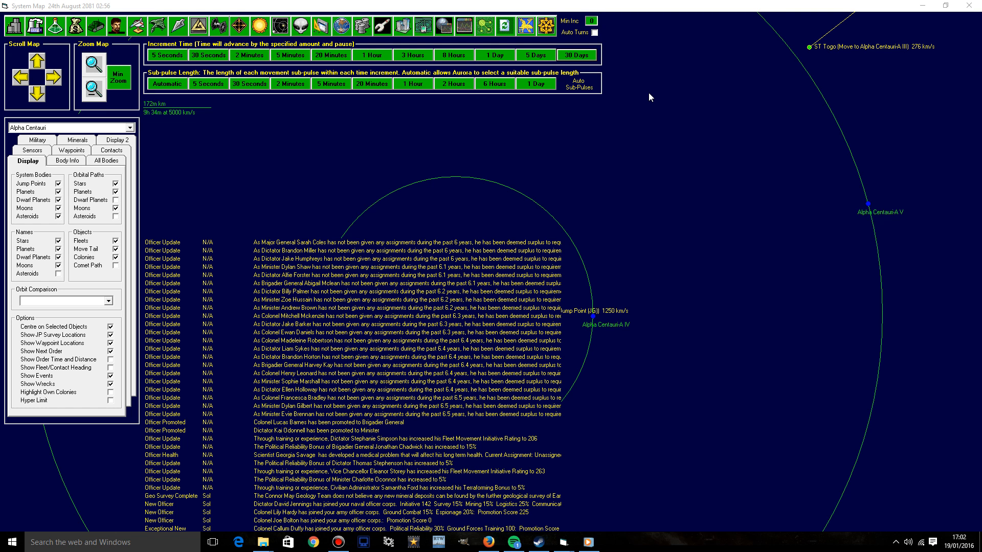
mouse_move(437, 445)
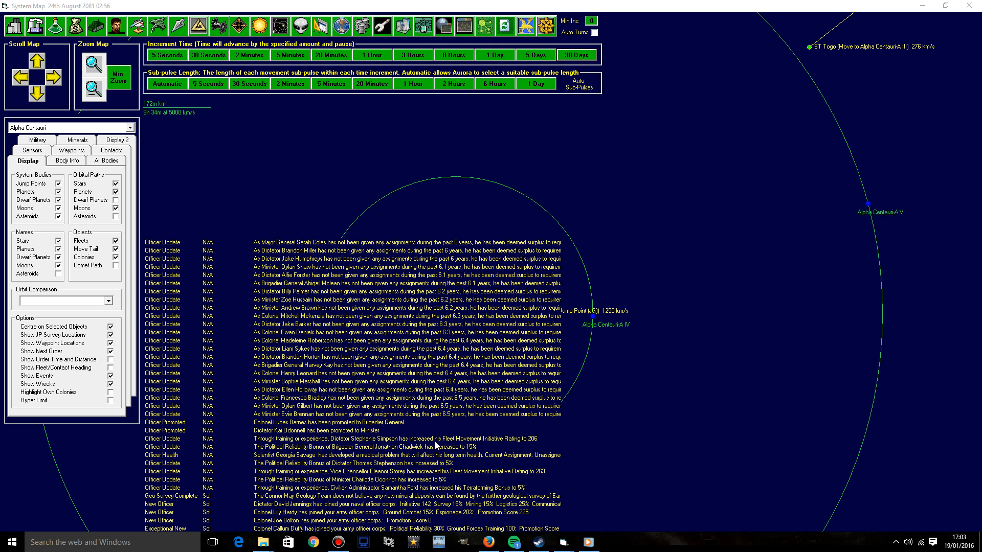
mouse_move(388, 518)
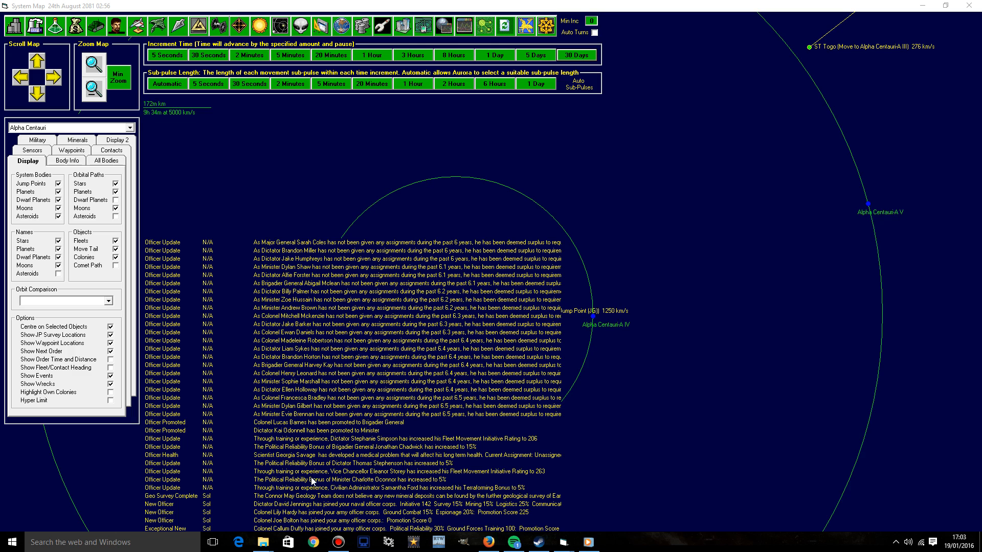
mouse_move(313, 482)
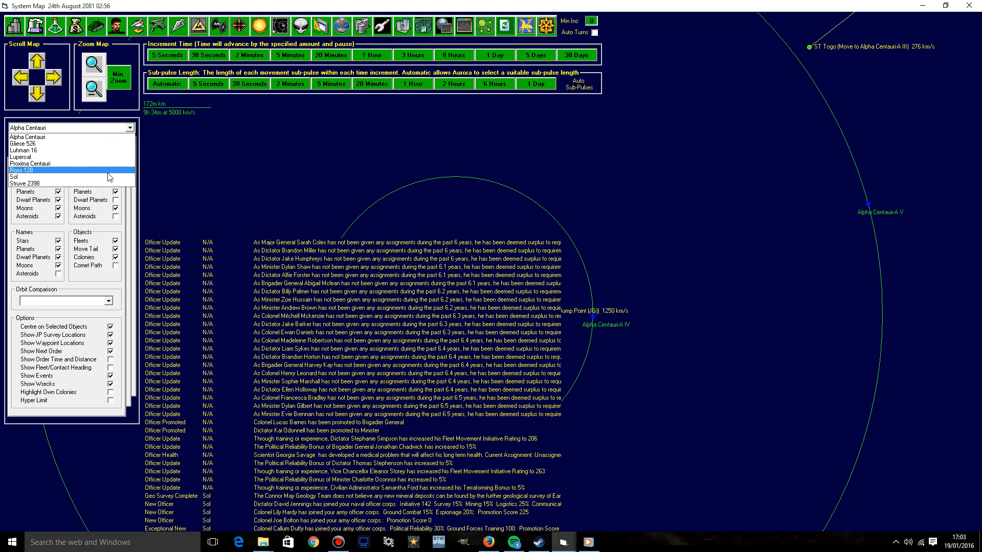
Step: Go to Earth's shipyard management and select the Rose & Norris shipyard
left_click(20, 175)
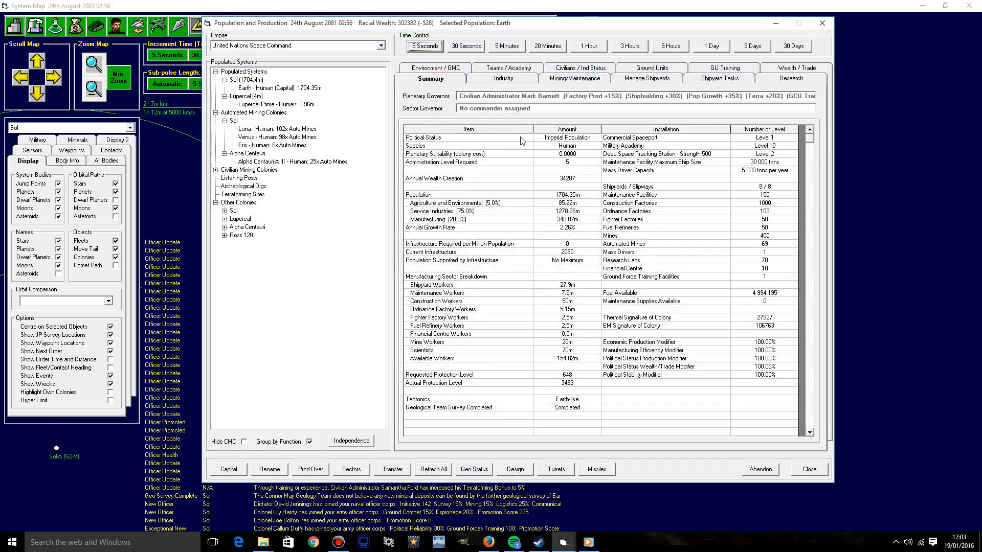
left_click(719, 78)
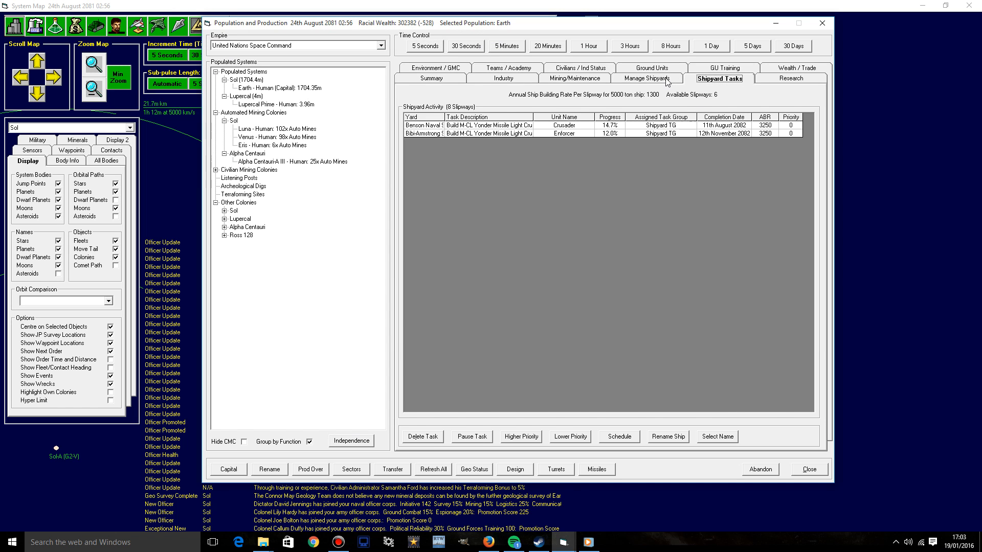
left_click(646, 79)
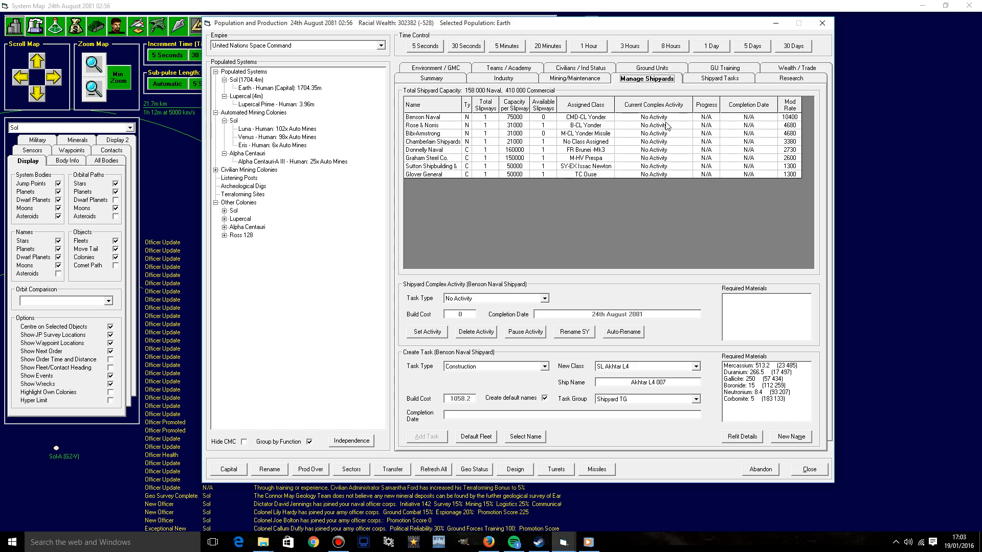
left_click(431, 125)
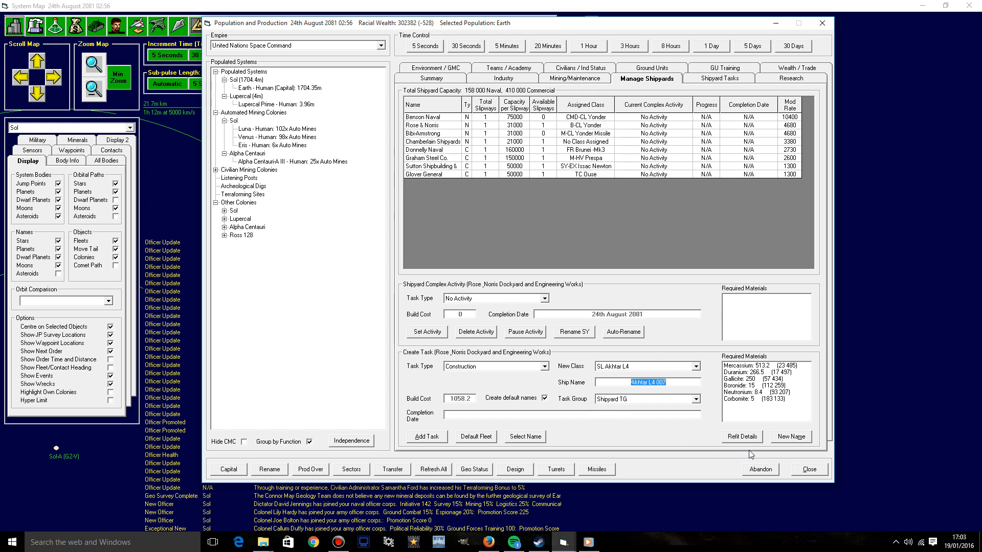
Step: Name the planned Akhtar L4 ship Macedonia from the Nations of Earth theme
left_click(525, 436)
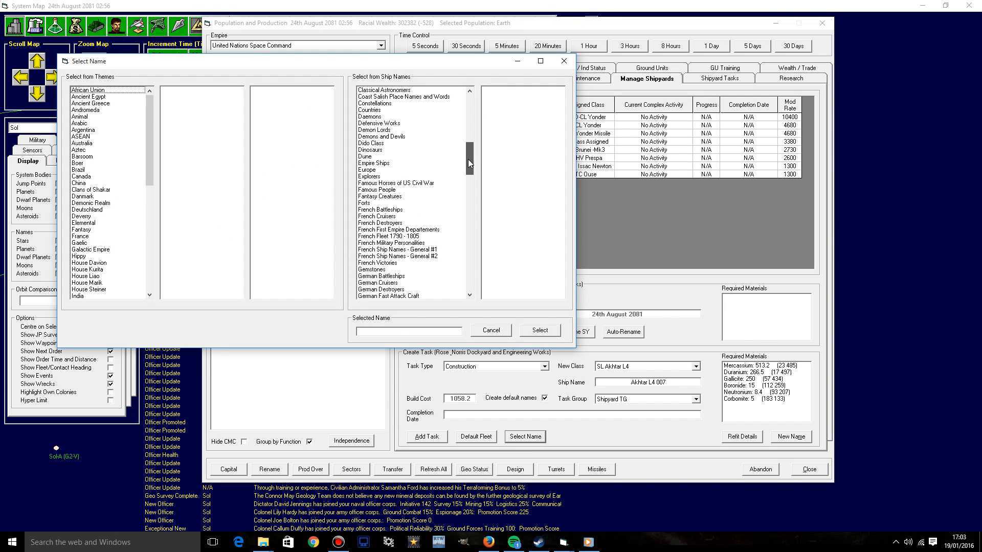
scroll("down", 3)
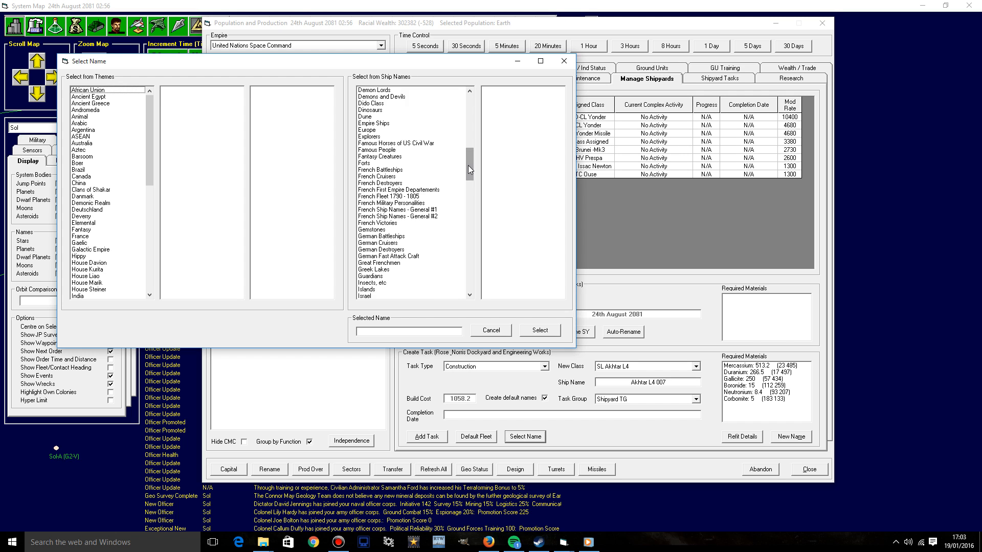
scroll("down", 3)
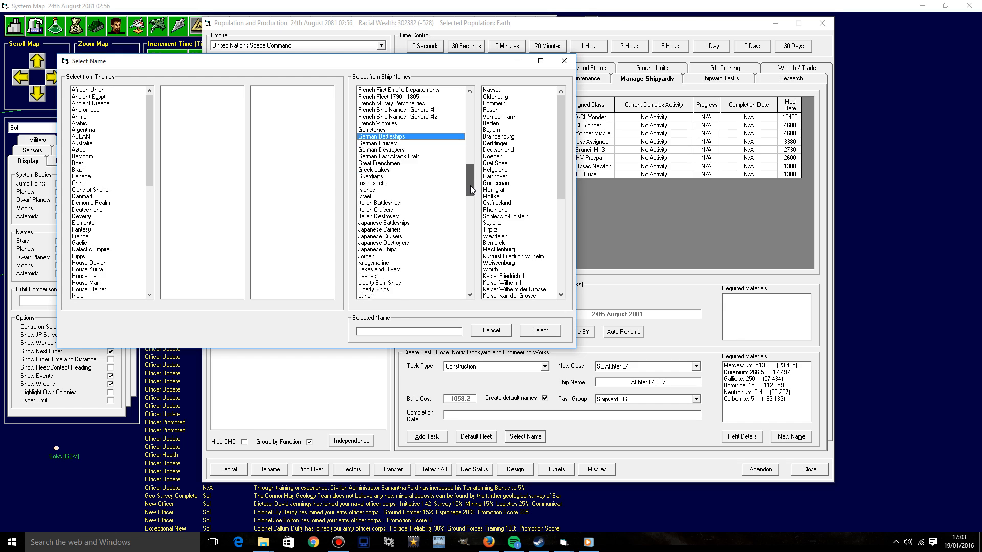
scroll("down", 3)
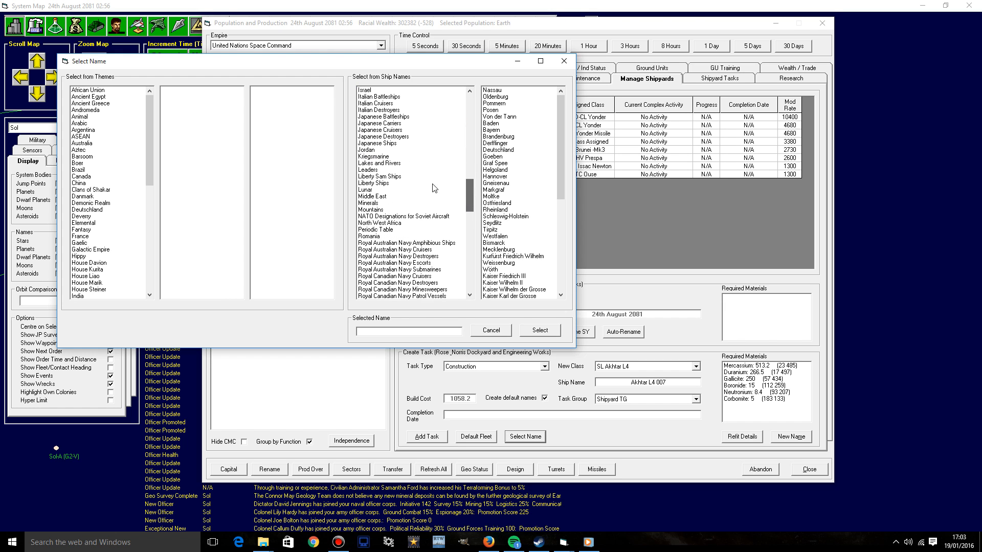
scroll("down", 3)
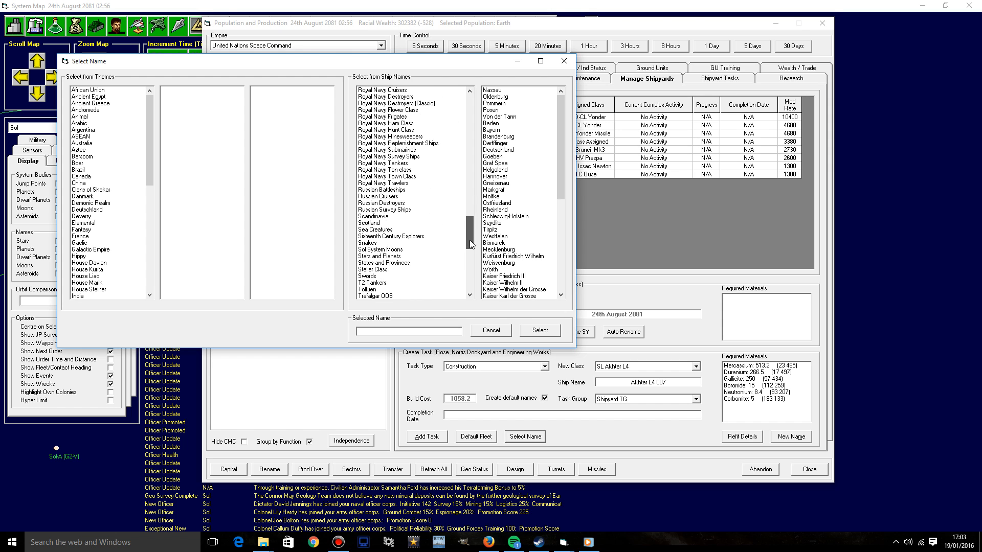
scroll("down", 3)
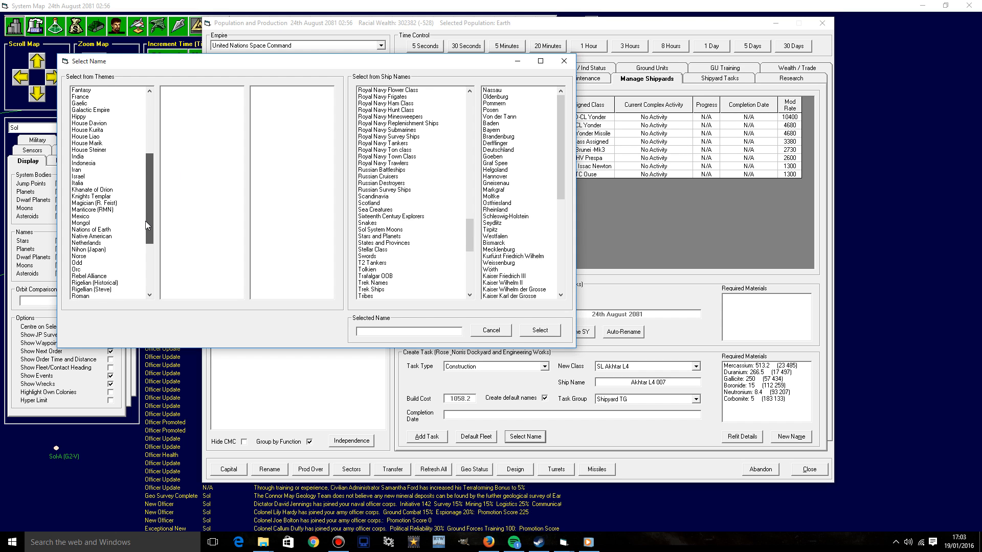
left_click(91, 229)
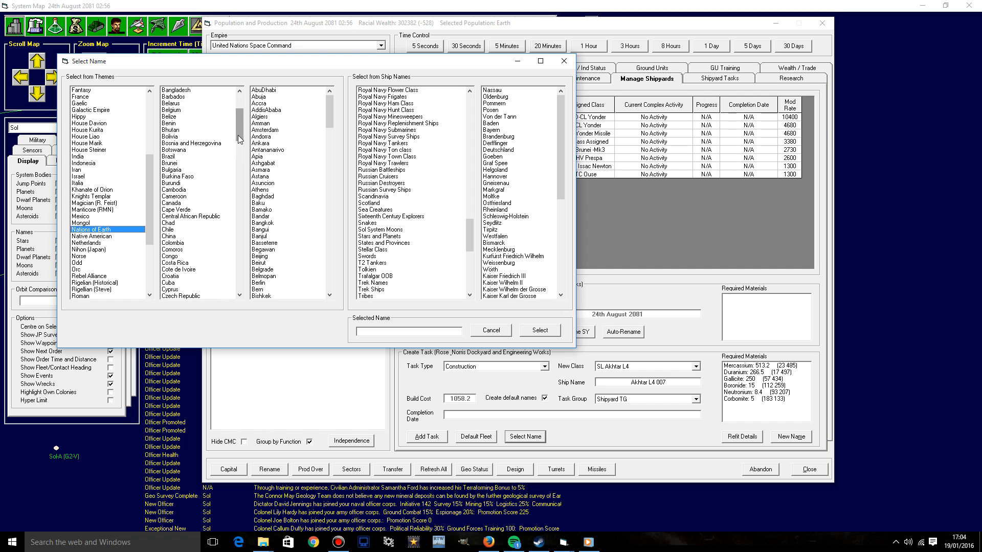
scroll("down", 3)
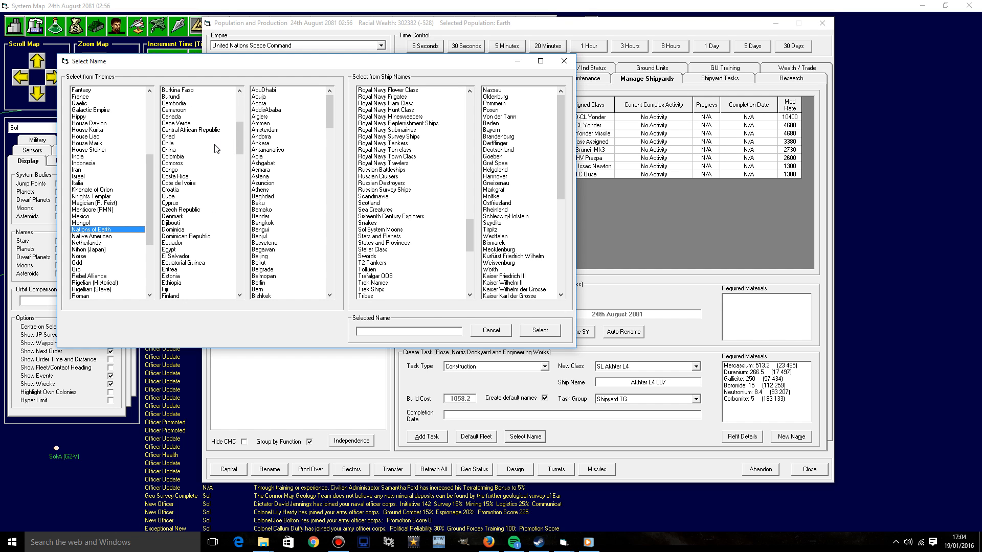
mouse_move(195, 261)
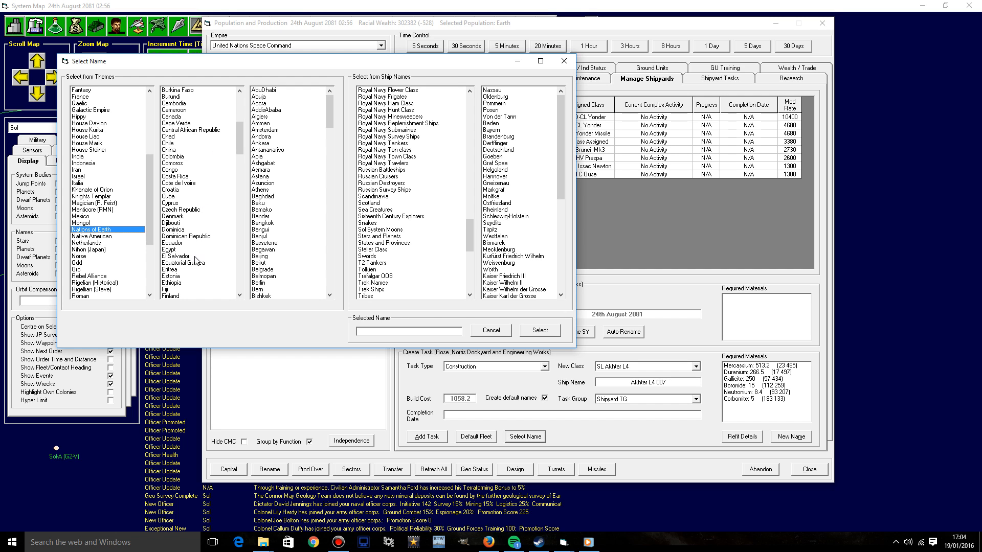
scroll("down", 3)
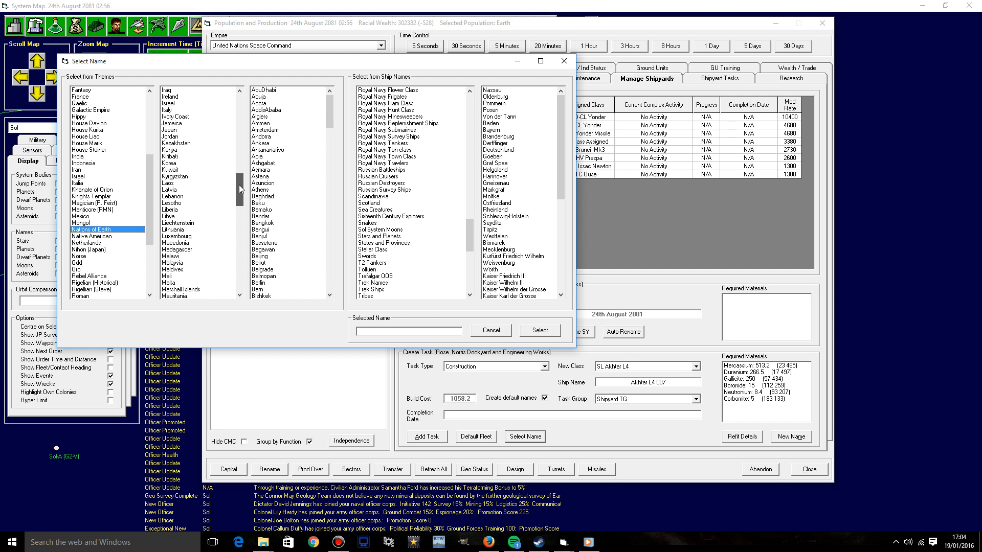
left_click(177, 242)
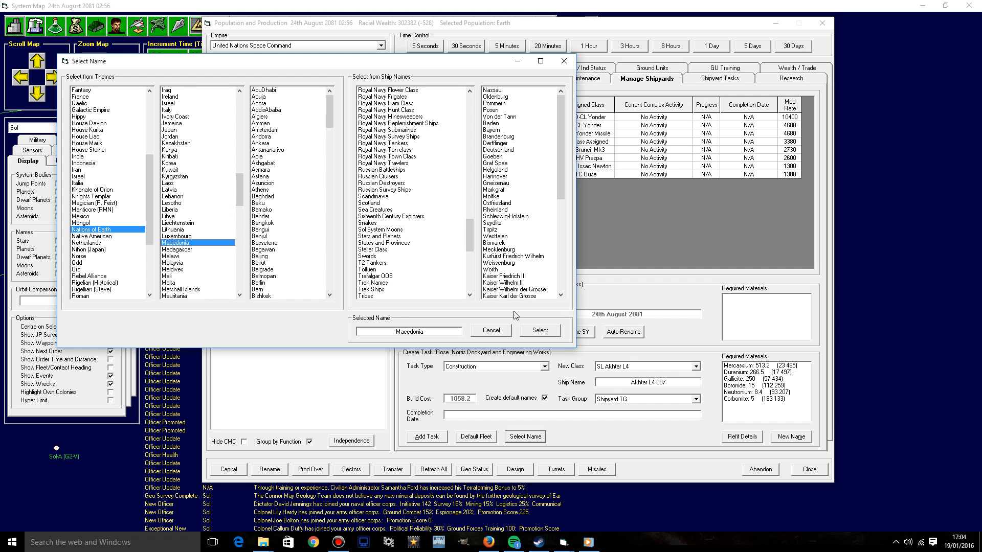
left_click(537, 330)
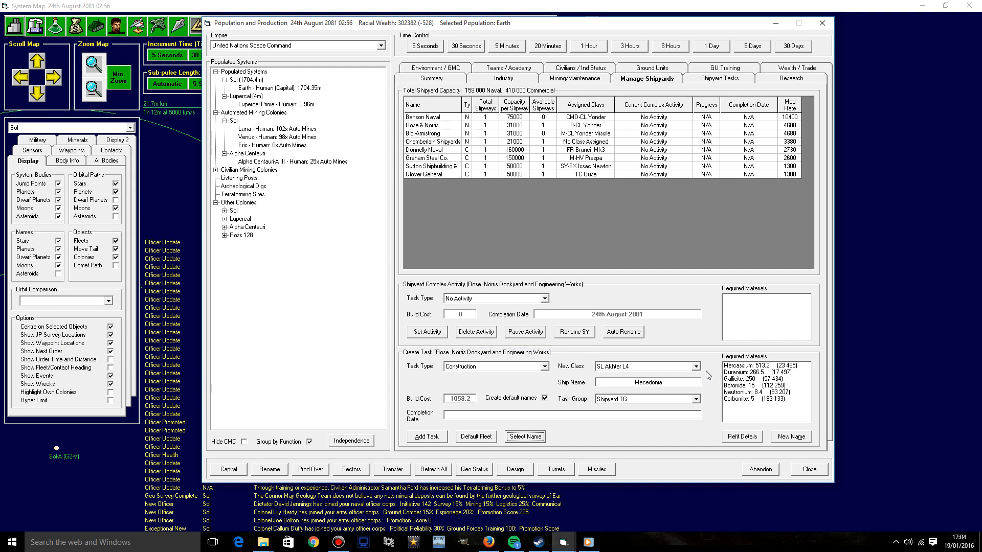
Step: Select Rose & Noris and name its B-CL Yonder ship Macedonia from Nations of Earth
left_click(693, 366)
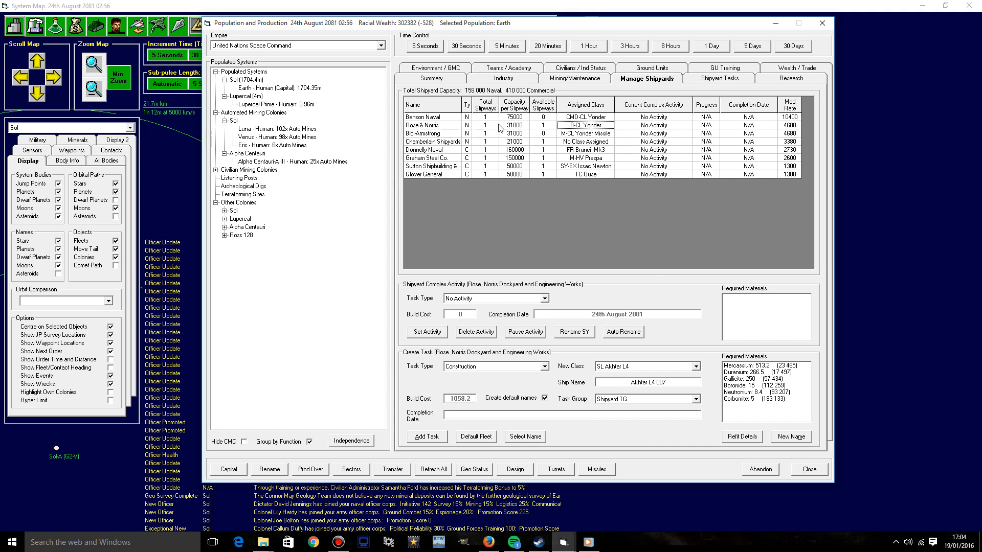
mouse_move(557, 175)
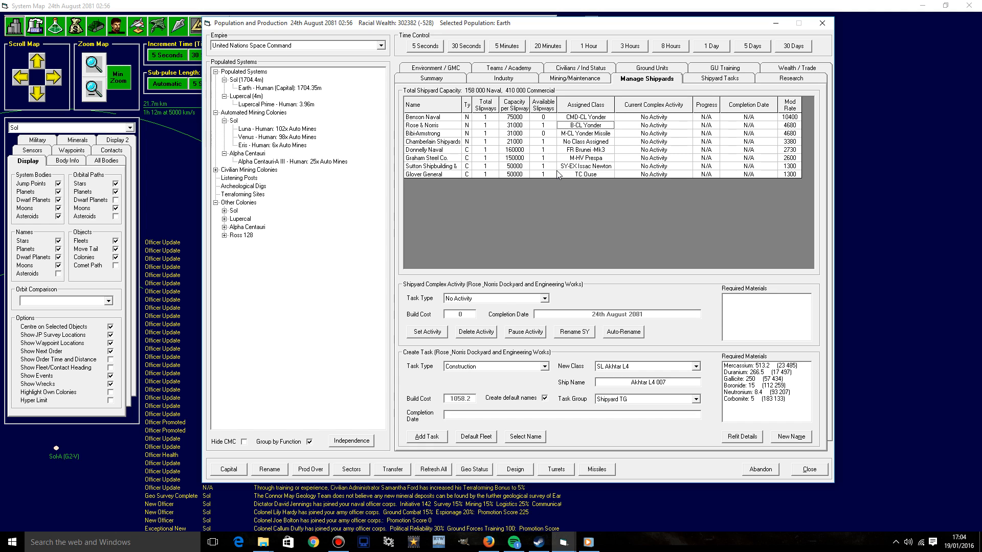
left_click(695, 367)
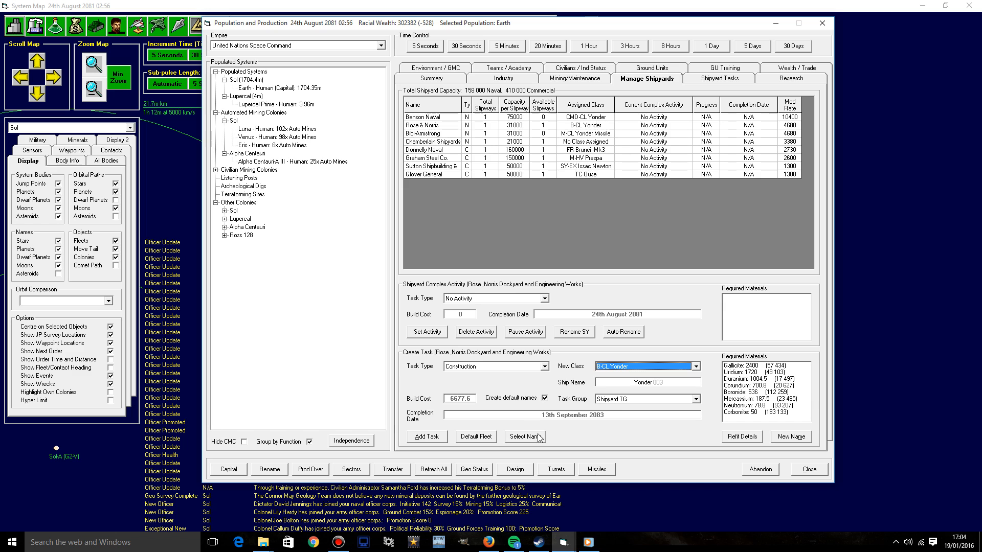
left_click(524, 437)
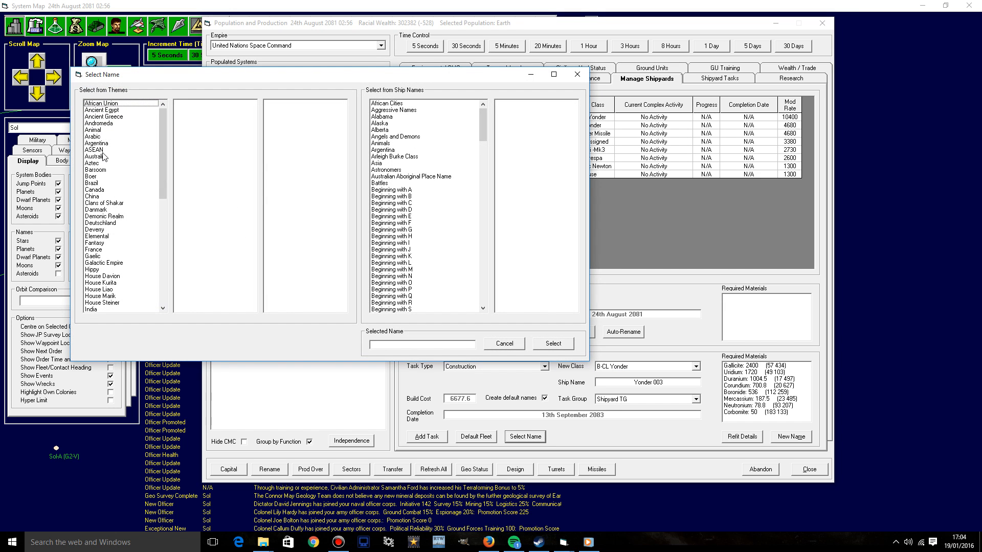
left_click(96, 149)
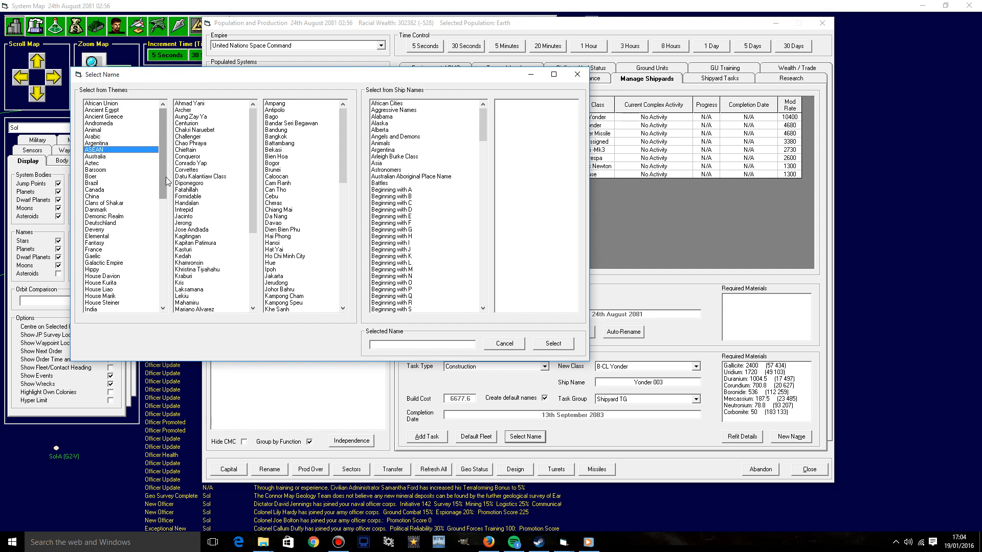
scroll("down", 3)
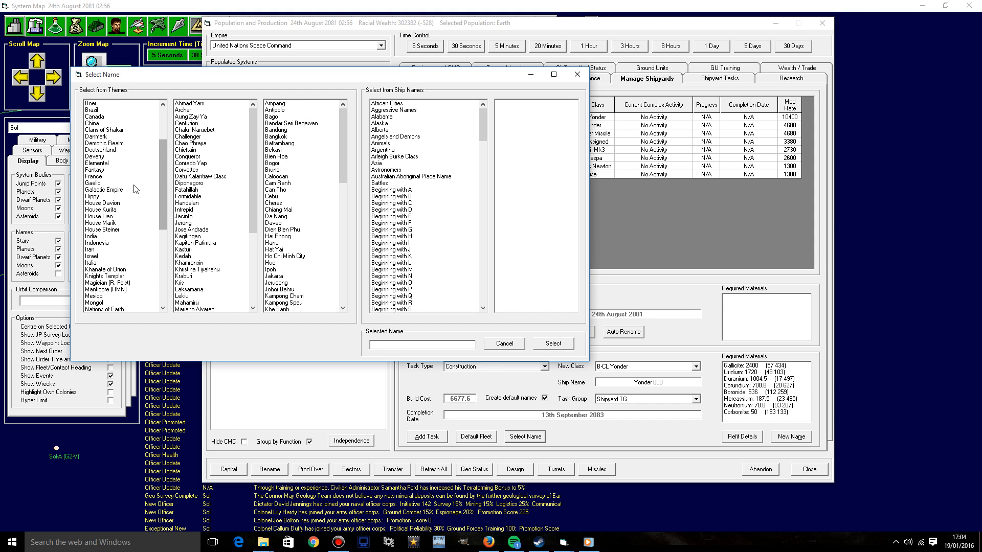
scroll("down", 3)
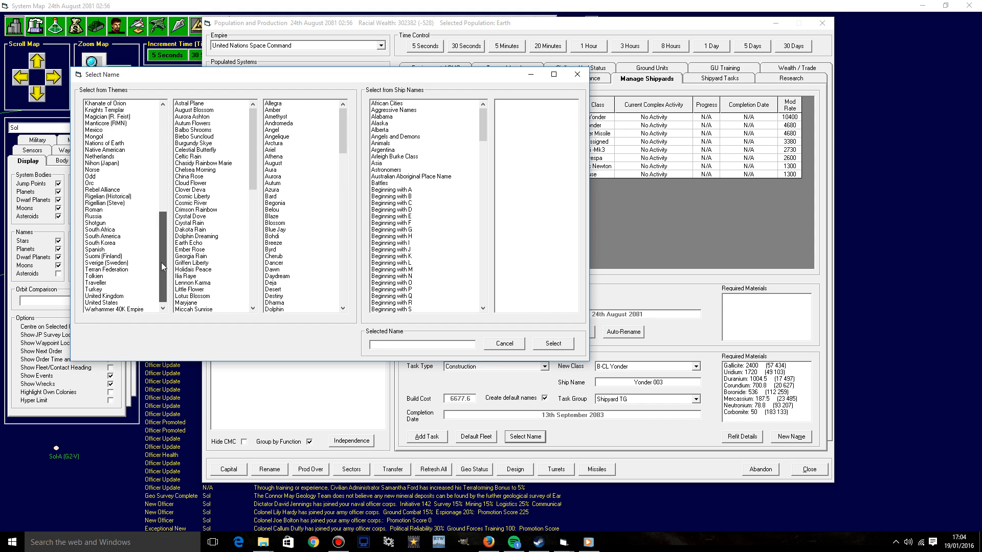
left_click(105, 290)
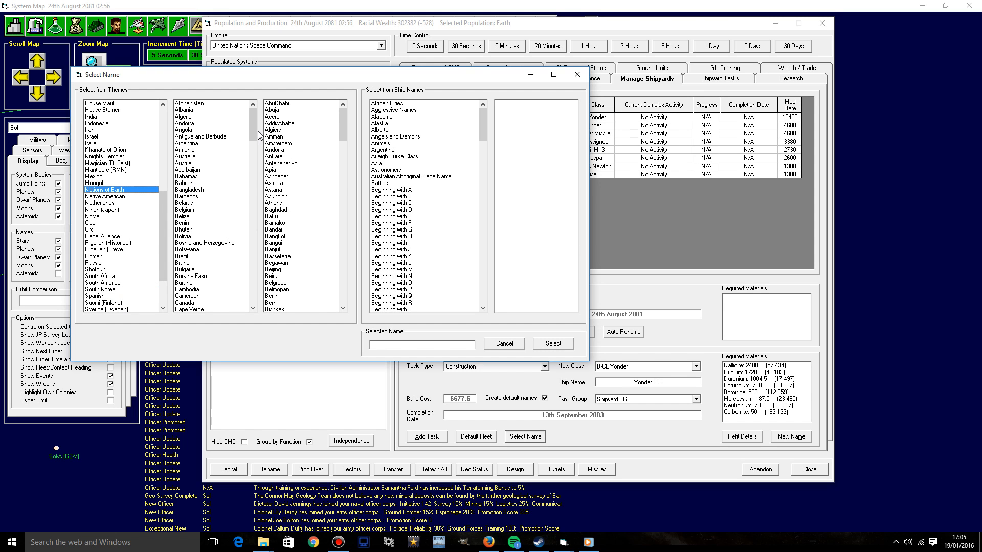
scroll("down", 3)
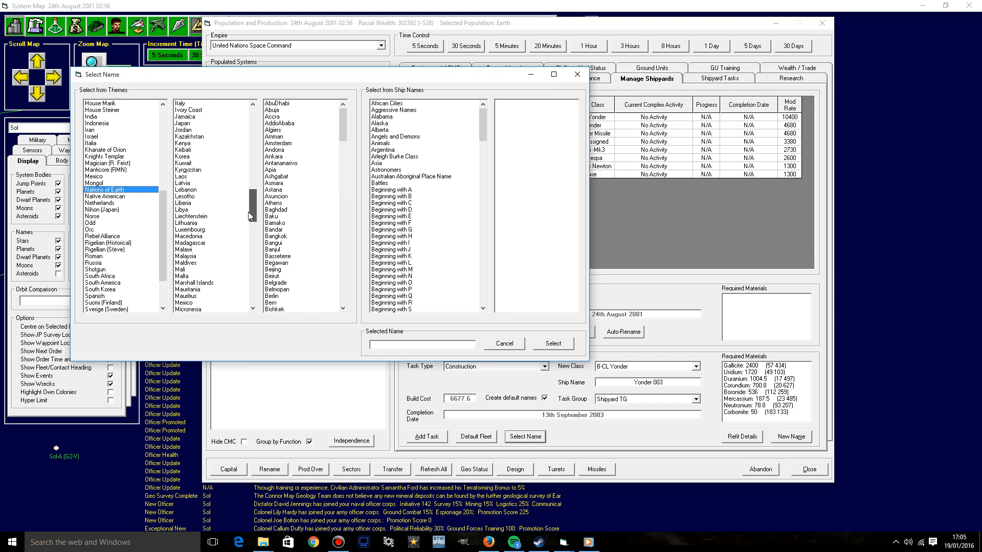
left_click(188, 237)
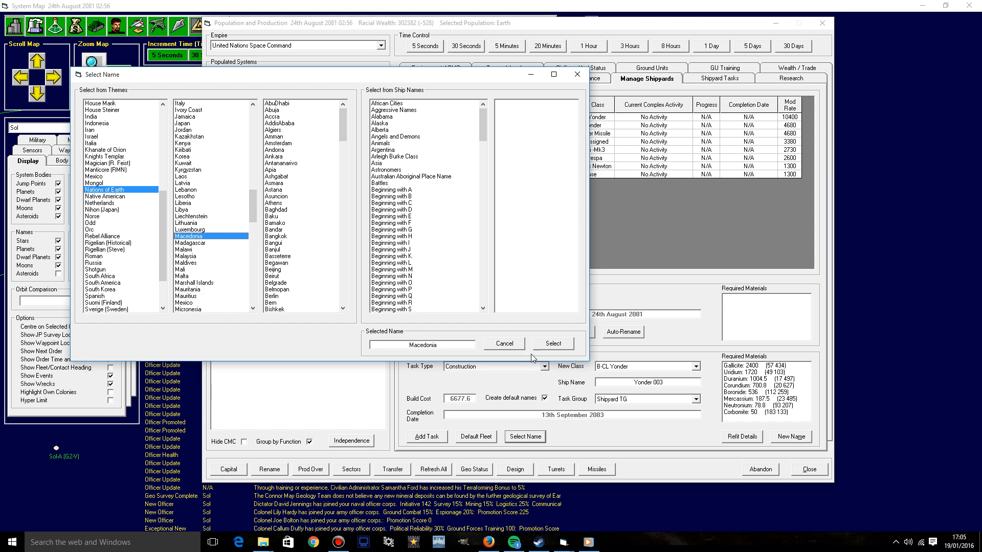
left_click(551, 344)
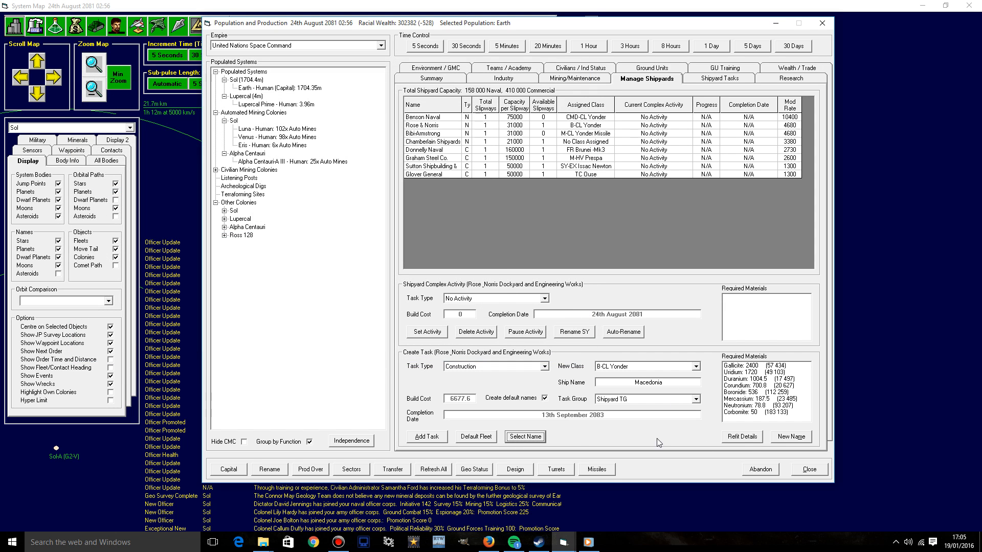
Step: Queue the Macedonia build, then show Earth's component and missile stockpiles under Industry
left_click(525, 436)
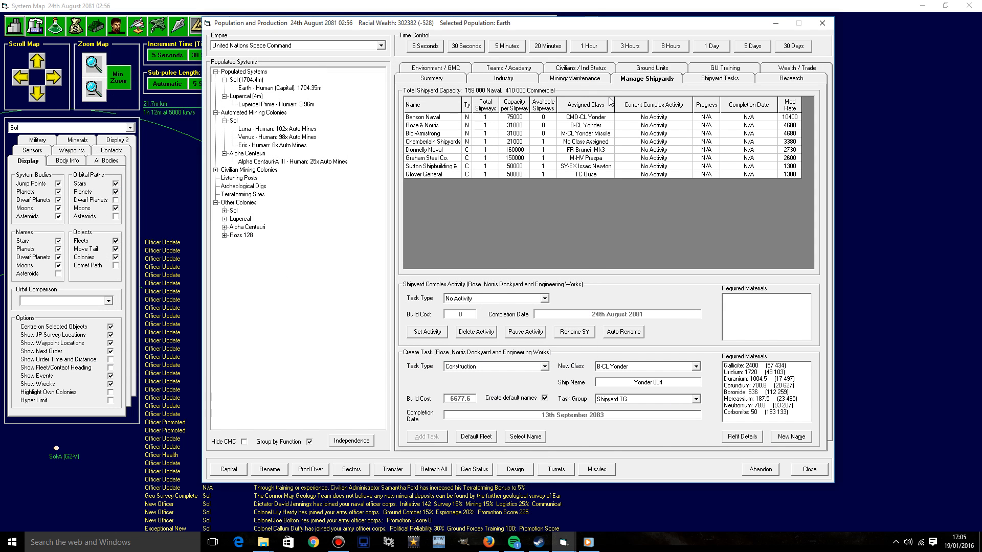
left_click(504, 77)
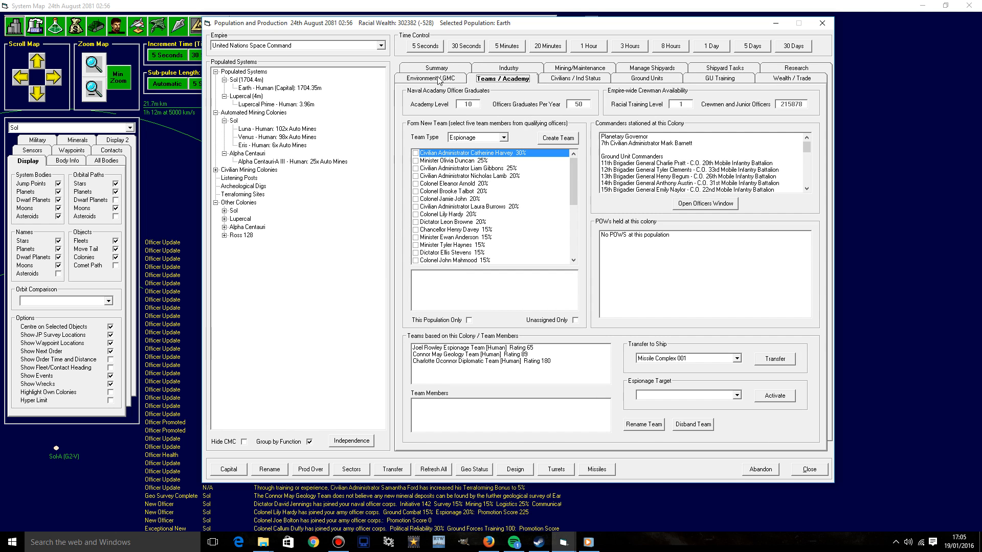
left_click(502, 78)
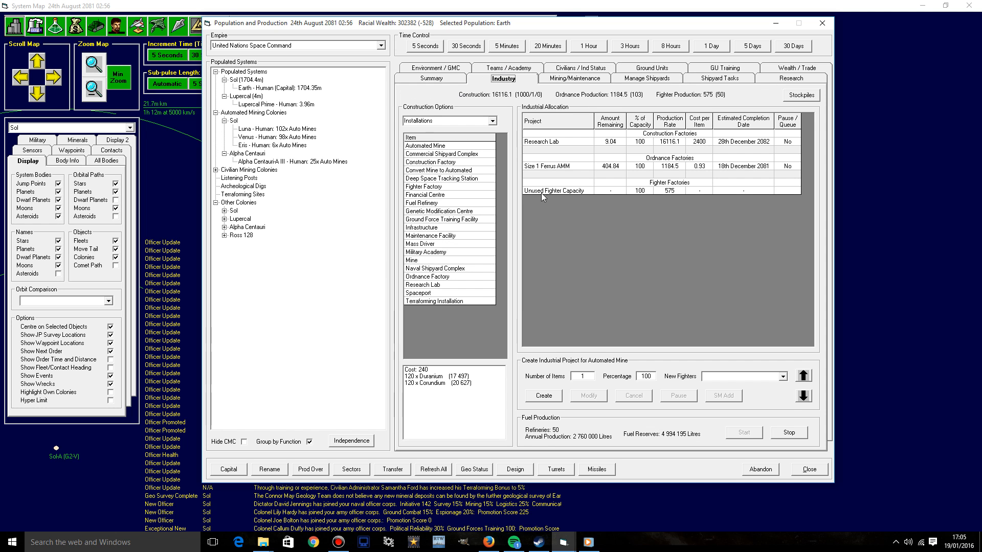
left_click(801, 94)
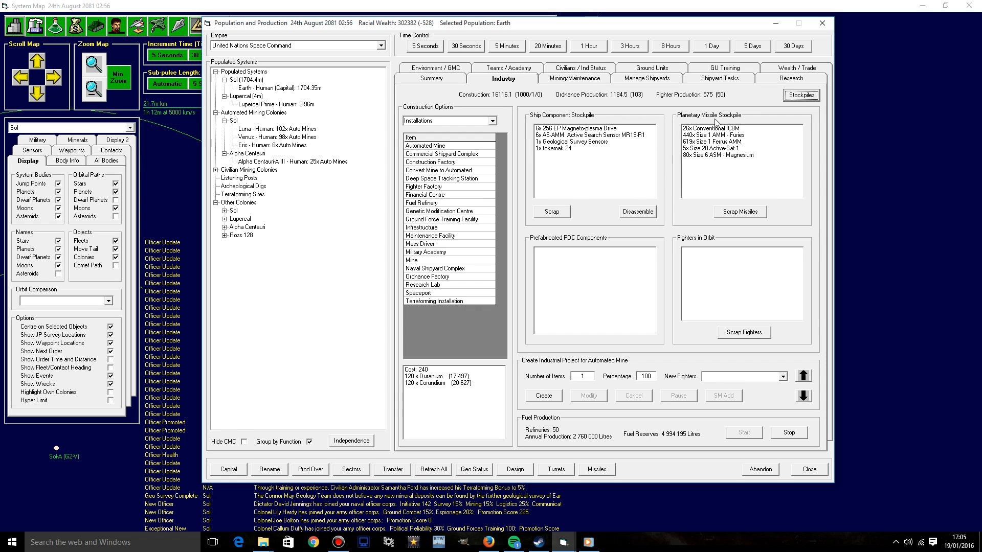
mouse_move(730, 198)
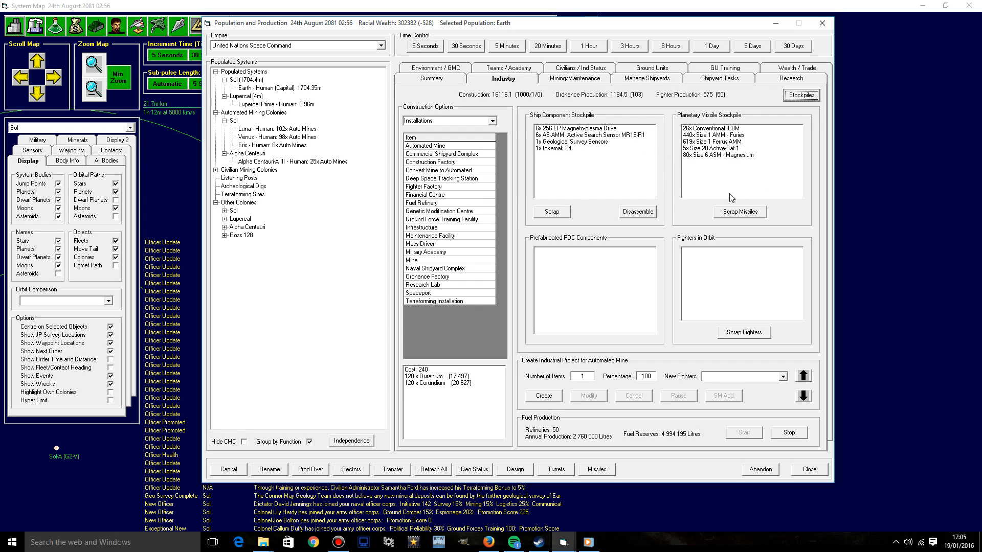
mouse_move(722, 180)
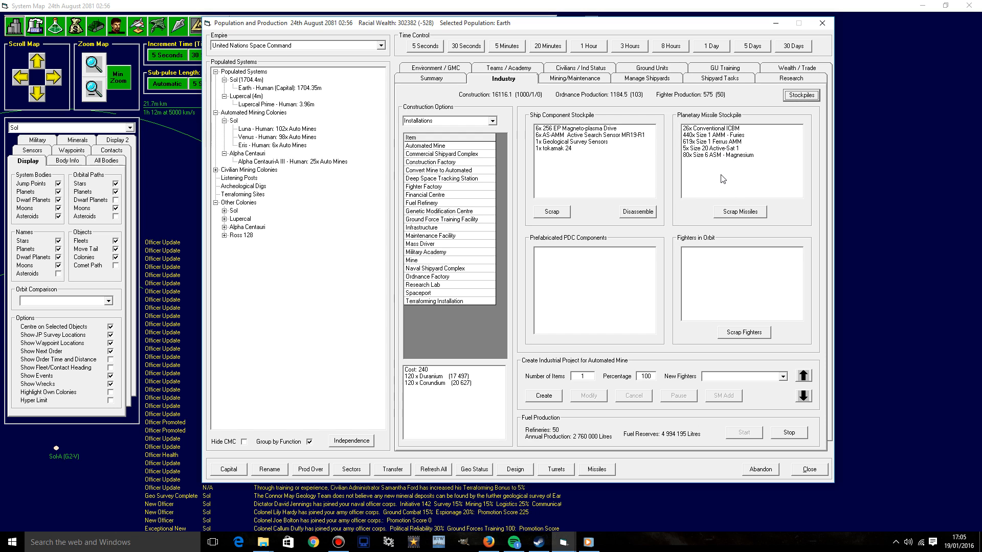
mouse_move(744, 149)
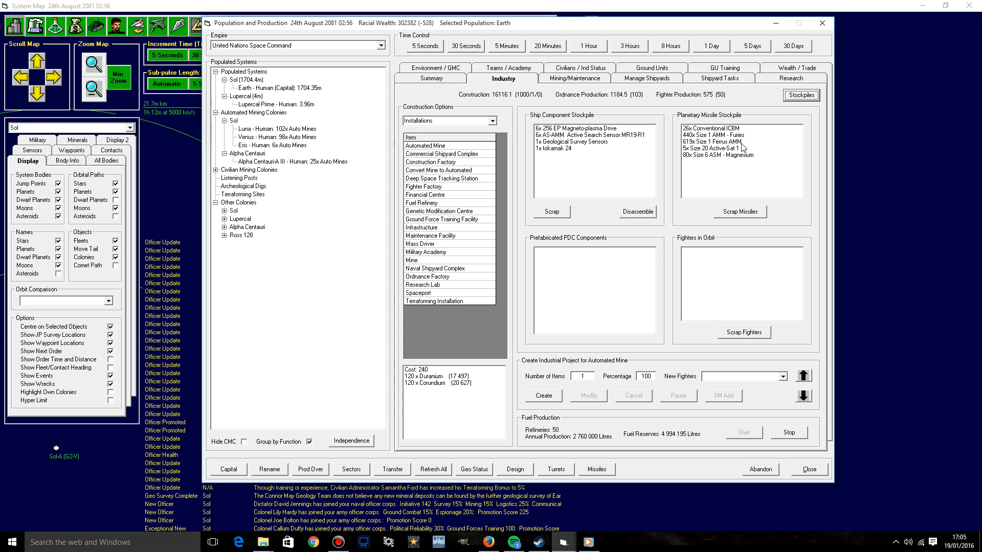
mouse_move(742, 148)
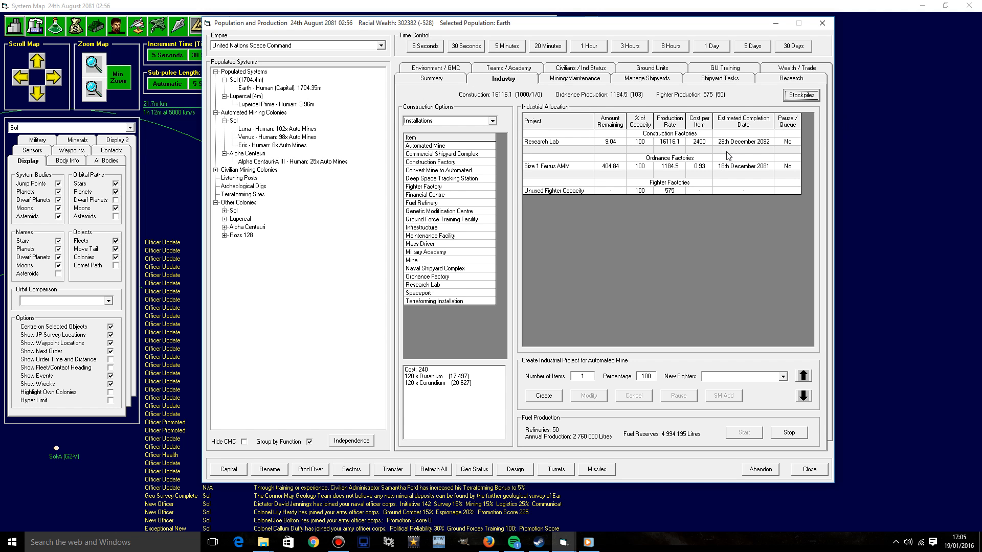
mouse_move(699, 189)
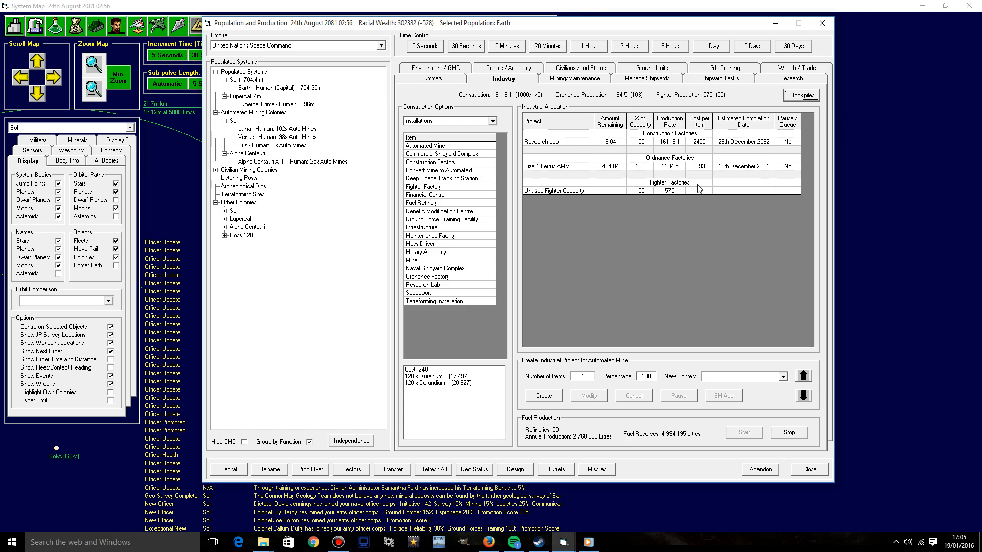
mouse_move(738, 126)
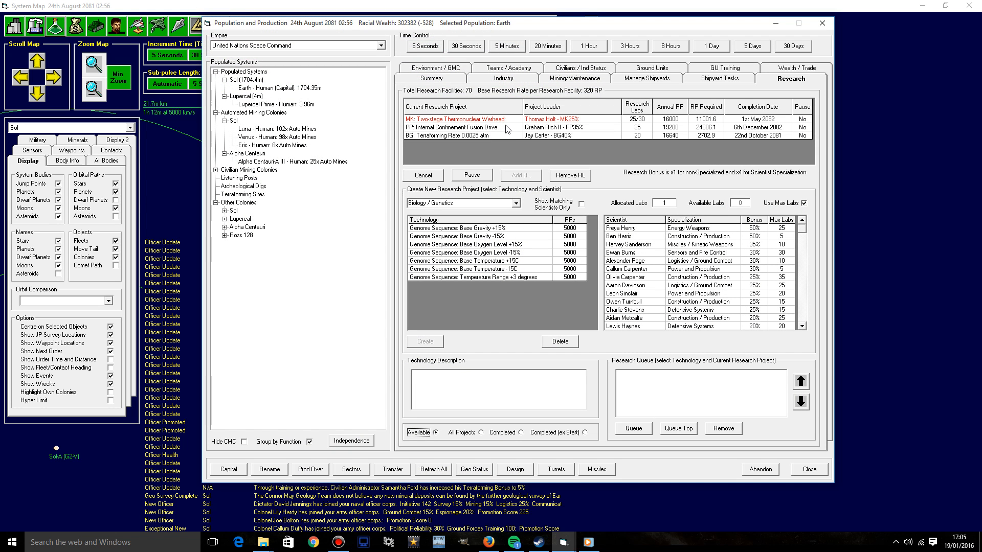
mouse_move(504, 129)
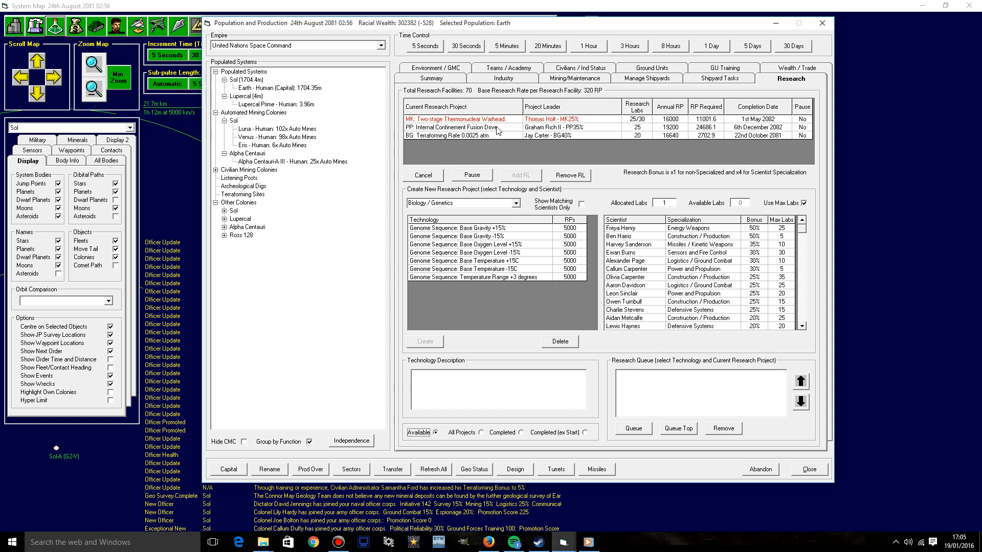
Step: Show the industry page for Alpha Centauri A III, then close the colony window
left_click(464, 127)
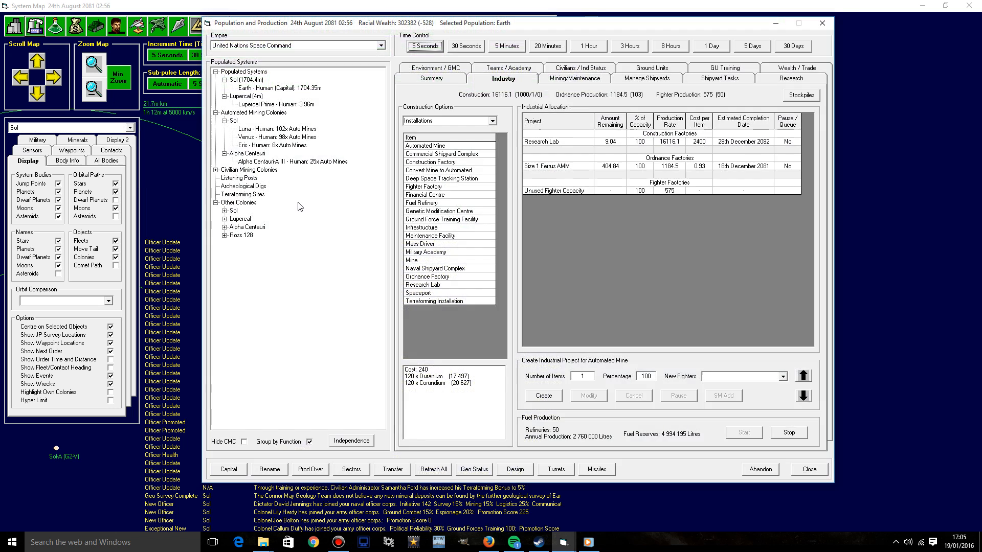
left_click(293, 161)
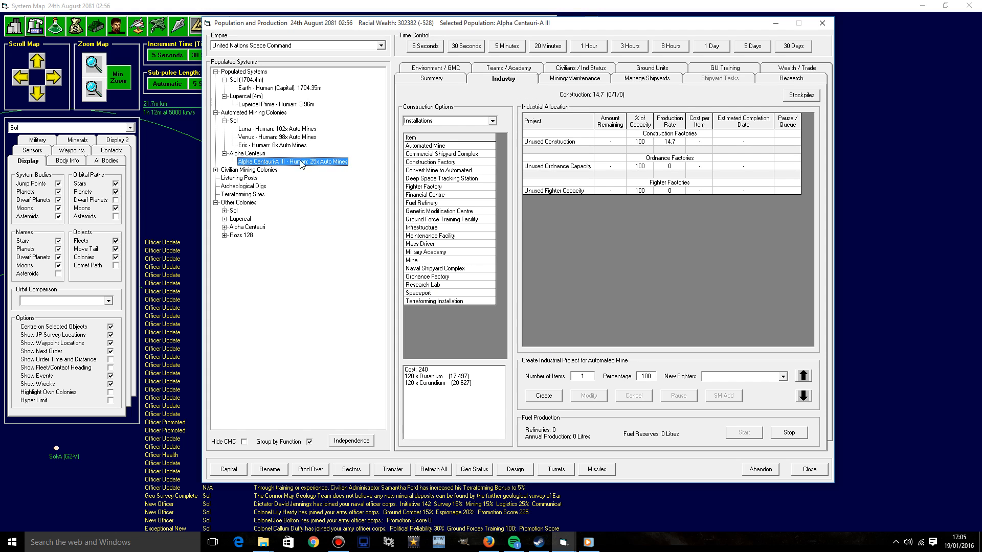
left_click(432, 67)
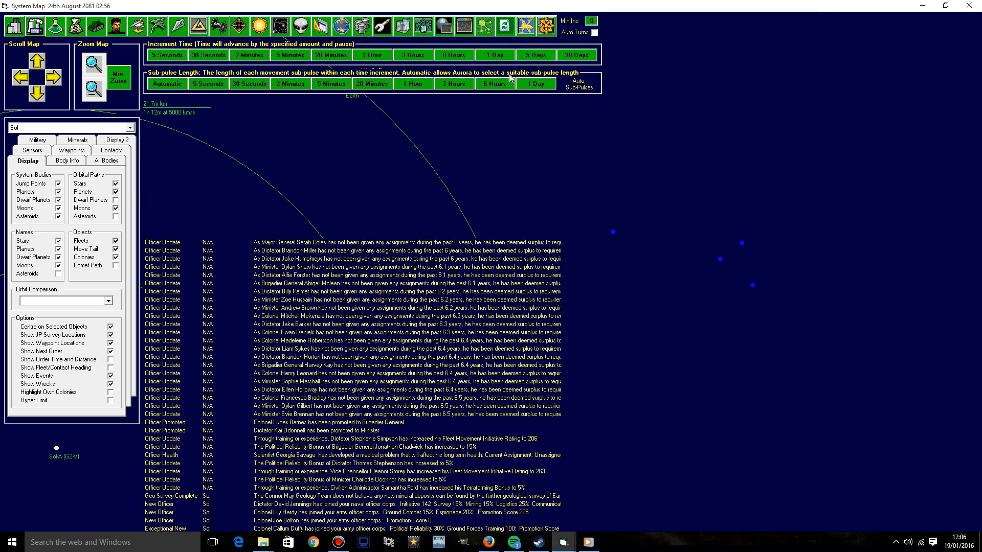
Step: Advance the game clock 30 days to 24 September 2081
left_click(576, 55)
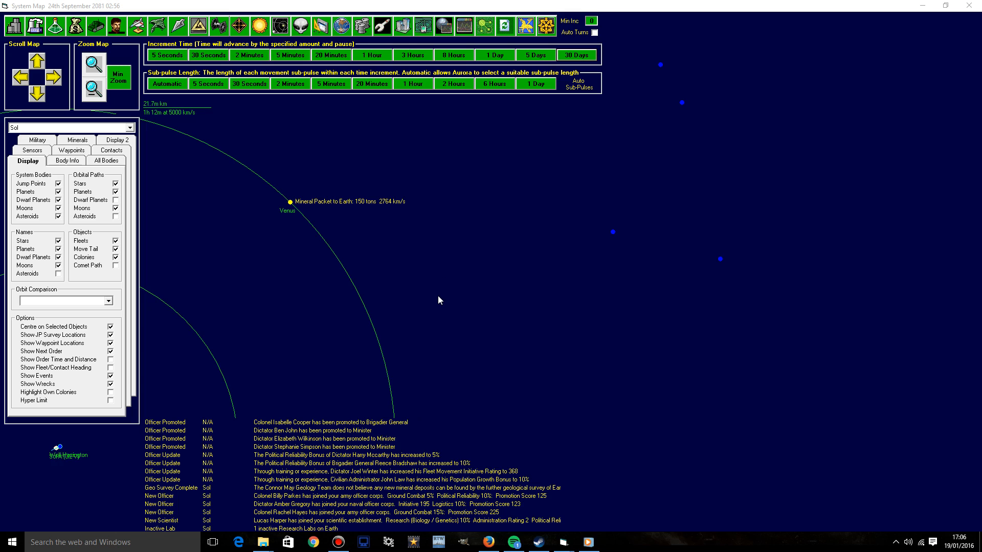
mouse_move(431, 304)
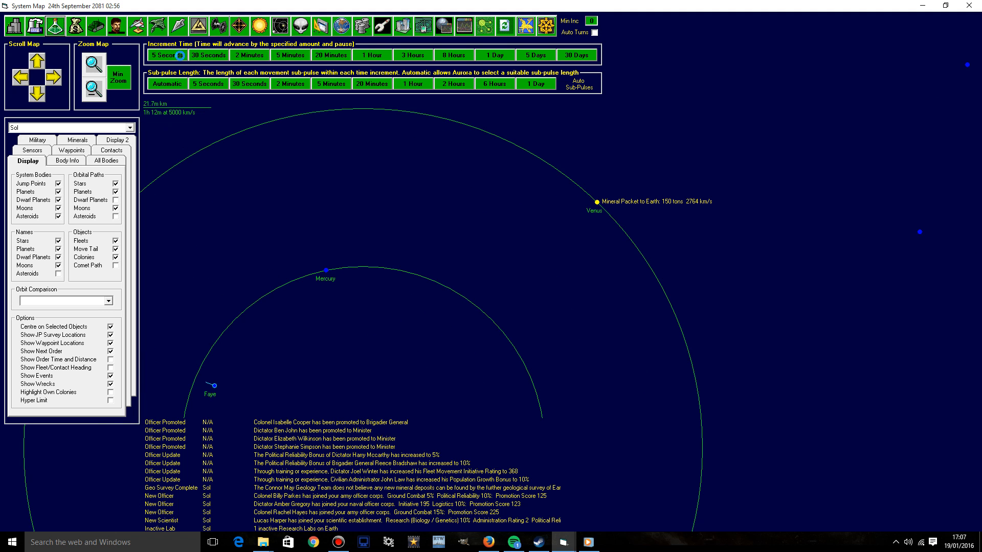
left_click(34, 25)
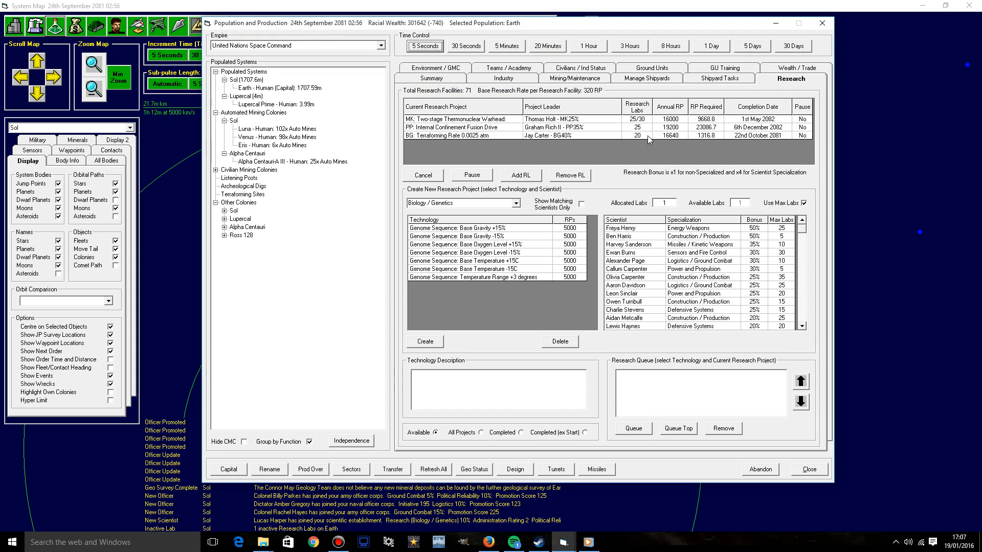
left_click(463, 119)
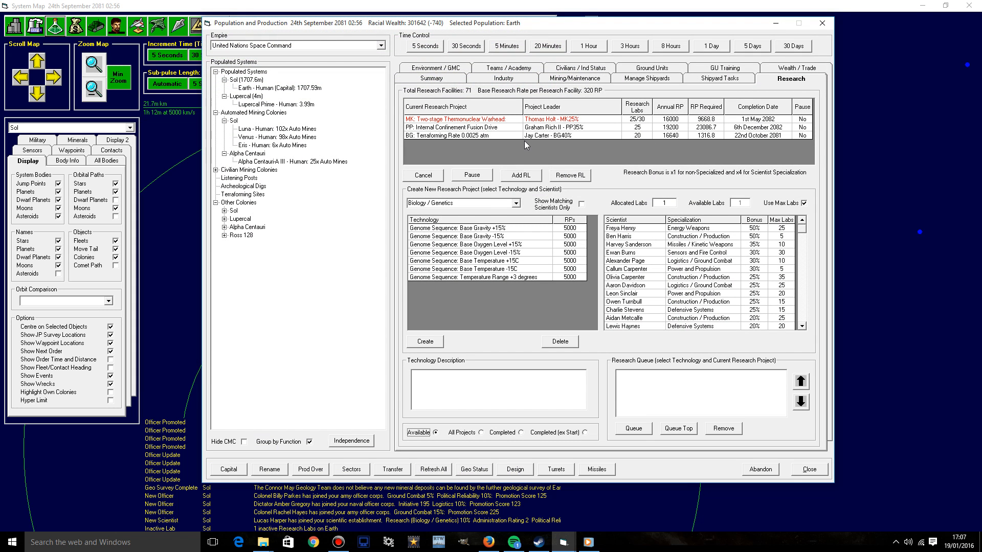
left_click(521, 175)
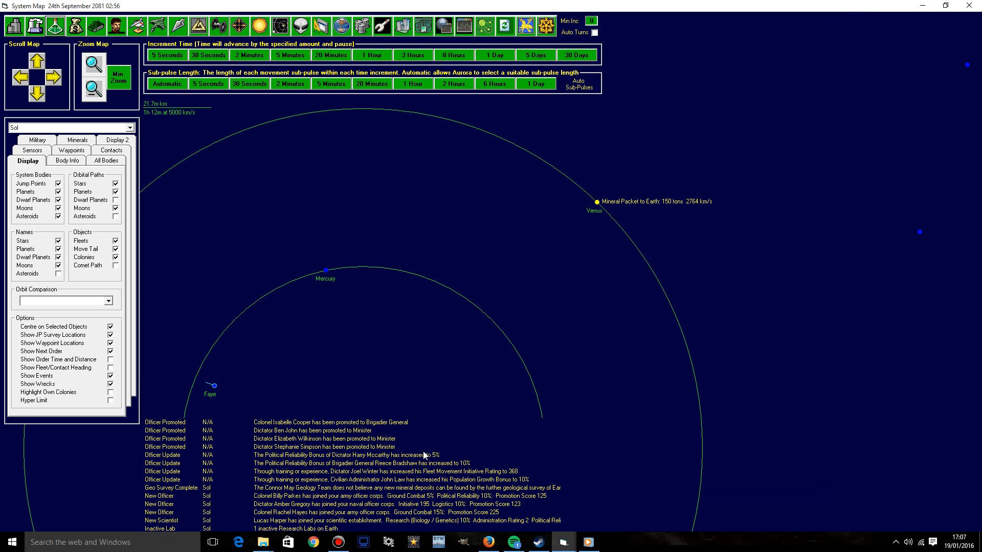
Step: Check ST Togo's plotted move and view it on the Alpha Centauri system map
left_click(91, 86)
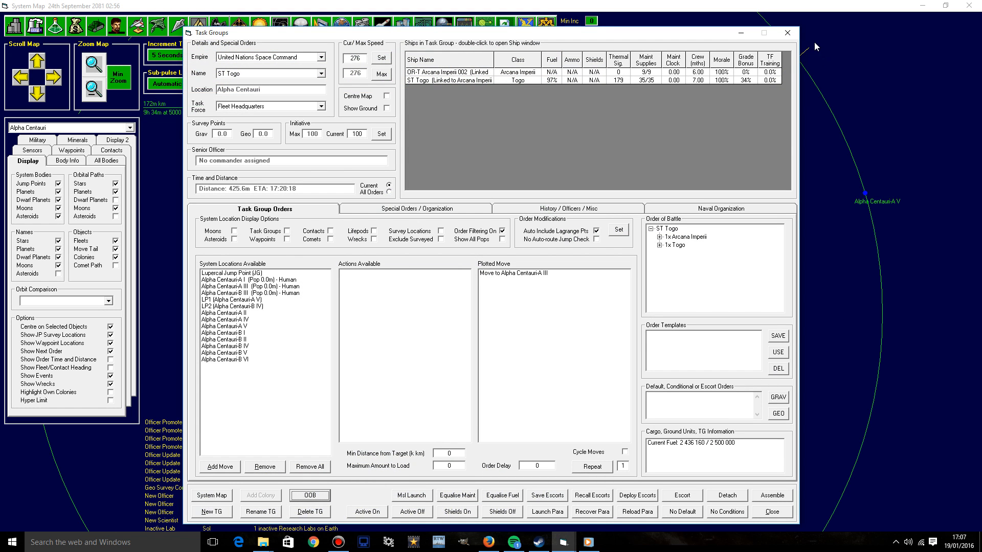
left_click(786, 33)
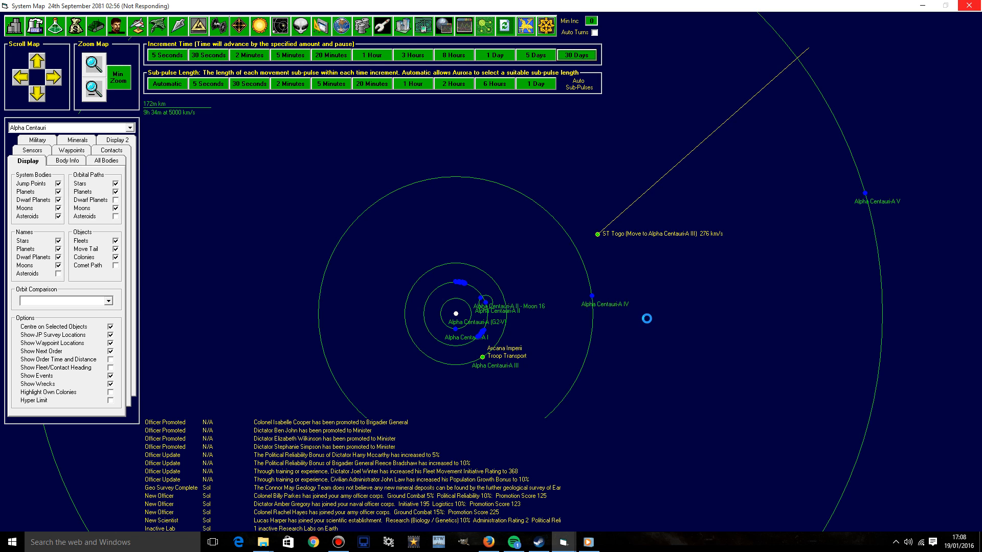
Step: Run time until ST Togo reaches Alpha Centauri-A III, then bring up its task group orders from the map
left_click(576, 56)
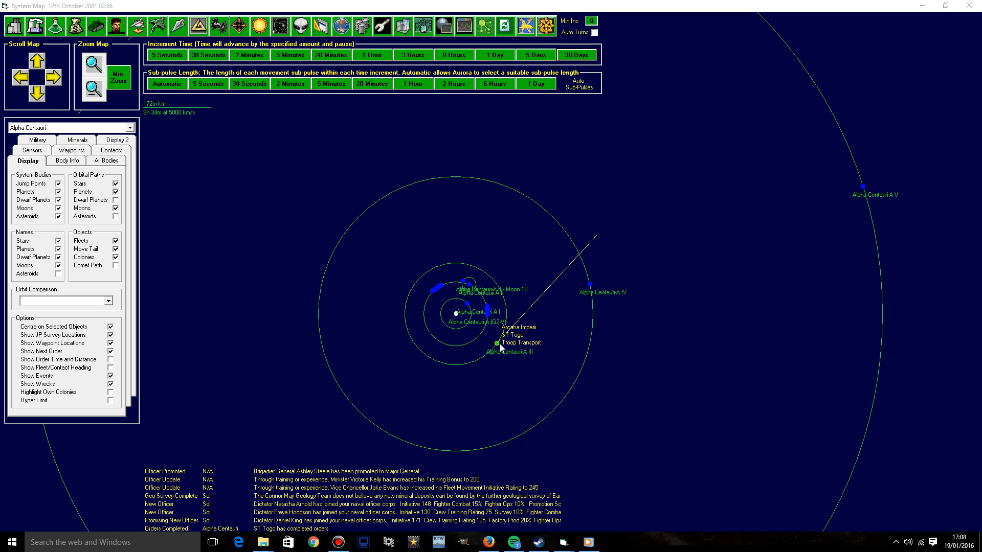
right_click(498, 344)
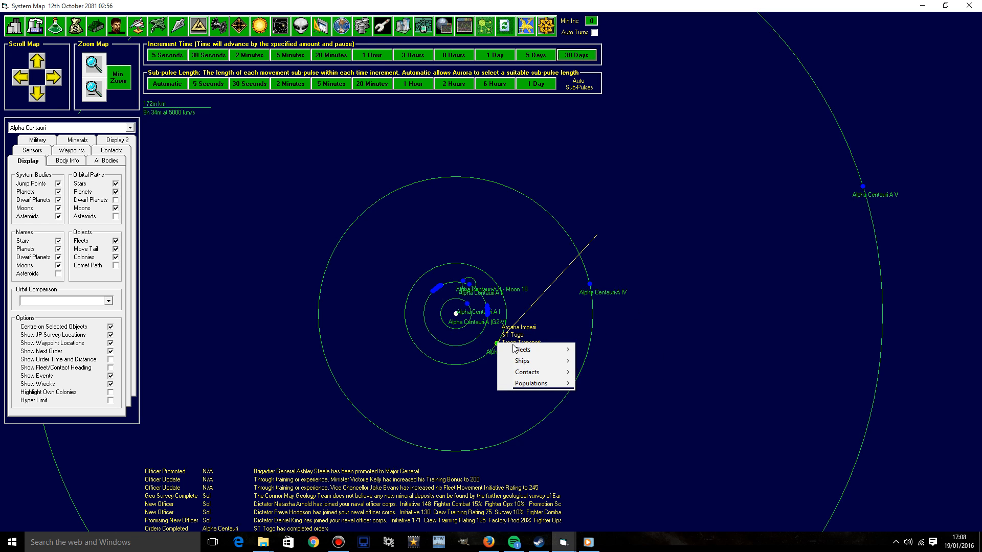
left_click(521, 350)
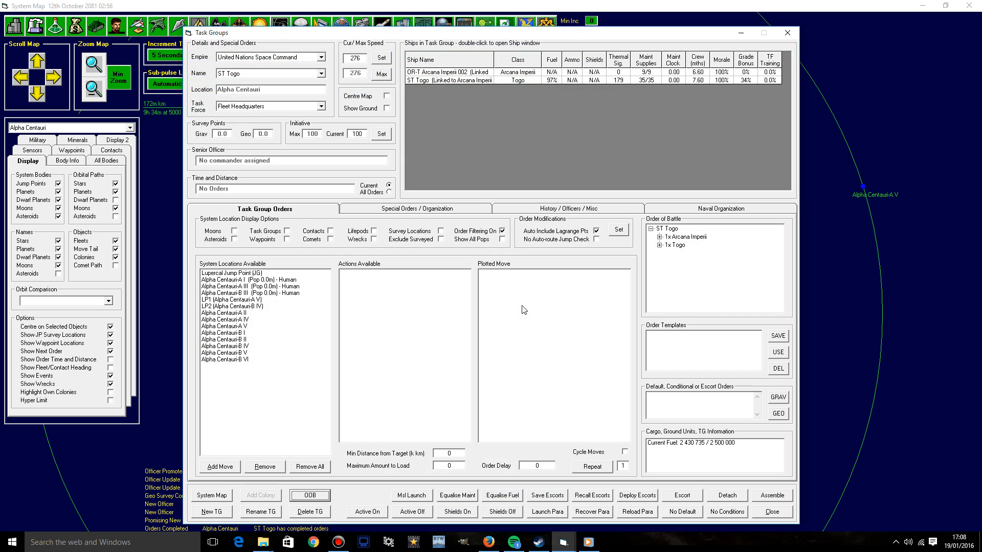
Step: Move Arcana Imperii 002 out of ST Togo into the Arcana Imperii group, leaving only Togo
left_click(417, 209)
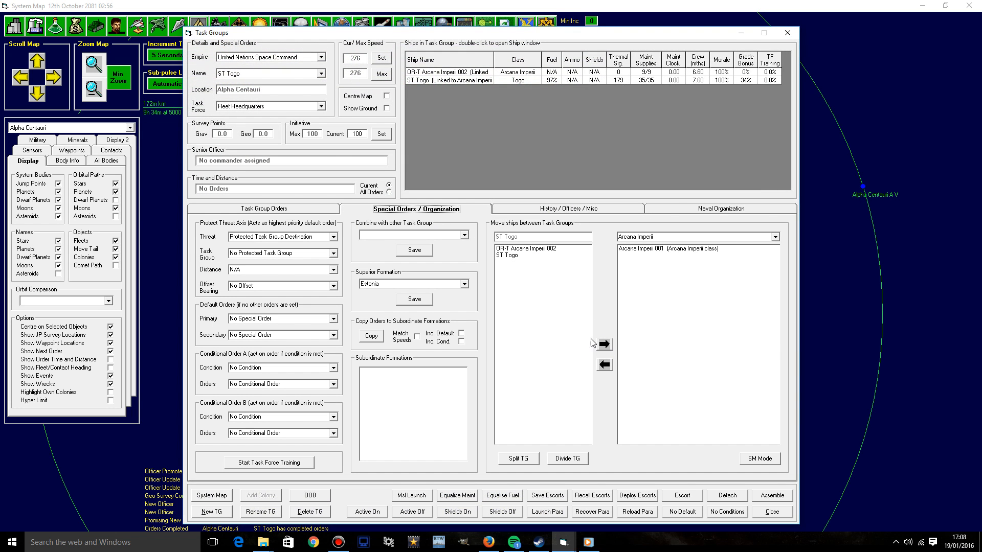
left_click(603, 344)
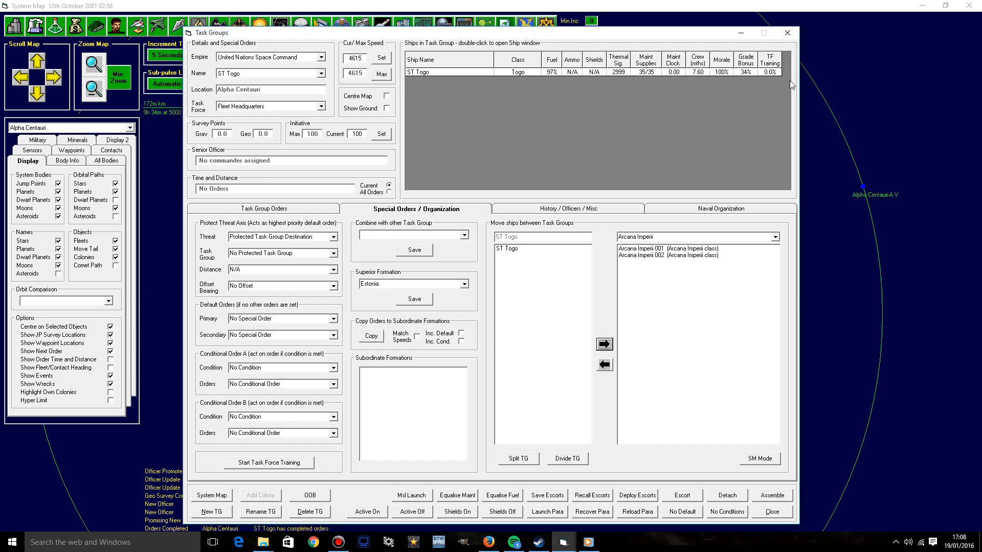
mouse_move(792, 50)
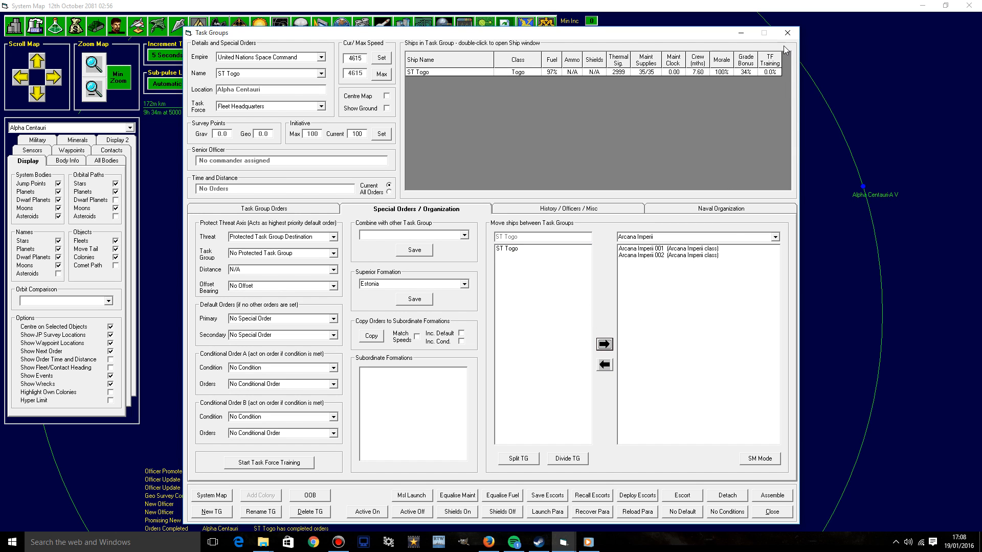
left_click(263, 208)
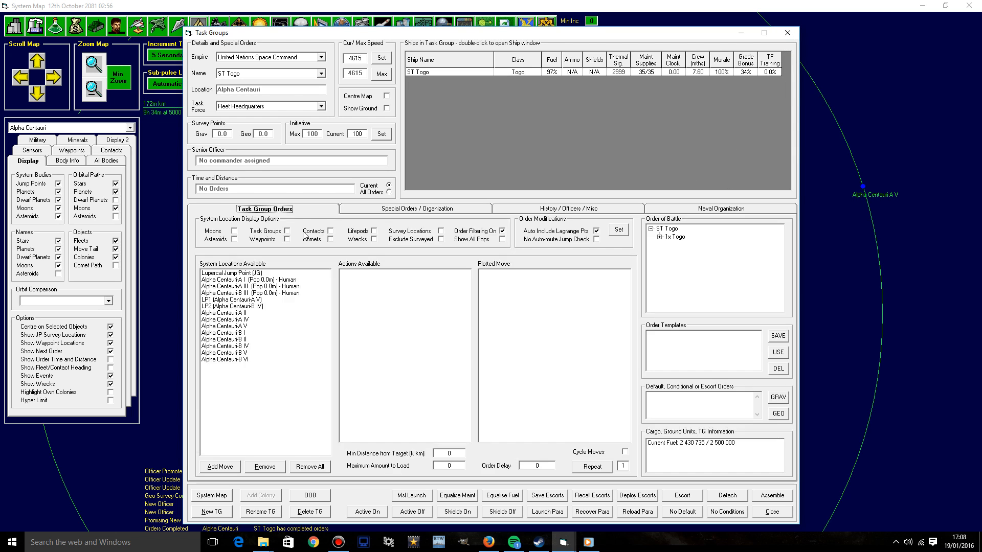
Step: Add ST Togo's transit out of Alpha Centauri toward Sol and a move to the Terraformer 3 group
left_click(250, 279)
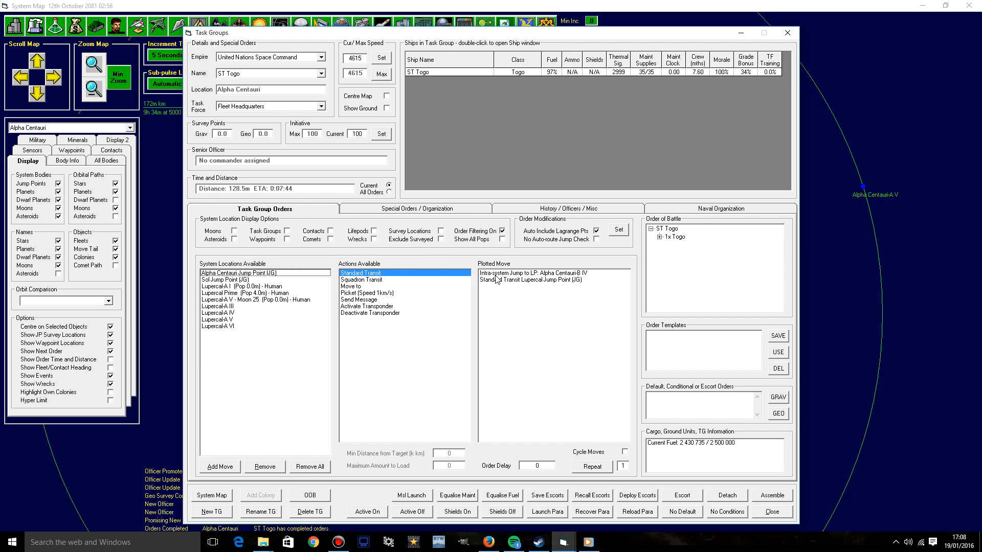
left_click(553, 279)
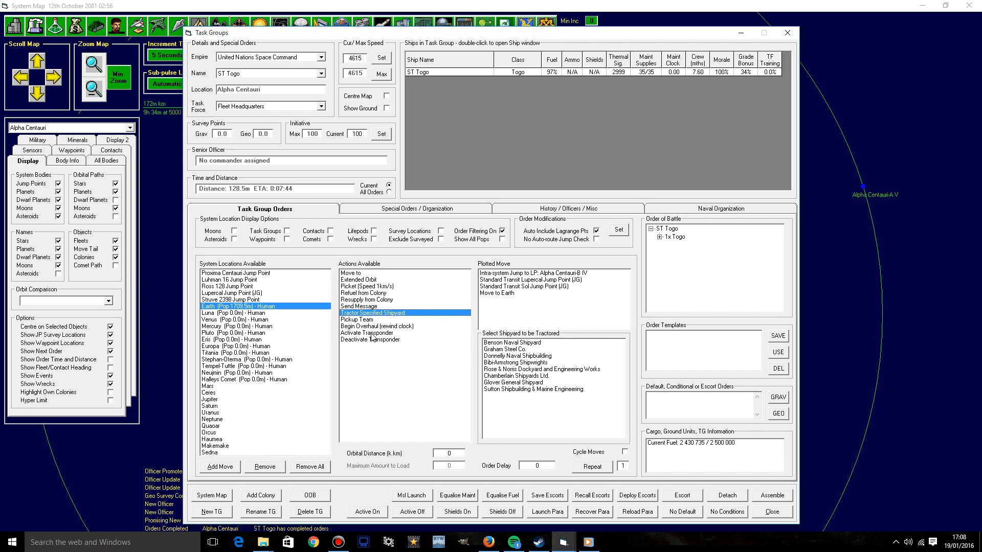
mouse_move(393, 332)
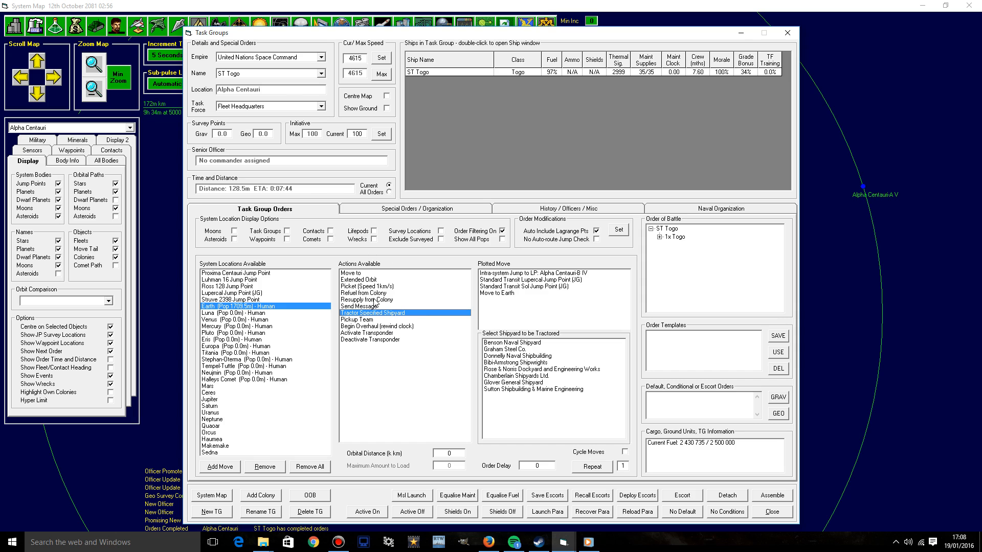
mouse_move(582, 408)
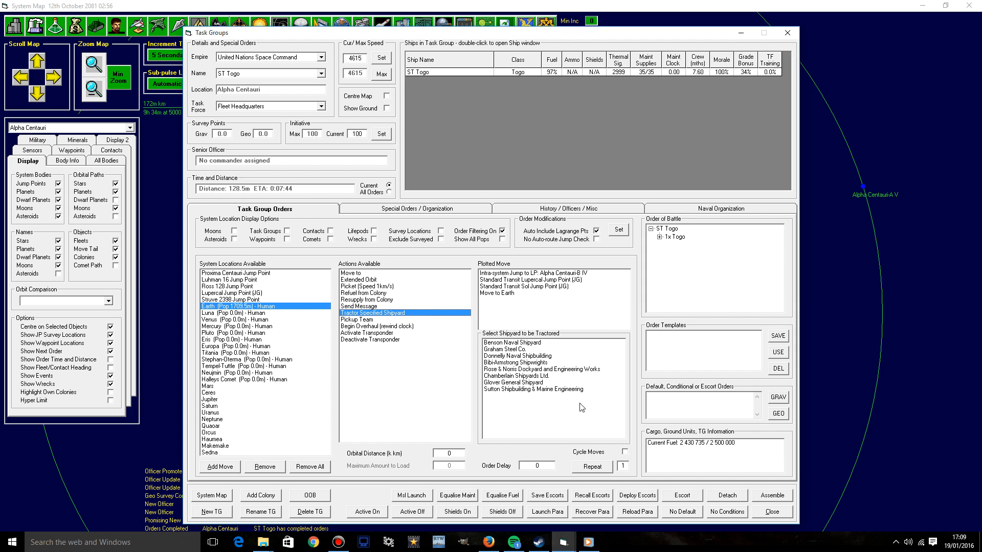
mouse_move(346, 375)
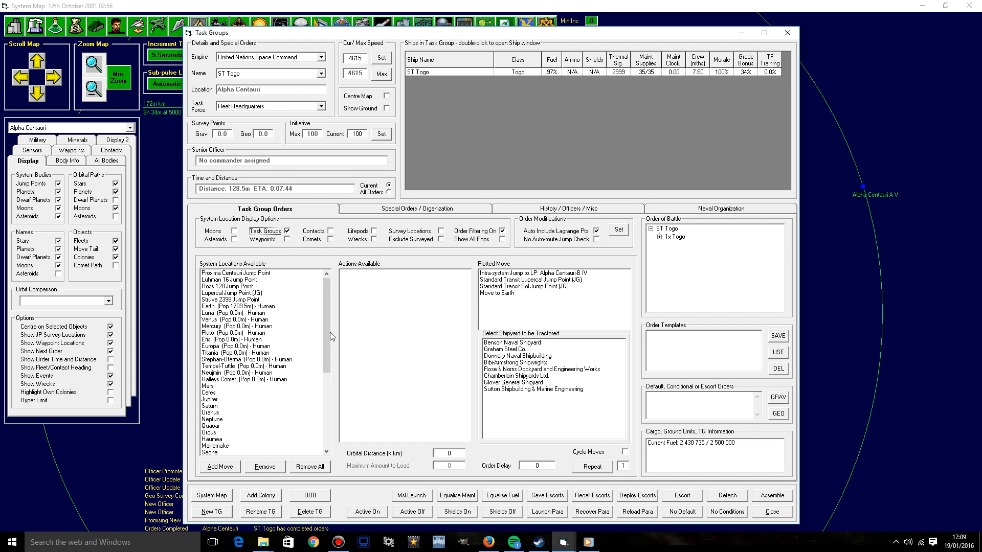
scroll("down", 3)
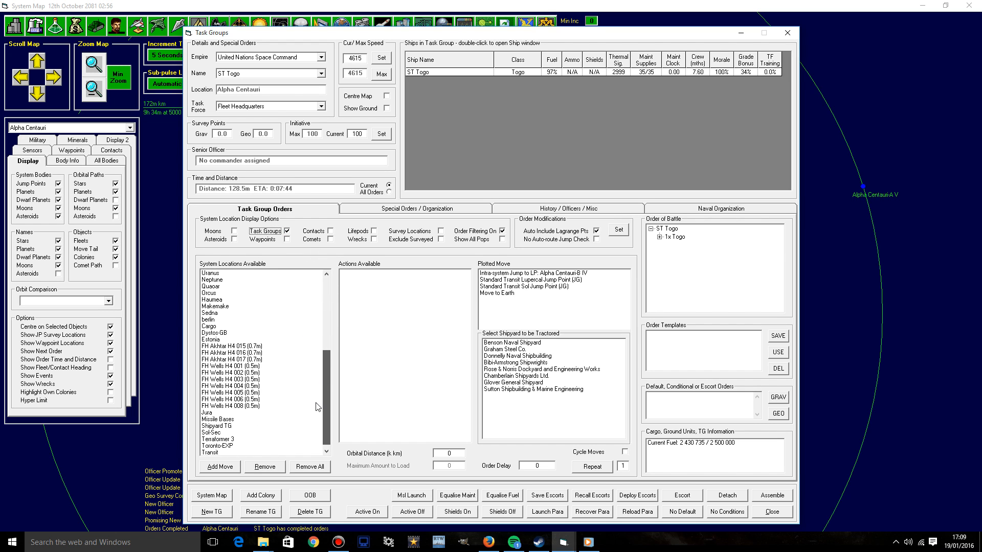
left_click(216, 446)
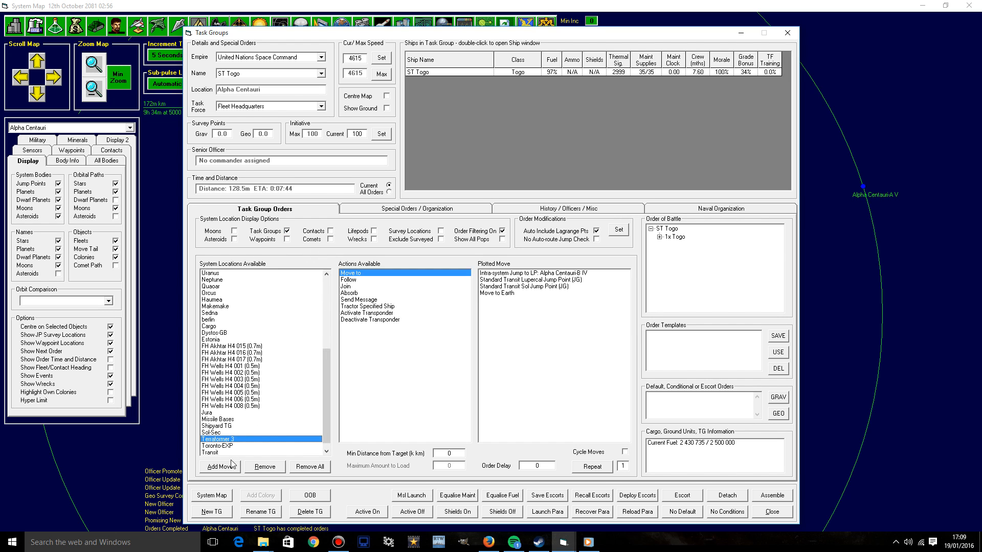
left_click(368, 306)
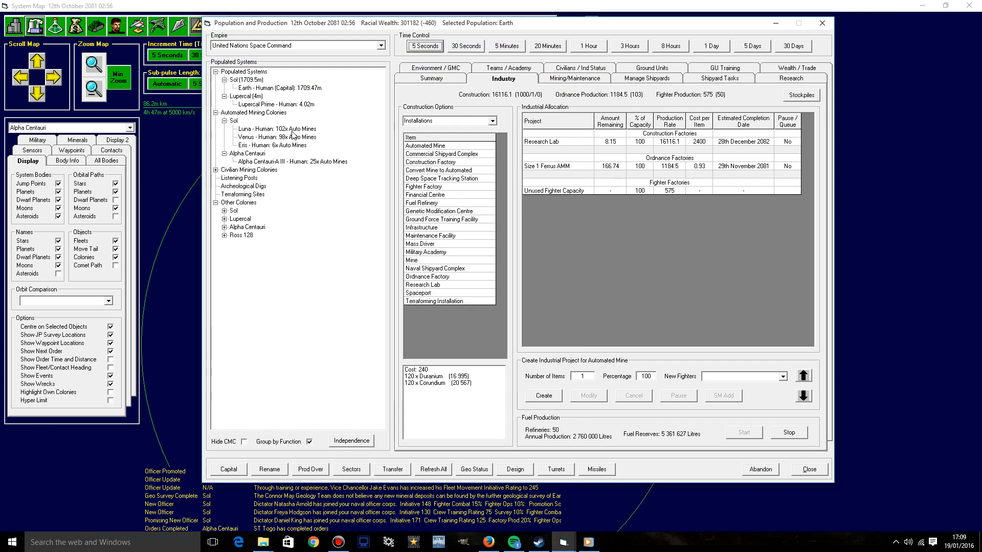
Step: Compare Alpha Centauri-A III's environment and terraforming data with Earth's, ending on Alpha Centauri-A III
left_click(291, 161)
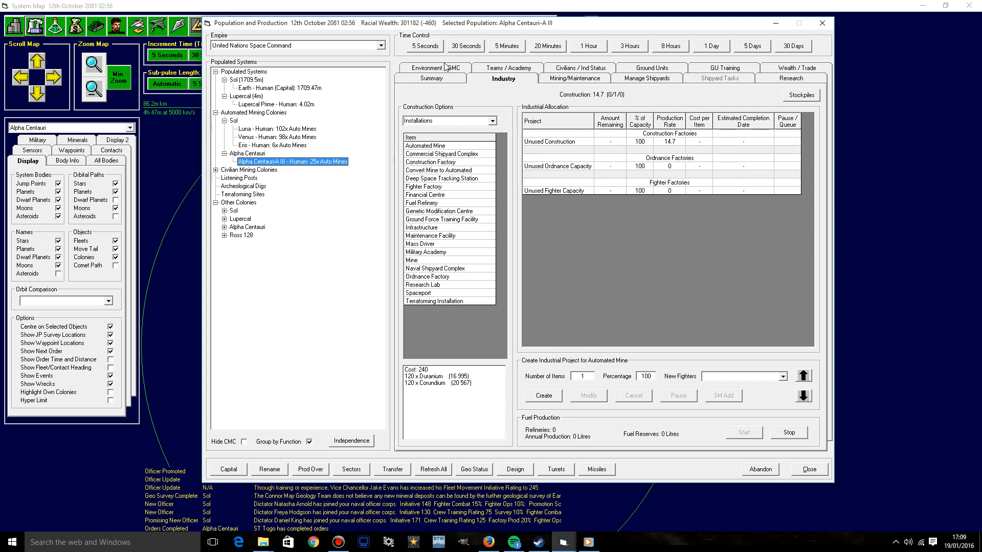
left_click(431, 78)
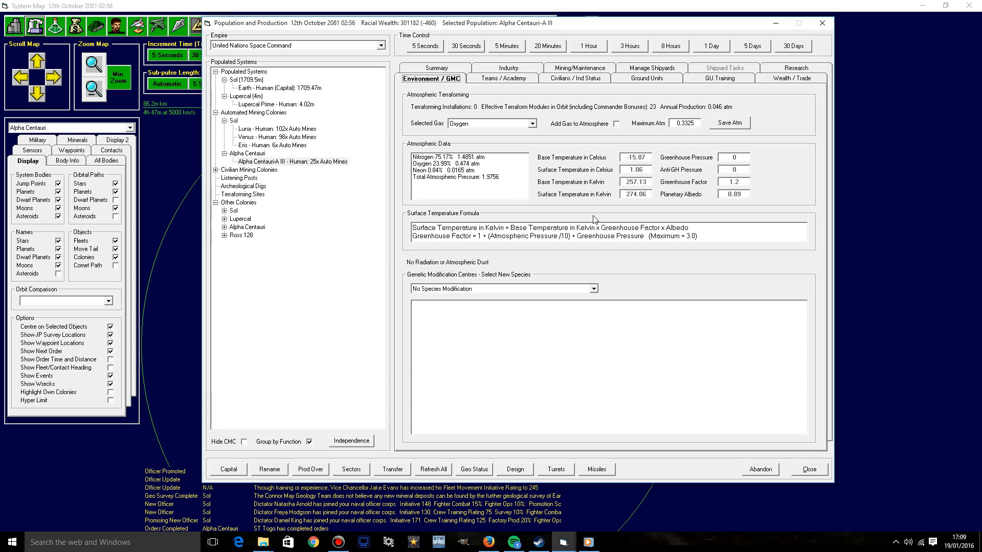
mouse_move(494, 250)
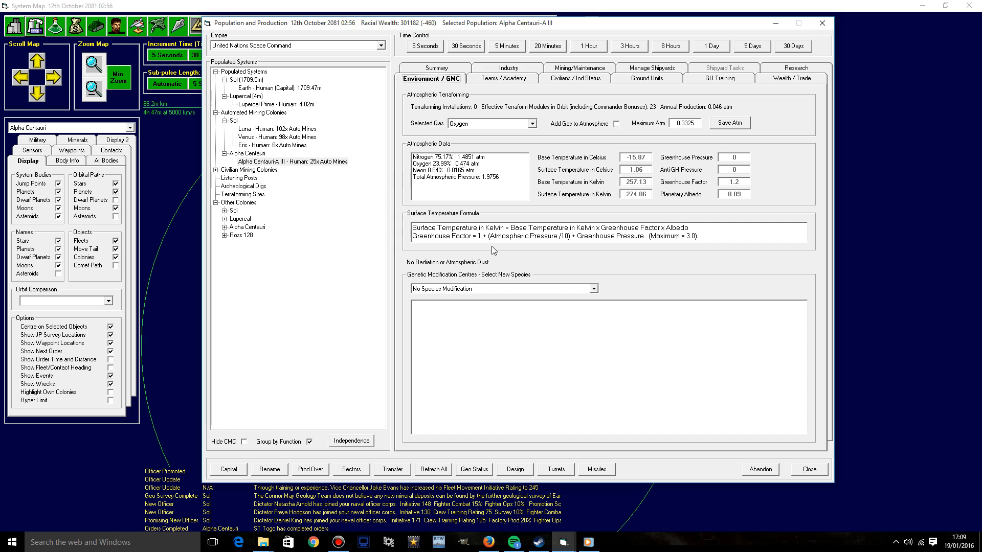
mouse_move(501, 174)
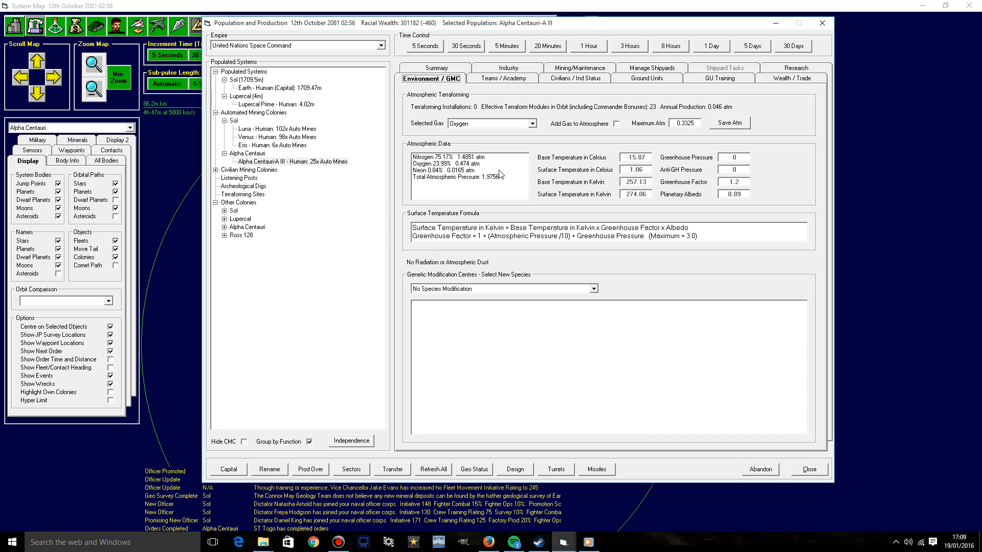
mouse_move(500, 168)
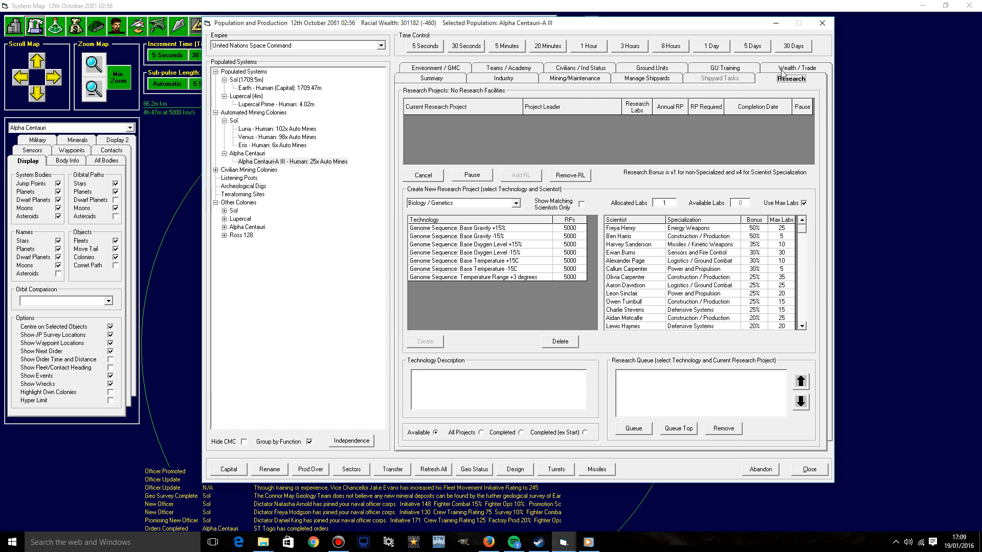
left_click(267, 88)
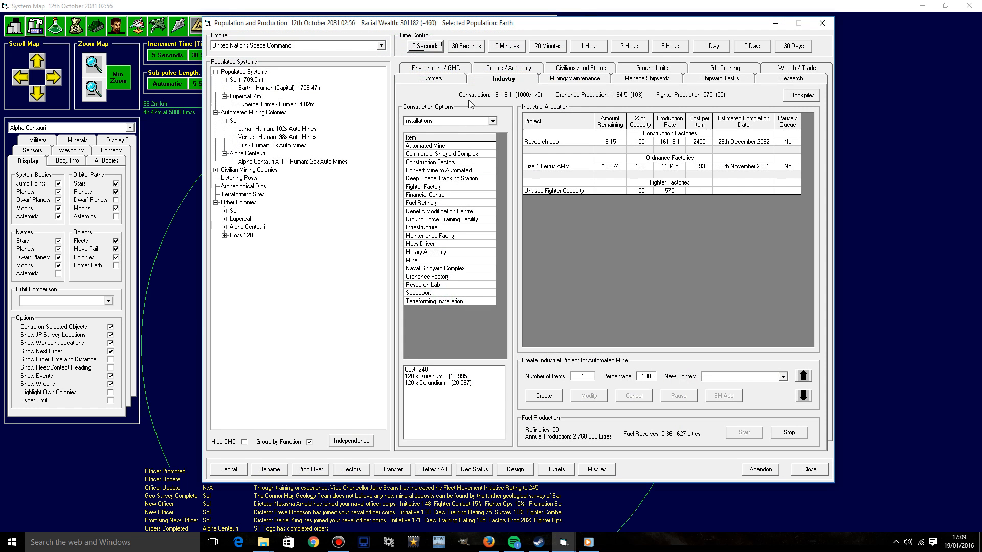
left_click(431, 78)
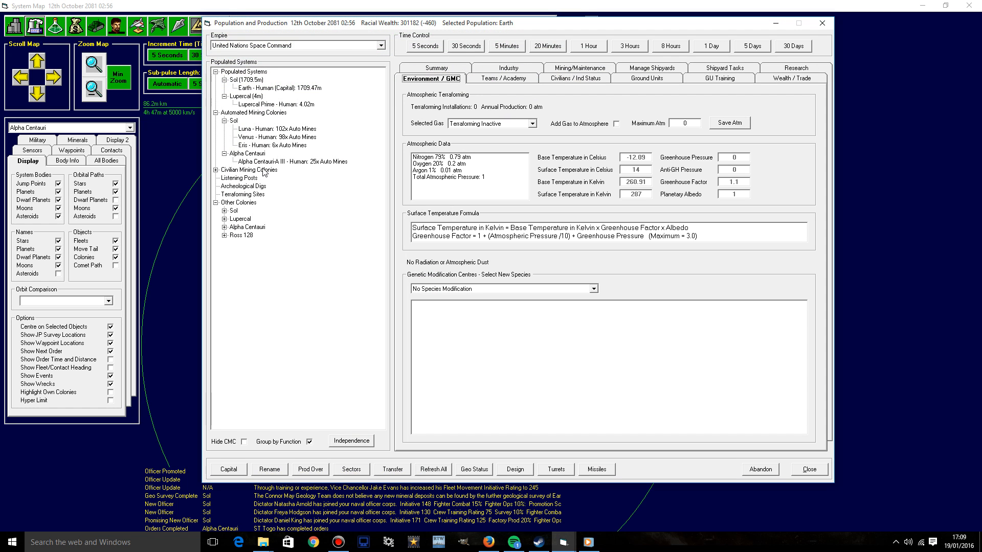
left_click(294, 162)
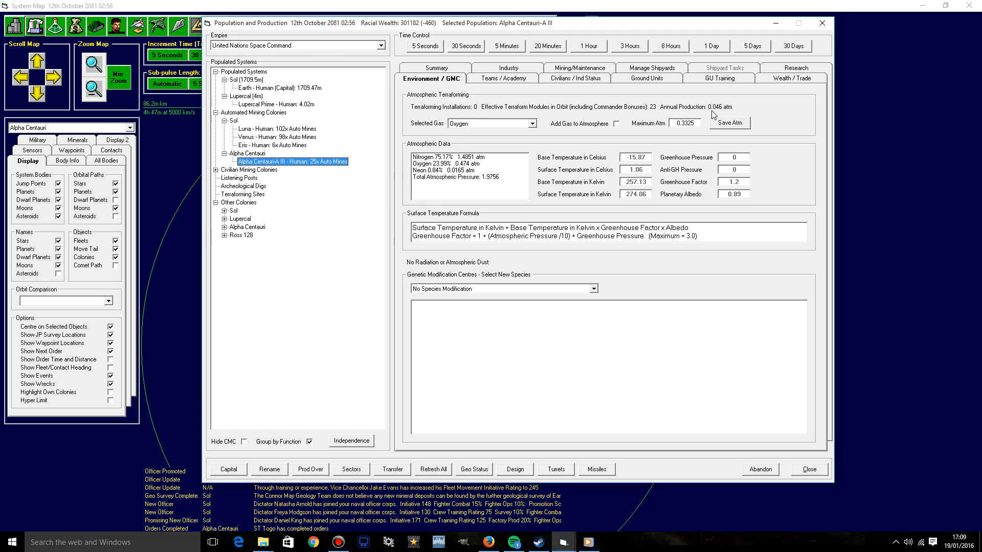
mouse_move(822, 30)
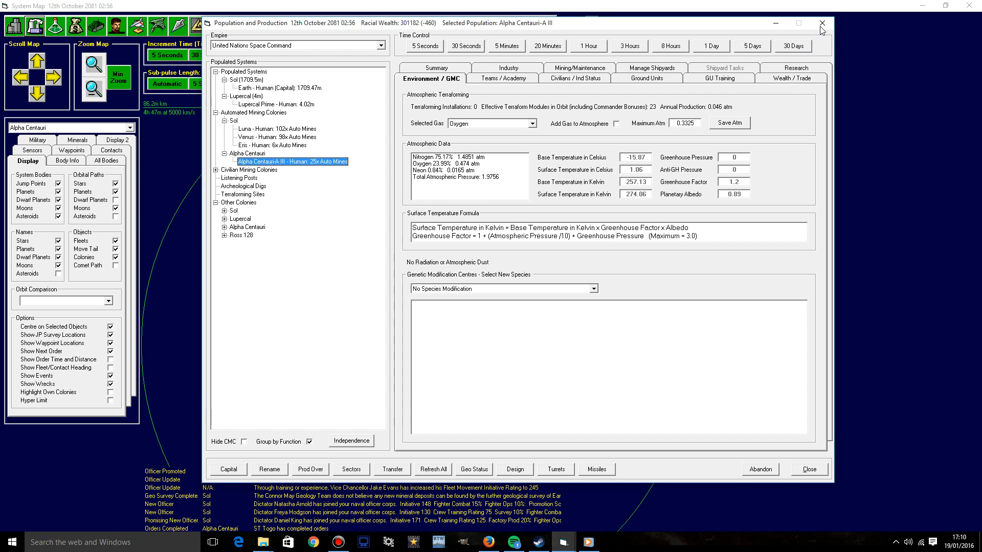
Step: Advance time up to 30 days to 23 October 2081 and zoom the Sol map out
left_click(822, 23)
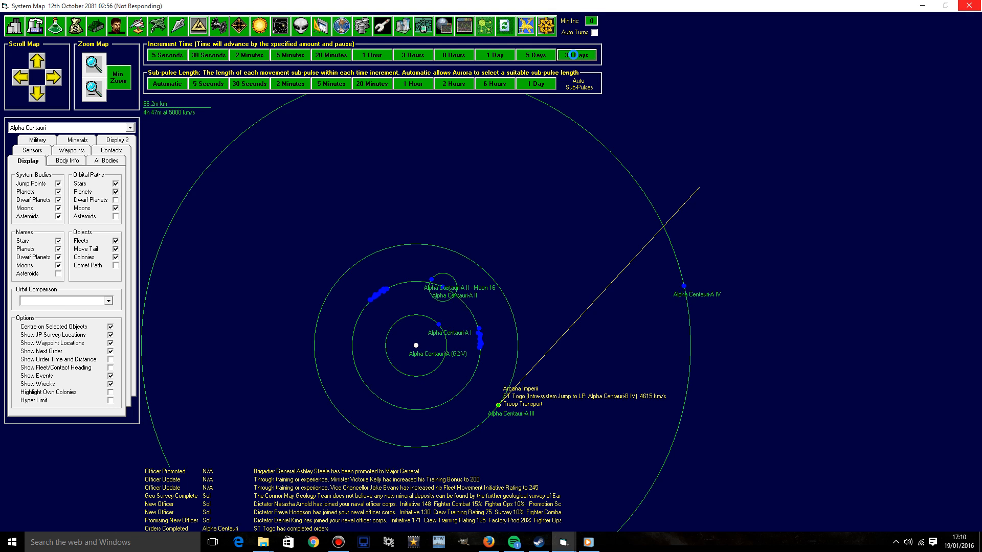
left_click(575, 55)
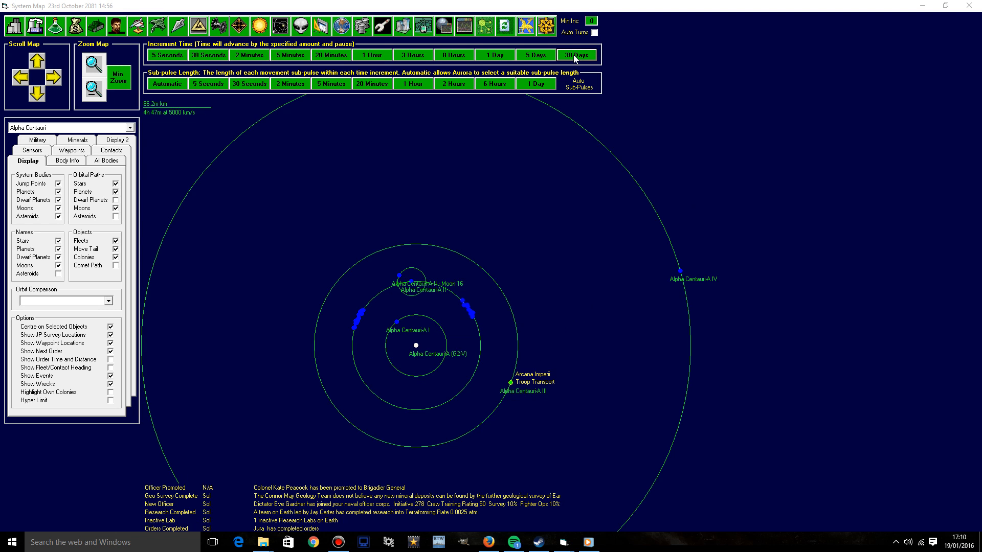
mouse_move(289, 441)
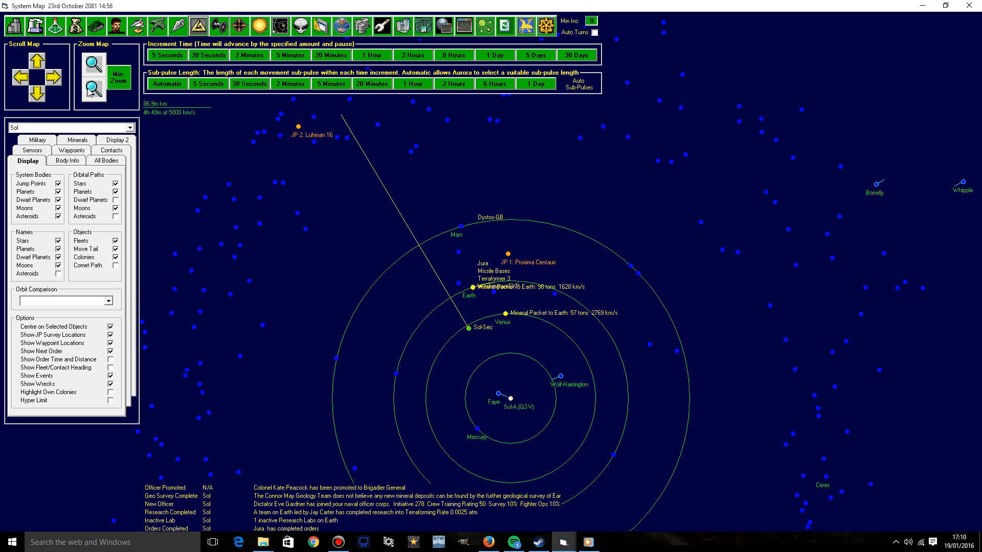
left_click(91, 91)
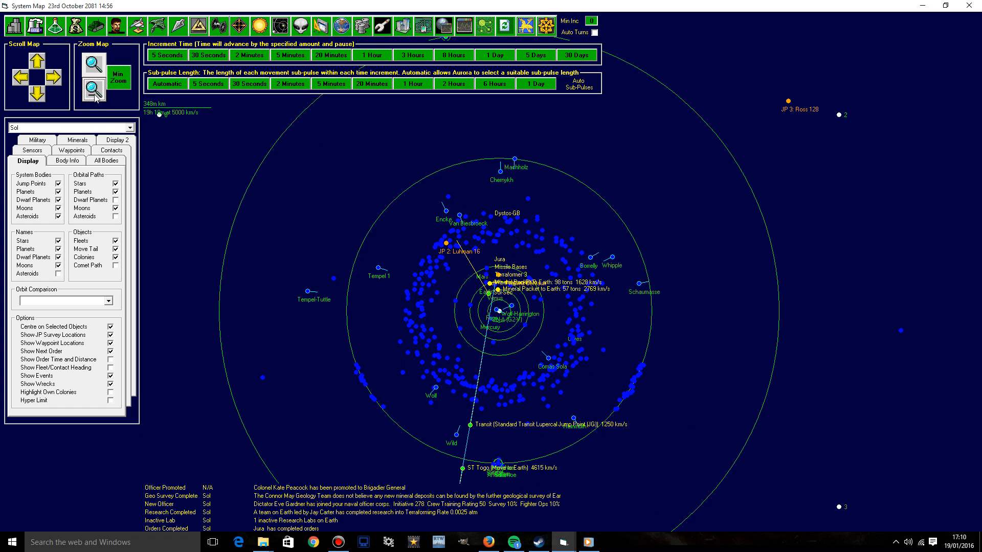
mouse_move(641, 297)
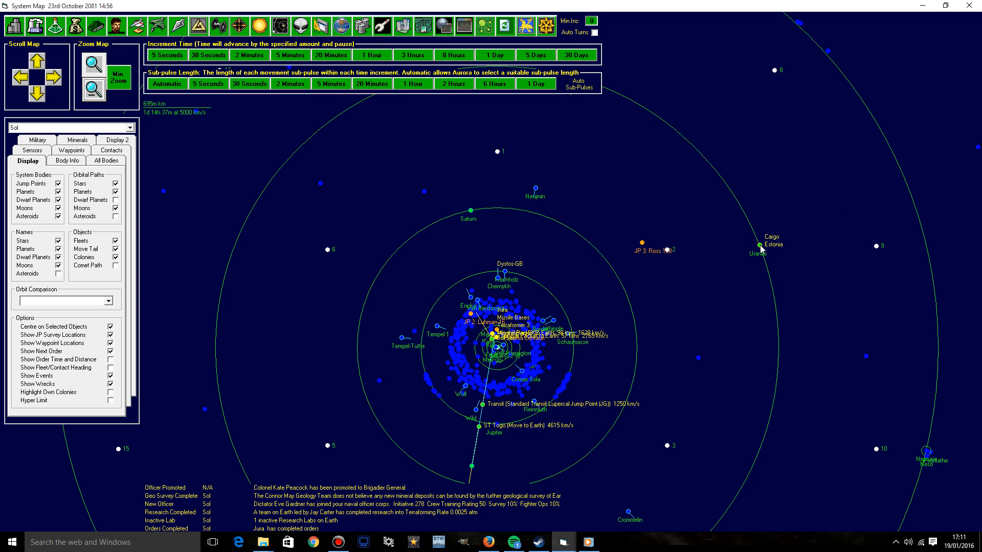
Step: Give the Cargo task group a move order to Earth, then browse to the Jura task group
right_click(760, 249)
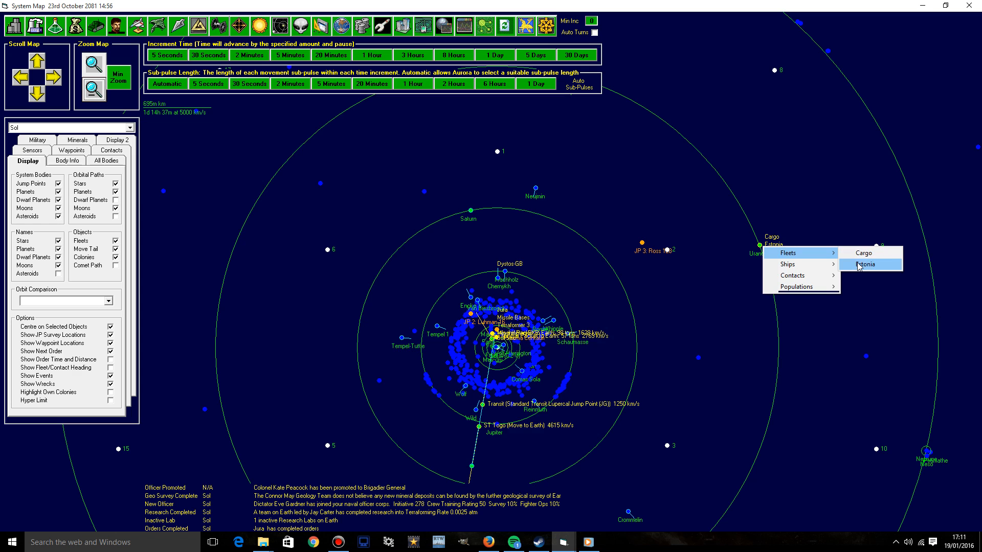
left_click(864, 264)
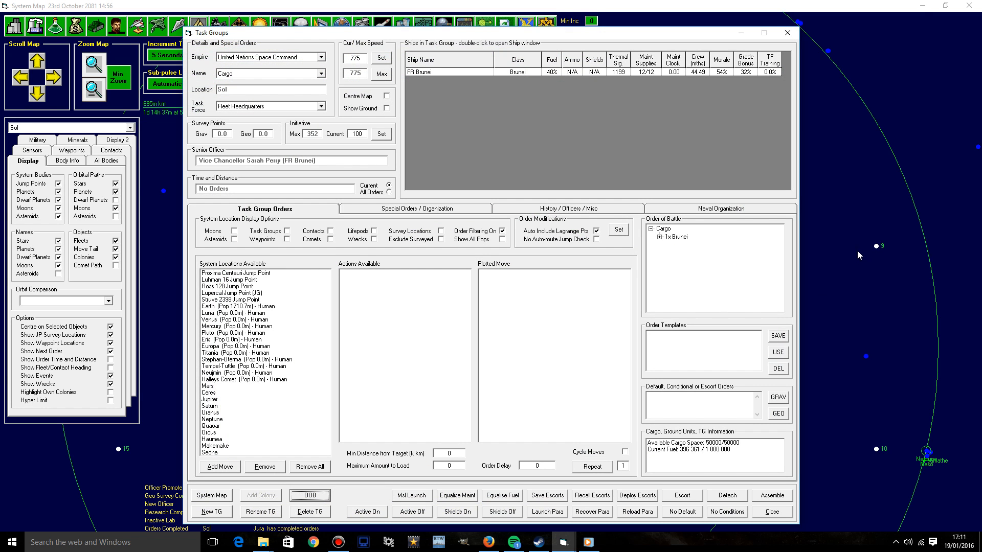
mouse_move(383, 308)
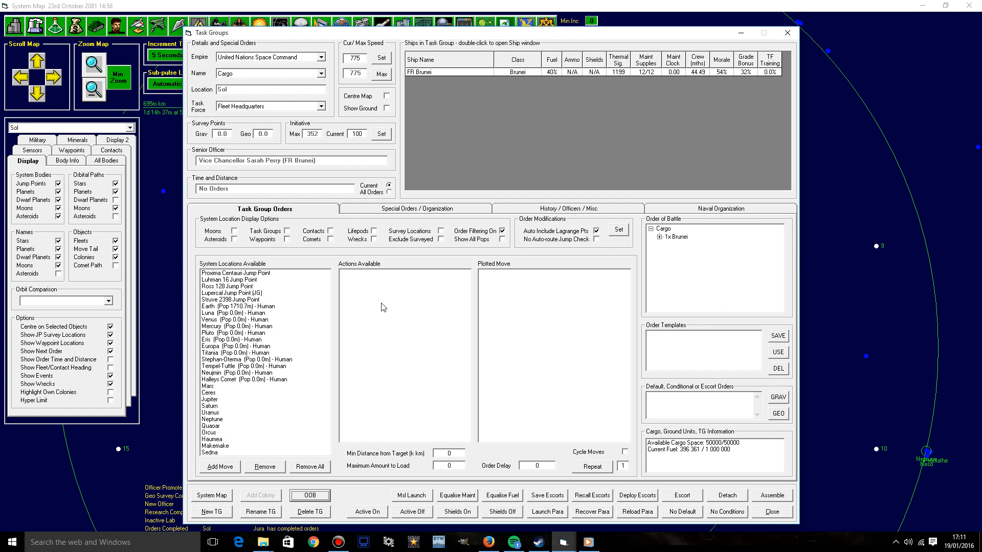
mouse_move(283, 331)
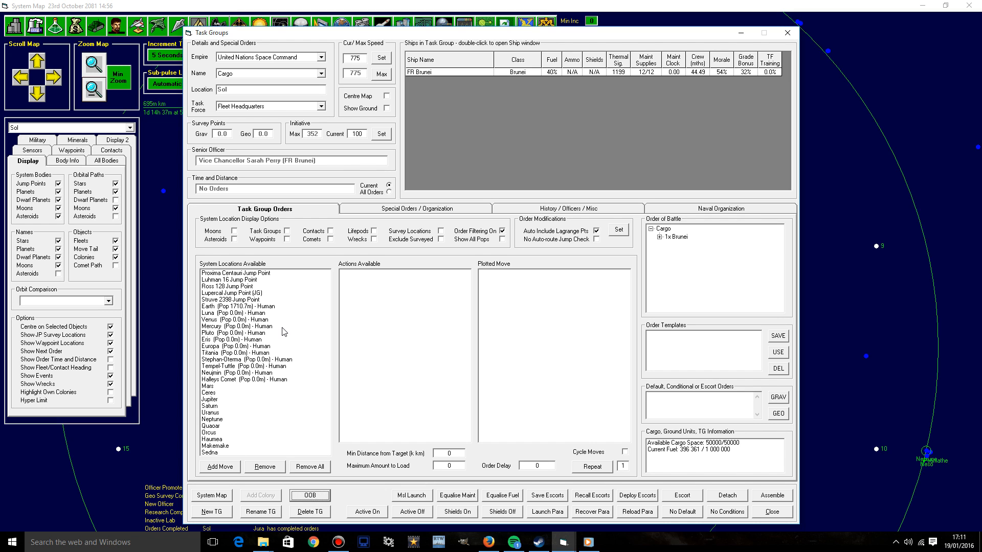
mouse_move(274, 368)
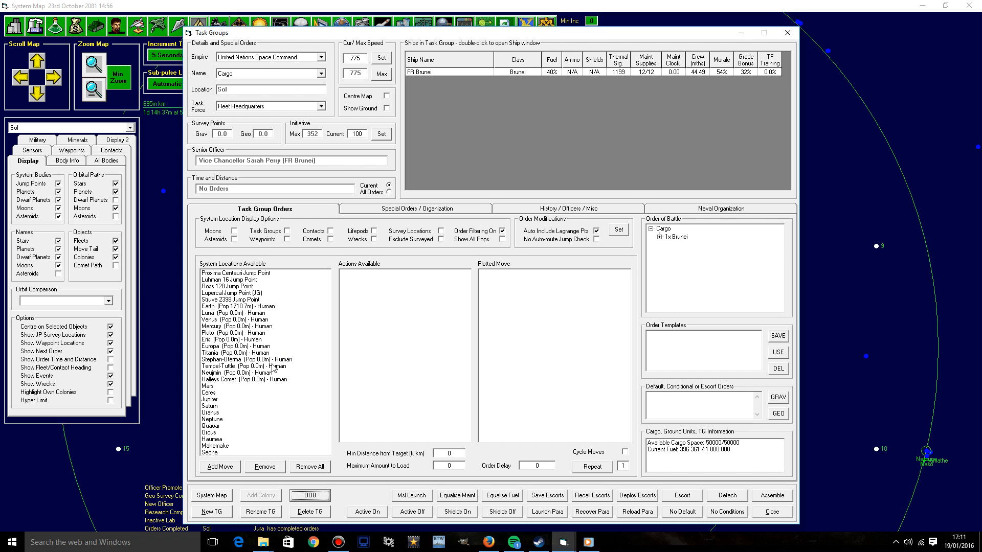
left_click(236, 306)
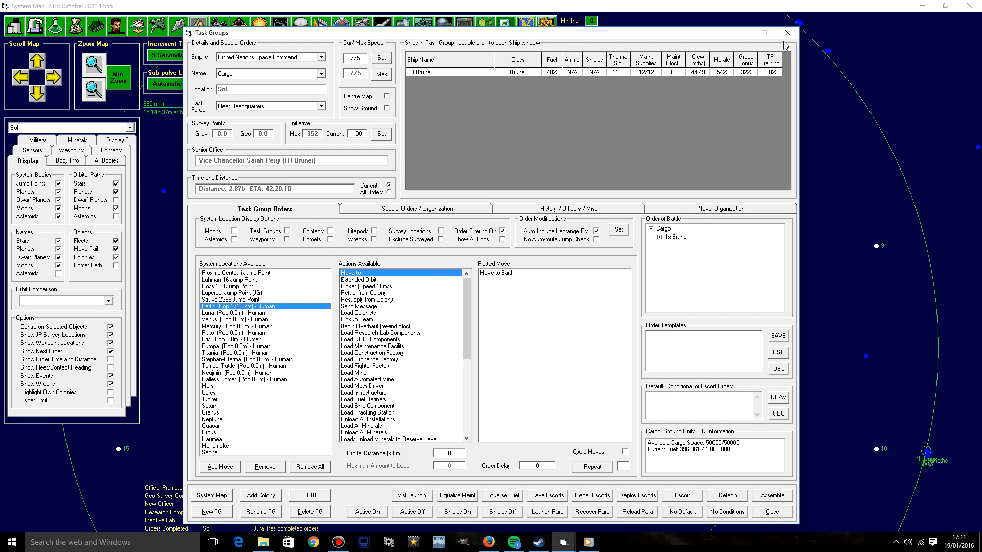
left_click(788, 33)
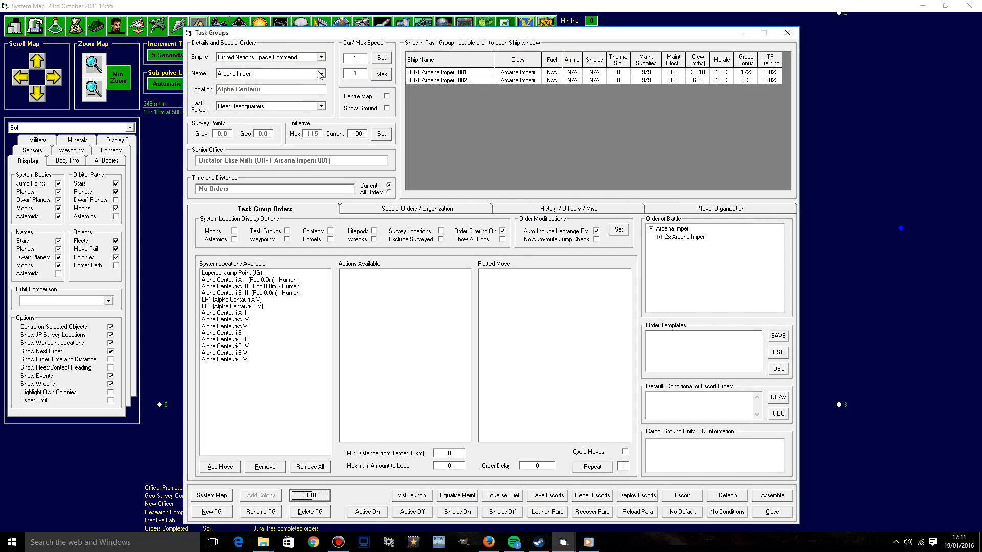
left_click(321, 73)
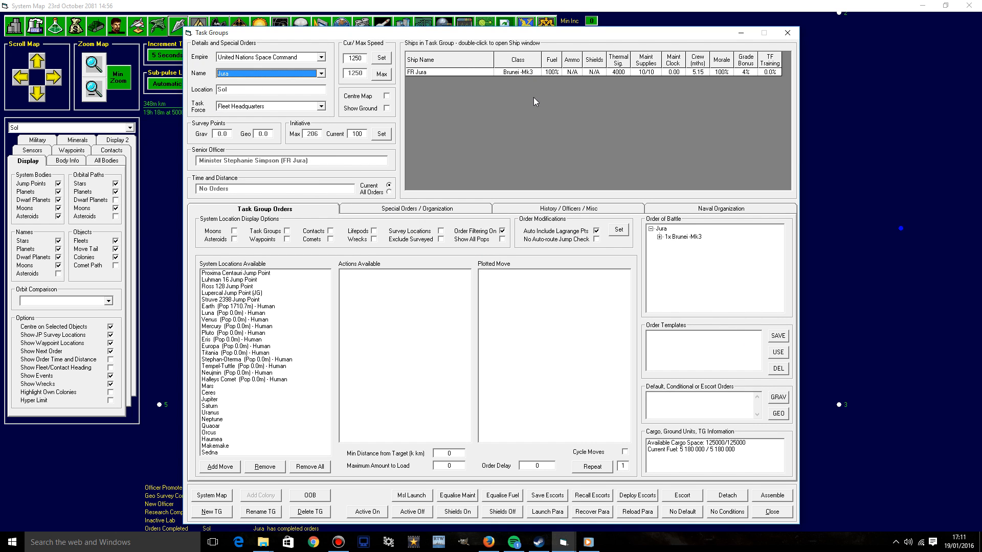
mouse_move(232, 317)
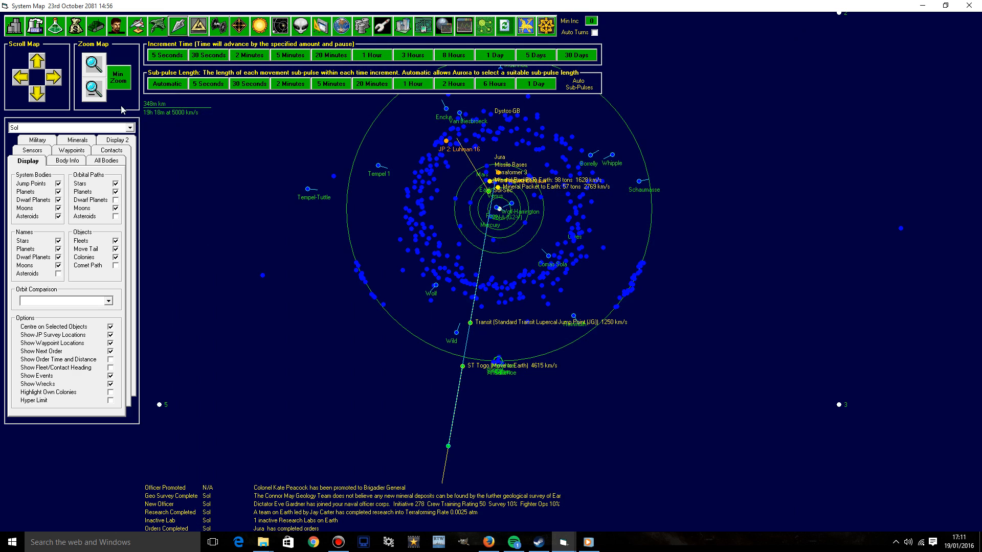
Step: Switch the map to Alpha Centauri and show Alpha Centauri-A III's atmosphere and terraforming data
left_click(68, 126)
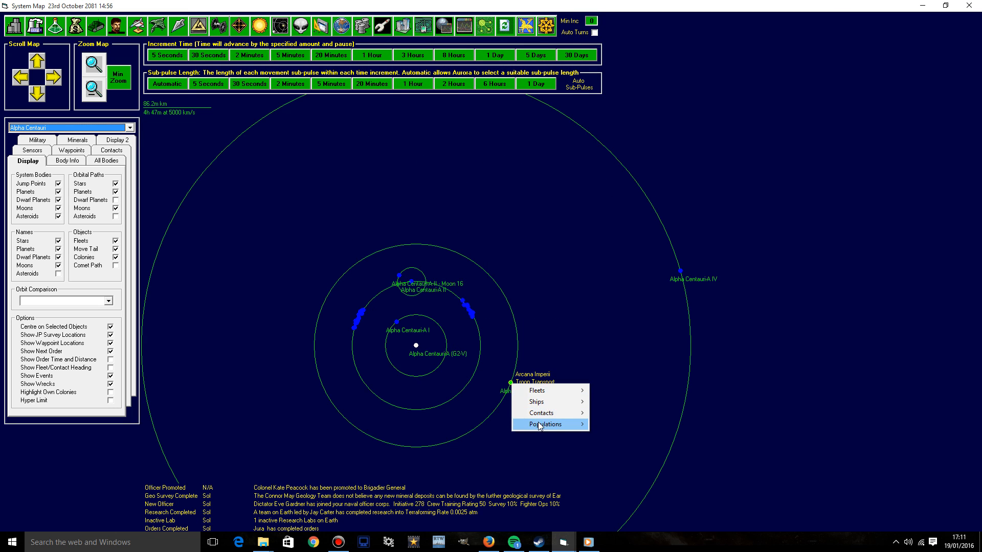
left_click(545, 424)
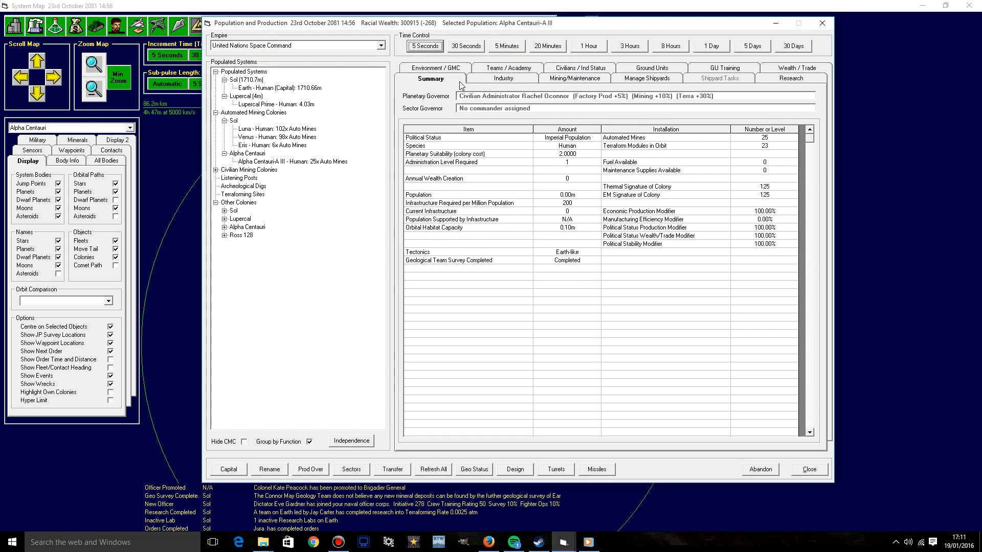
left_click(434, 68)
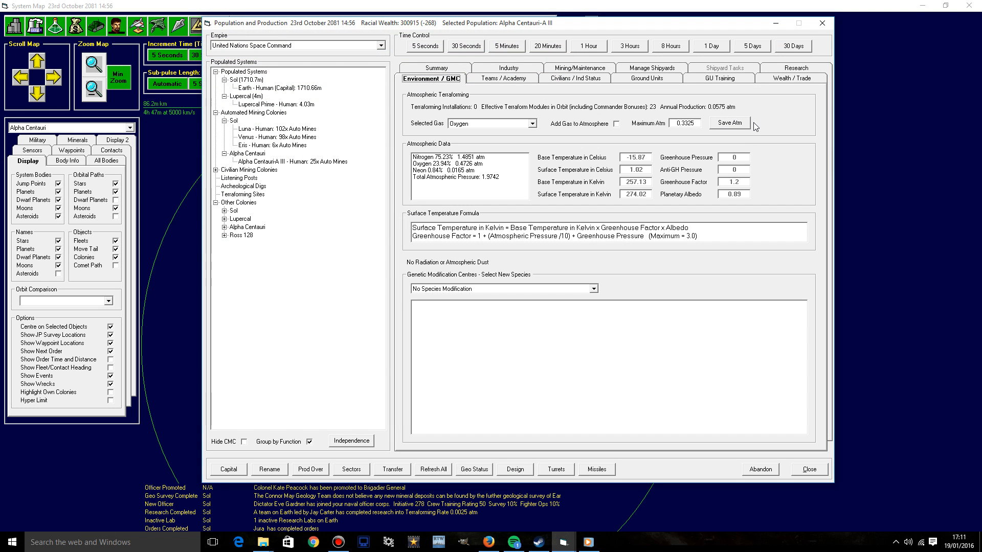
mouse_move(700, 143)
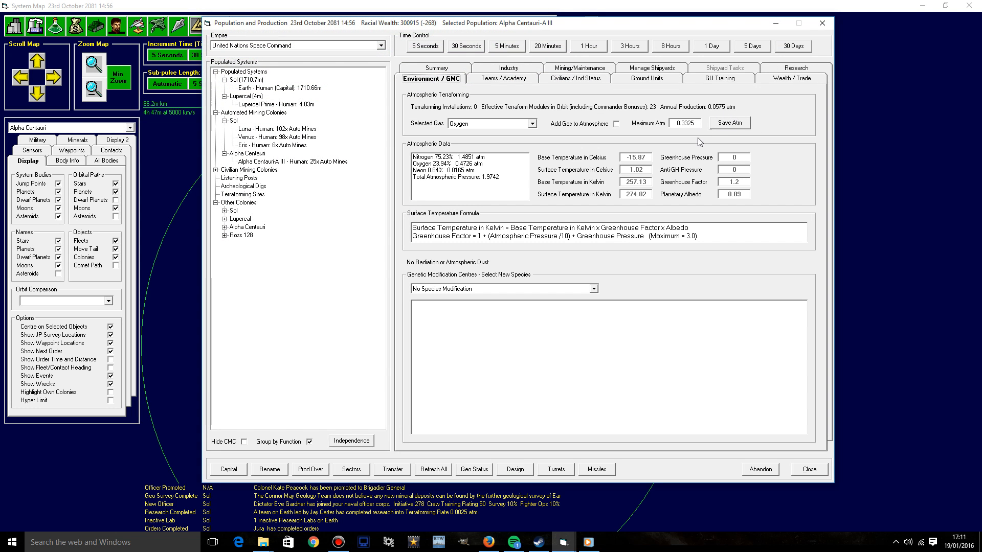
mouse_move(505, 275)
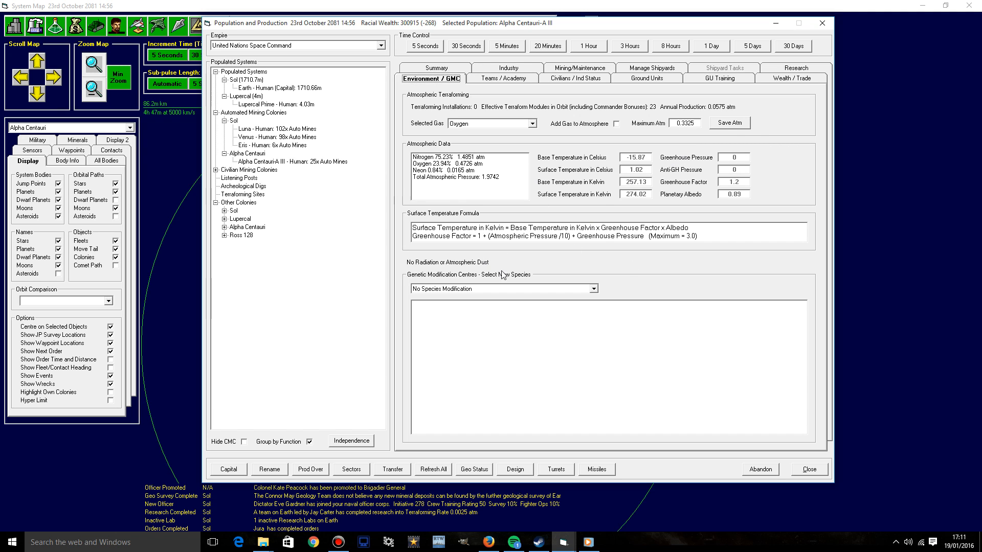
mouse_move(646, 274)
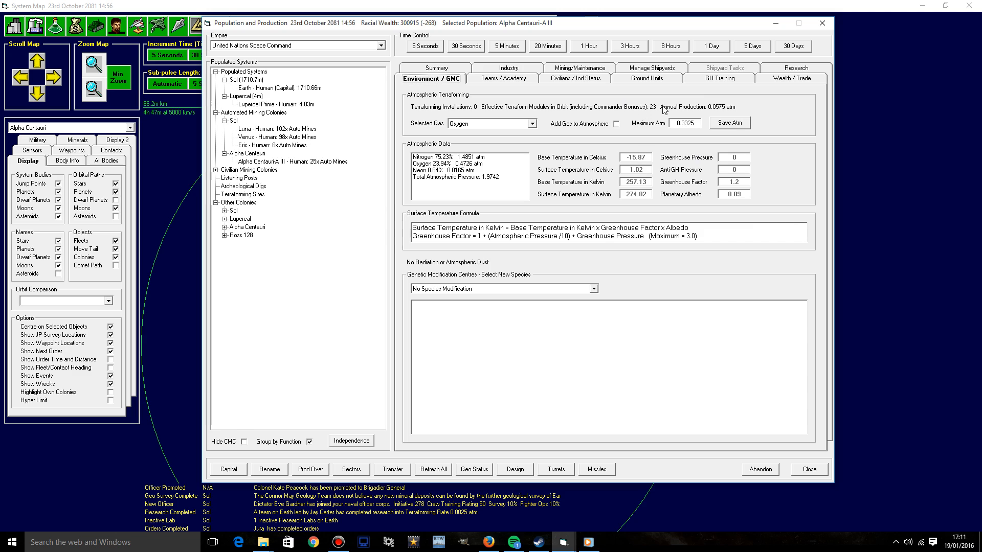
mouse_move(670, 254)
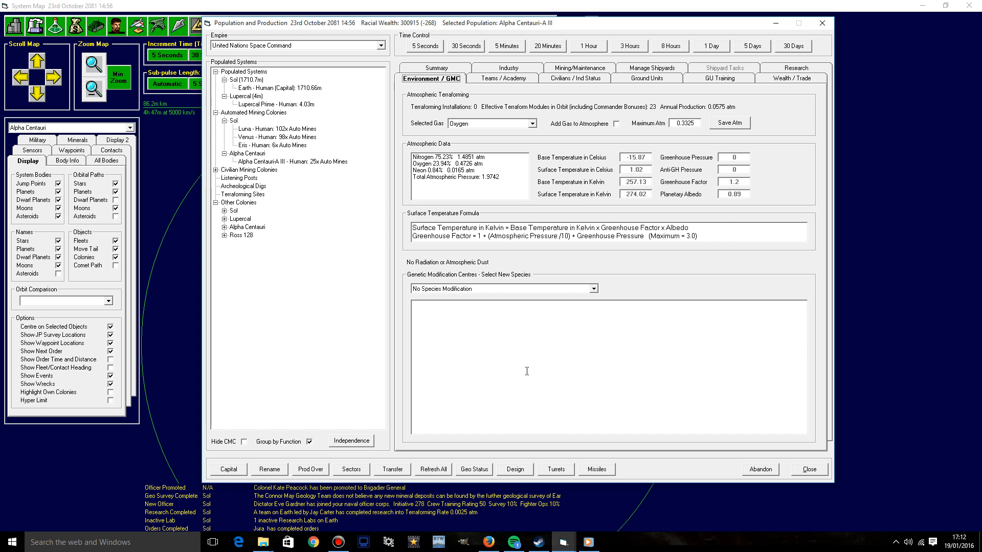
mouse_move(559, 352)
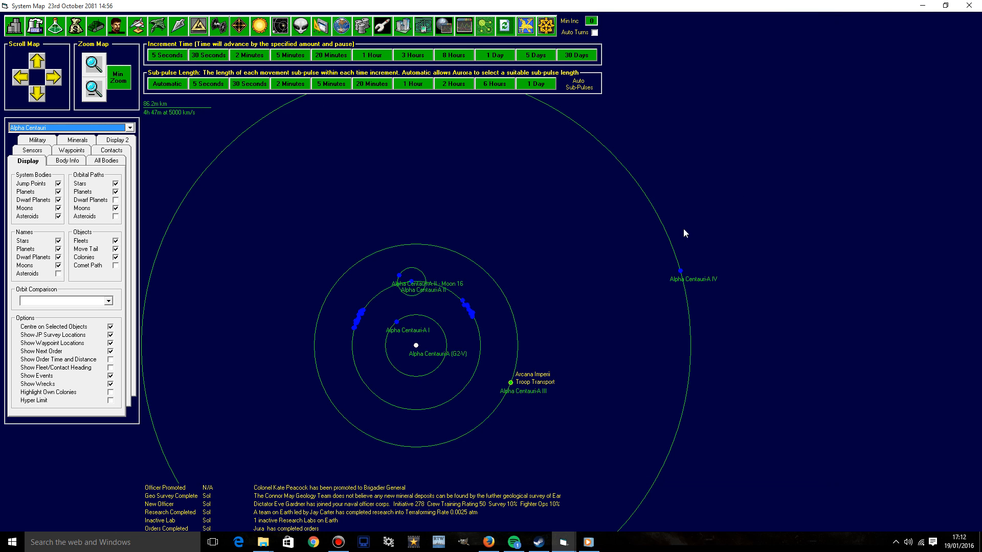
mouse_move(498, 409)
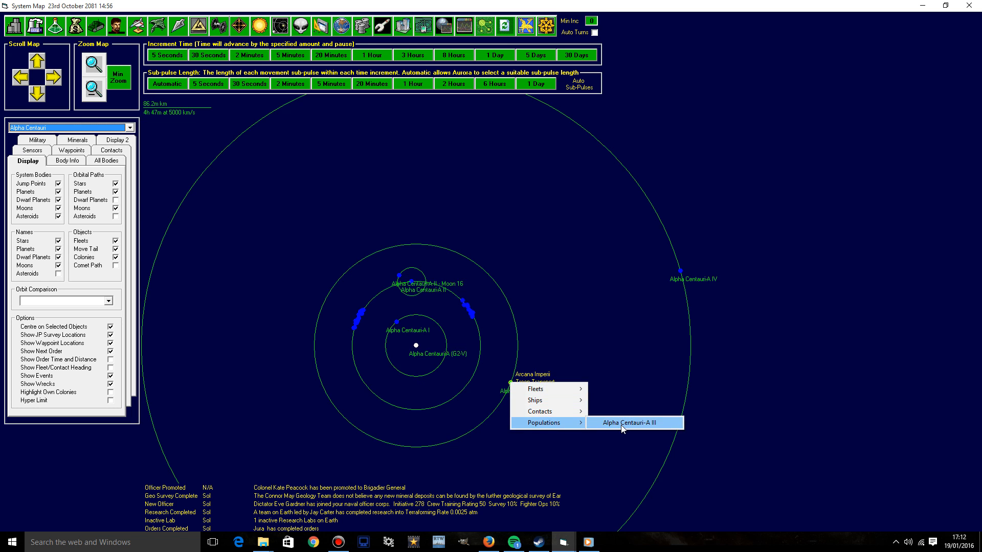
Step: Reopen the Alpha Centauri-A III colony's production overview from the map and select the colony
left_click(634, 423)
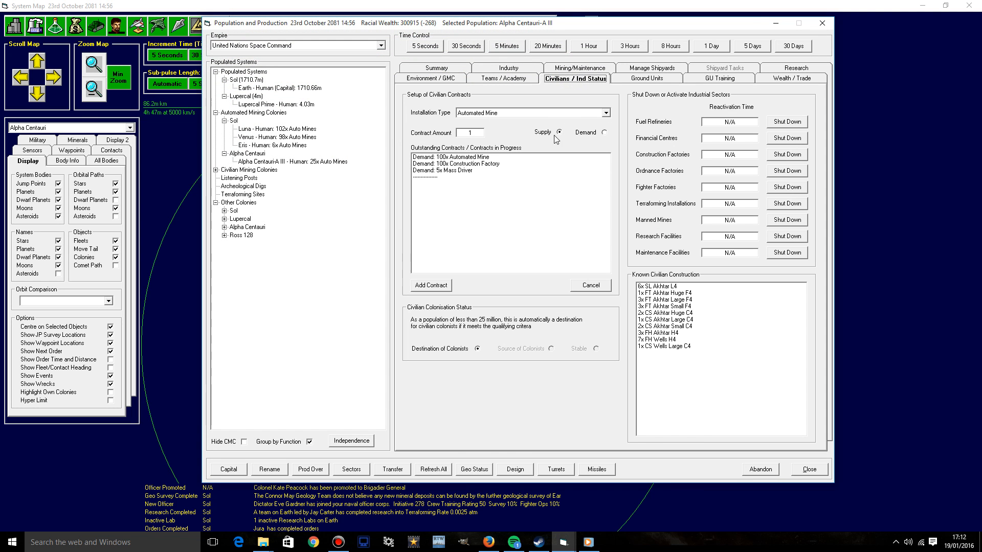
mouse_move(672, 350)
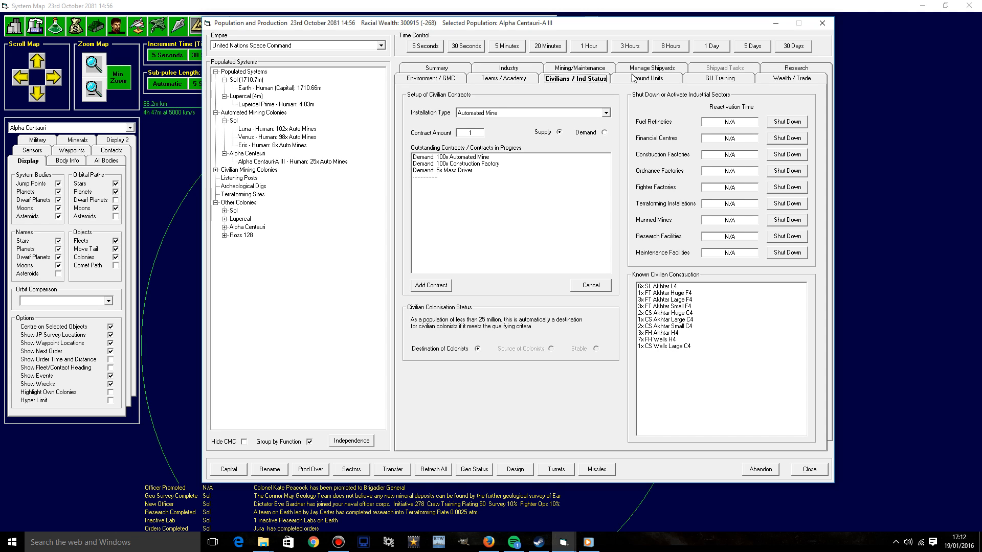
mouse_move(628, 122)
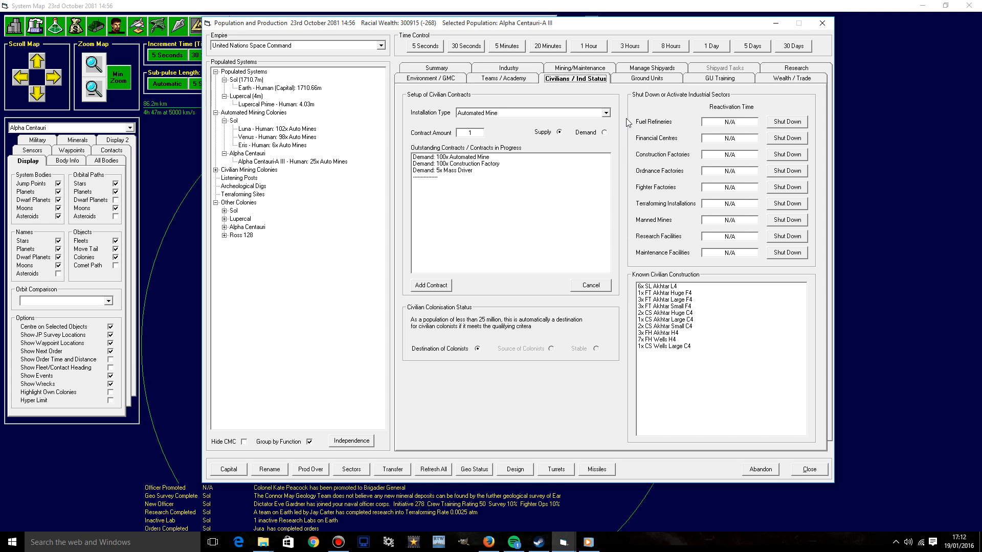
left_click(809, 470)
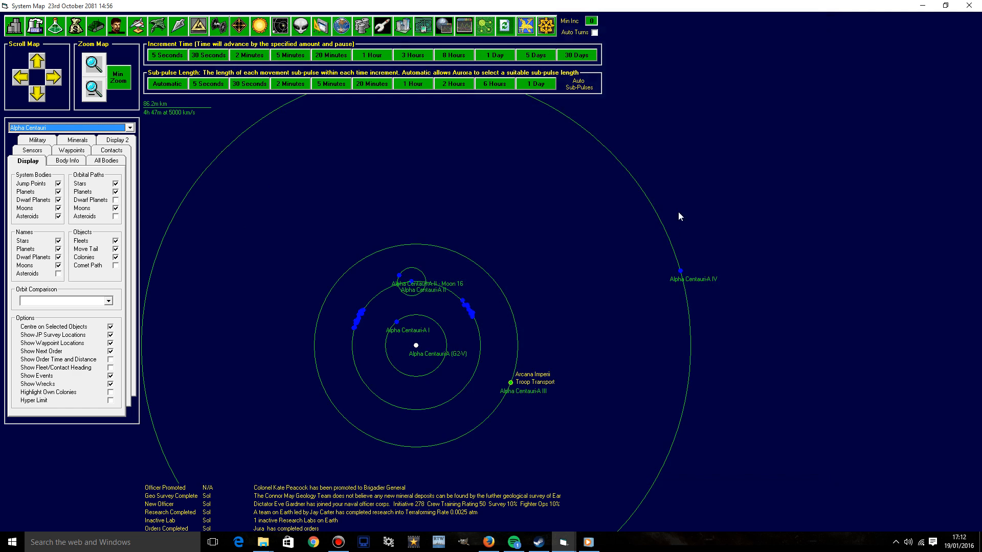
right_click(507, 382)
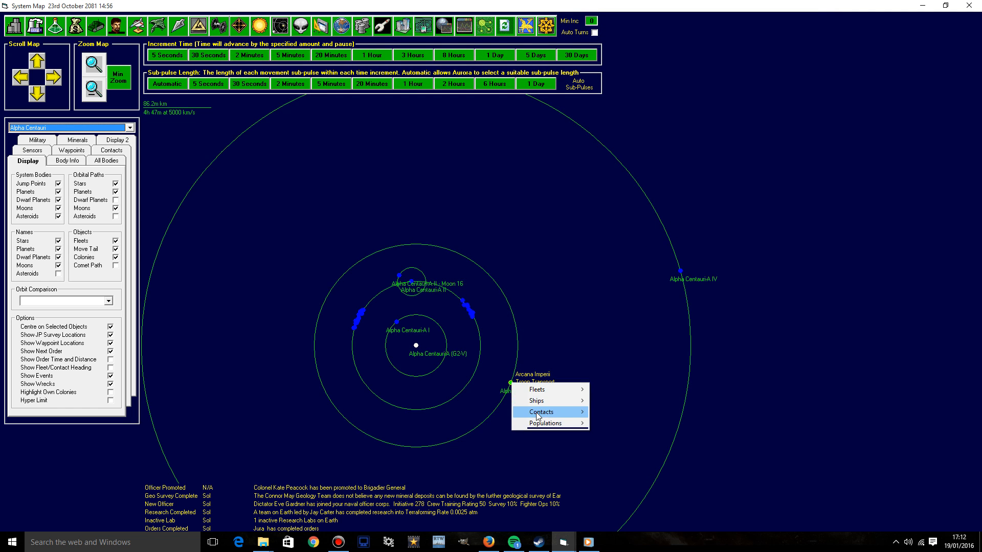
left_click(546, 424)
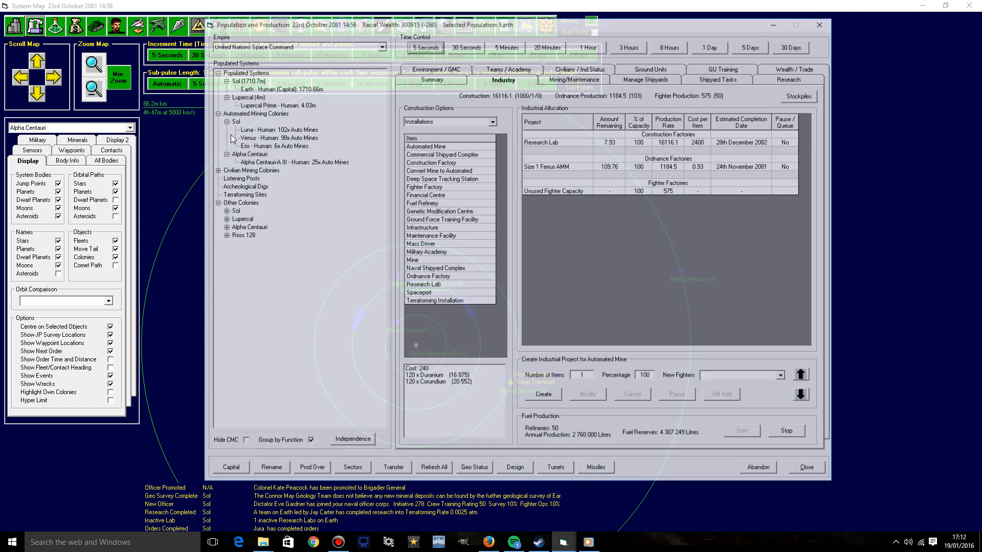
left_click(292, 162)
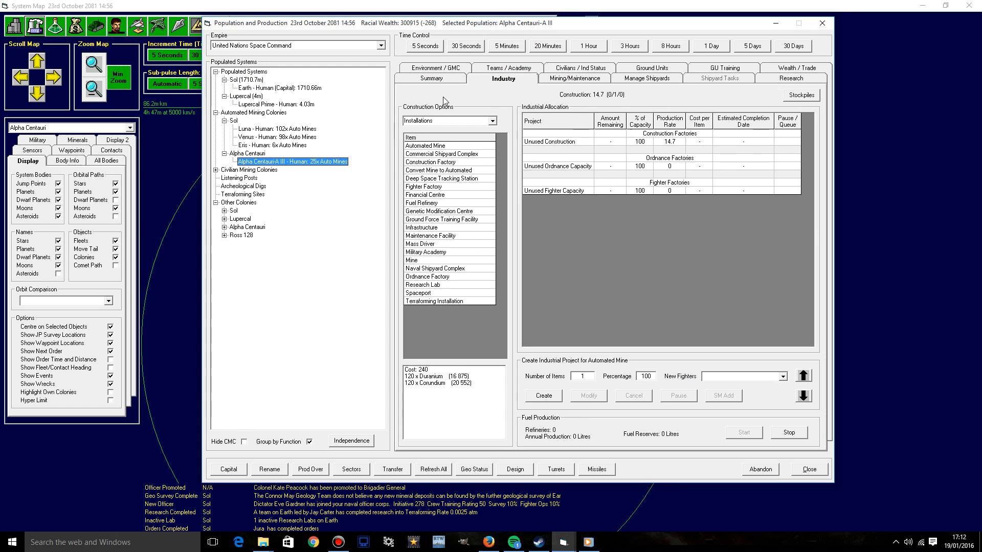
Step: Review the colony's summary and mining report, then show the Alpha Centauri system body details
left_click(429, 79)
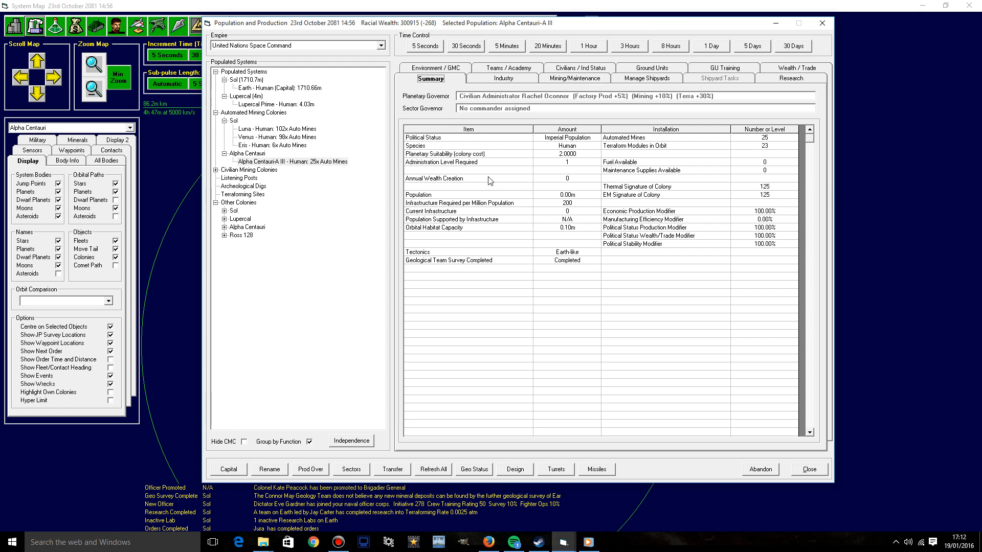
left_click(565, 203)
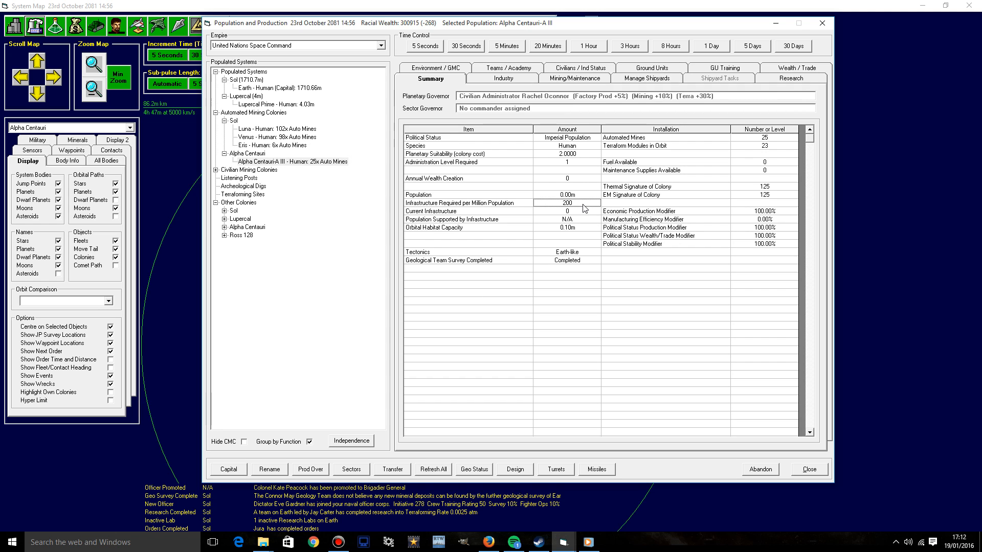
mouse_move(506, 227)
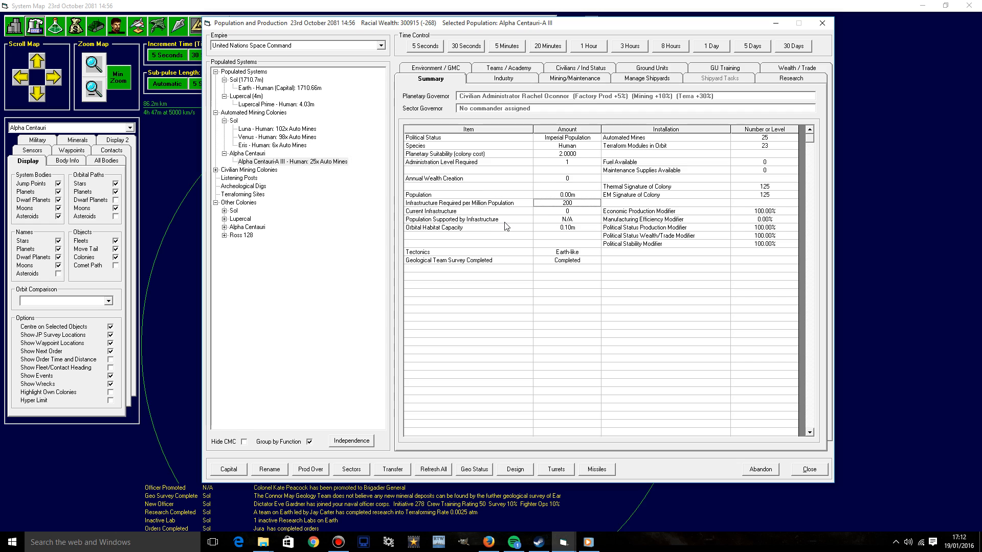
mouse_move(550, 208)
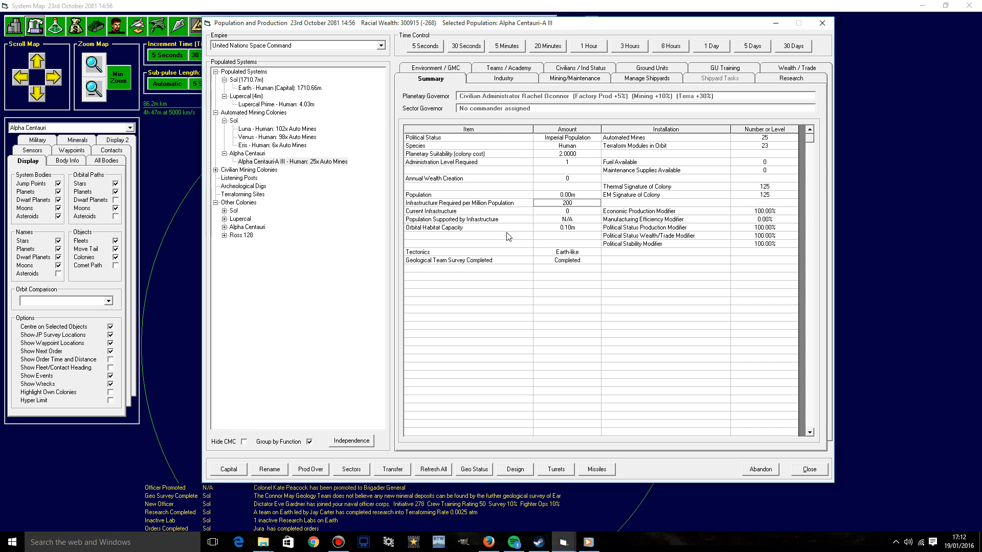
mouse_move(507, 252)
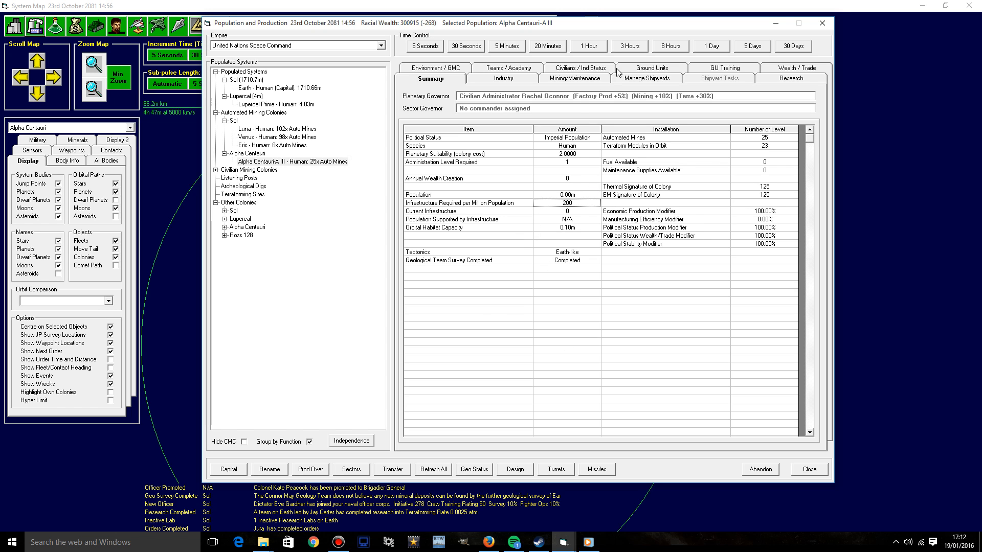
left_click(574, 77)
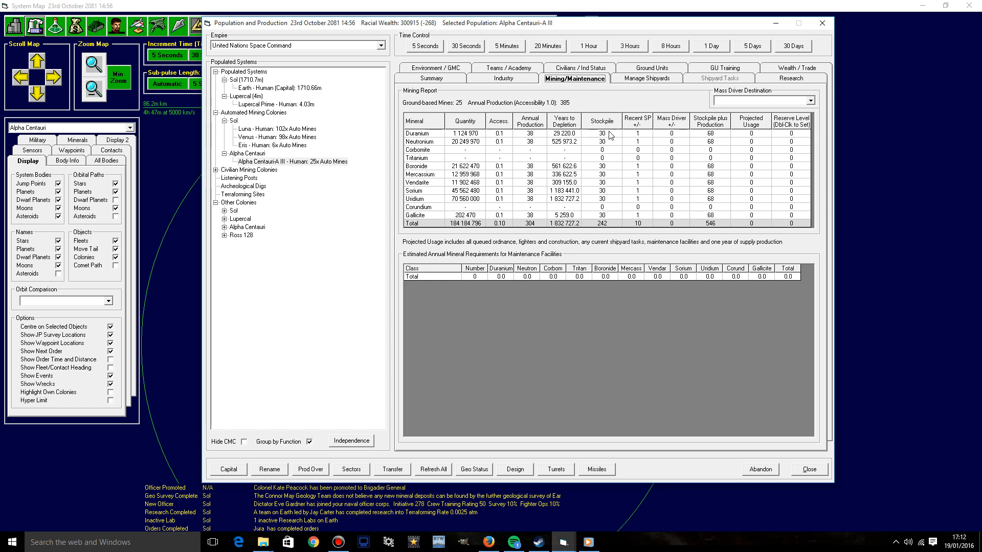
mouse_move(617, 197)
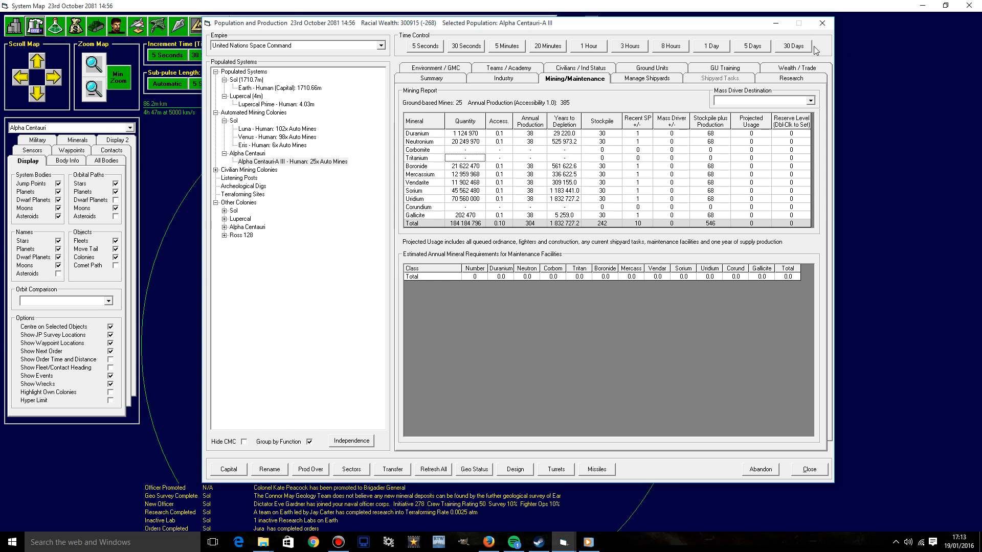
left_click(808, 470)
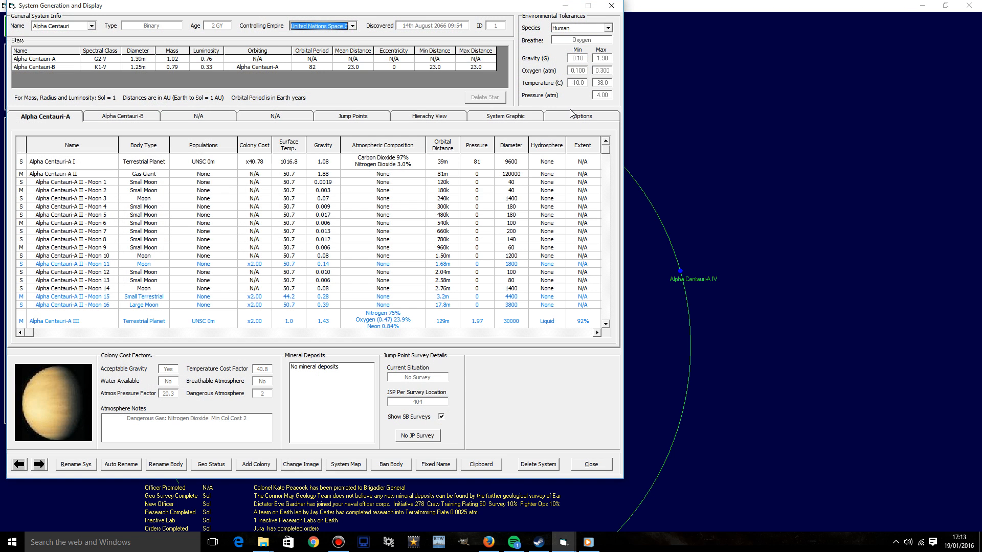
Step: Check mineral deposits of Alpha Centauri-A III and its Moon 1, including the Boronide entry
left_click(580, 116)
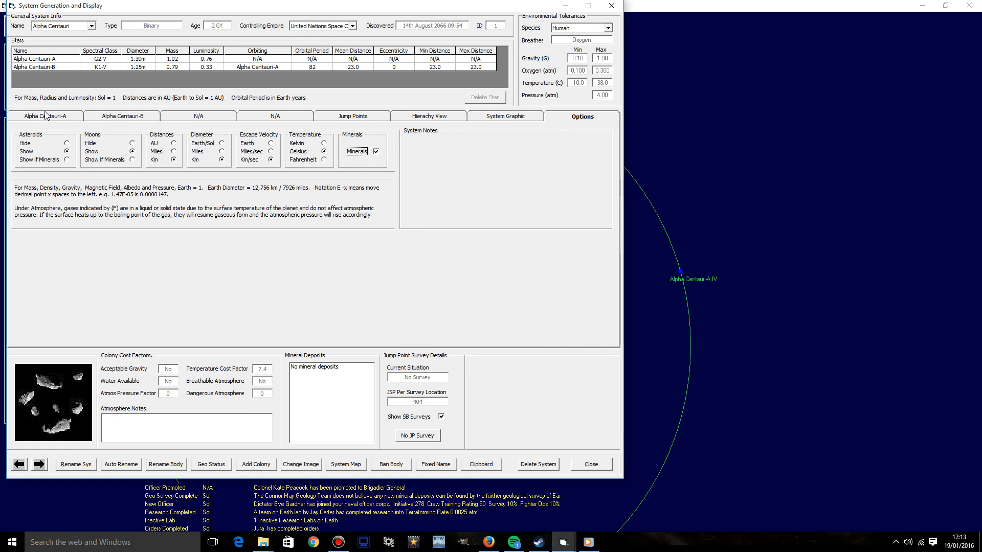
left_click(44, 115)
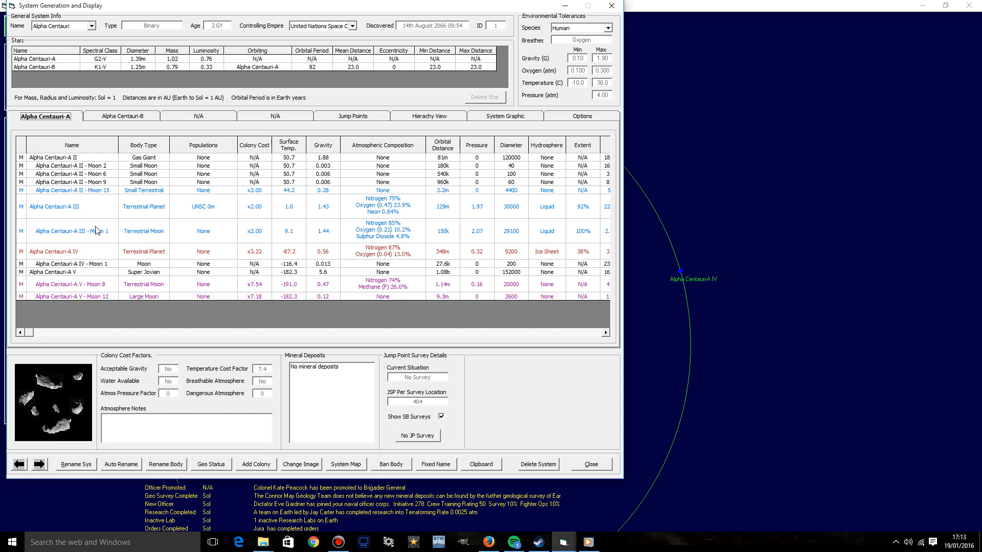
left_click(72, 230)
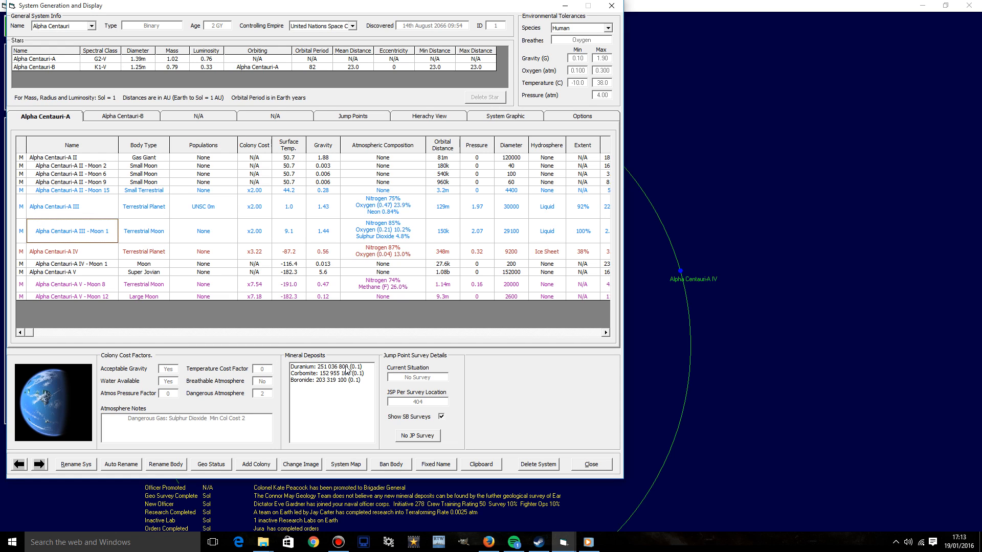
left_click(330, 381)
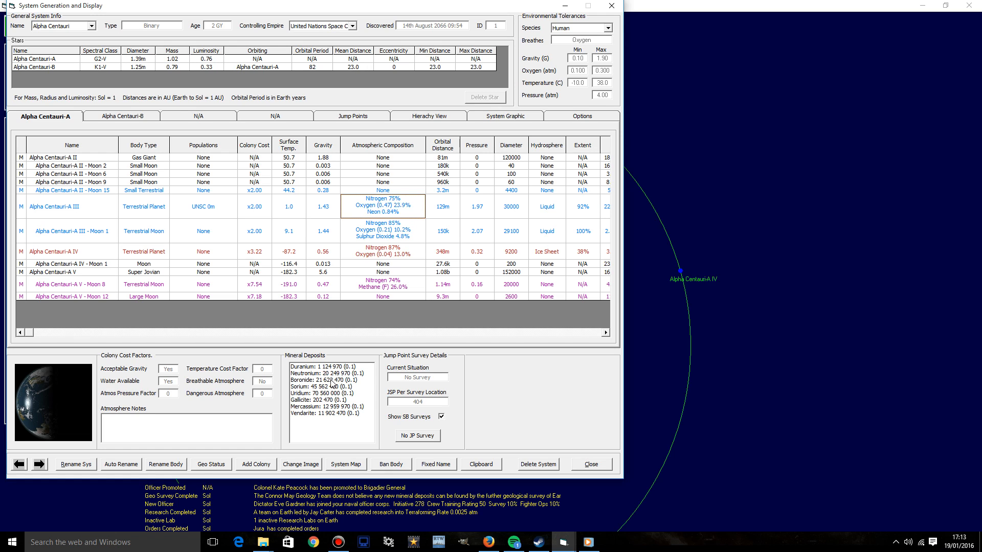
left_click(330, 380)
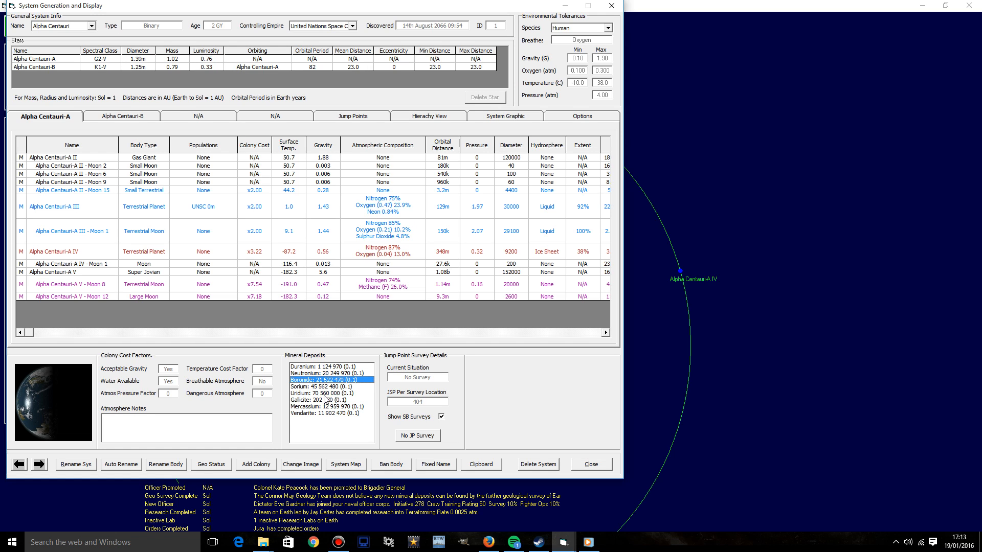
mouse_move(350, 403)
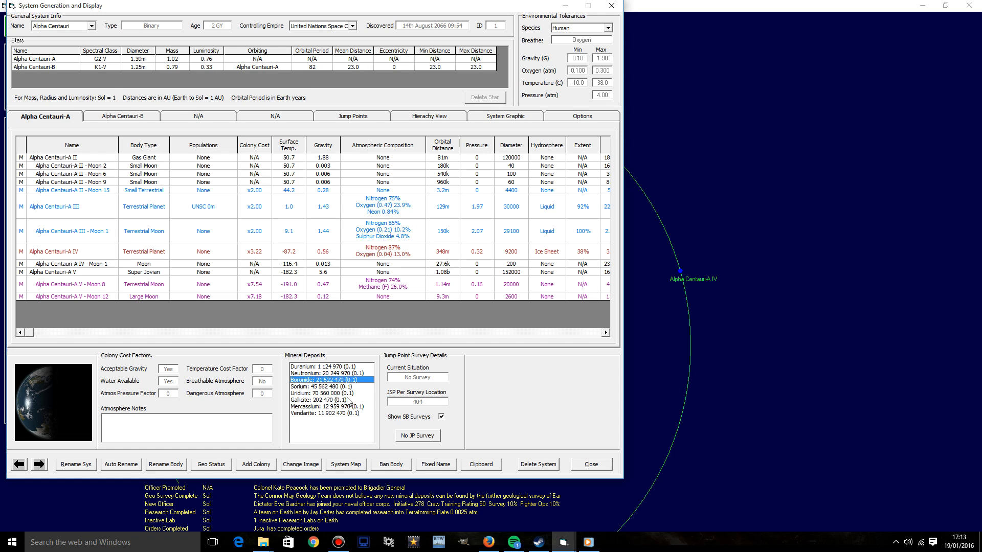
left_click(71, 231)
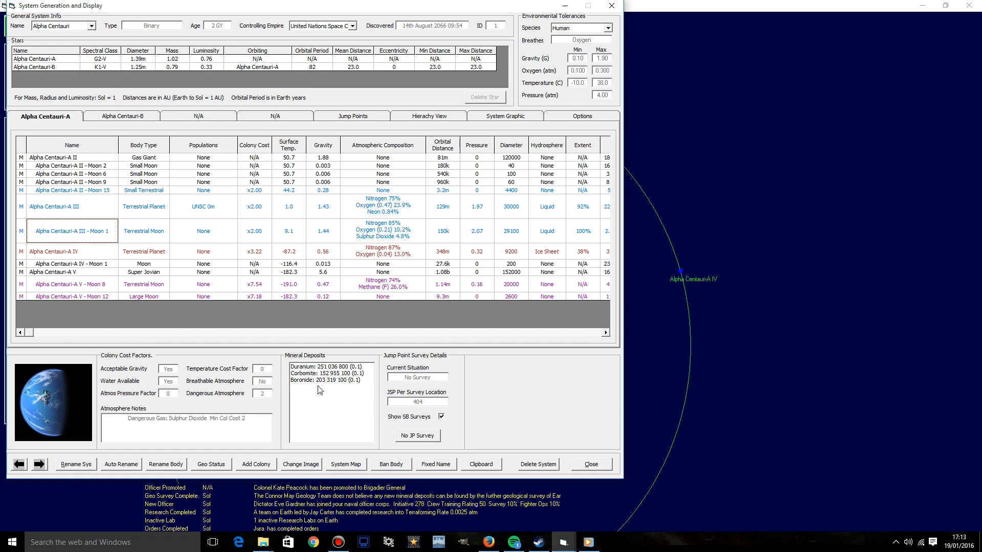
mouse_move(314, 309)
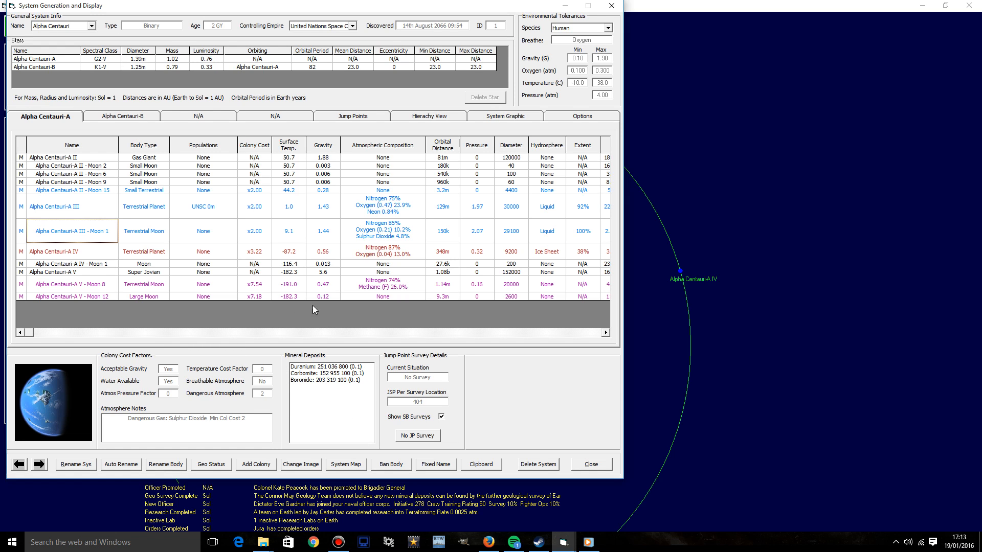
Step: Compare deposits on A II Moon 15, A III, A III Moon 1 and A V Moon 12, then bring up Population and Production
left_click(71, 207)
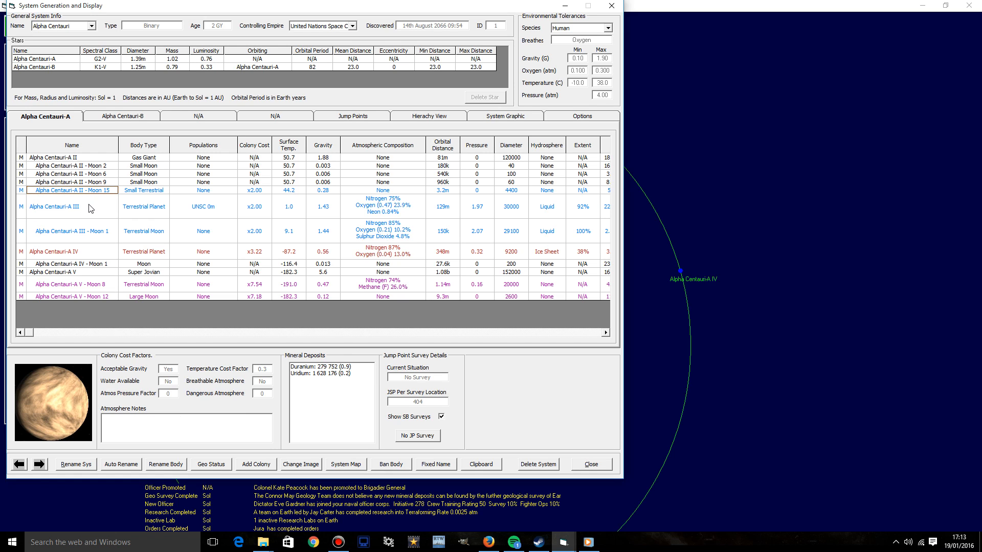
left_click(53, 206)
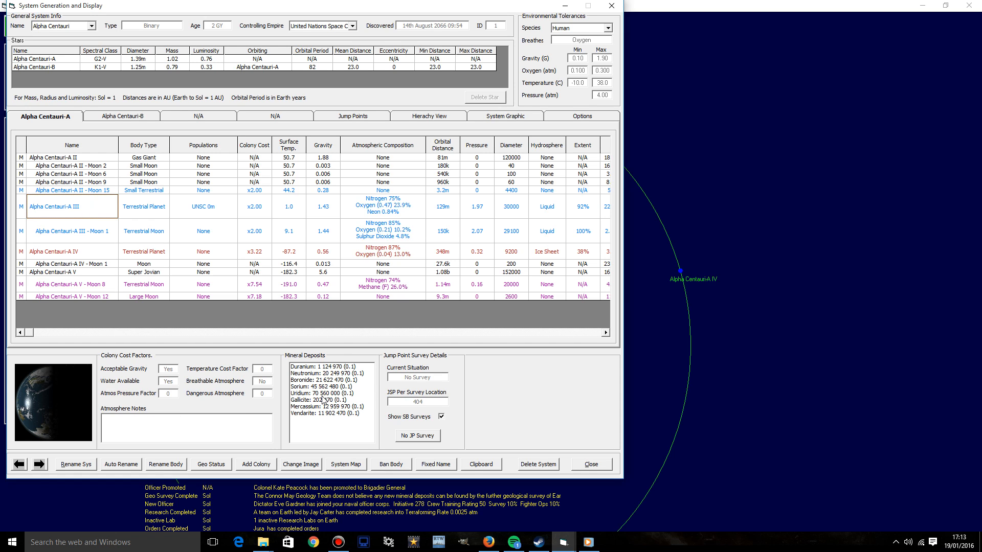
left_click(73, 230)
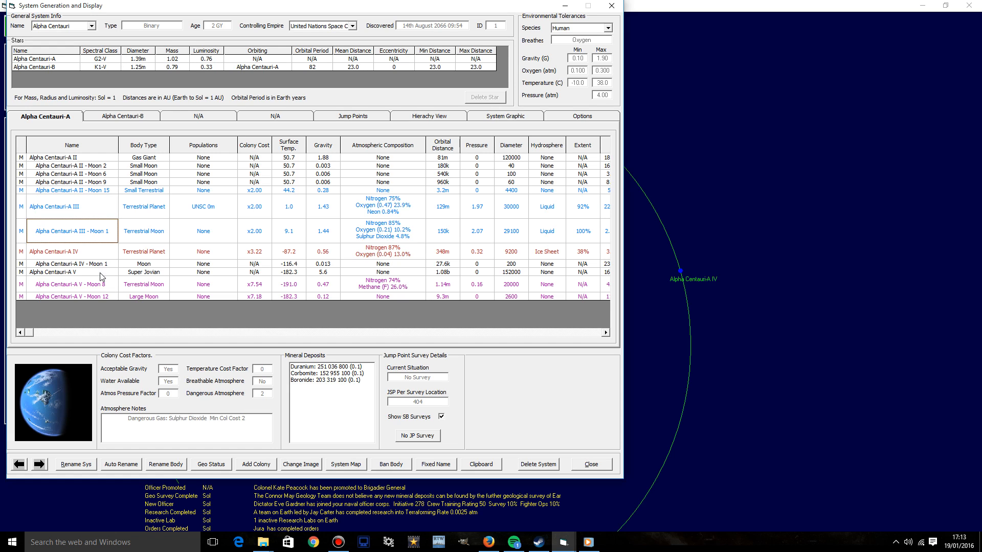
left_click(72, 295)
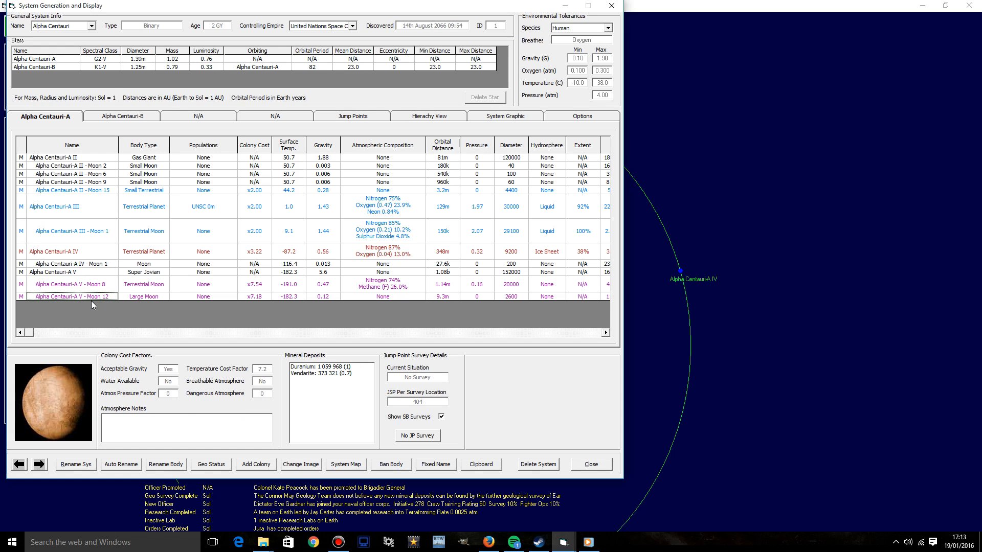
left_click(63, 205)
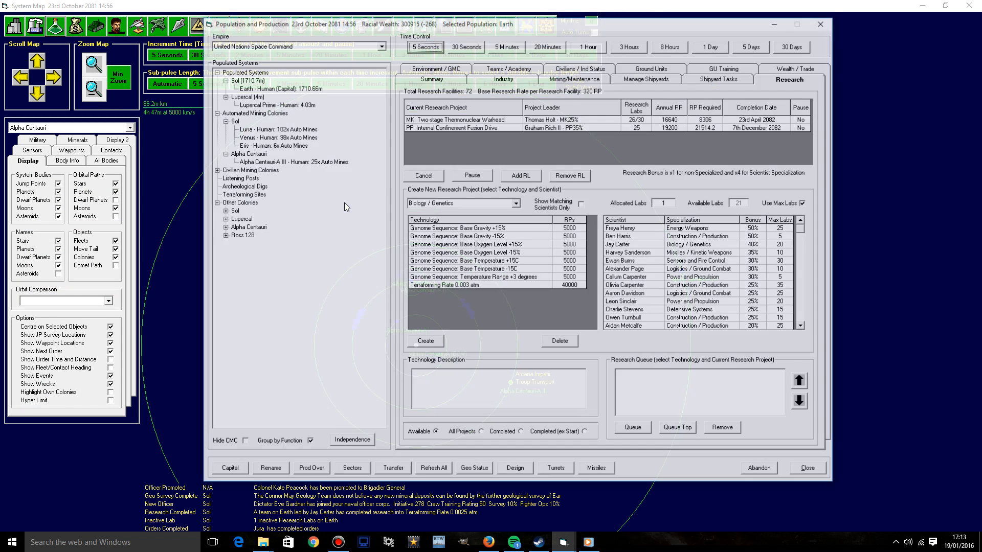
Step: Cancel the Research Lab construction project in Earth's industry queue
left_click(272, 88)
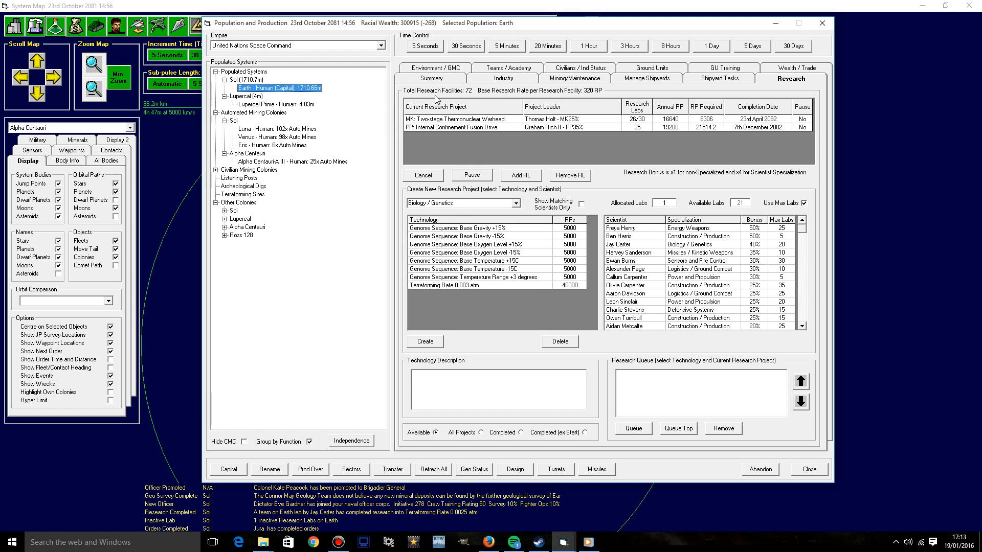
left_click(503, 78)
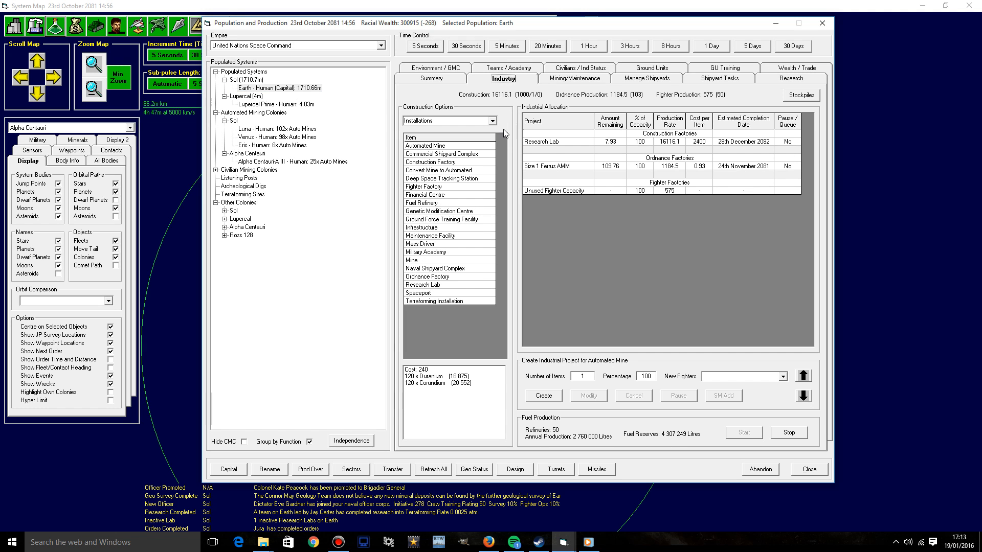
left_click(540, 141)
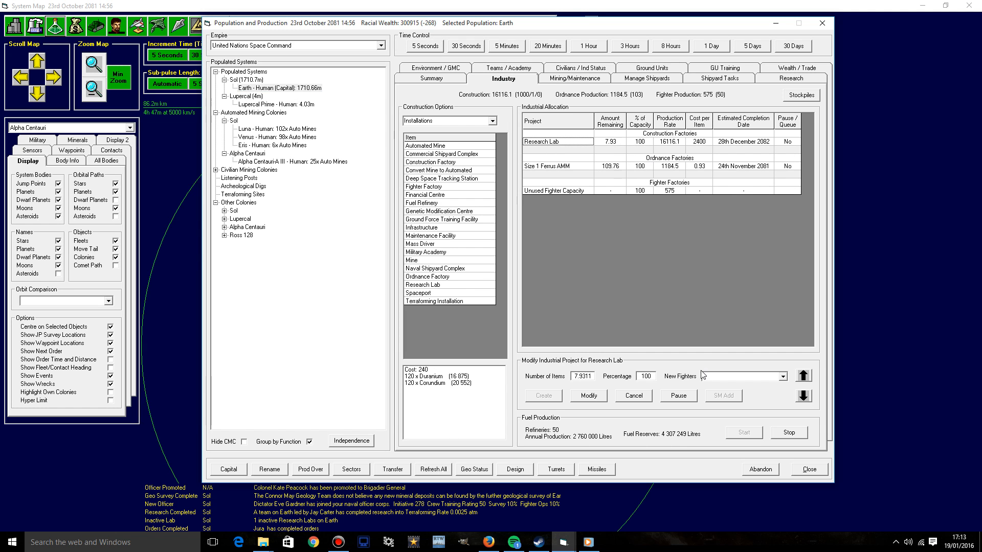
left_click(632, 395)
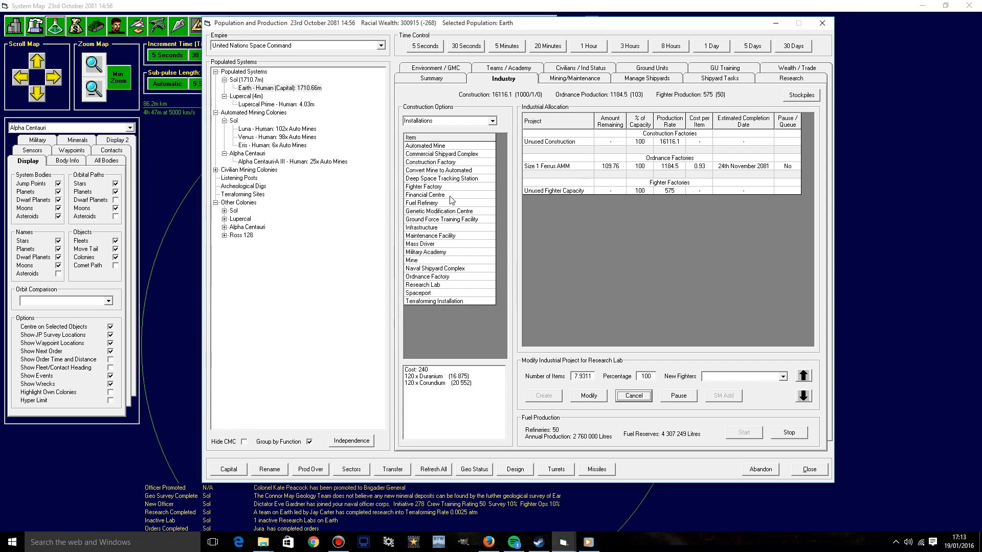
mouse_move(441, 149)
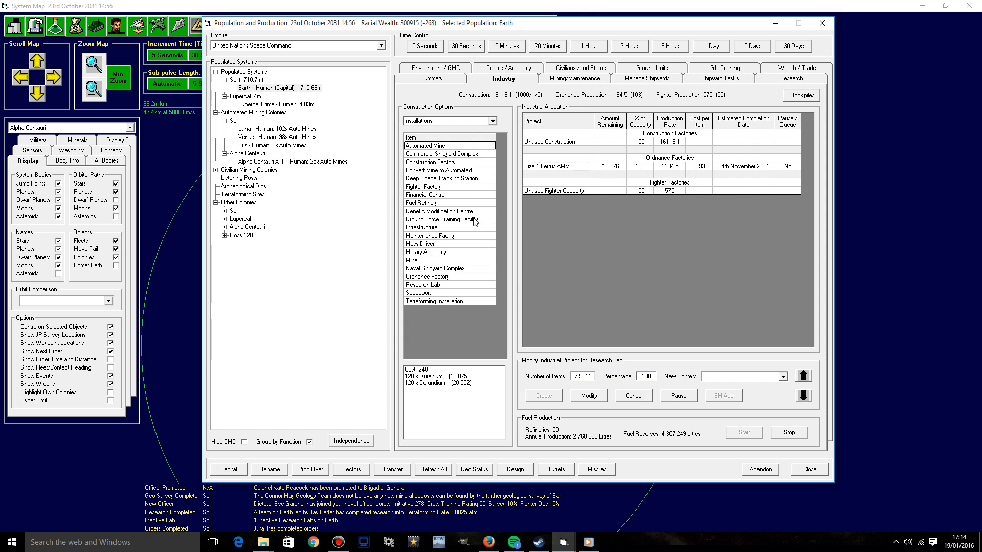
Step: Create a construction project for 100 Fuel Refineries on Earth and close the production window
left_click(425, 203)
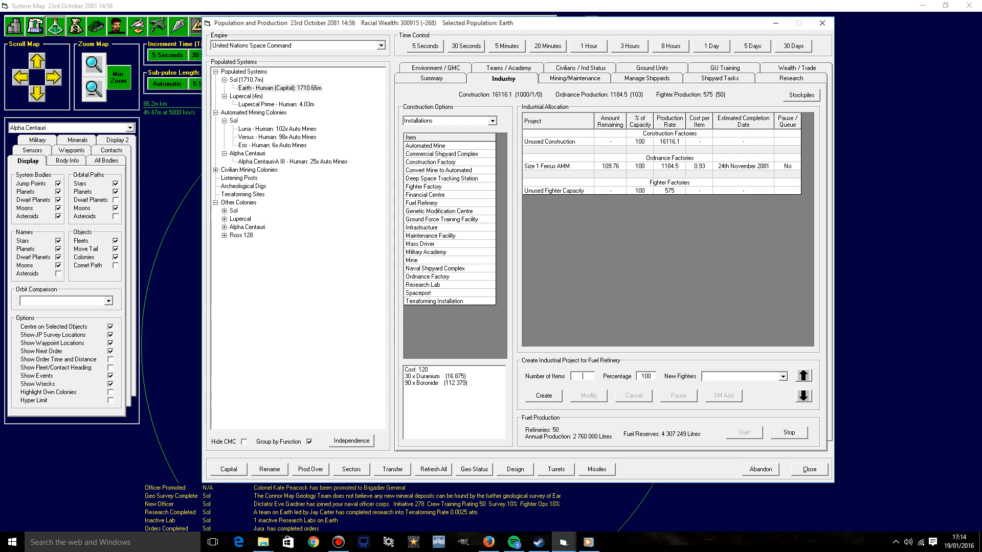
type("100")
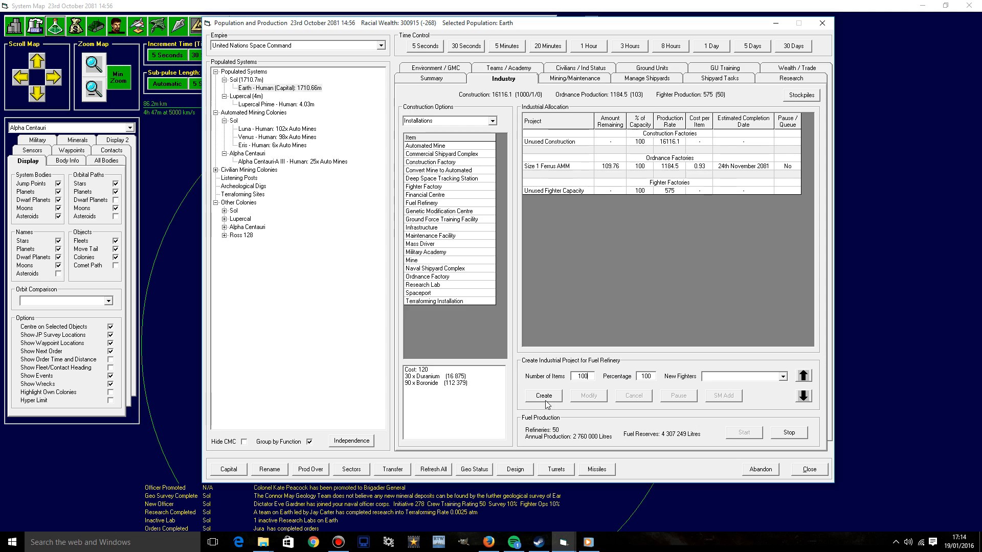
left_click(542, 395)
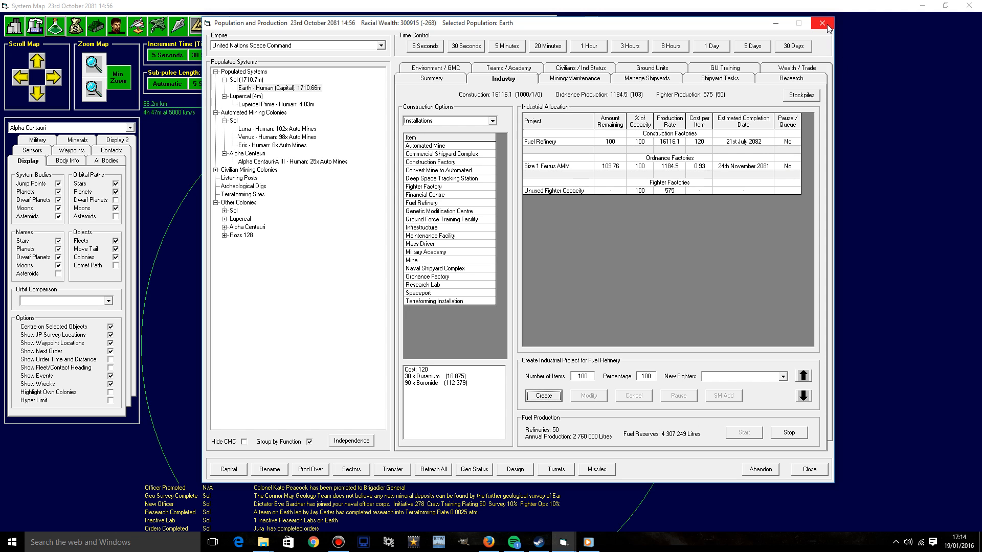
left_click(822, 24)
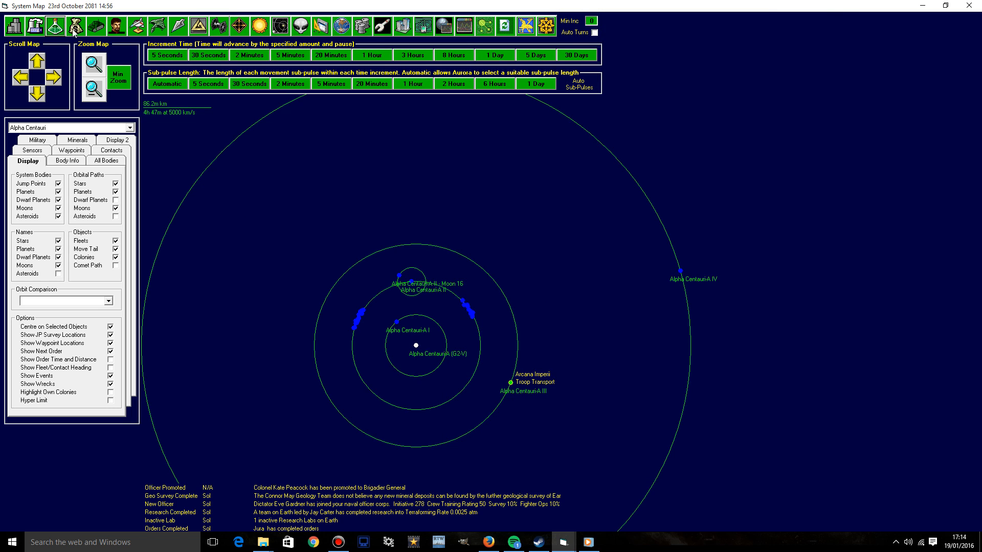
Step: Review Alpha Centauri-A III's mining report in the Population and Production overview
left_click(54, 25)
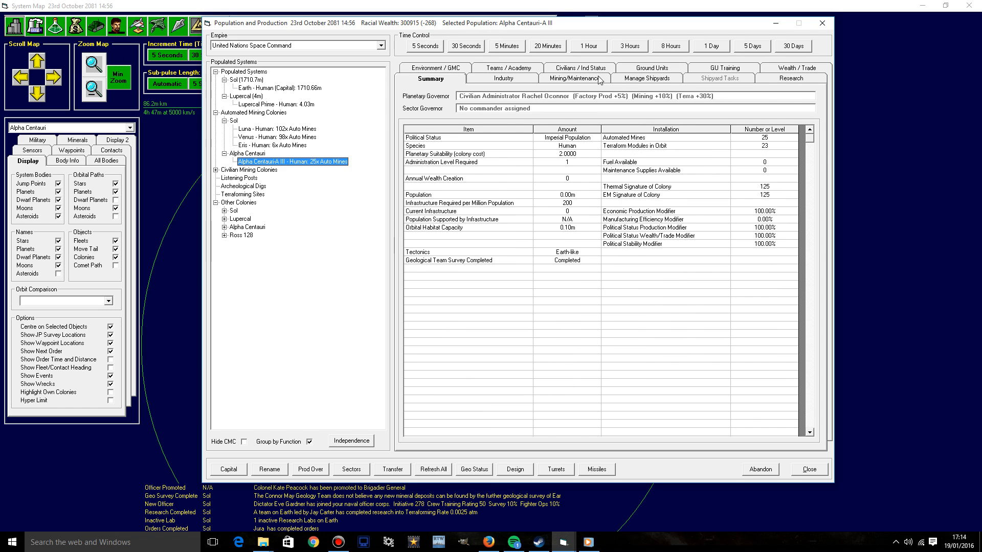
left_click(574, 79)
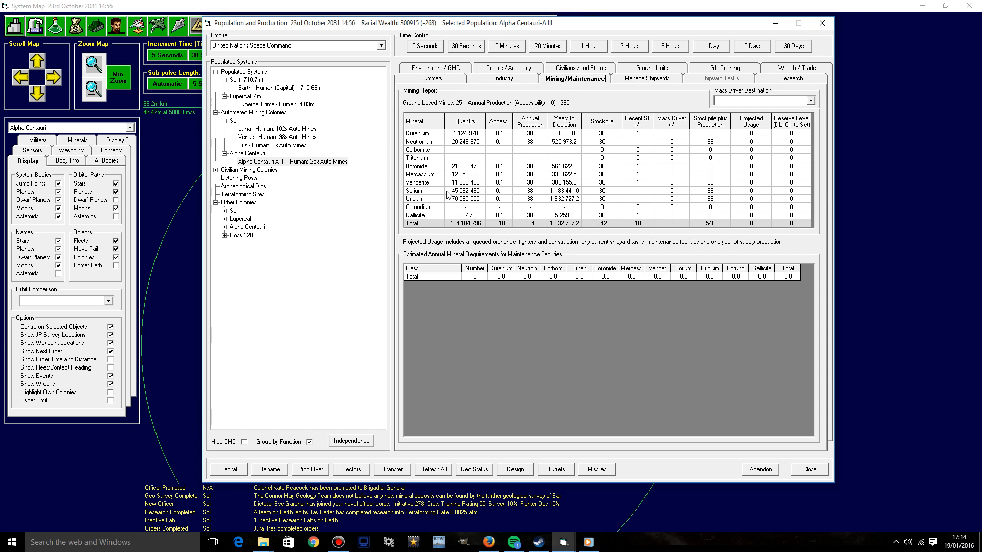
left_click(275, 88)
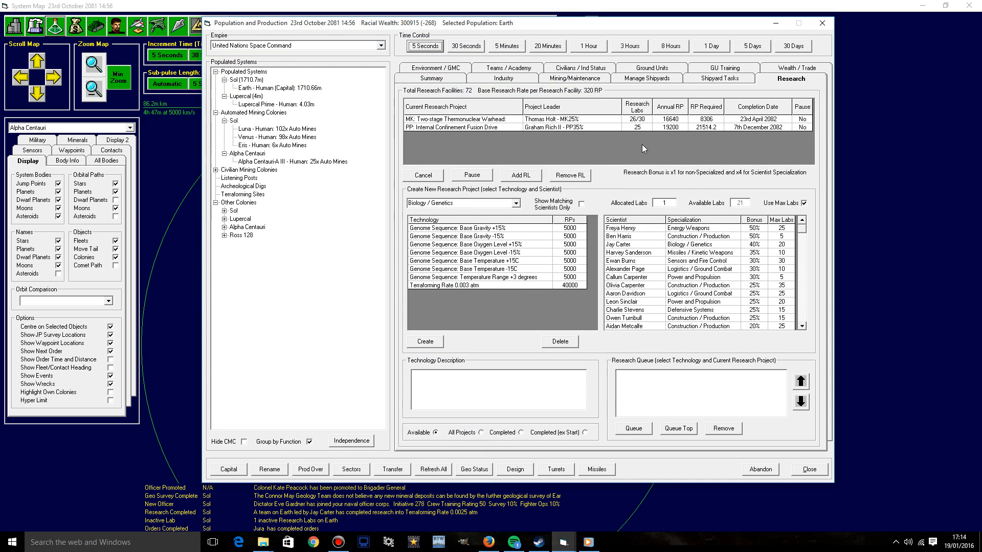
Step: Start a Cloaking Theory project in Defensive Systems with a matching scientist
left_click(458, 285)
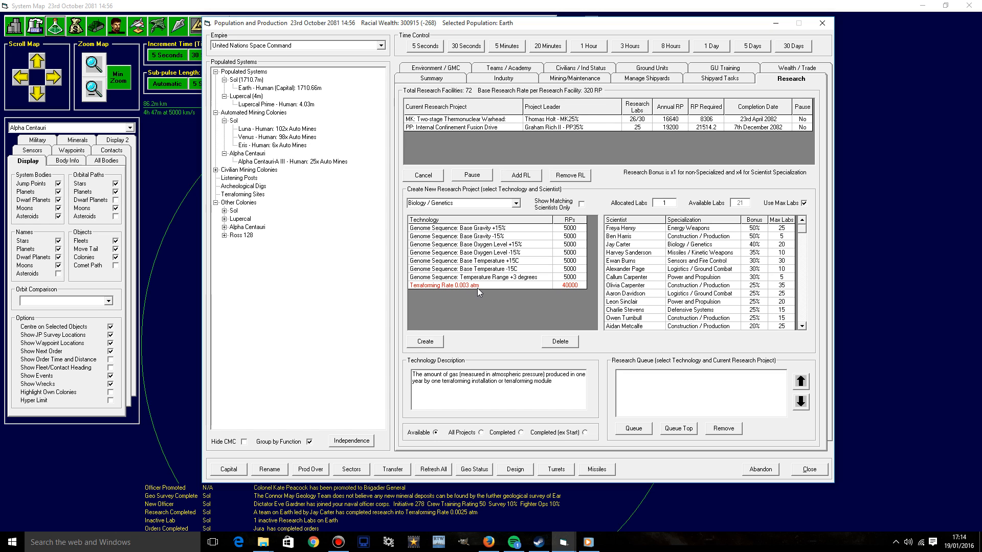
left_click(462, 202)
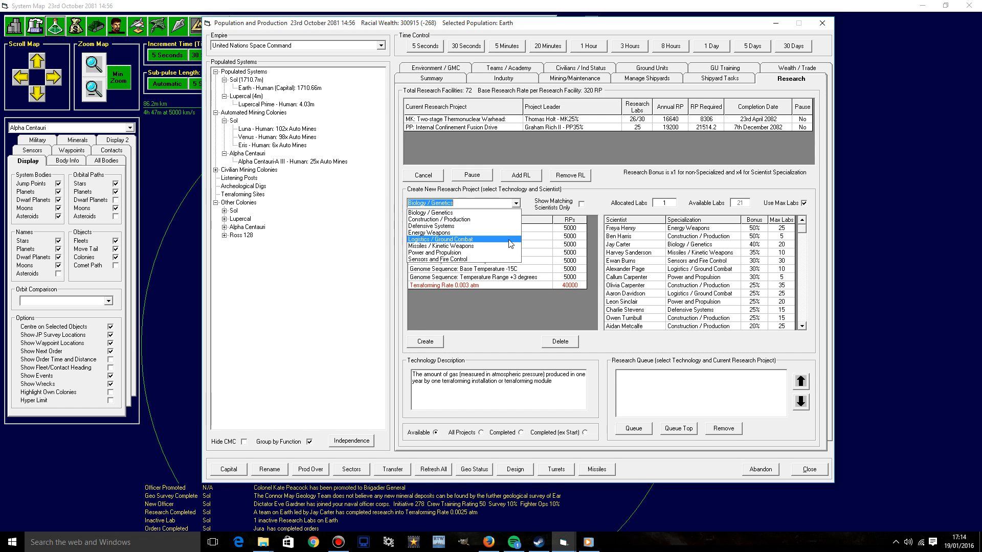
left_click(435, 226)
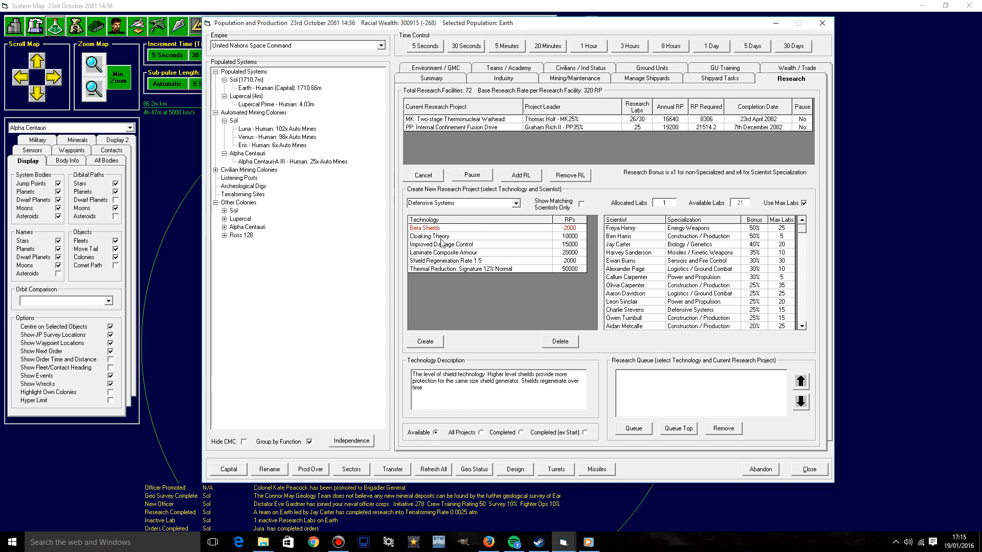
left_click(428, 236)
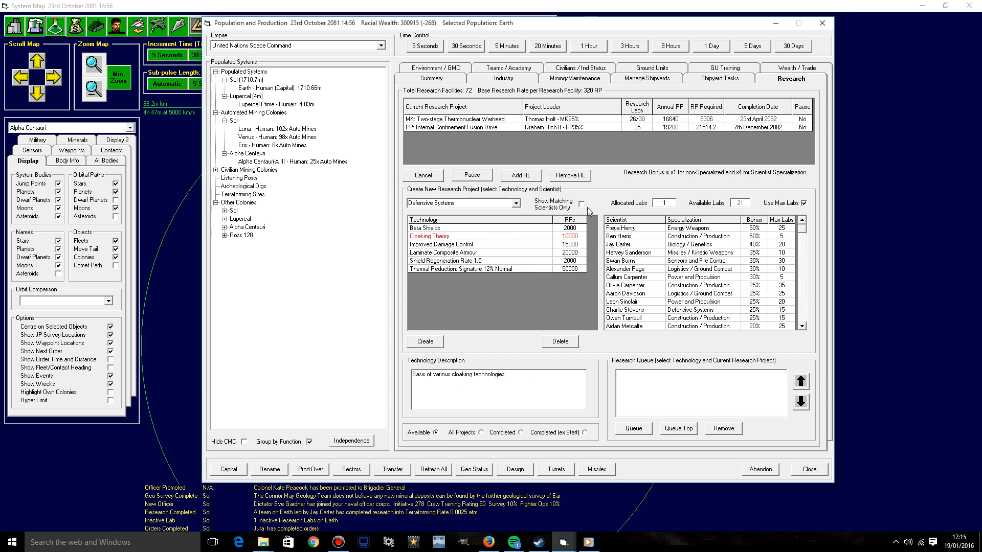
left_click(579, 202)
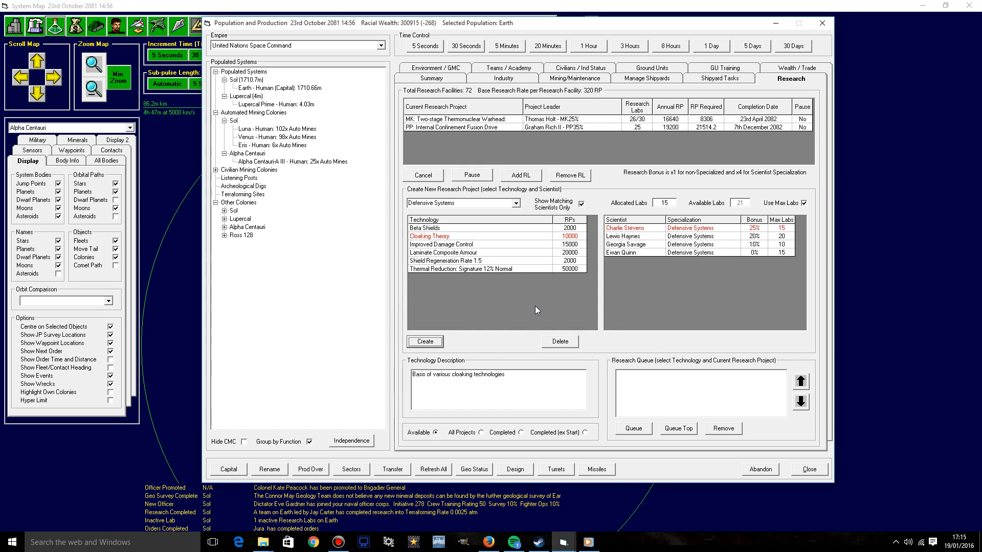
left_click(423, 341)
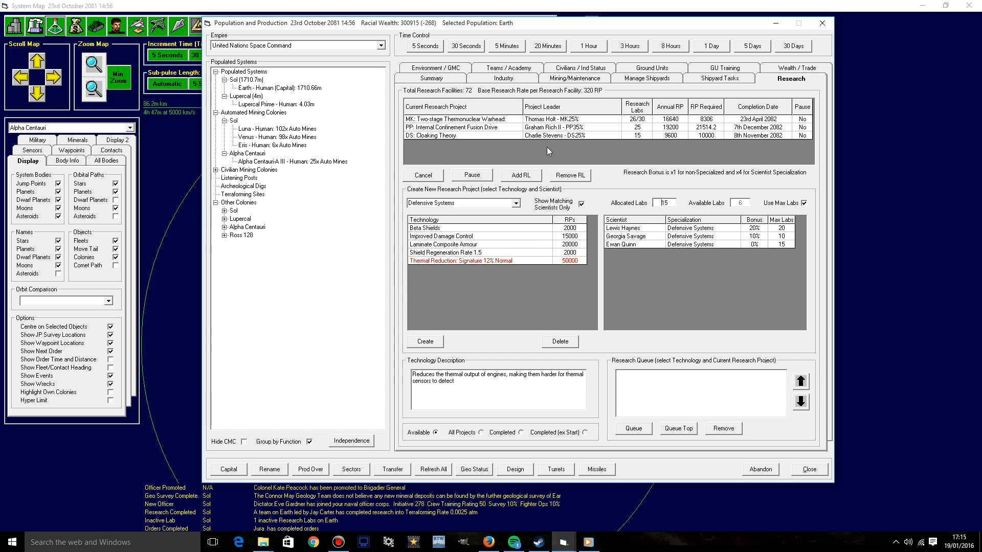
mouse_move(551, 145)
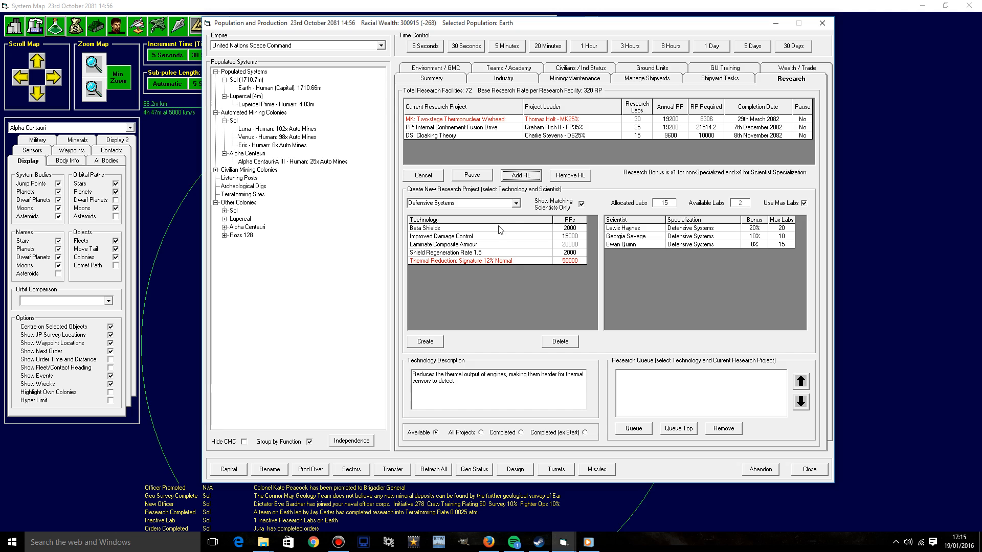
Step: Start Shield Regeneration Rate 1.5 research led by Lewis Haynes
left_click(442, 236)
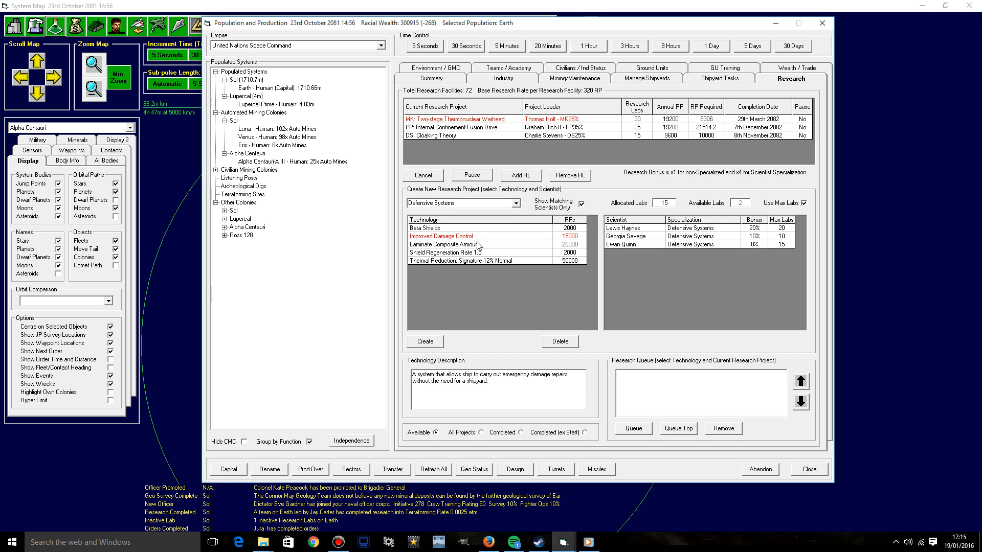
left_click(443, 244)
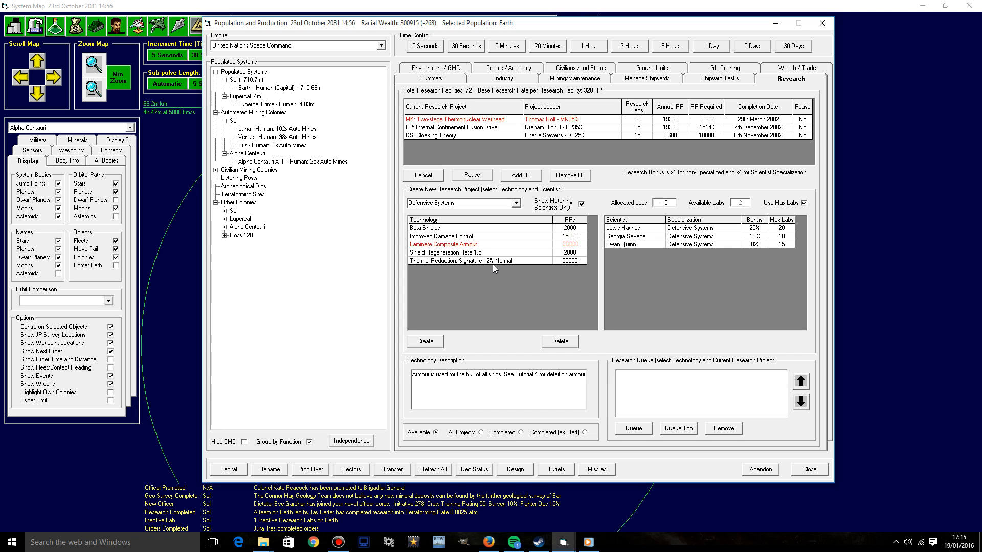
left_click(445, 252)
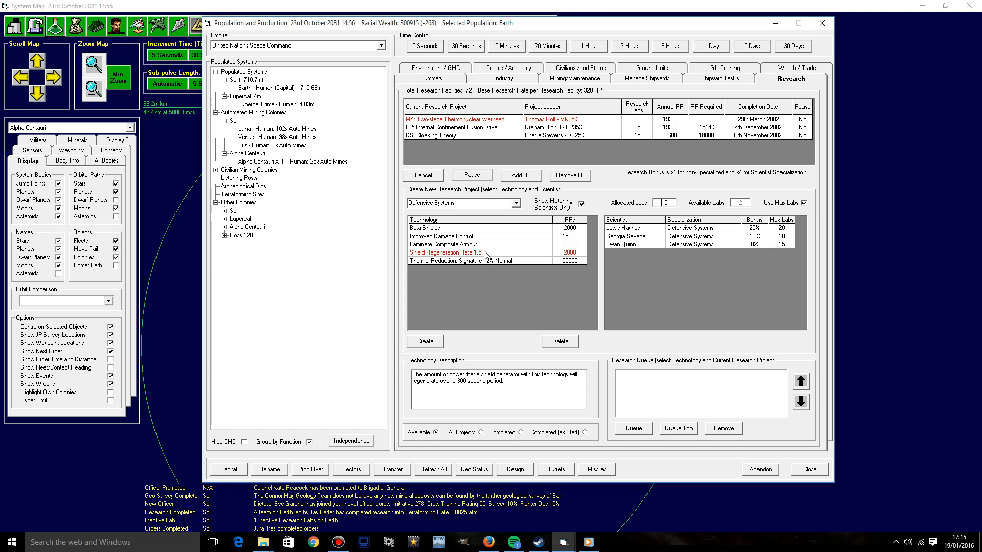
left_click(623, 227)
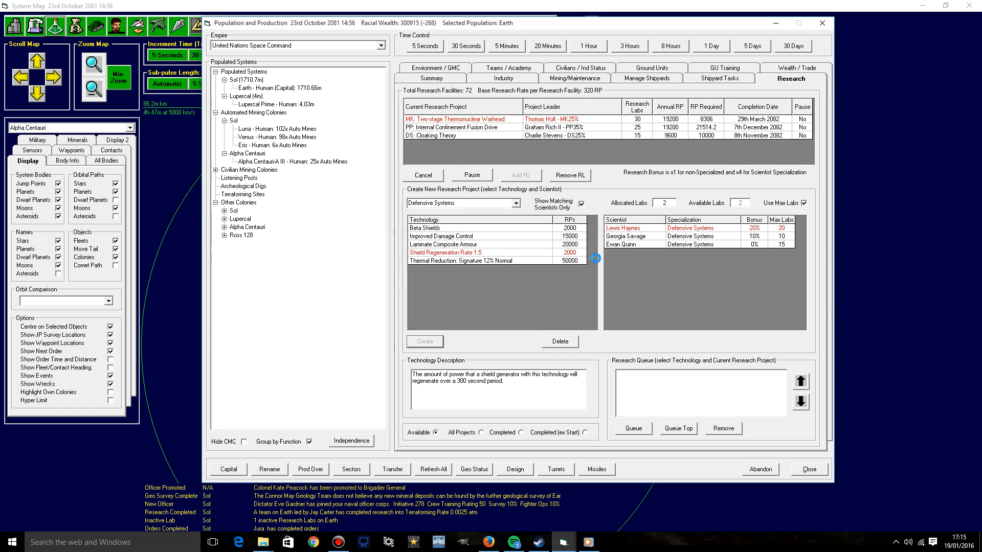
left_click(424, 341)
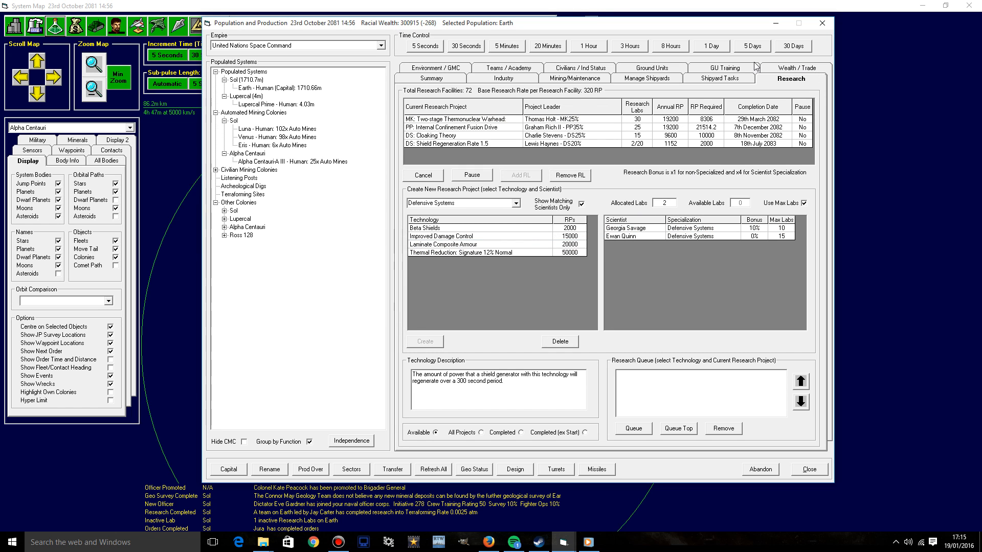
left_click(718, 67)
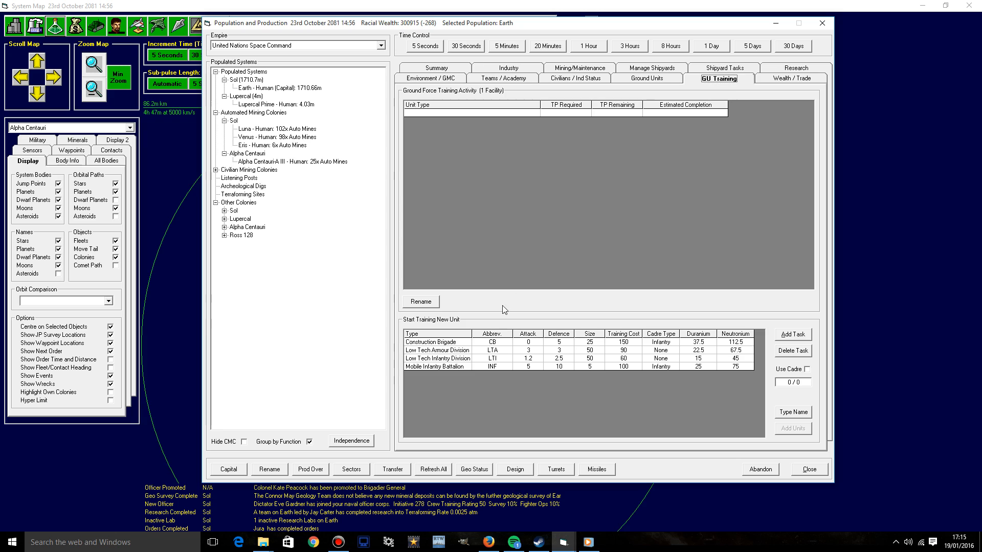
Step: Queue a Construction Brigade for training at Earth, dismissing the facilities warning, with cadre off
left_click(436, 341)
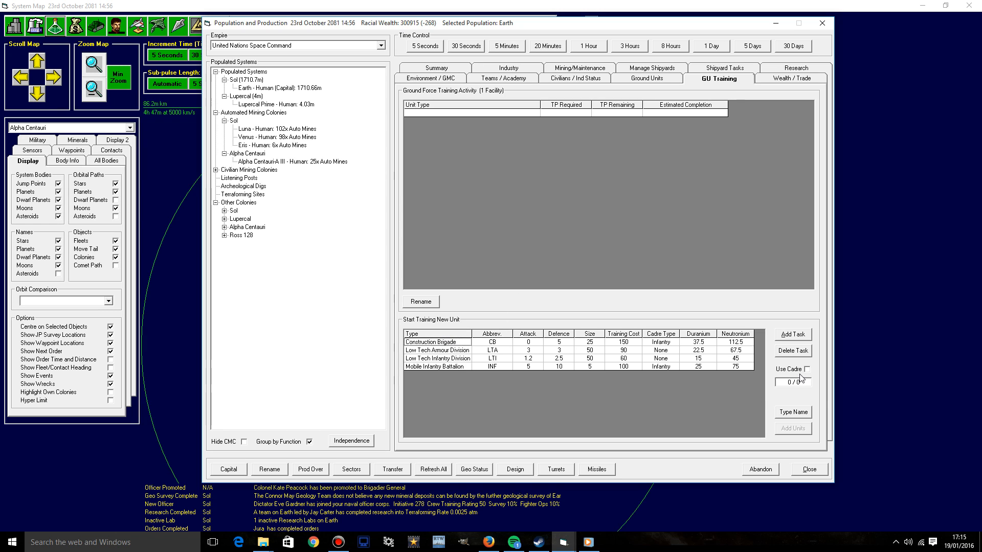
mouse_move(794, 370)
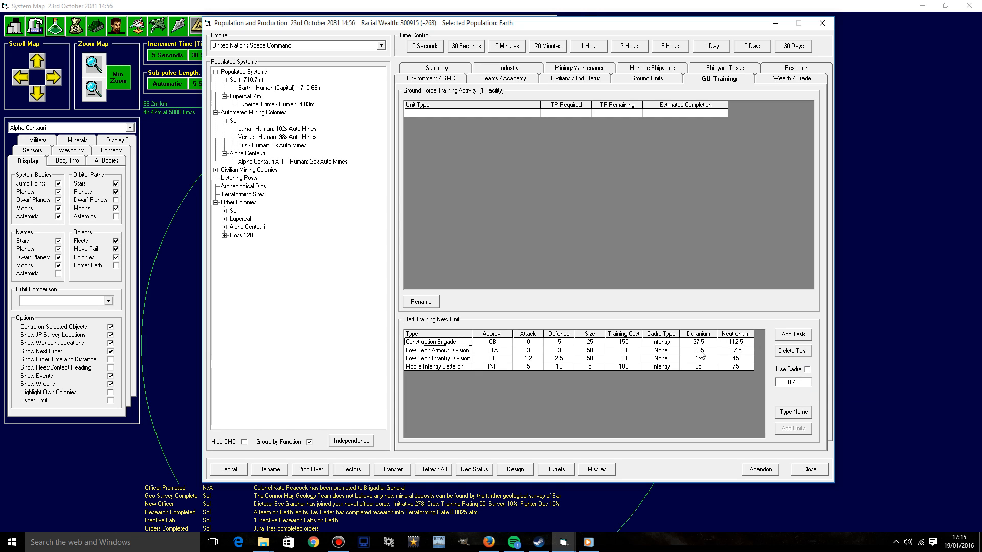
left_click(792, 333)
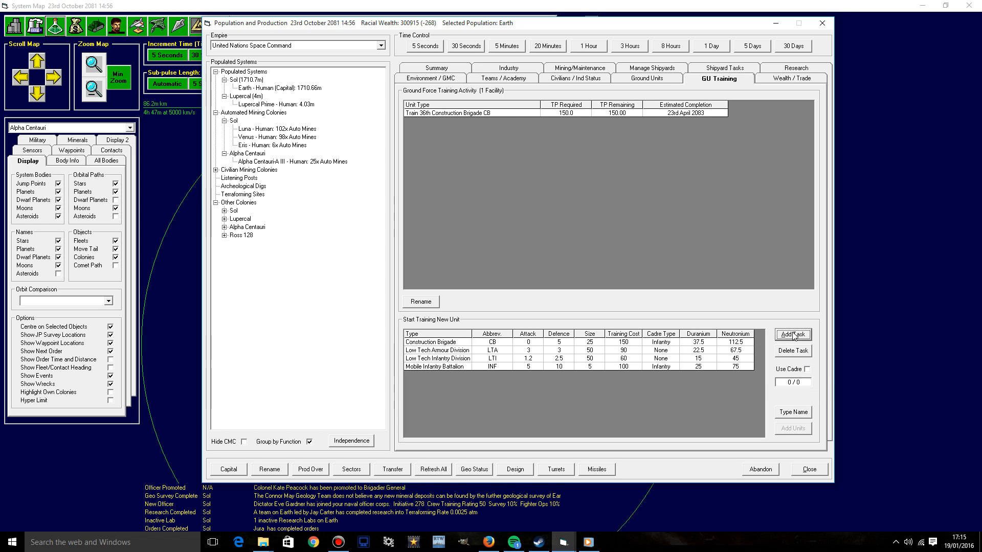
left_click(791, 333)
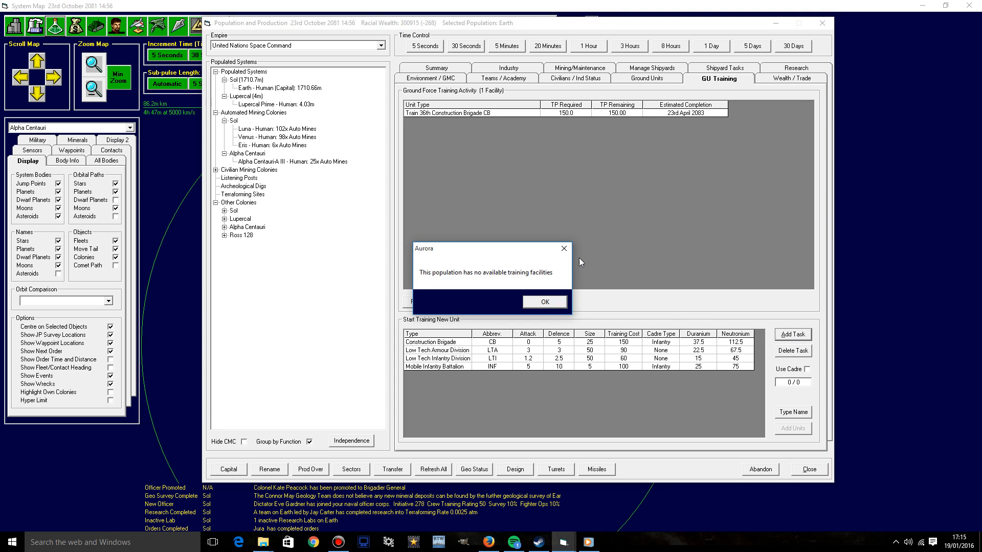
left_click(542, 301)
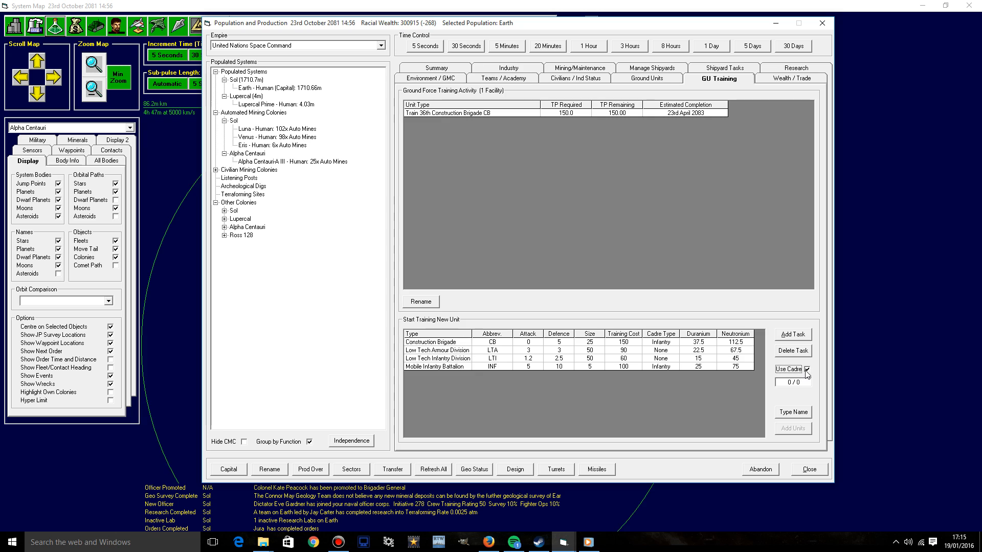
left_click(805, 369)
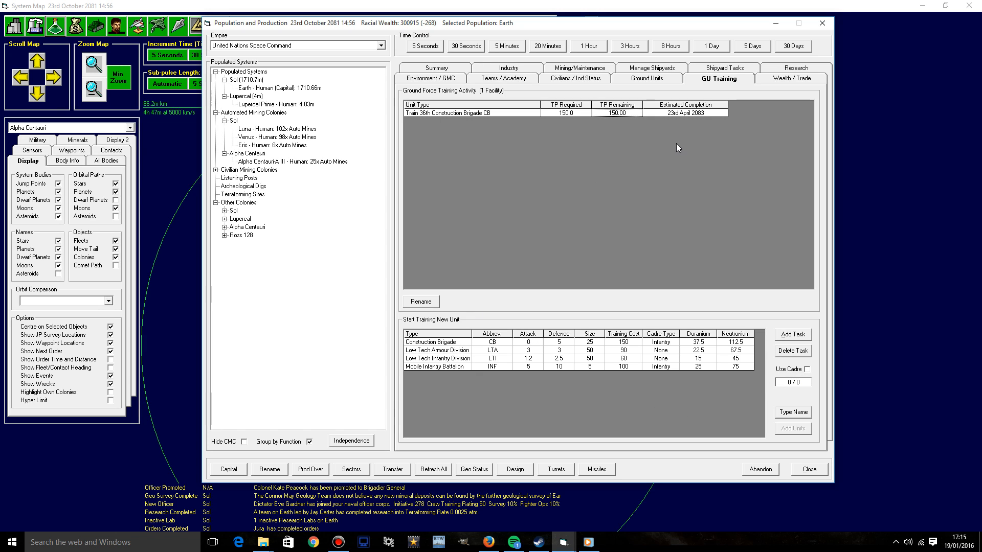
mouse_move(779, 58)
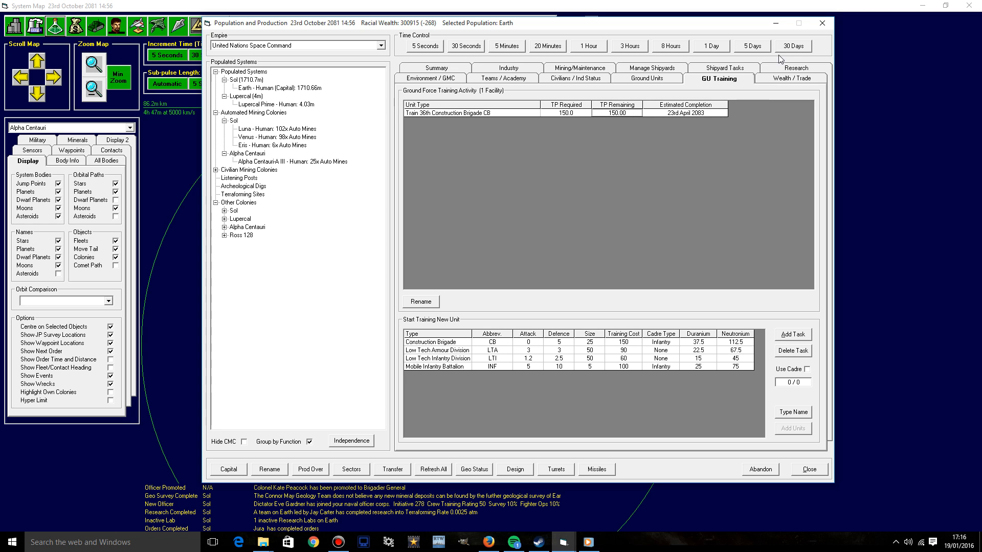
Step: Route Troop Transport via Lupercal to Earth and load the 33rd Mobile Infantry Battalion and 35th Construction Brigade
left_click(821, 24)
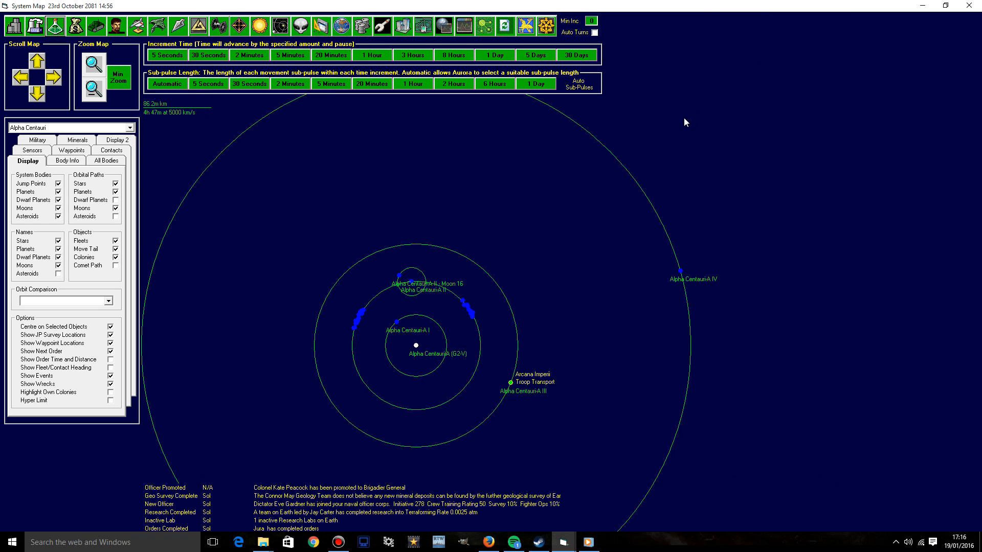
mouse_move(383, 344)
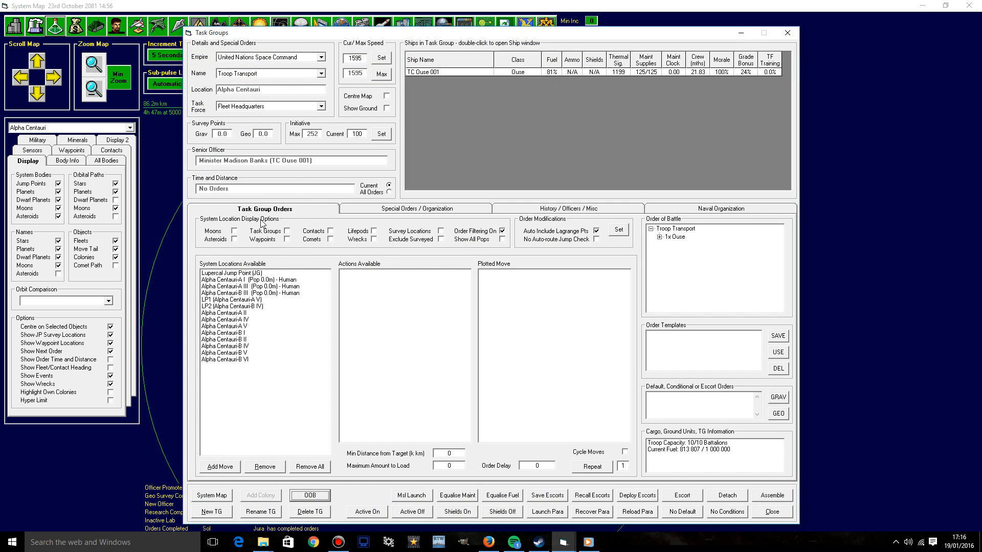
left_click(245, 272)
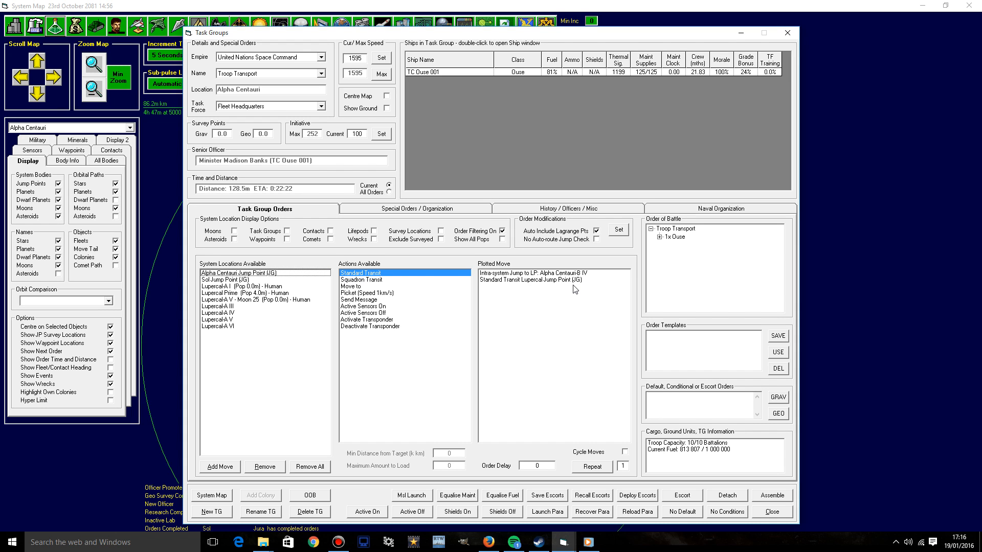
left_click(243, 279)
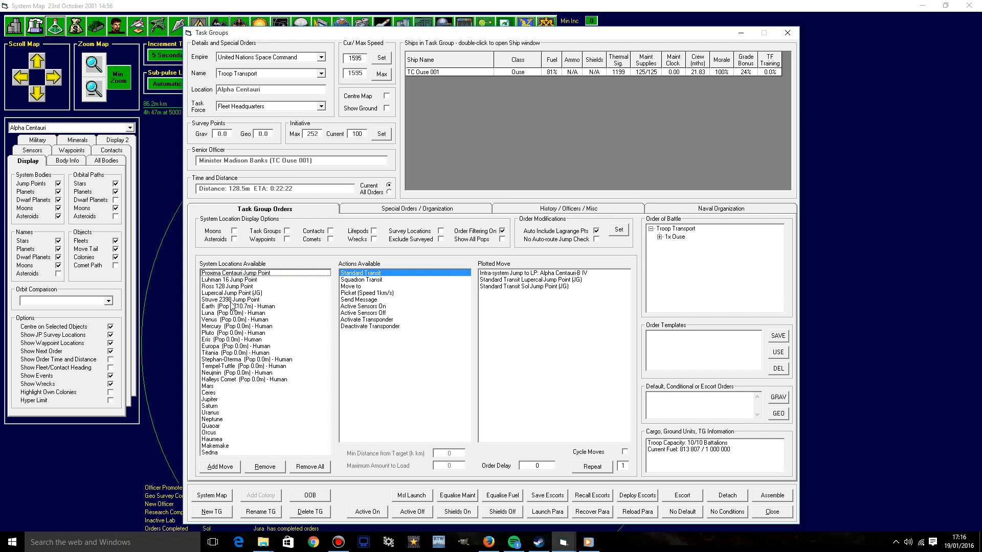
left_click(236, 306)
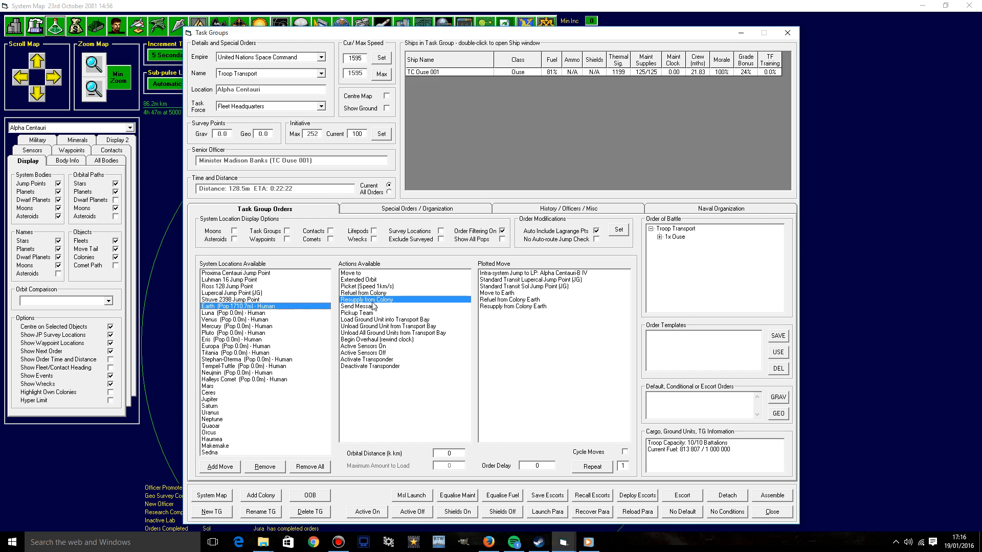
left_click(385, 319)
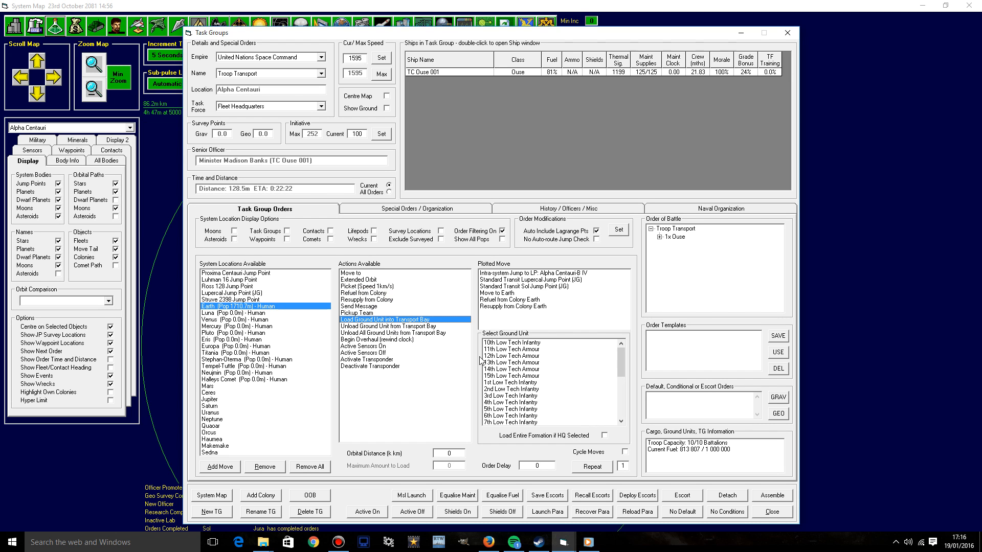
scroll("down", 3)
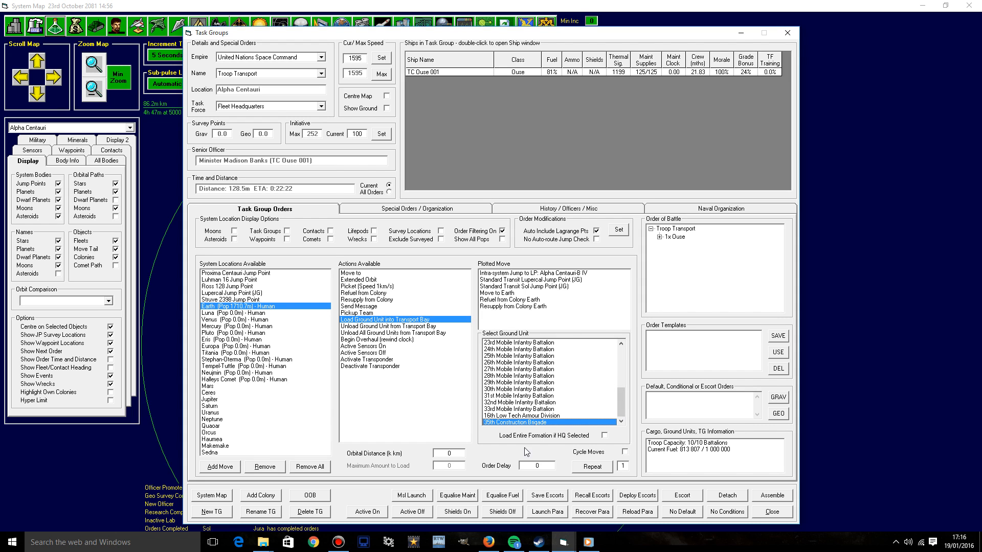
mouse_move(256, 458)
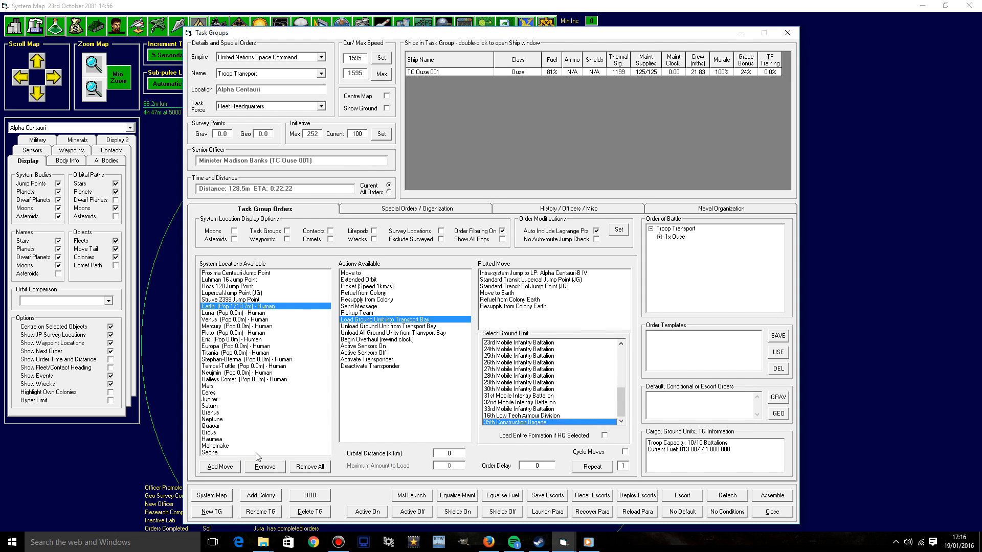
left_click(518, 409)
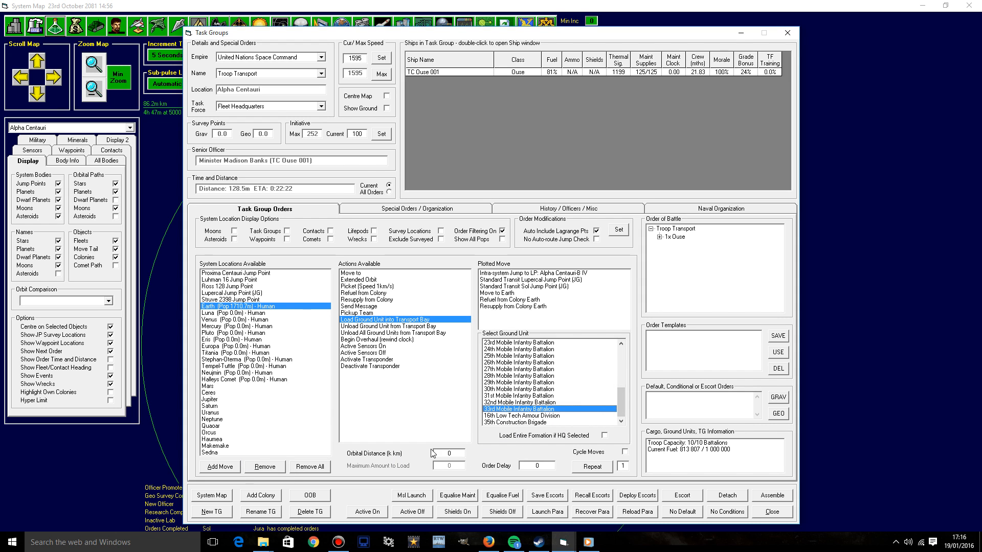
left_click(519, 423)
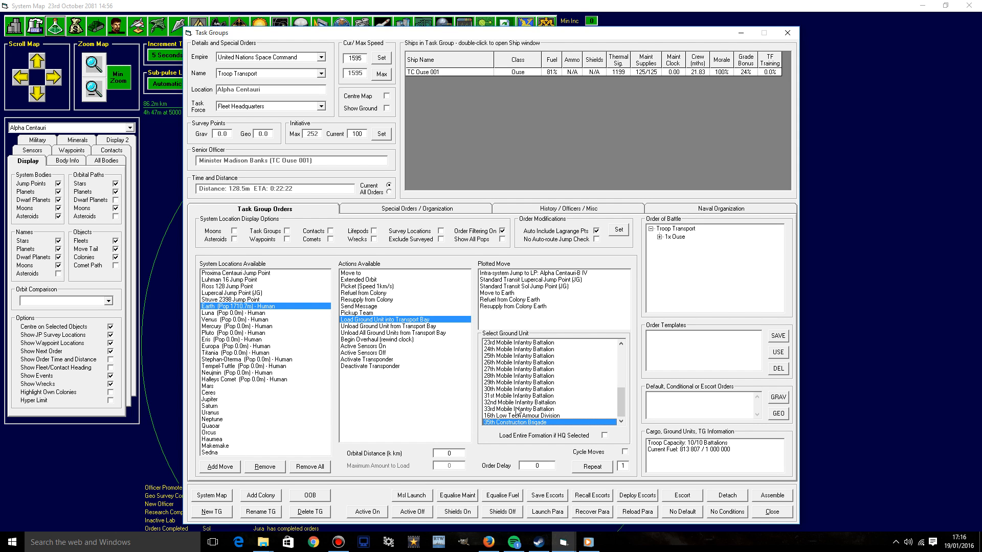
left_click(219, 466)
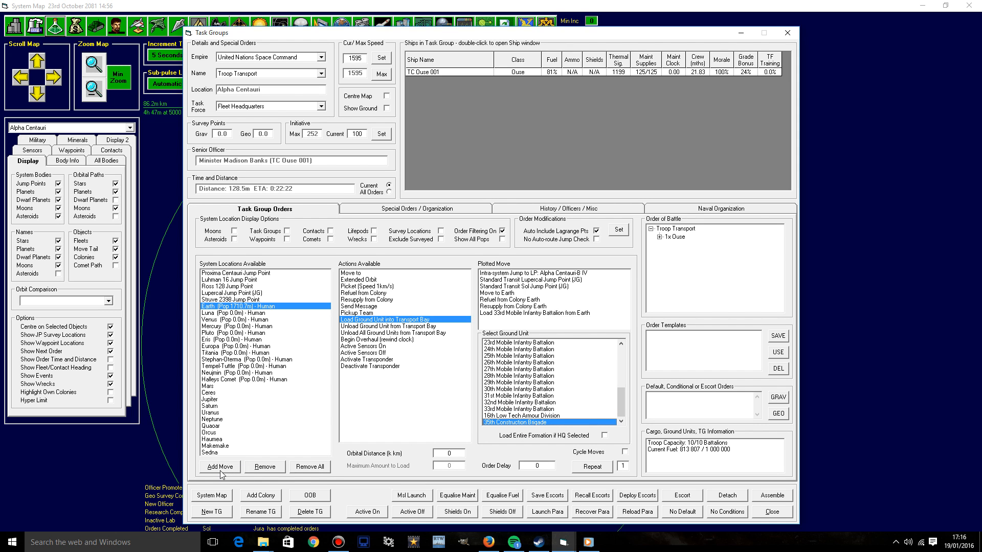
left_click(219, 467)
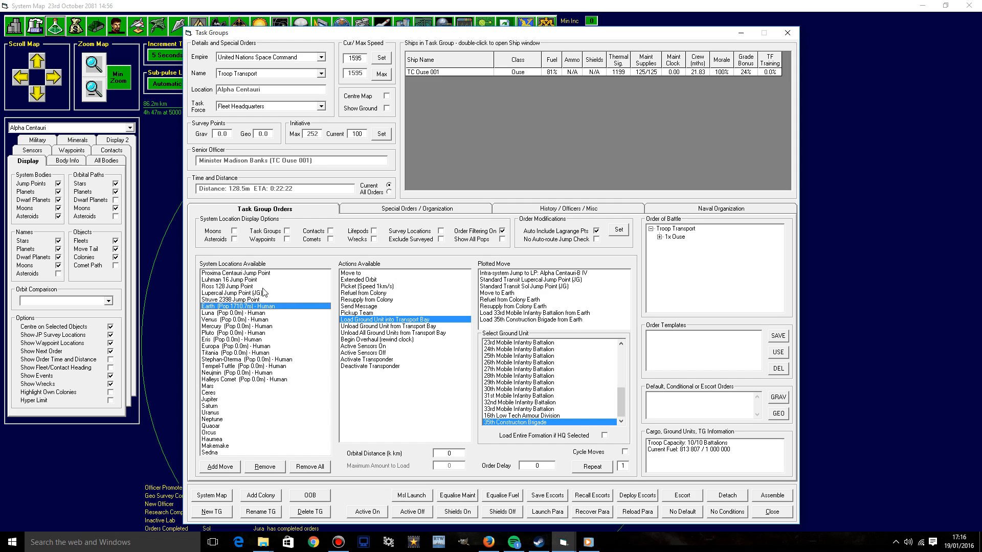
Step: Order the return trip to Alpha Centauri-A III unloading all ground units there
left_click(234, 279)
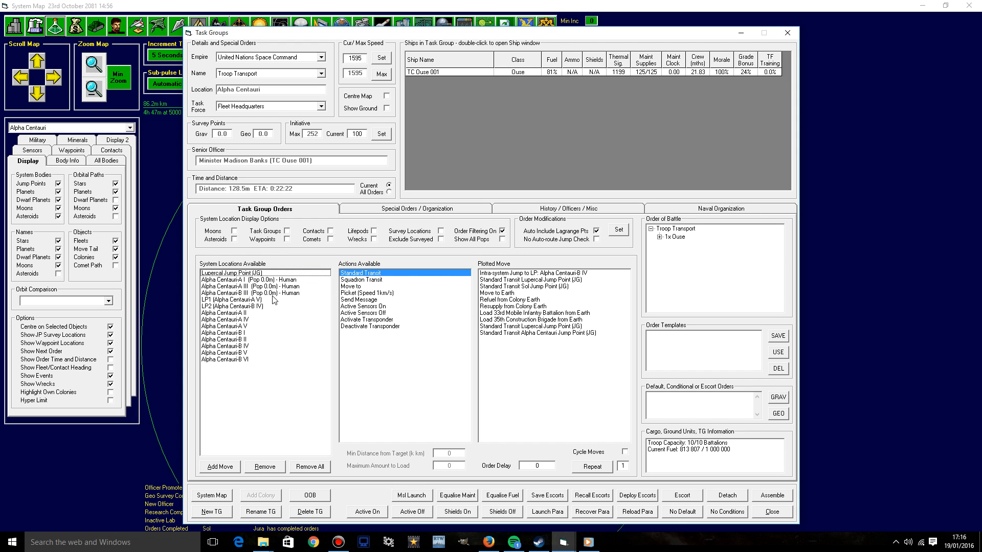
mouse_move(260, 292)
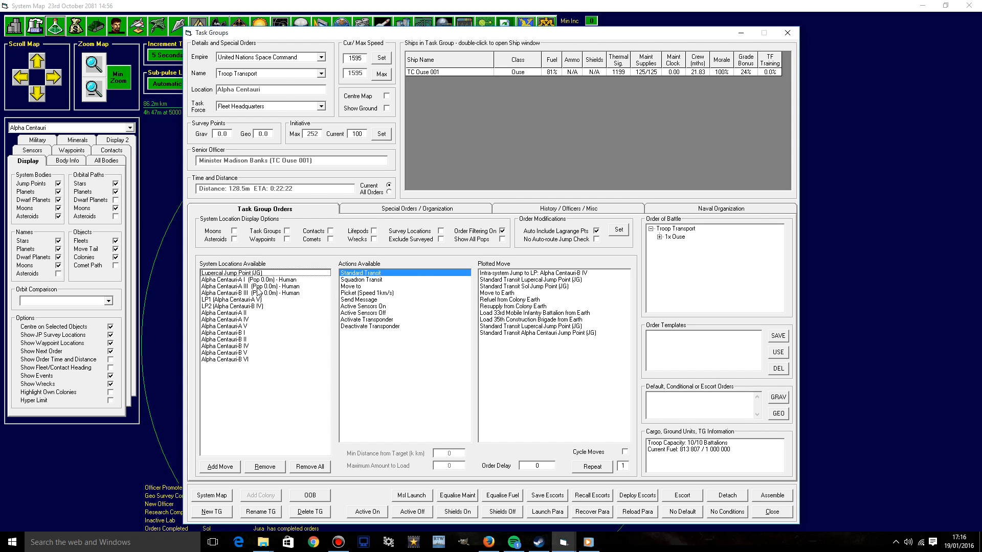
left_click(250, 287)
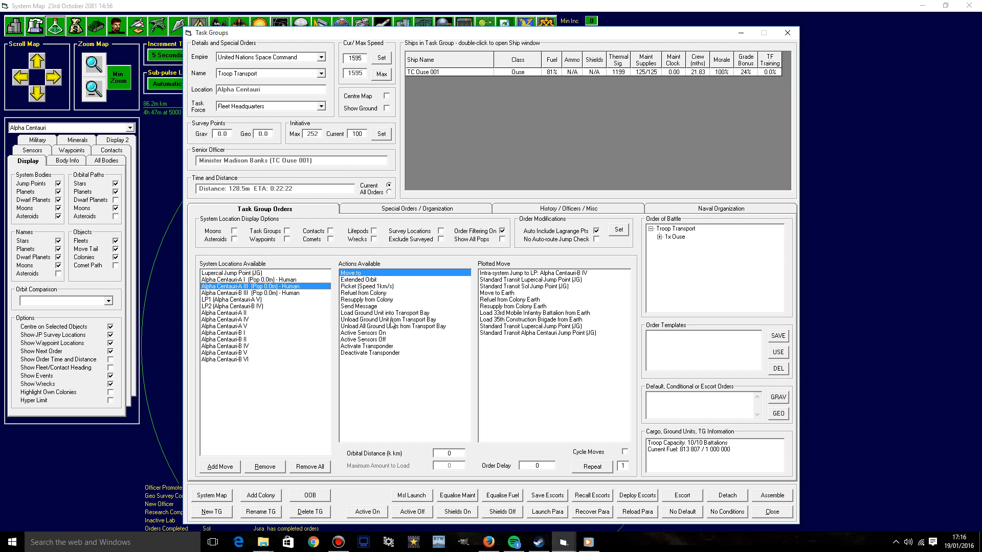
left_click(388, 319)
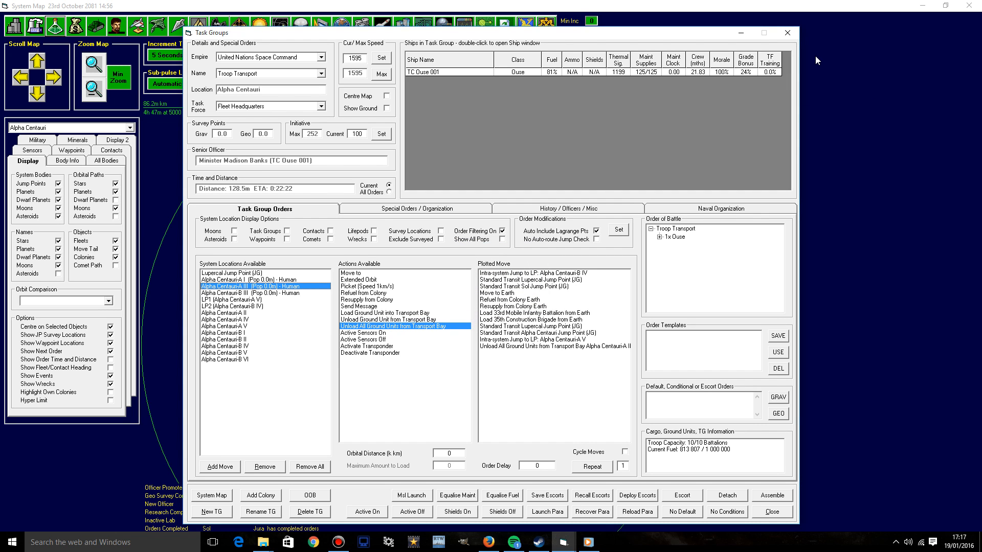
left_click(788, 33)
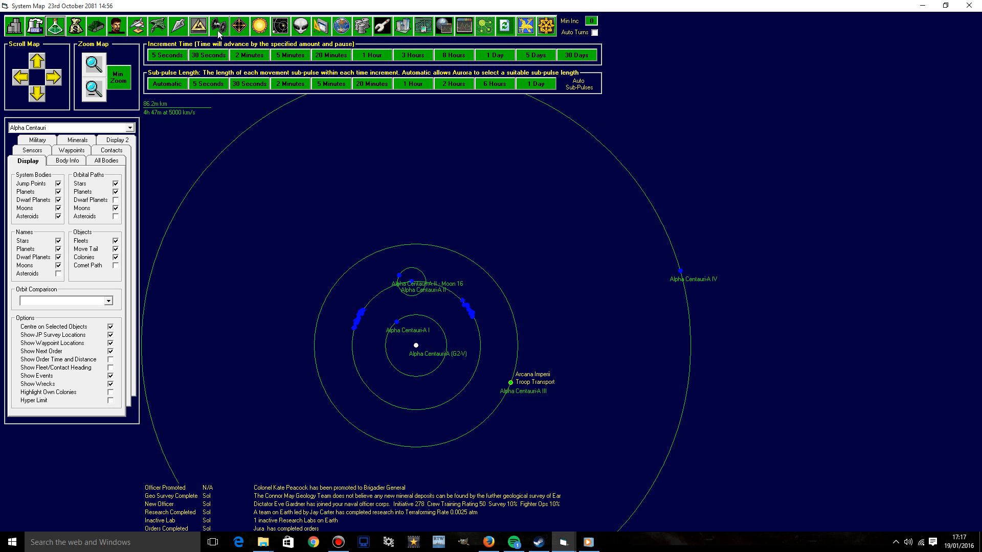
Step: Bring up Earth's Population and Production overview for the shipyards
left_click(178, 26)
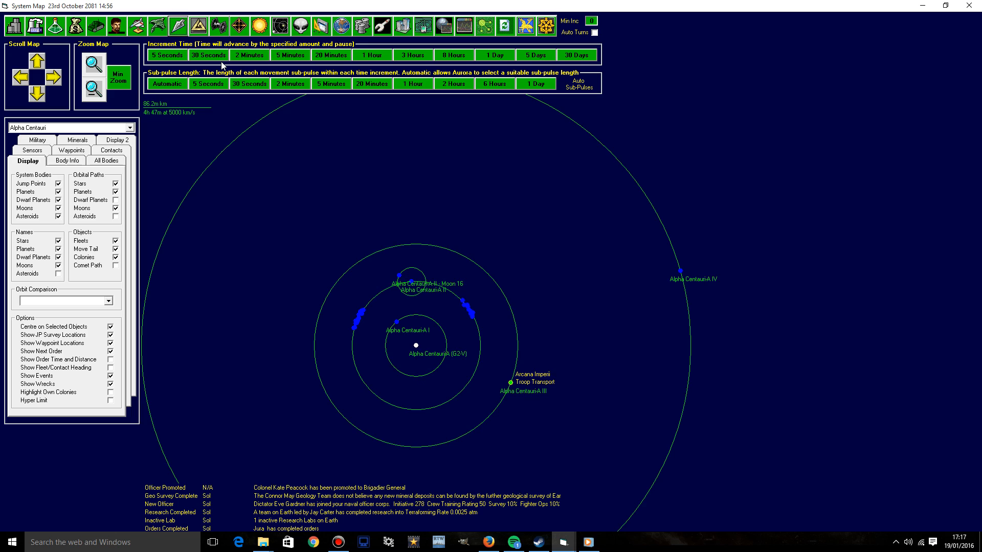
mouse_move(463, 343)
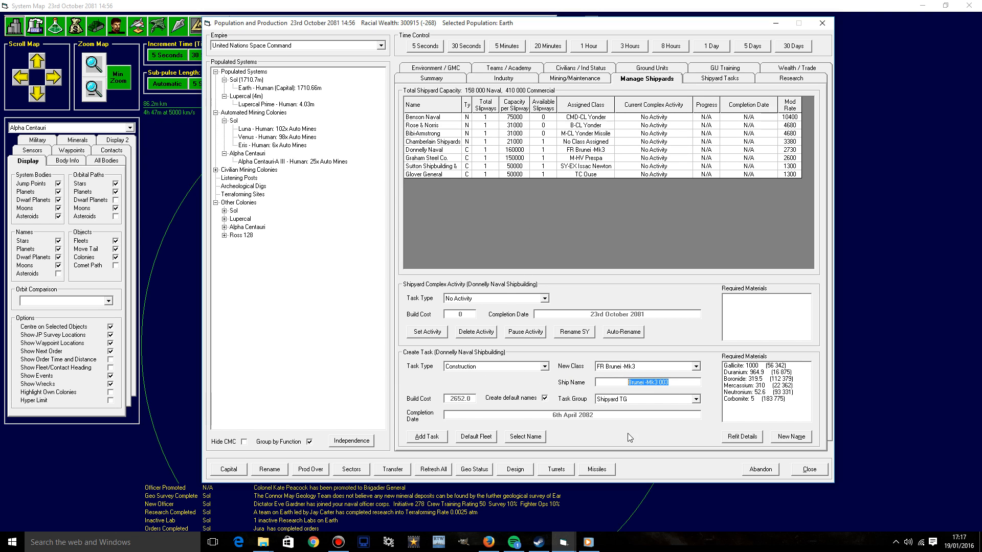
mouse_move(765, 448)
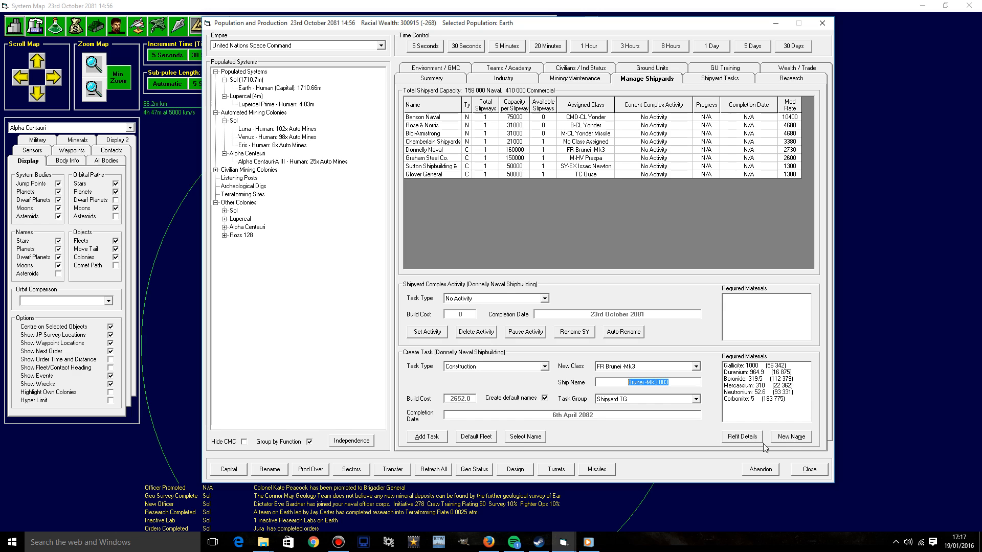
left_click(525, 436)
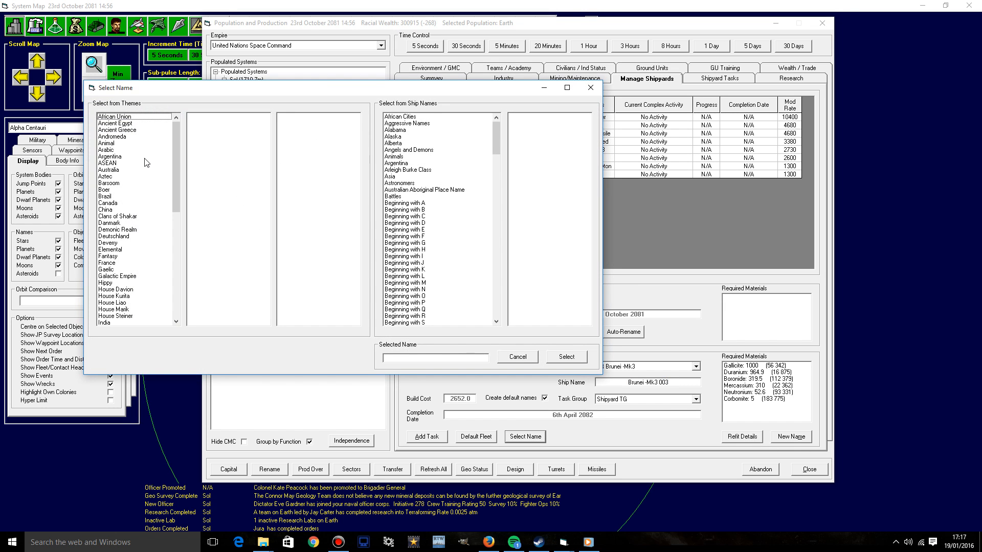
left_click(113, 136)
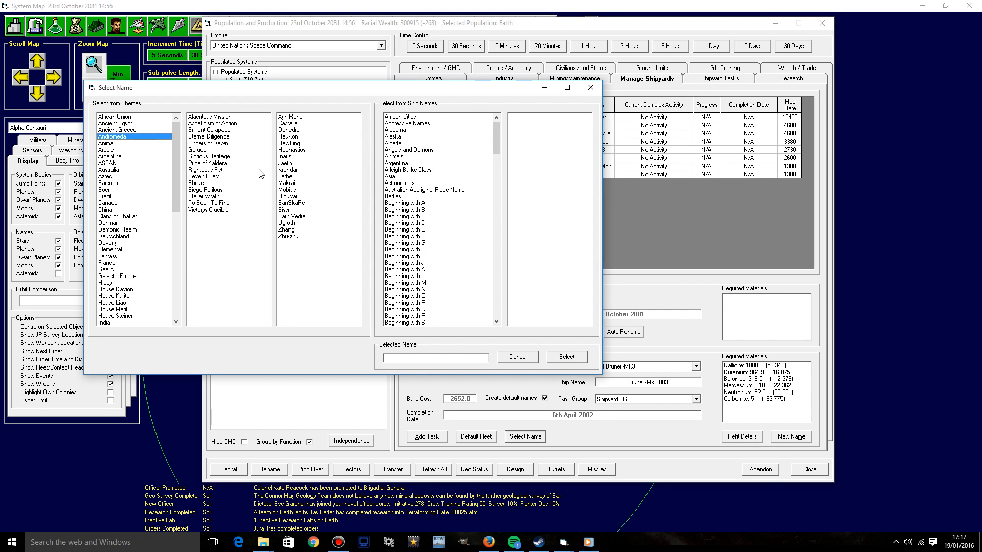
mouse_move(217, 189)
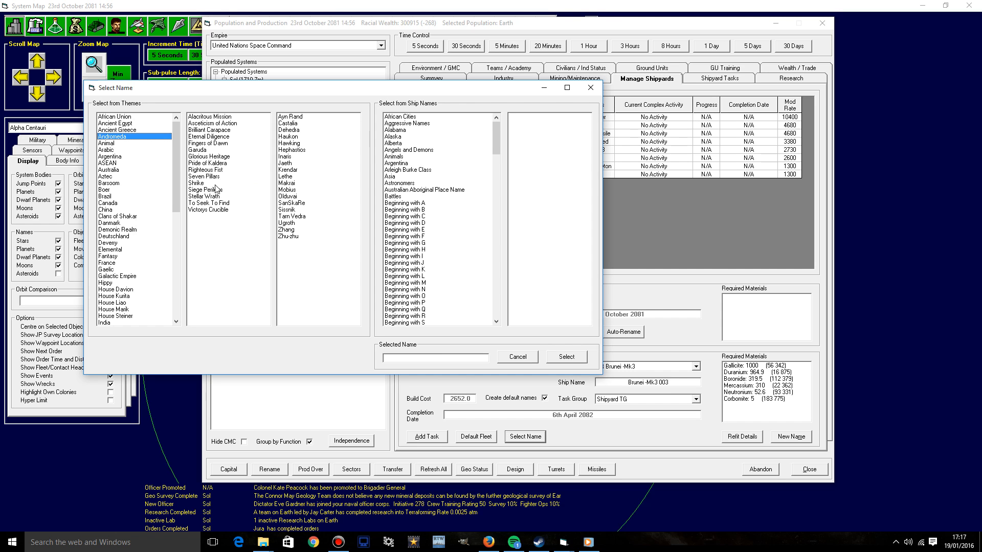
left_click(204, 197)
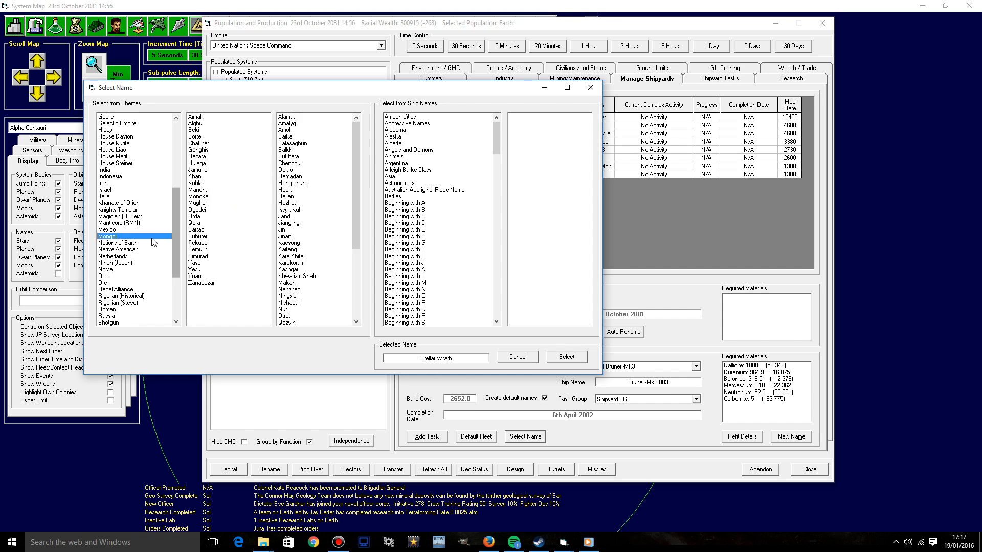
left_click(108, 231)
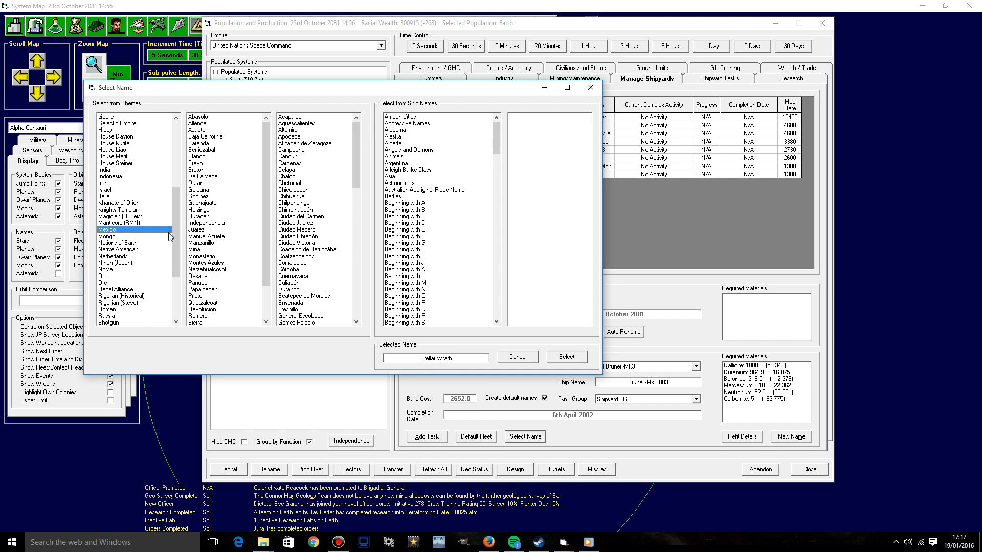
left_click(105, 197)
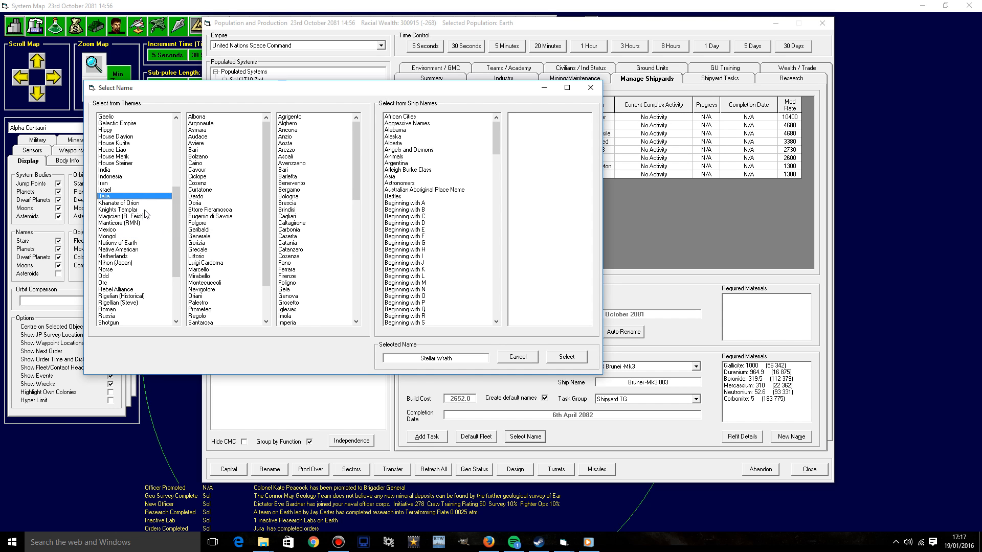
left_click(119, 209)
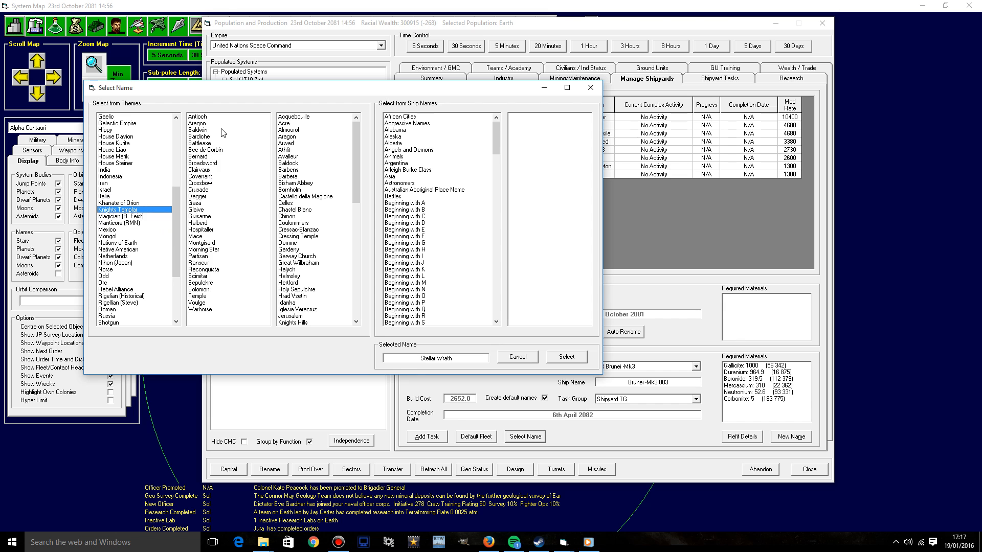
left_click(198, 117)
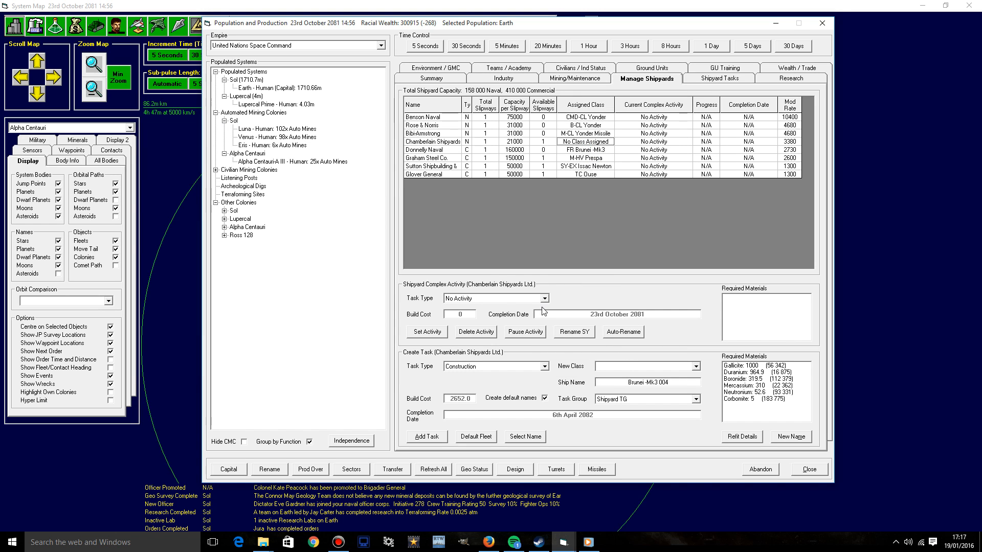
Step: Set Chamberlain Shipyards adding an extra slipway, then review shipyard tasks and industry
left_click(494, 298)
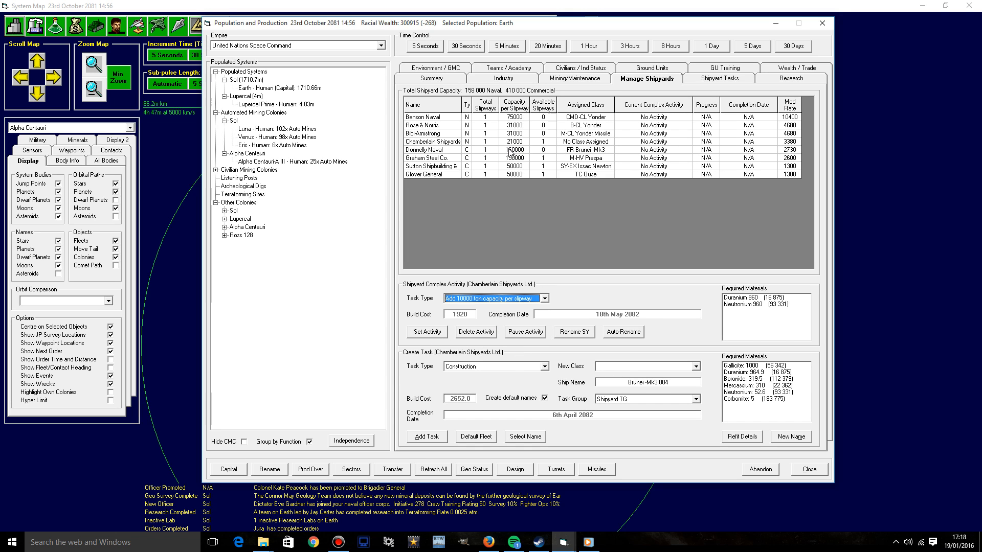
left_click(542, 298)
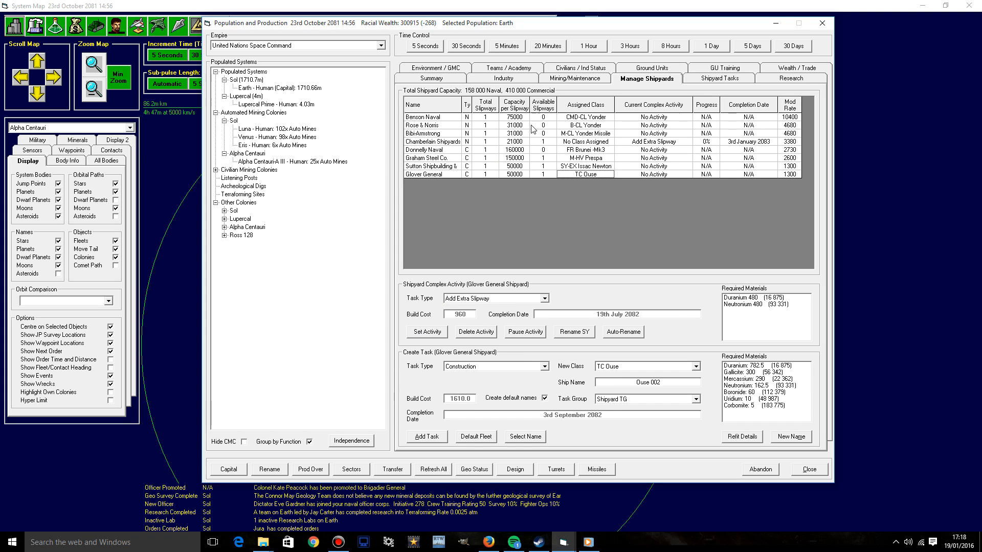
mouse_move(715, 177)
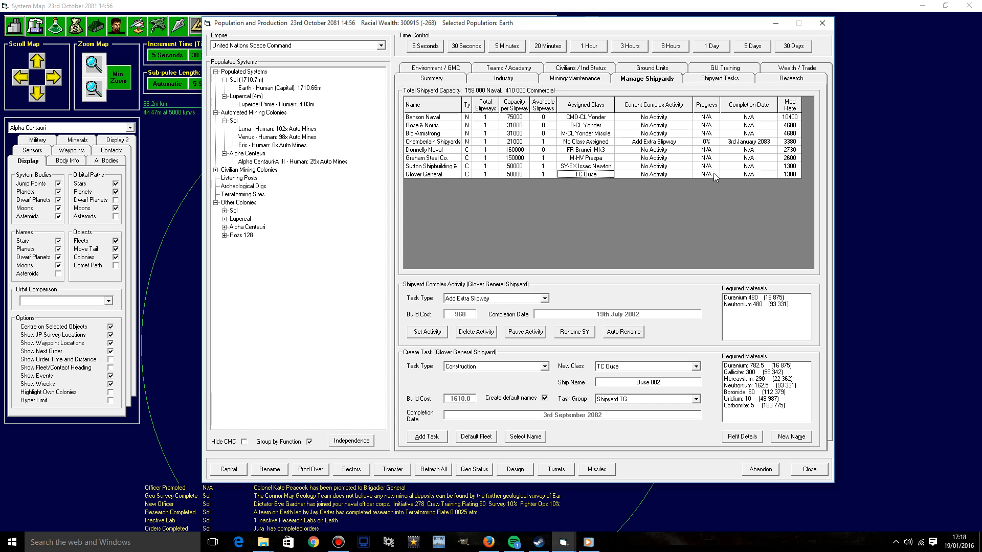
mouse_move(594, 197)
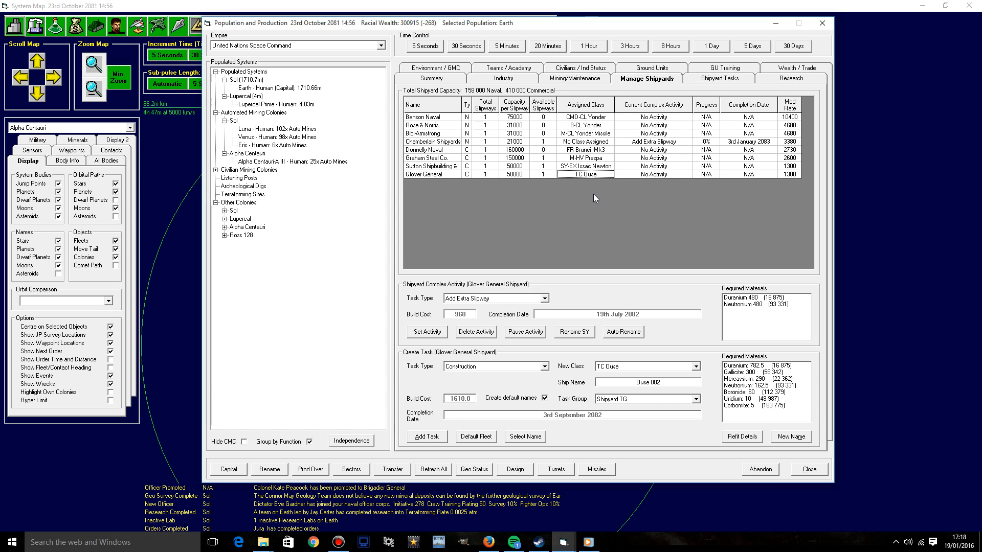
left_click(718, 78)
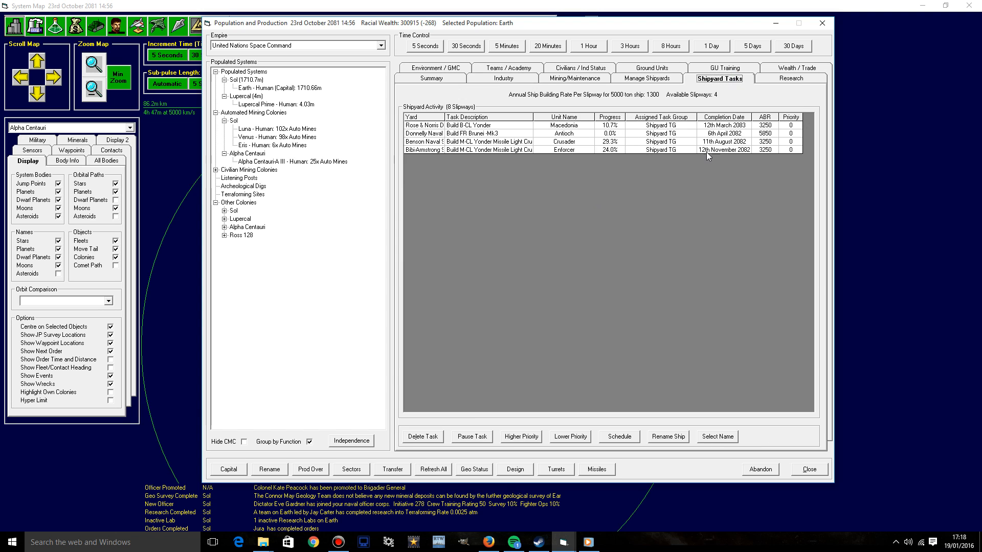
left_click(504, 78)
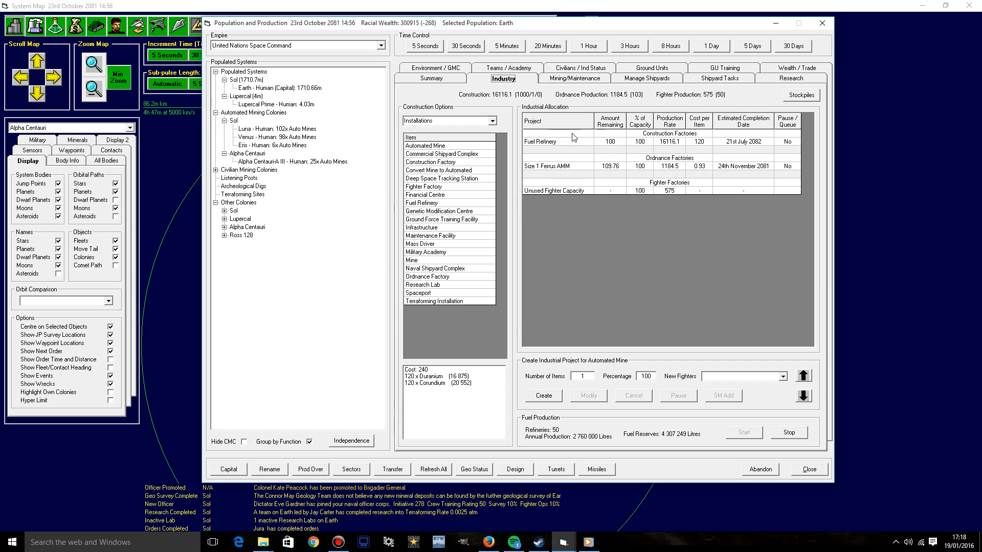
mouse_move(625, 124)
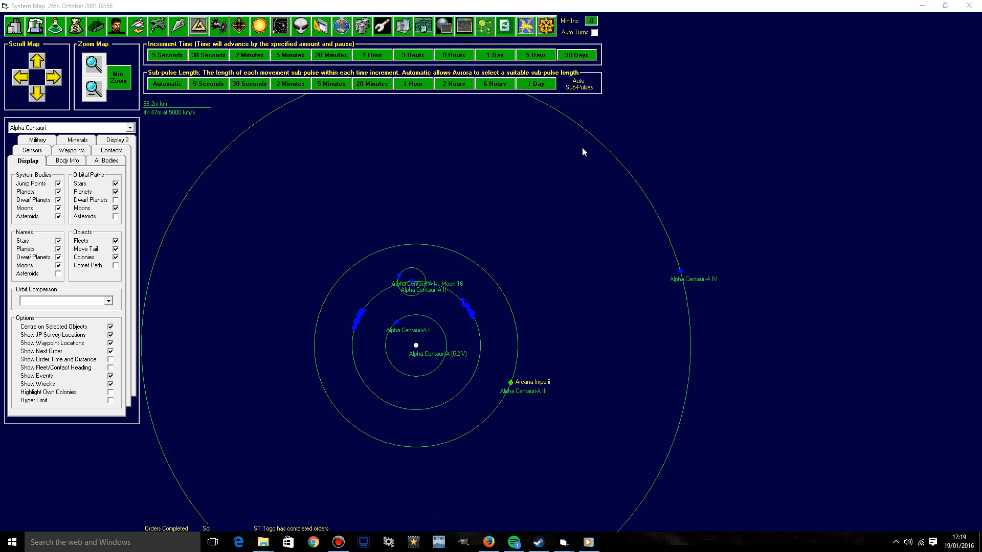
mouse_move(417, 490)
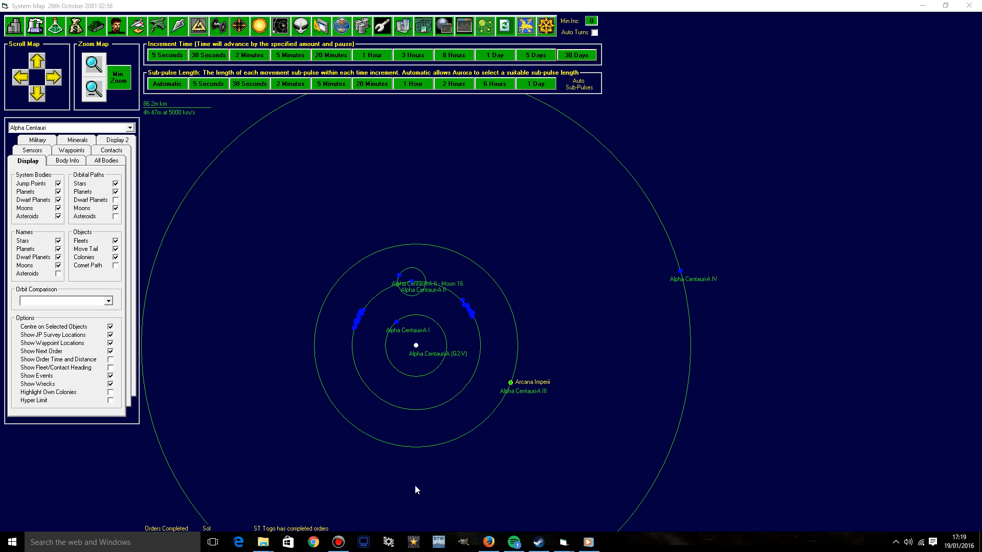
mouse_move(233, 299)
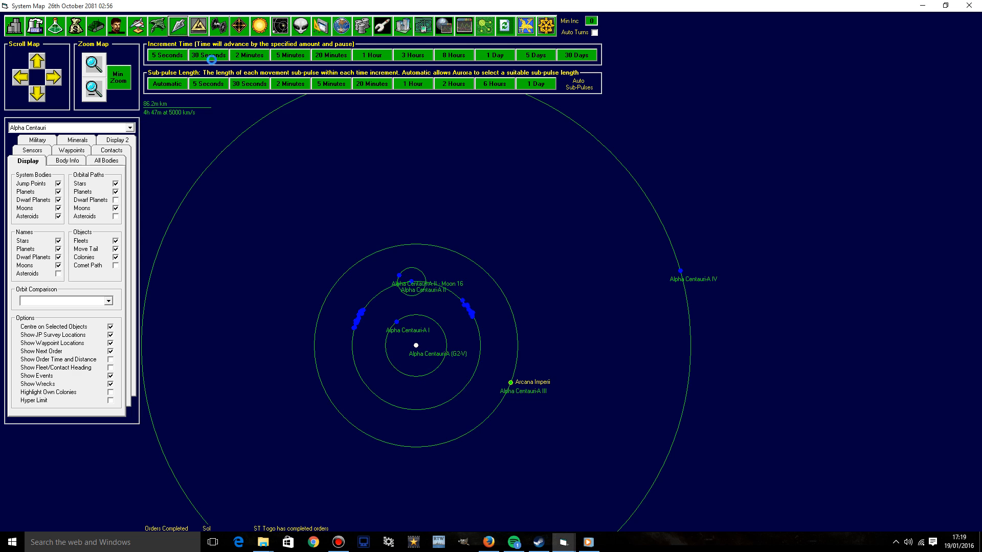
Step: Give ST Togo a transit to Alpha Centauri and a move to Alpha Centauri-A III
left_click(177, 26)
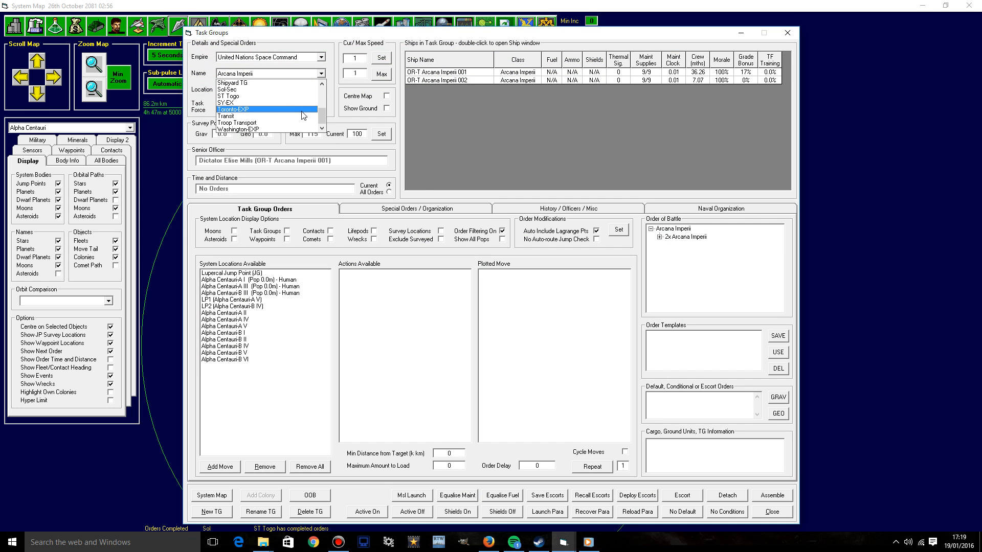
left_click(229, 96)
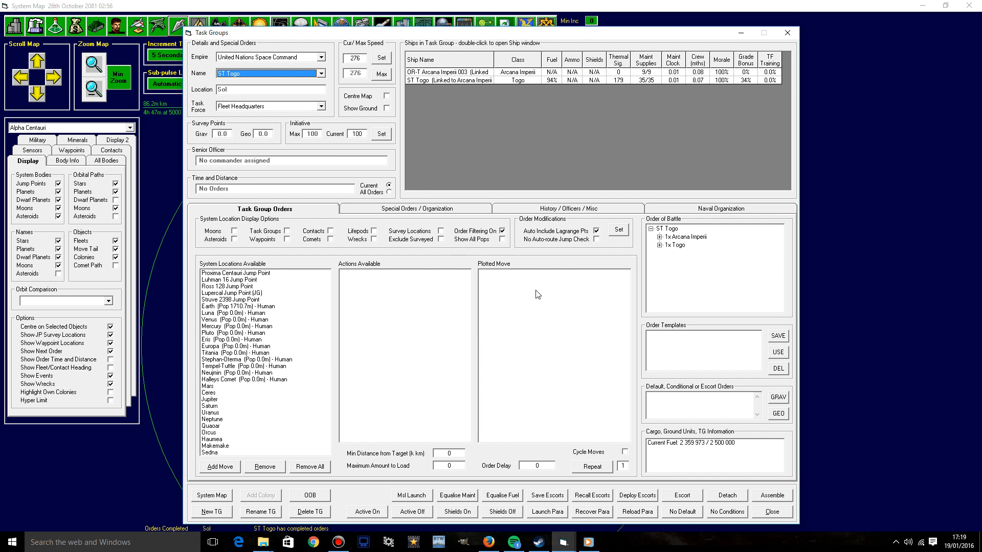
mouse_move(246, 297)
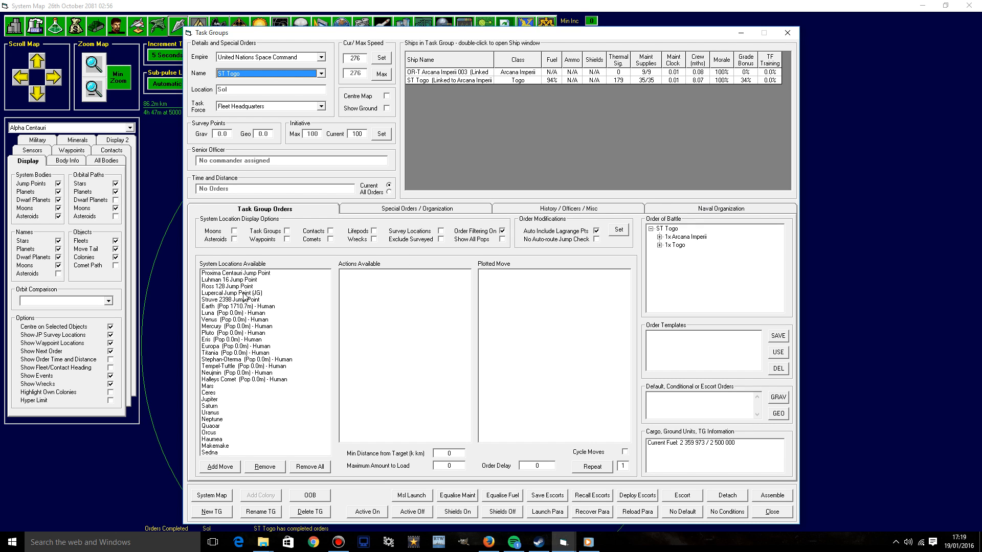
mouse_move(245, 297)
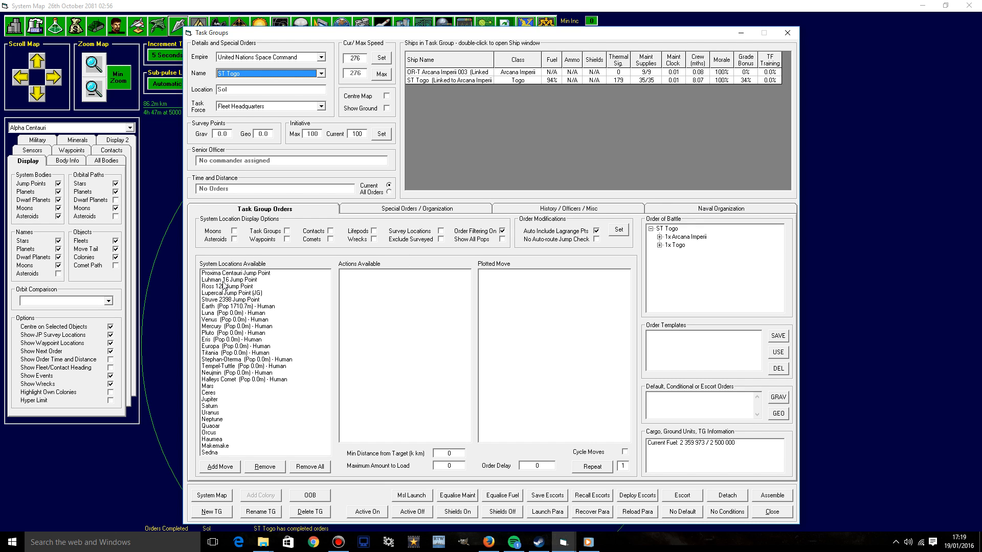
left_click(232, 293)
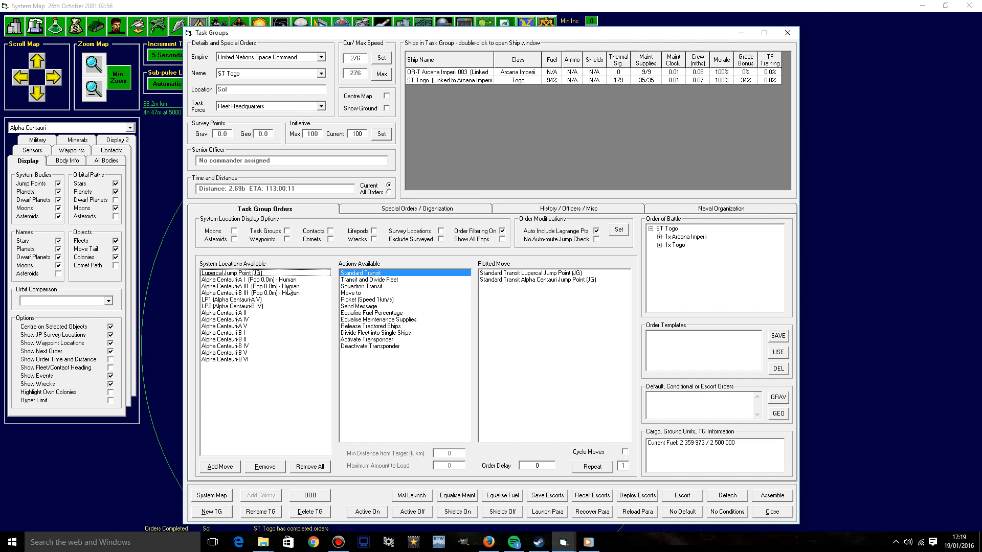
left_click(251, 287)
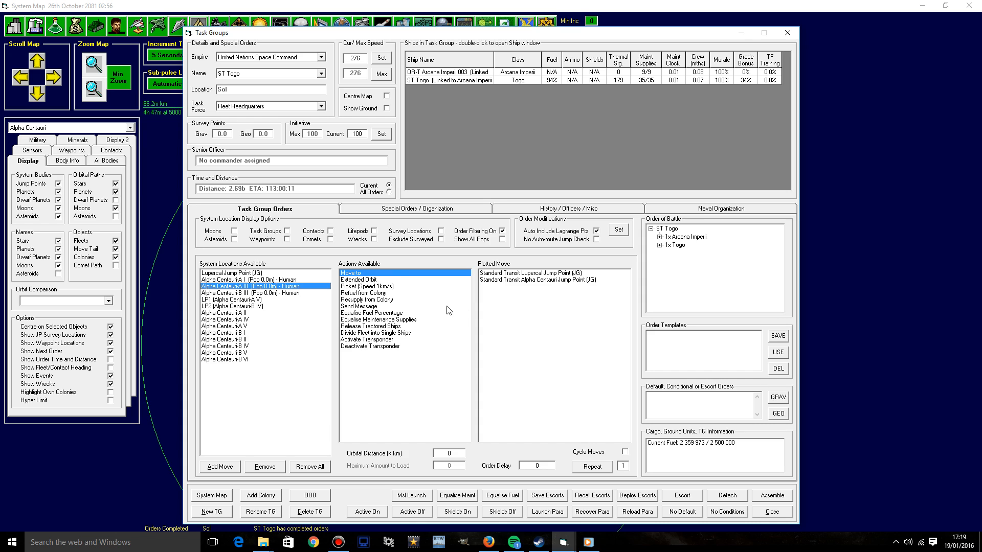
mouse_move(286, 295)
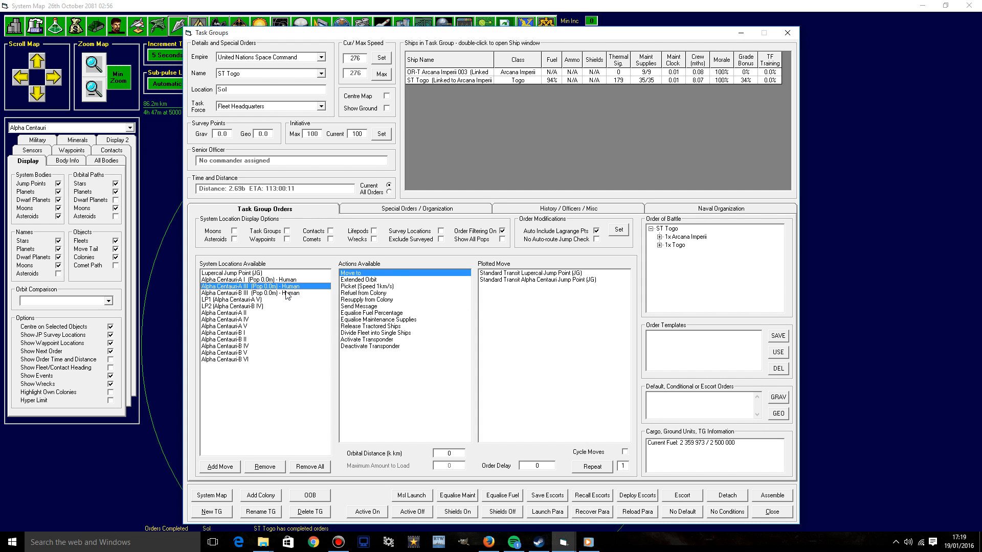
mouse_move(362, 277)
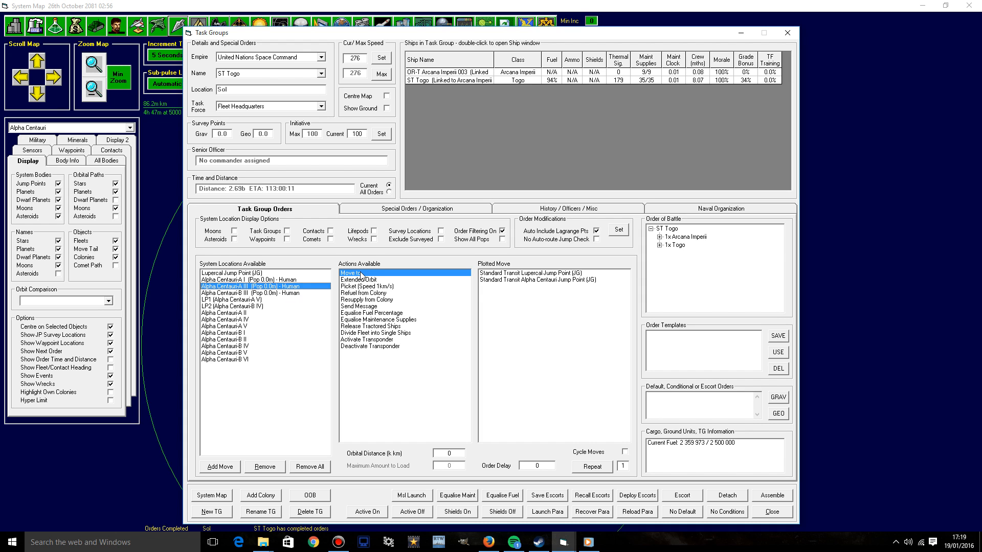
left_click(220, 466)
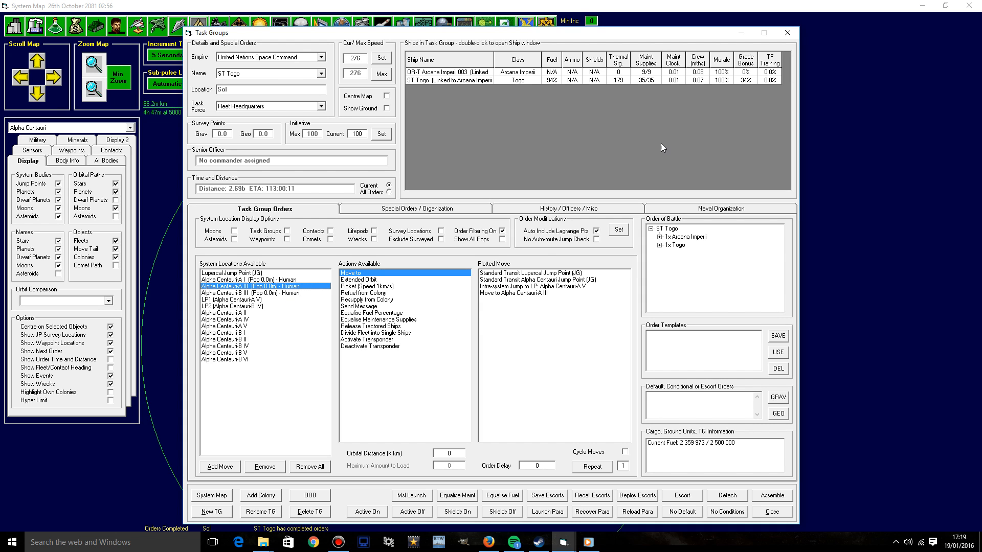
mouse_move(789, 42)
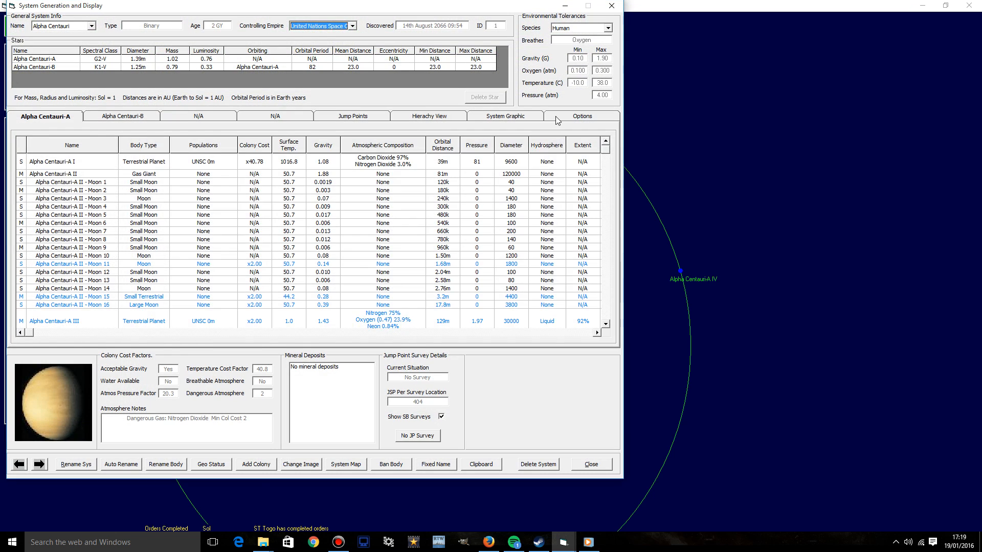
Step: Show moons only if they have minerals and select Alpha Centauri-A III - Moon 1
left_click(581, 115)
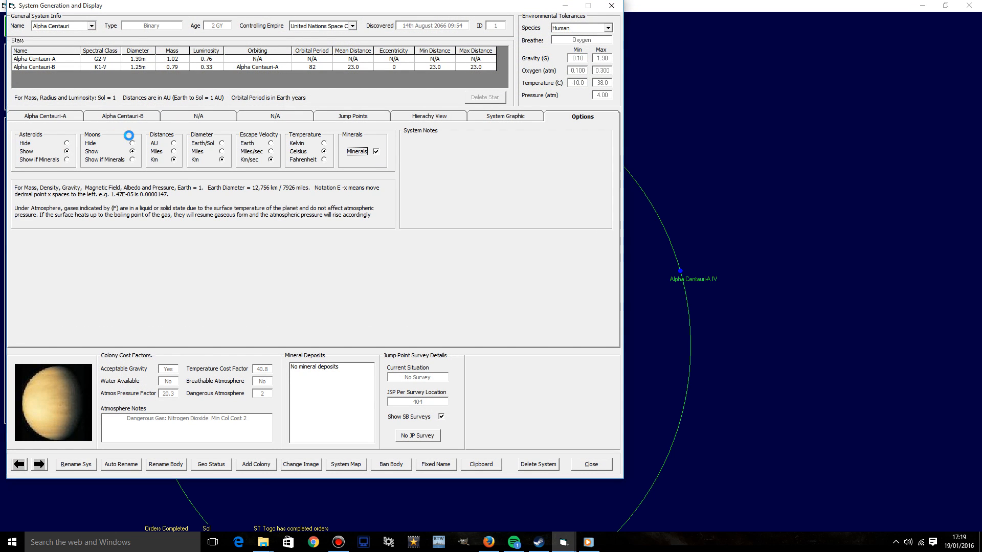
left_click(44, 116)
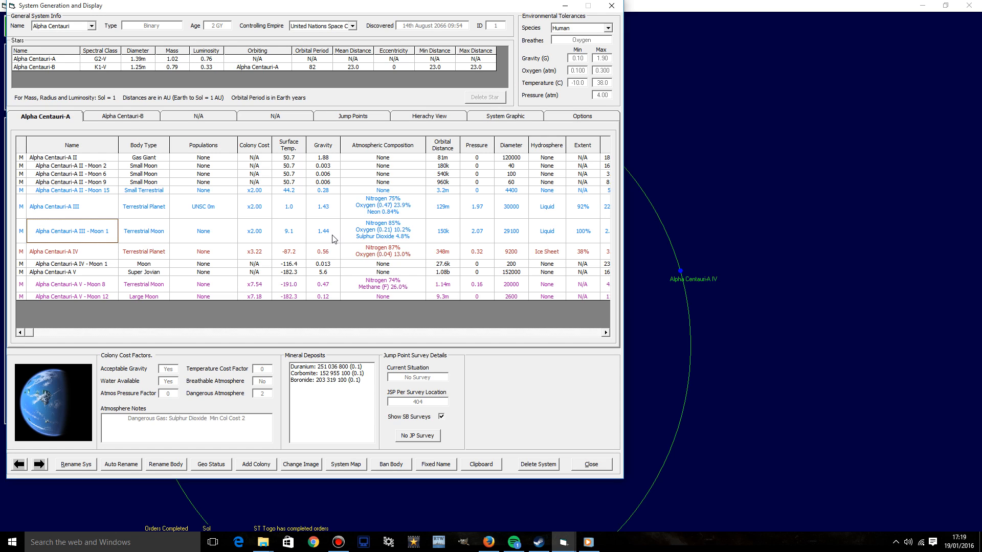
mouse_move(376, 242)
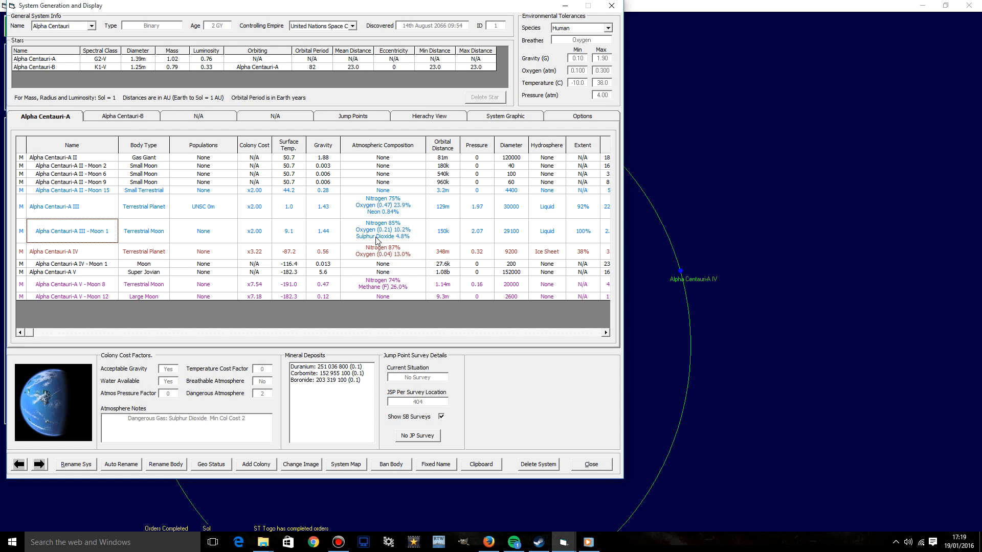
mouse_move(409, 249)
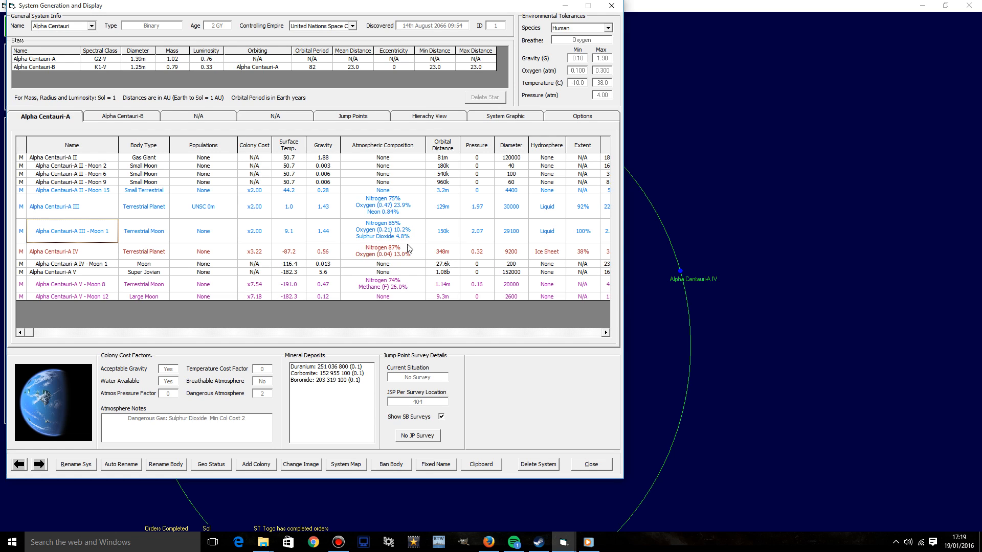
mouse_move(634, 103)
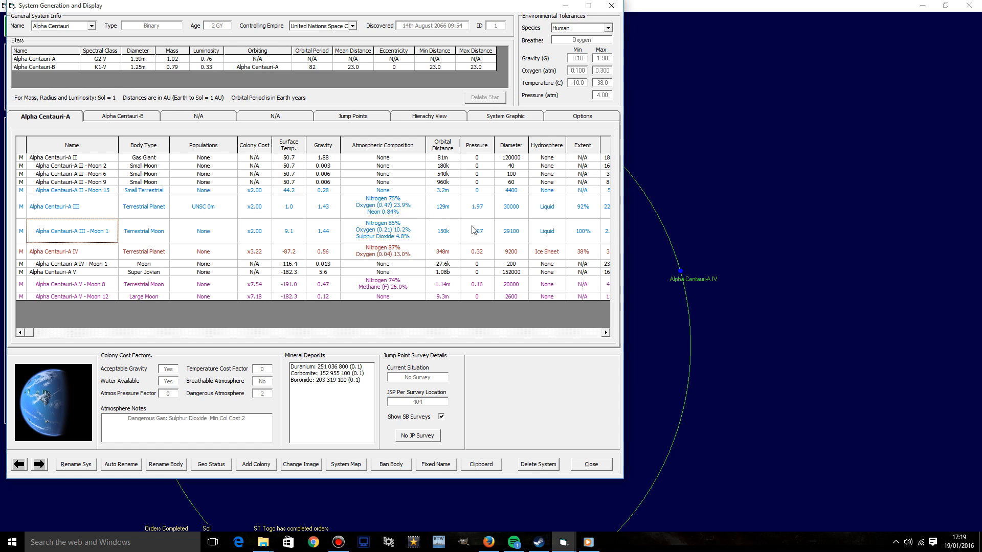
left_click(344, 465)
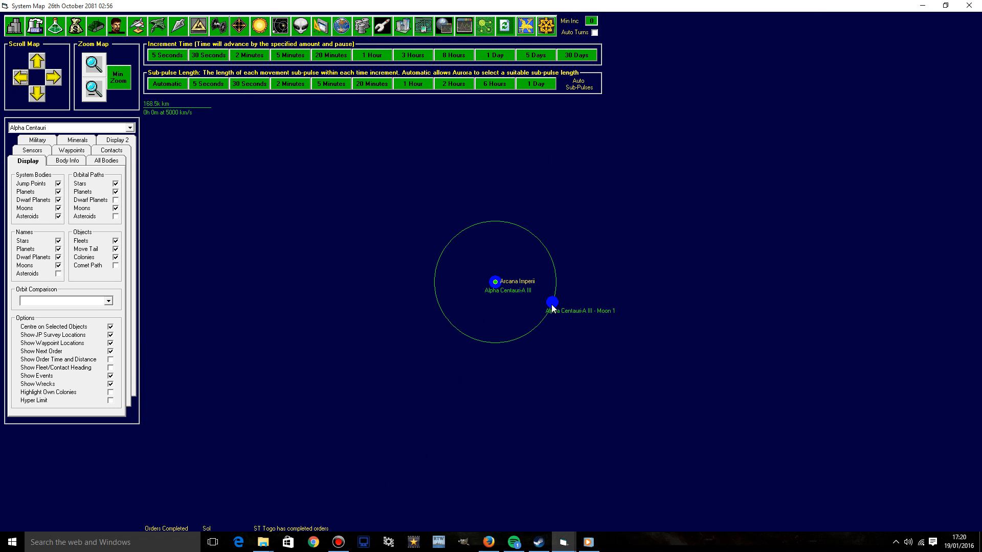
Step: Check oxygen in Alpha Centauri-A III's atmosphere data and advance 30 days
right_click(551, 303)
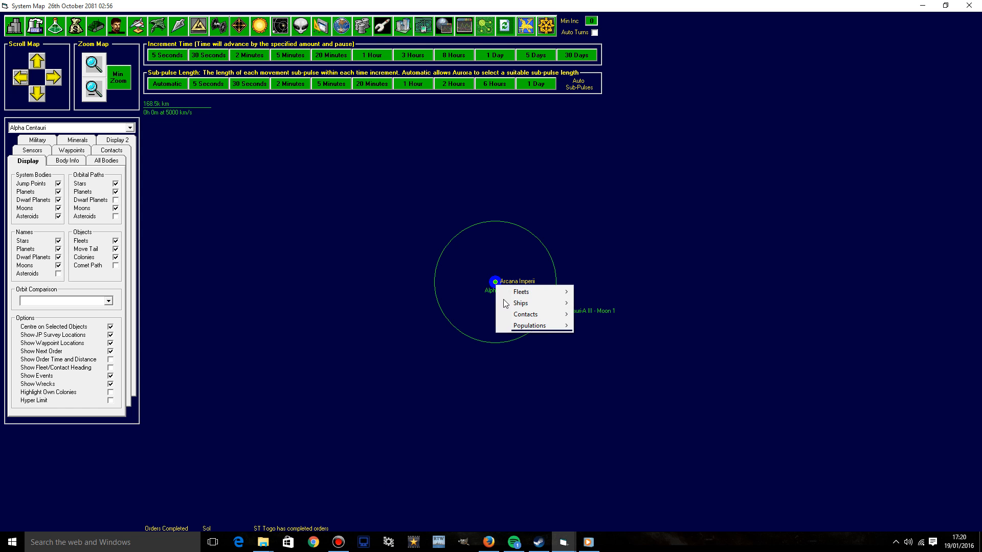
left_click(531, 325)
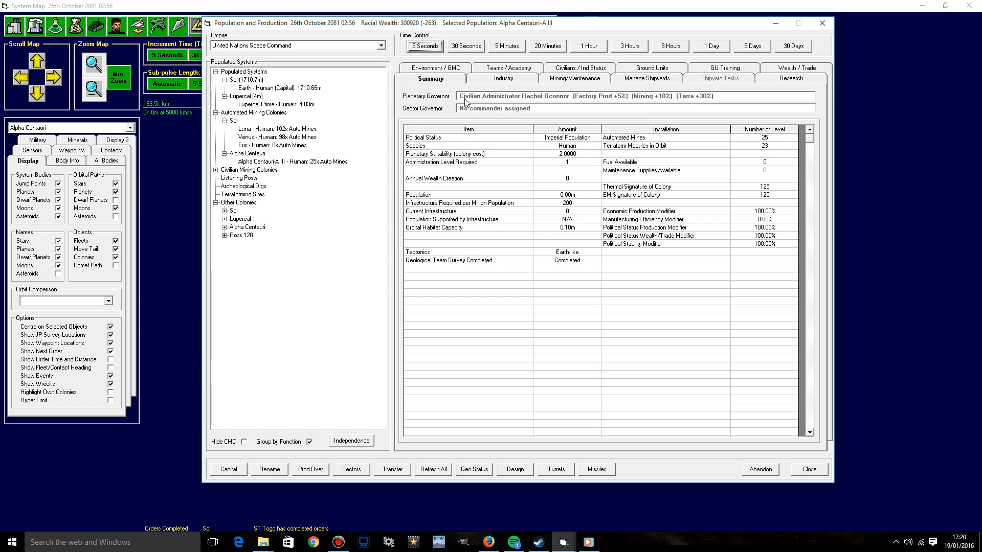
left_click(434, 67)
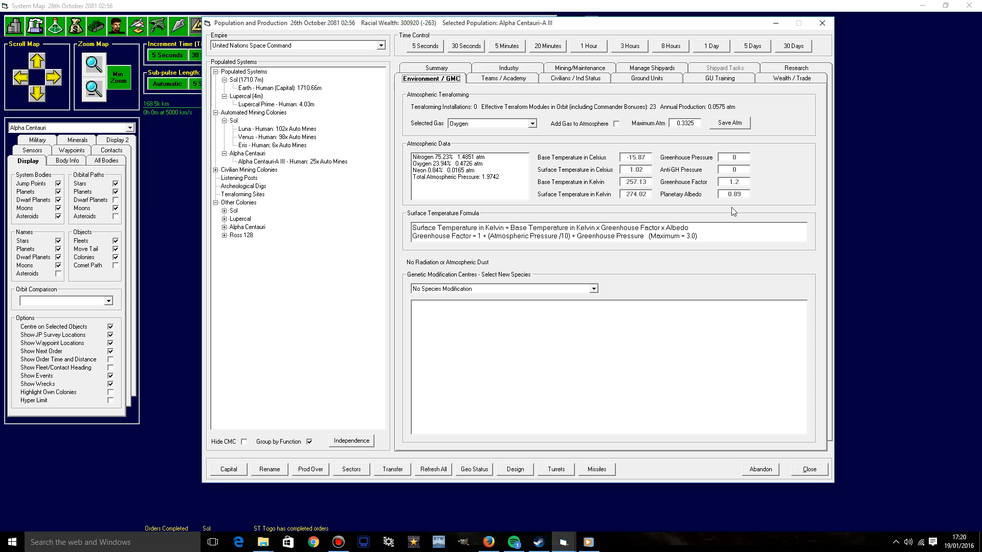
left_click(458, 164)
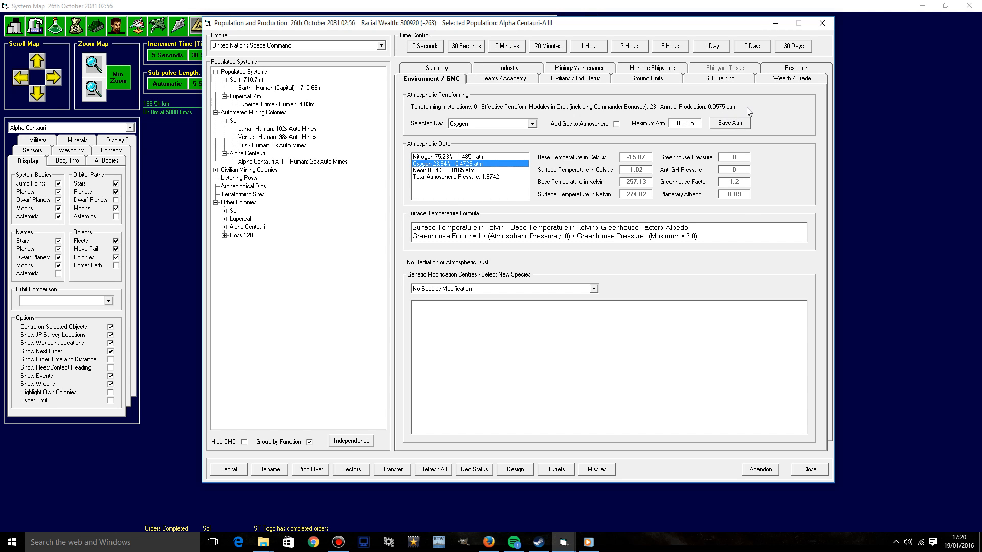
mouse_move(706, 119)
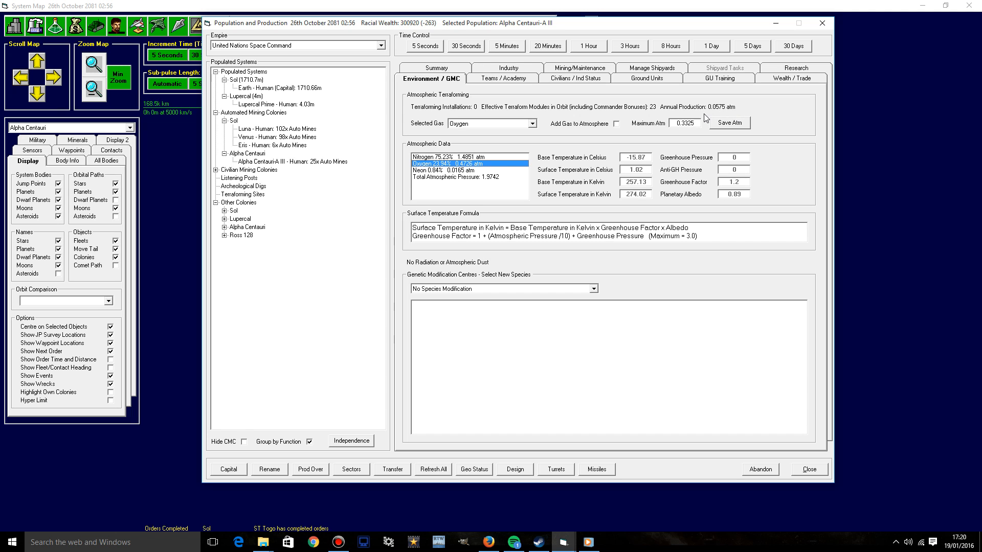
mouse_move(778, 67)
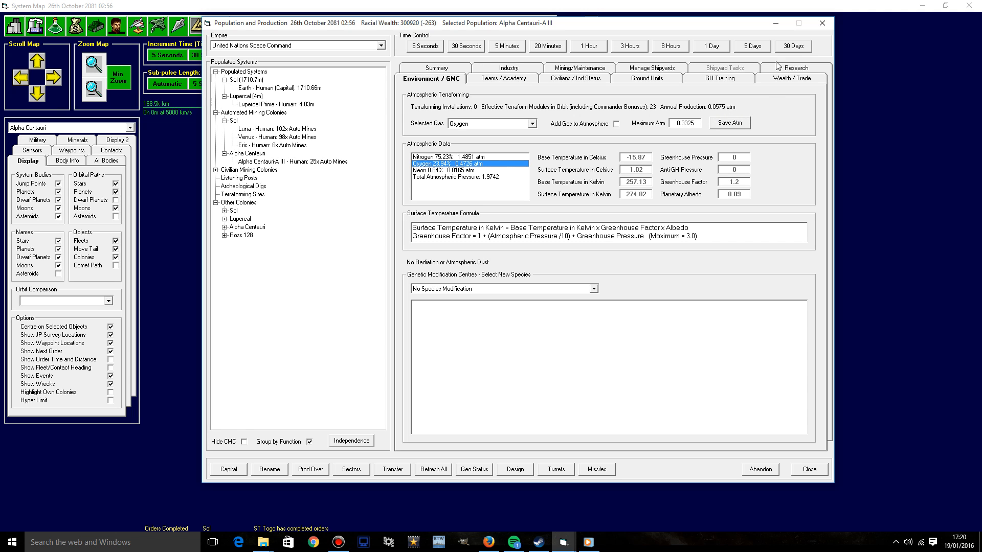
left_click(792, 46)
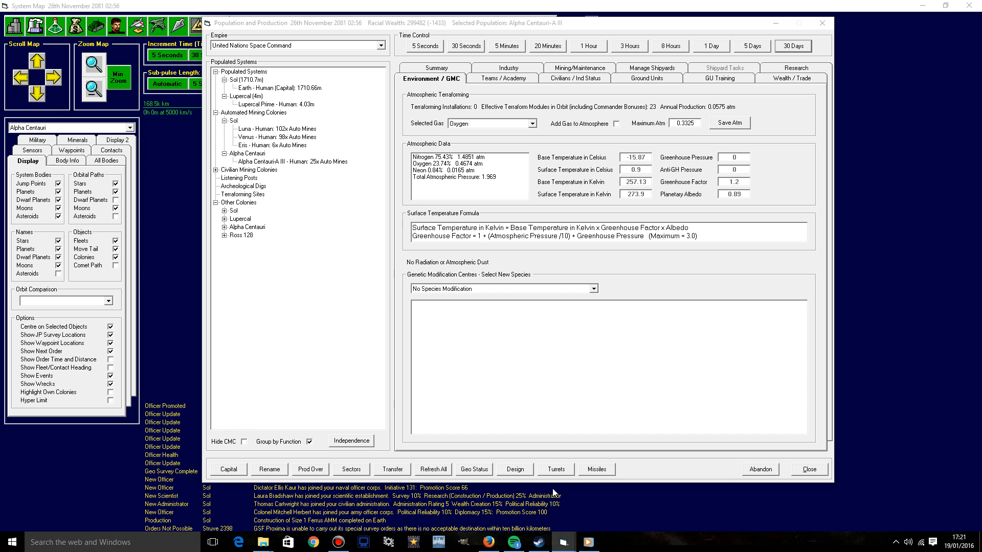
mouse_move(362, 511)
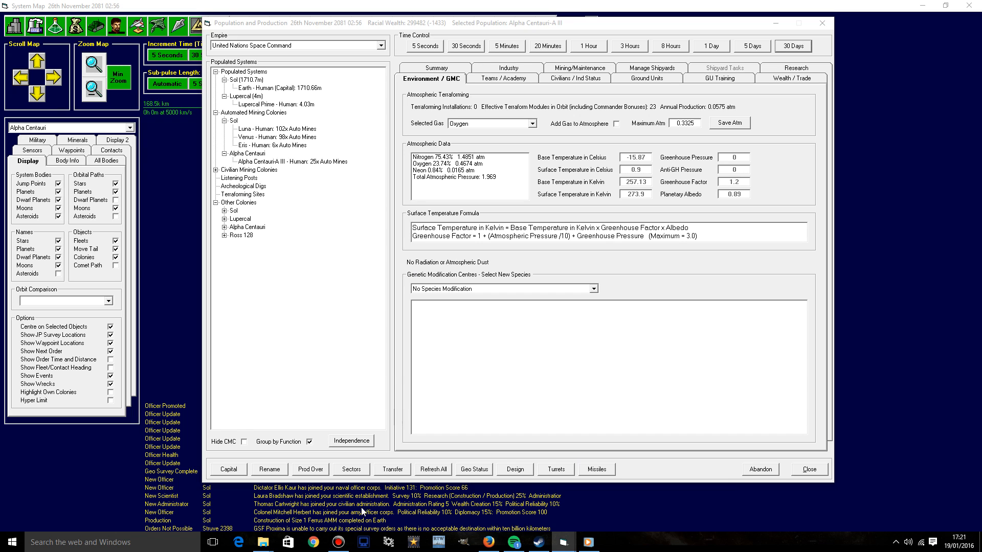
mouse_move(274, 529)
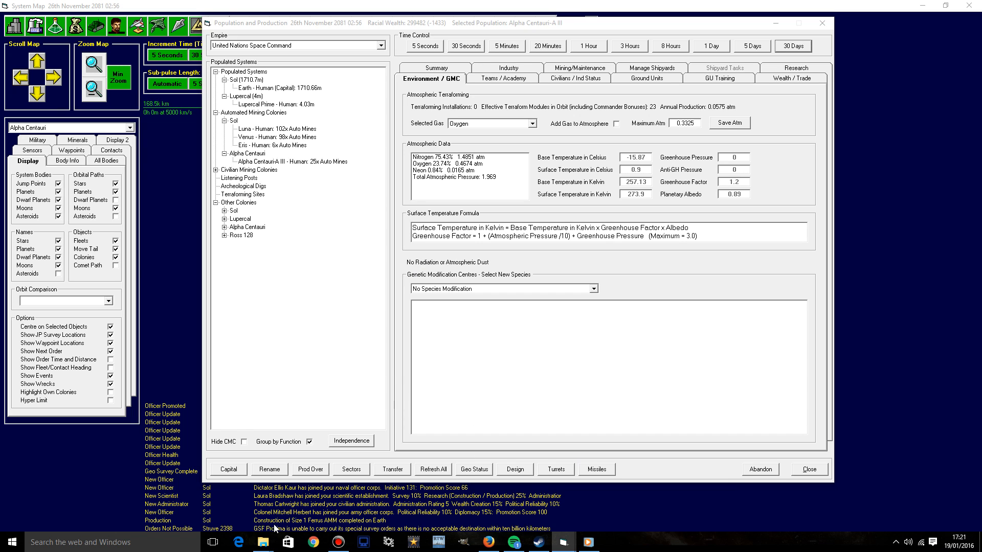
mouse_move(436, 342)
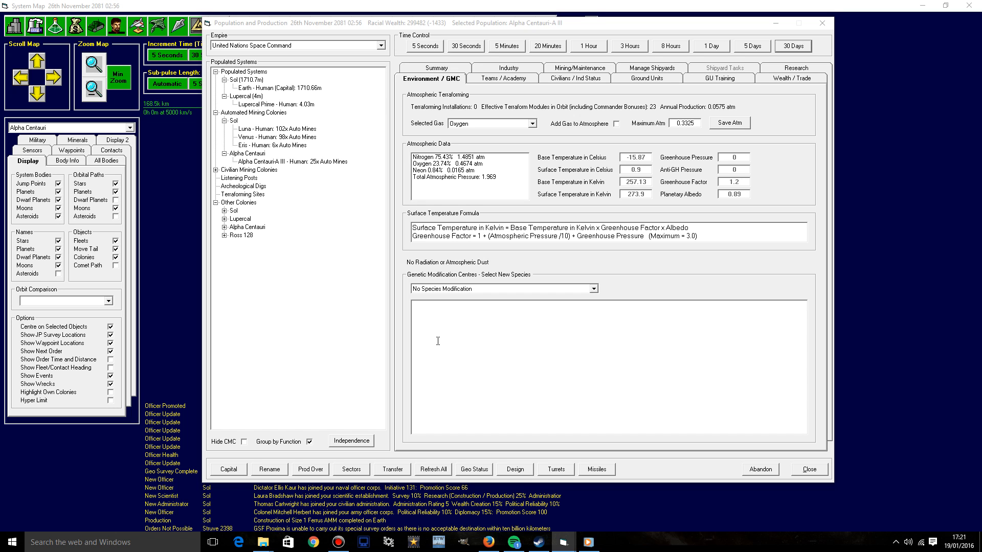
mouse_move(564, 145)
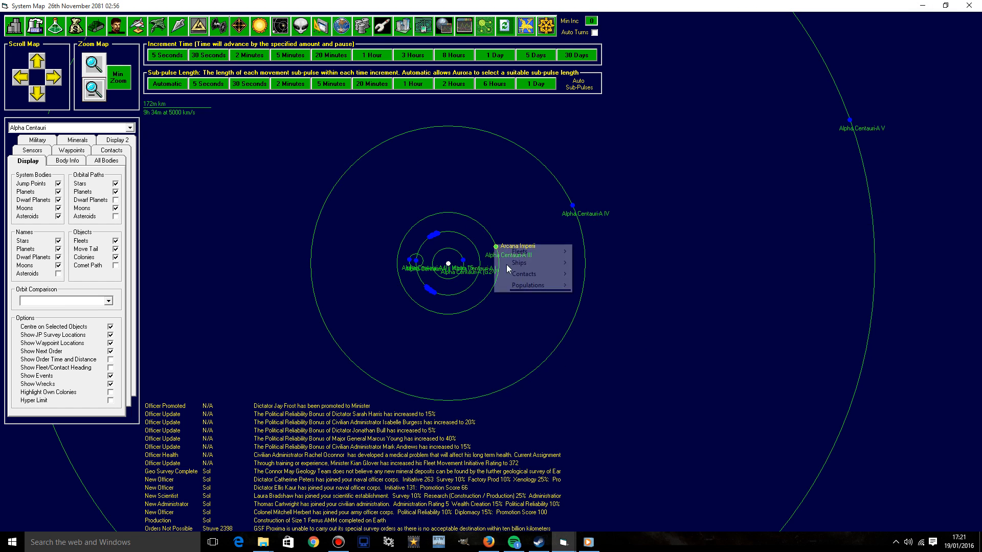
Step: Recheck Alpha Centauri-A III's oxygen level at 23.74% and close the window
left_click(528, 286)
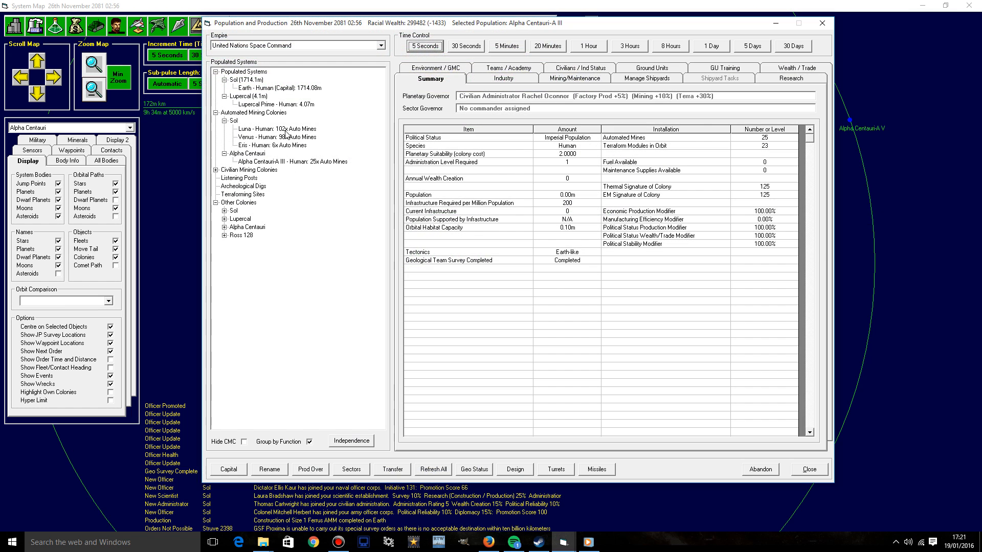
left_click(432, 67)
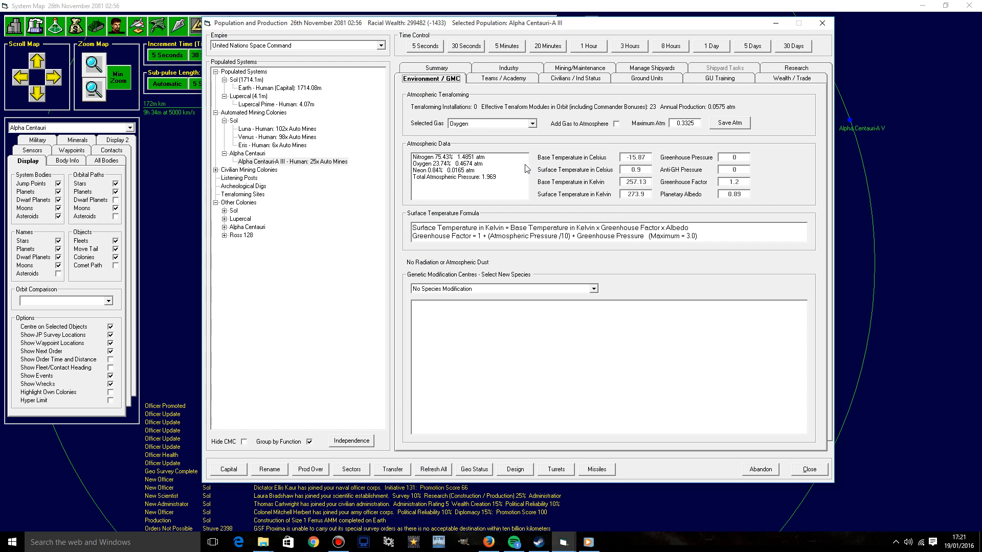
mouse_move(419, 222)
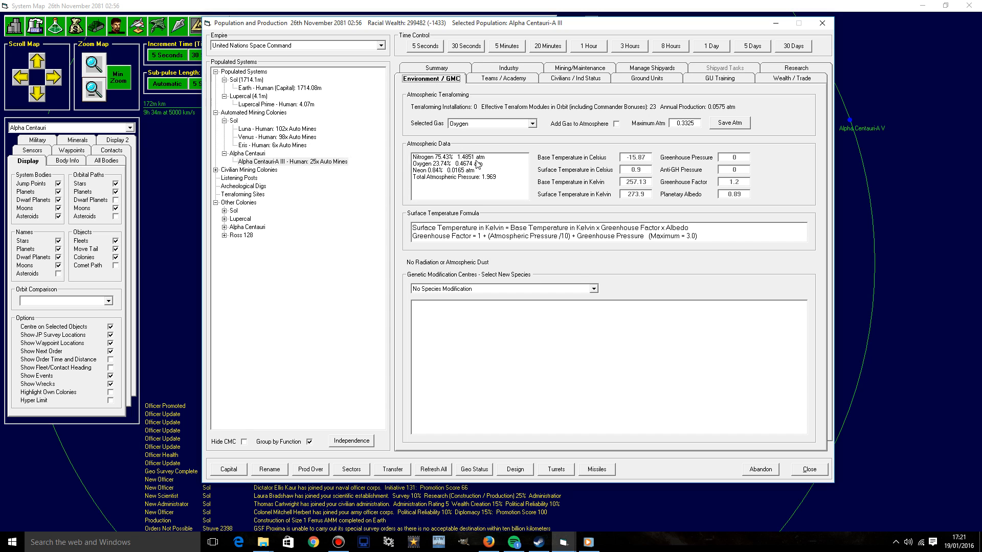
left_click(466, 163)
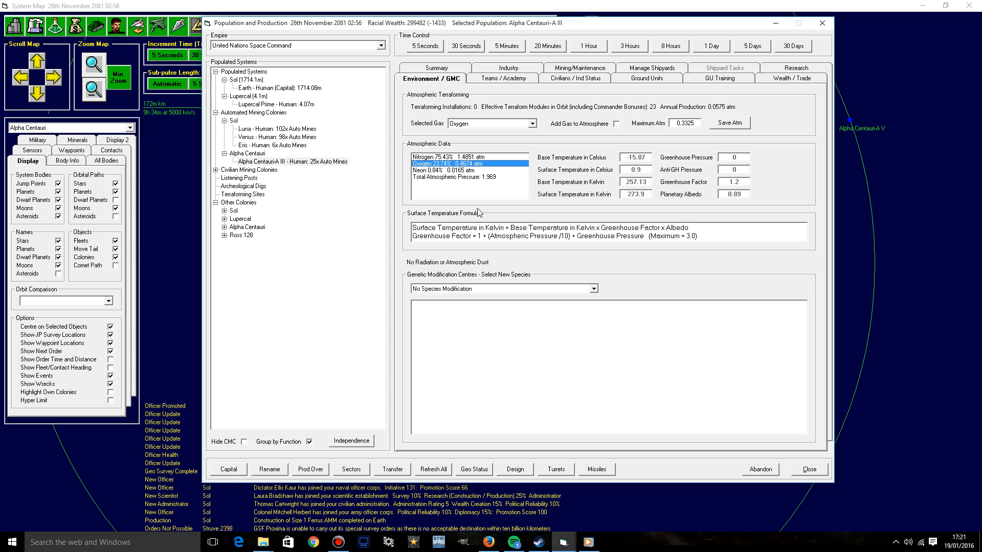
mouse_move(478, 211)
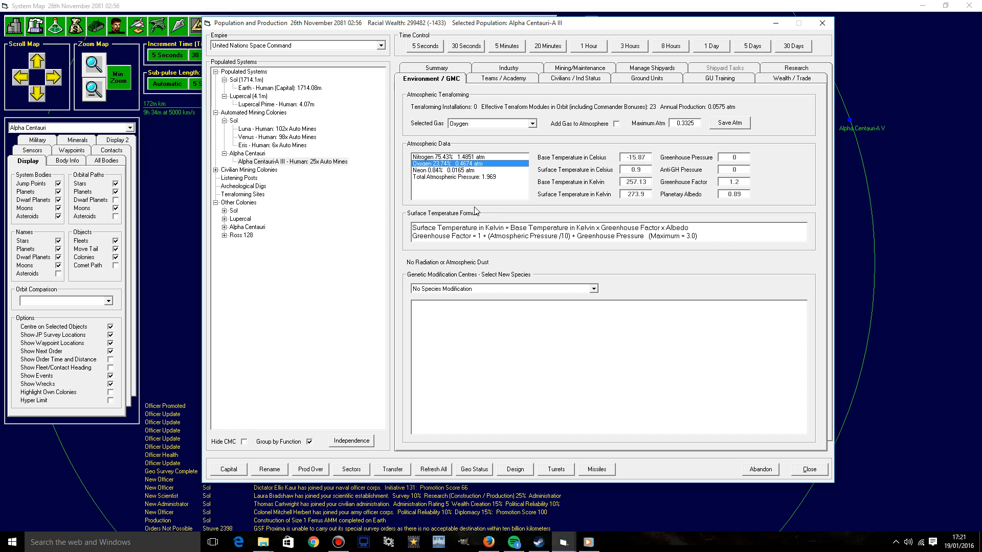
mouse_move(732, 96)
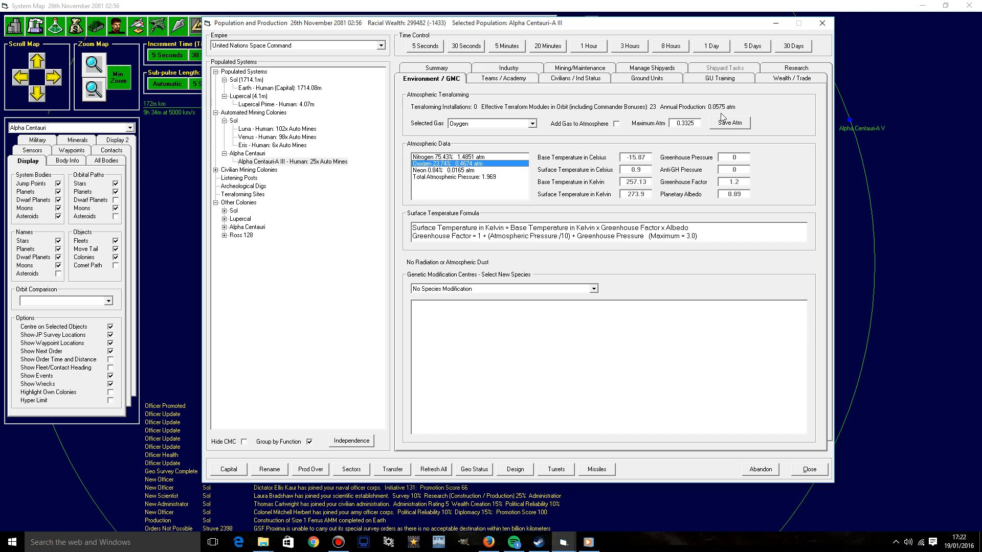
left_click(823, 24)
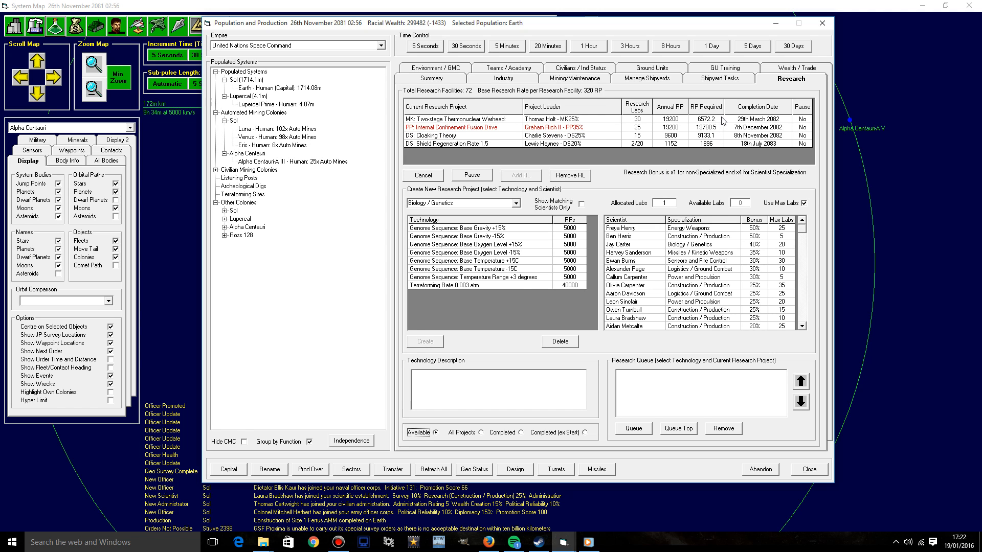
mouse_move(784, 117)
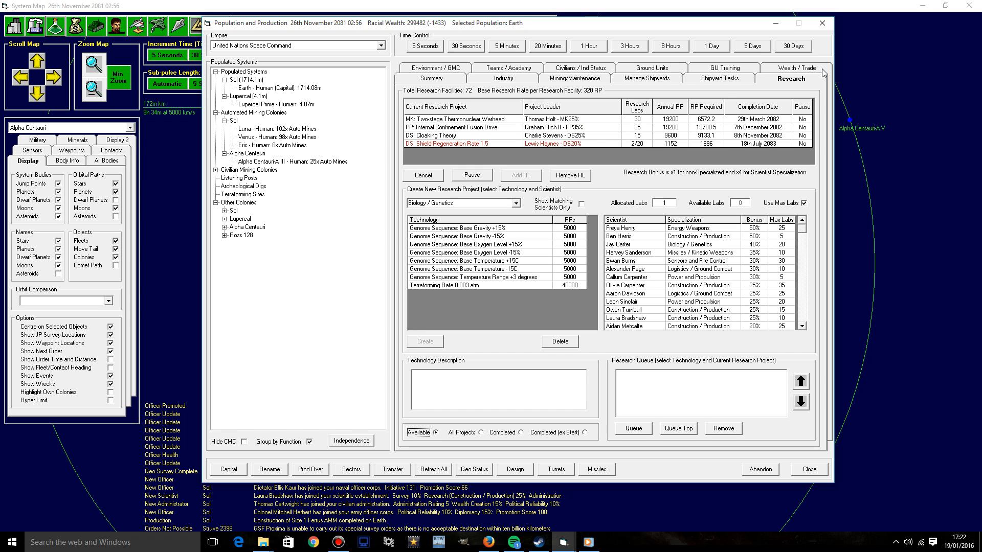
Step: Show Earth's industrial production with the Fuel Refinery project due 21 July 2082
left_click(503, 77)
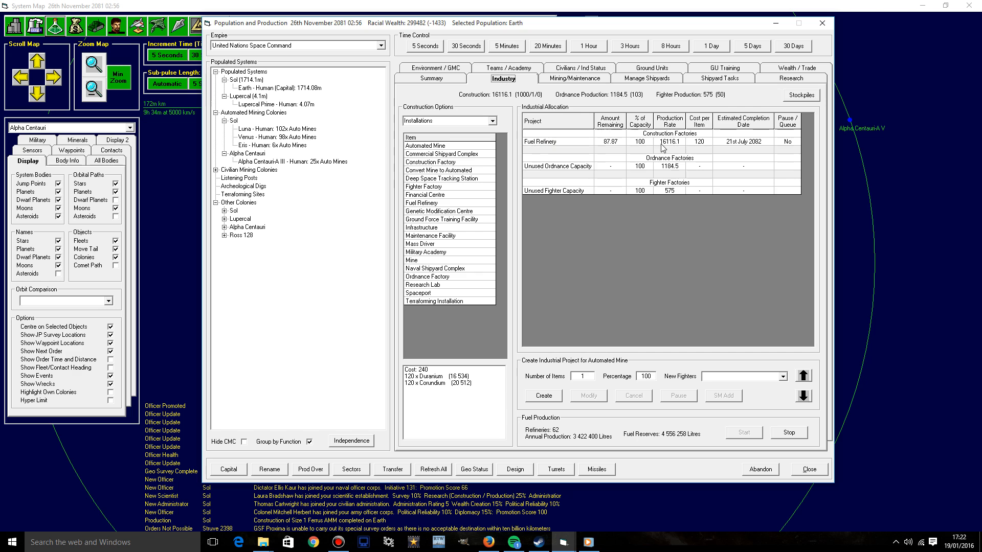
mouse_move(839, 39)
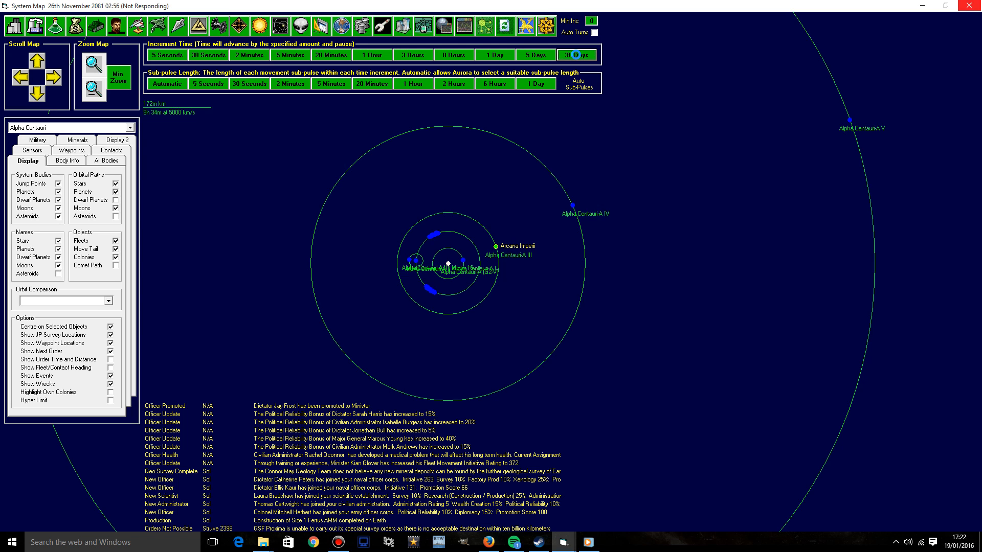
Step: Advance the clock to 7 December 2081 and bring up the Struve 2398 system details
left_click(576, 54)
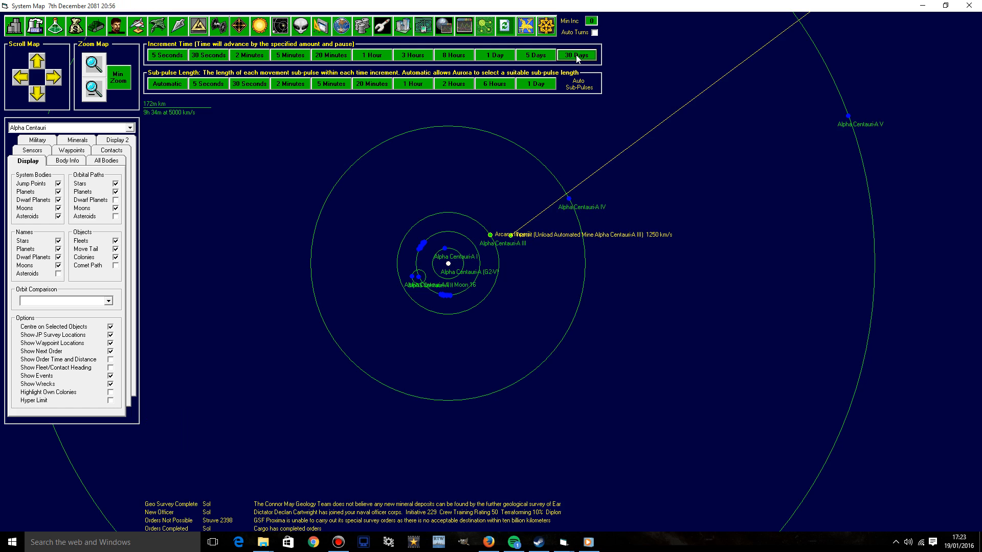
left_click(92, 88)
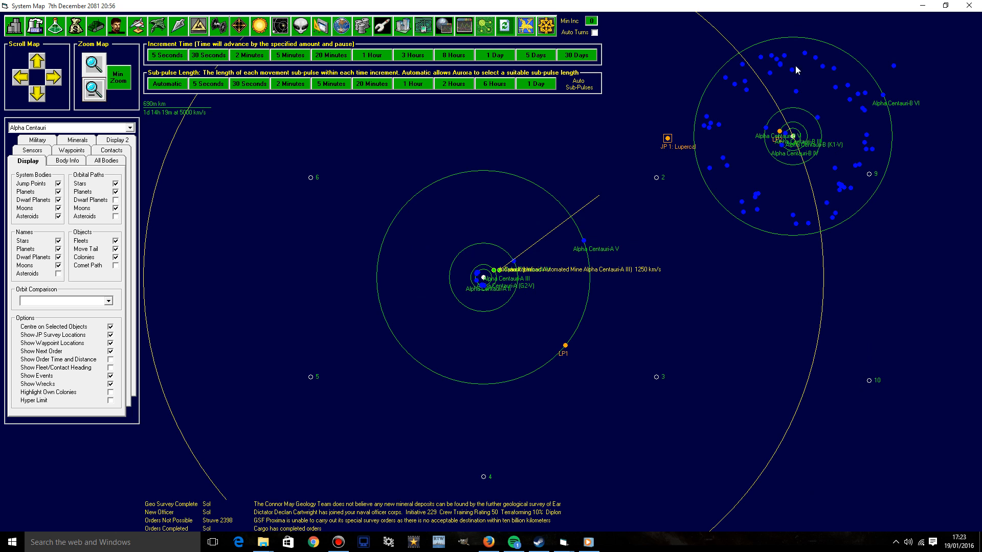
mouse_move(522, 301)
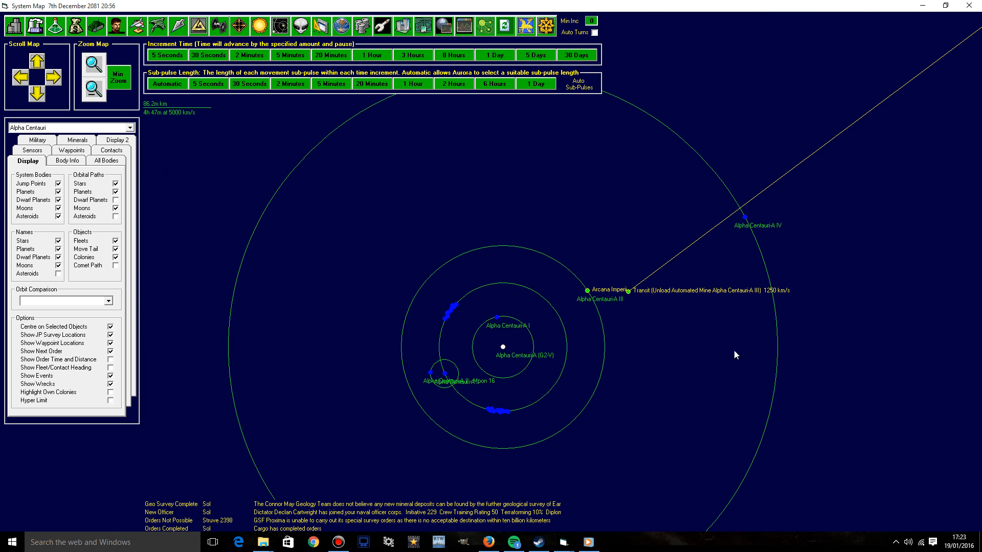
left_click(171, 520)
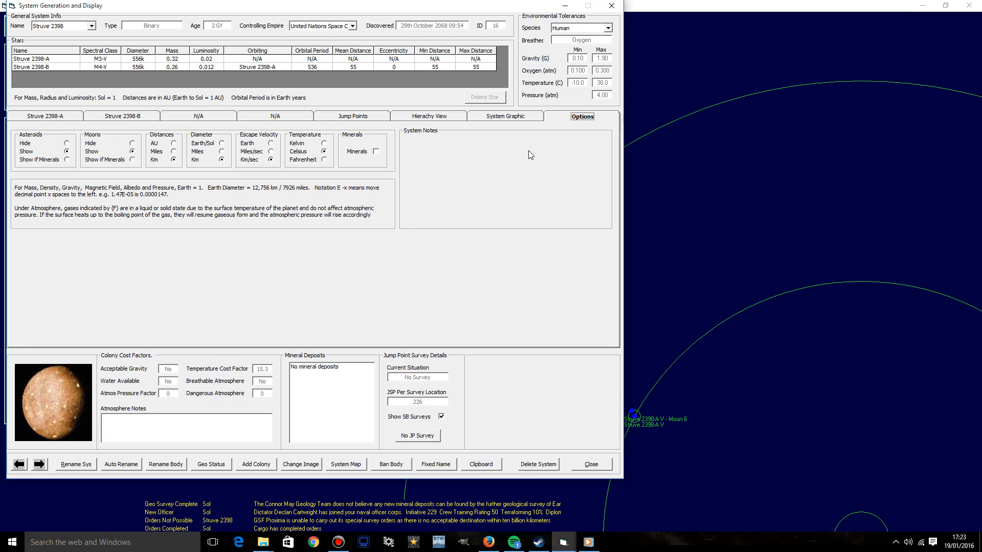
Step: Filter Struve 2398-A to bodies with minerals and check A III and its first moons' deposits
left_click(375, 151)
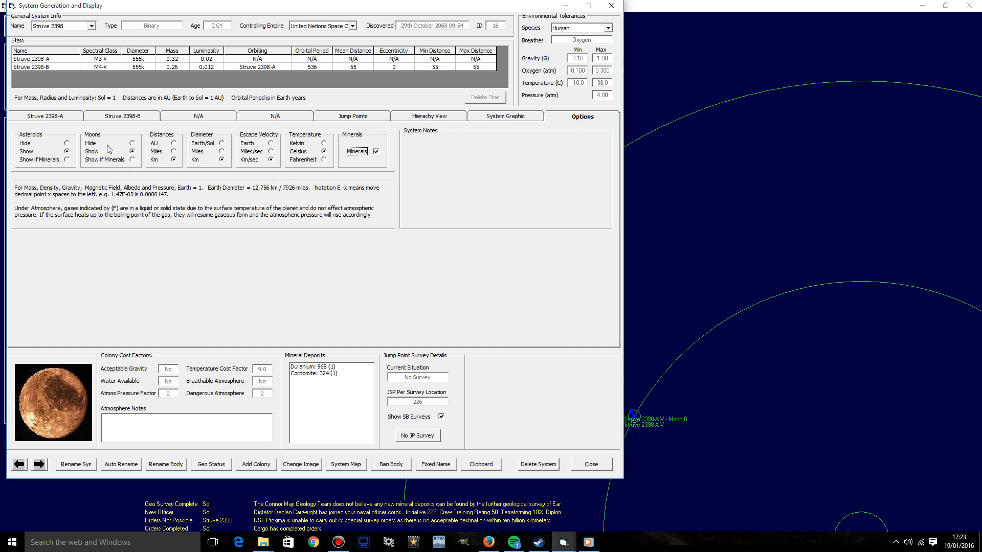
left_click(44, 115)
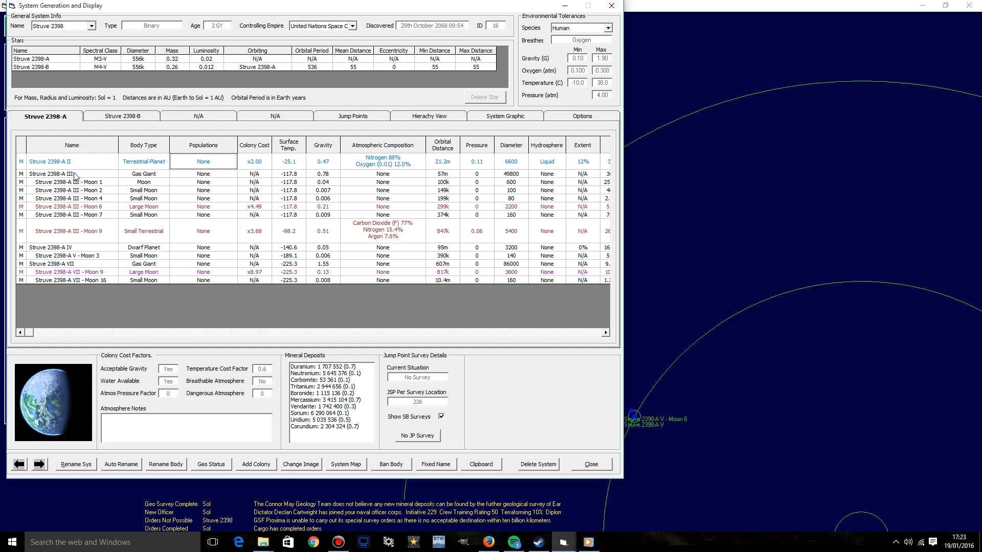
left_click(72, 174)
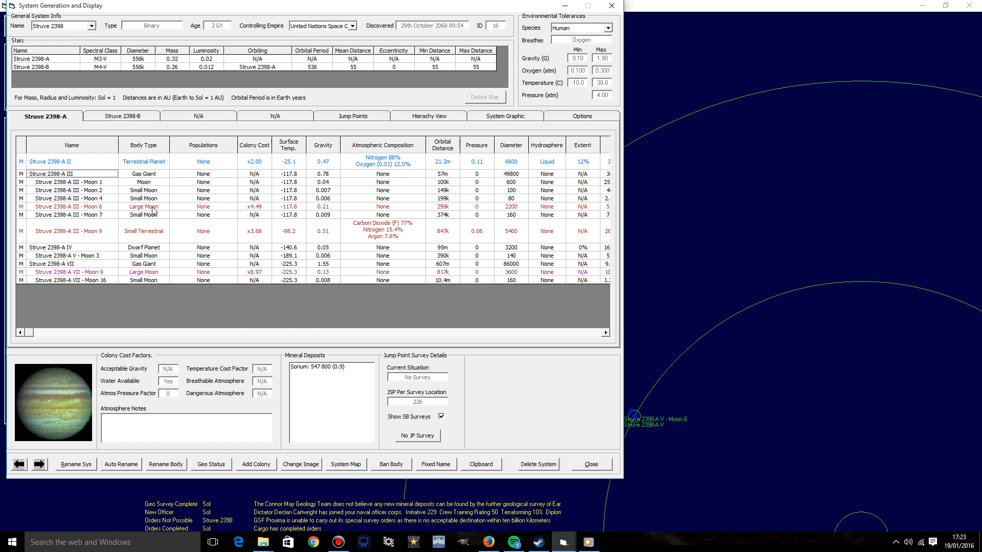
left_click(68, 190)
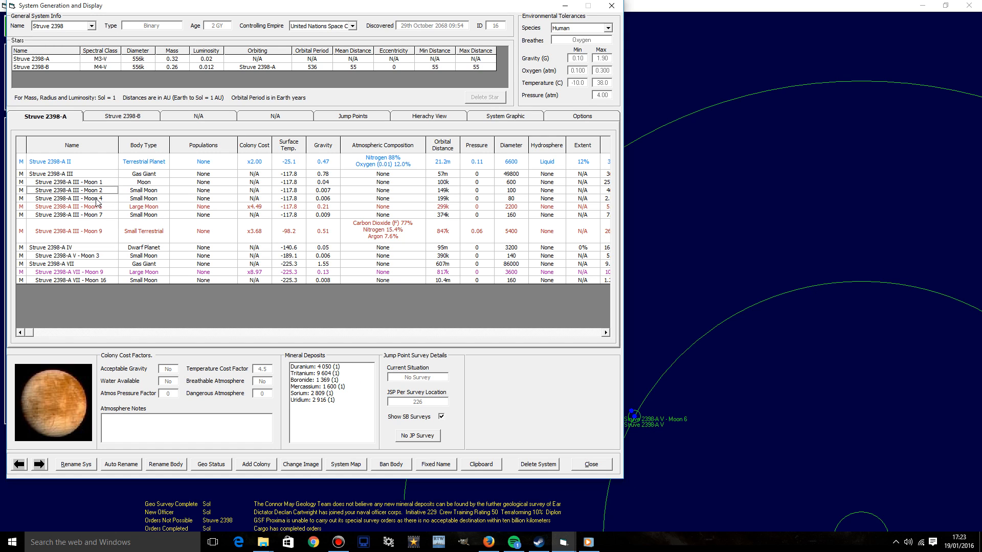
left_click(68, 207)
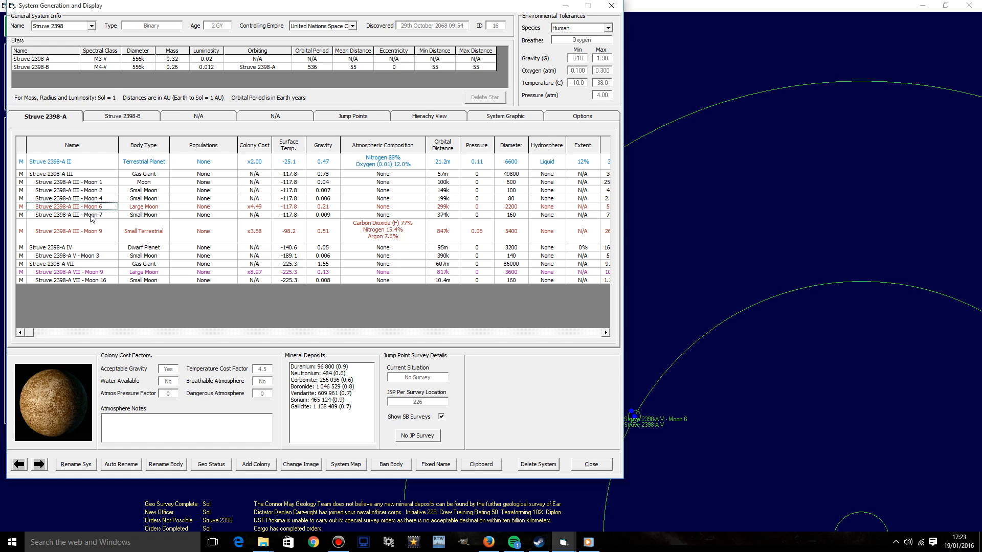
mouse_move(311, 403)
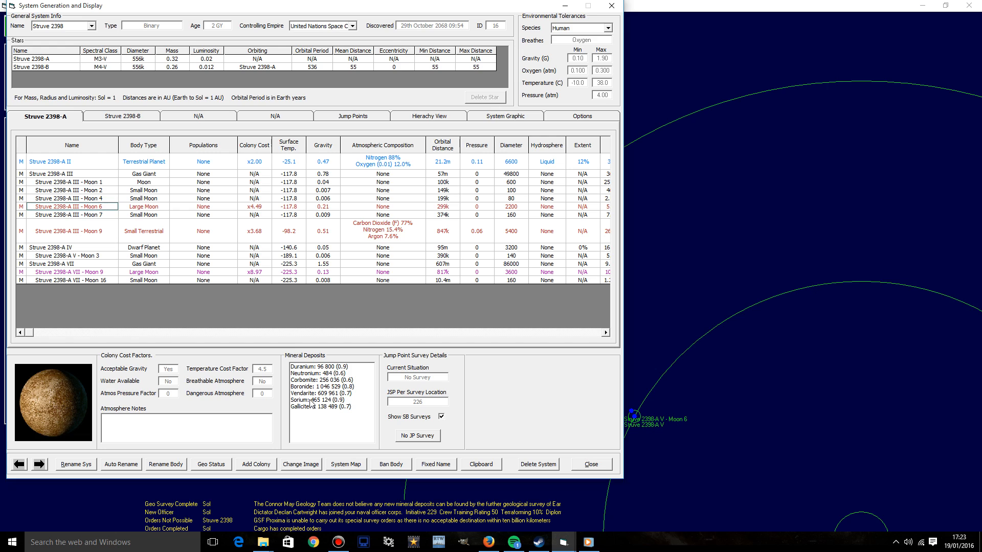
Step: Check deposits on A III moons 7 and 9, dwarf planet A IV and its moon, A VII and its moons
left_click(68, 215)
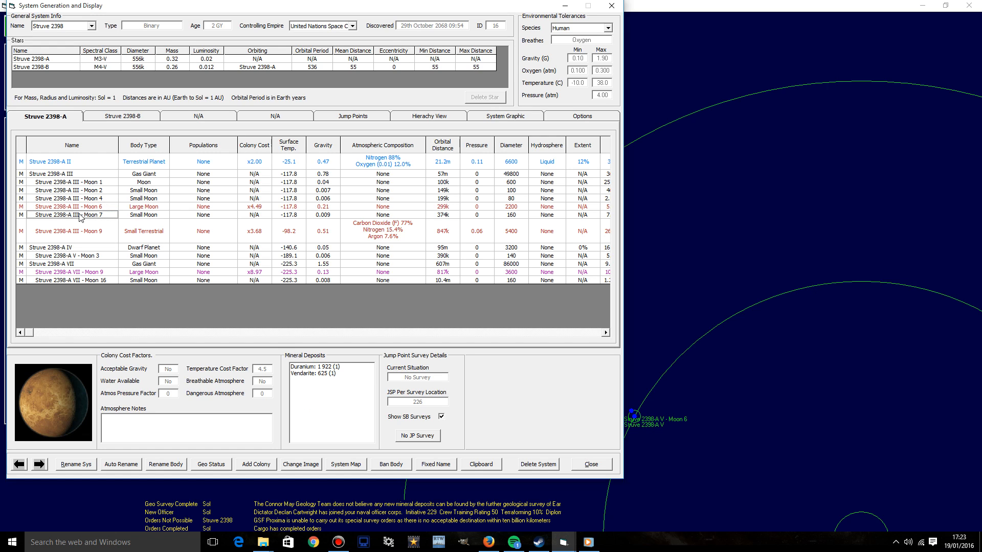
left_click(69, 230)
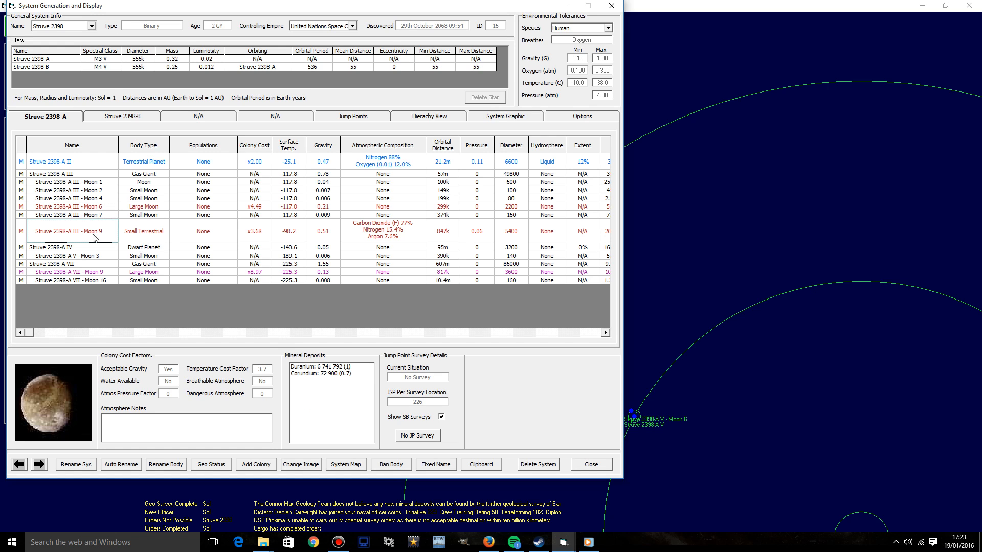
left_click(71, 248)
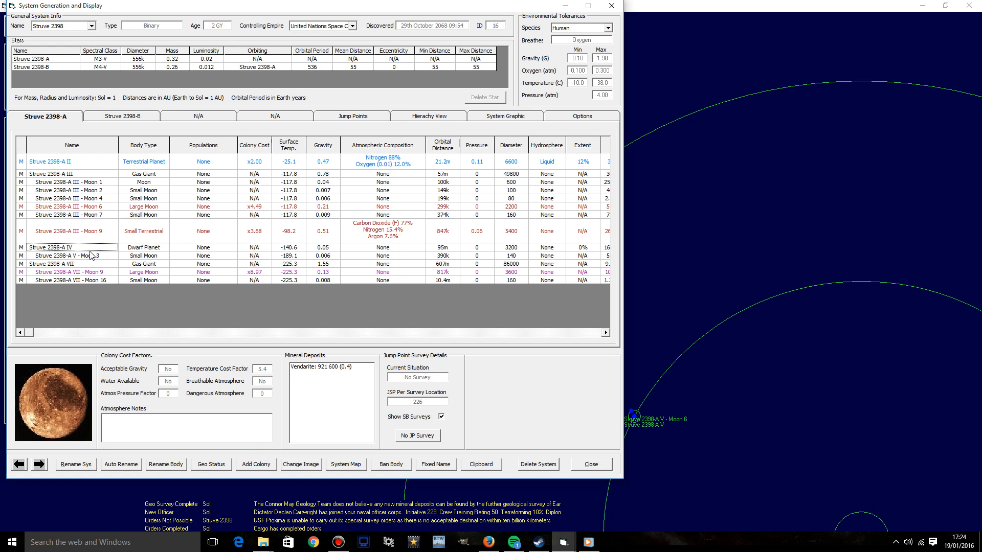
left_click(71, 255)
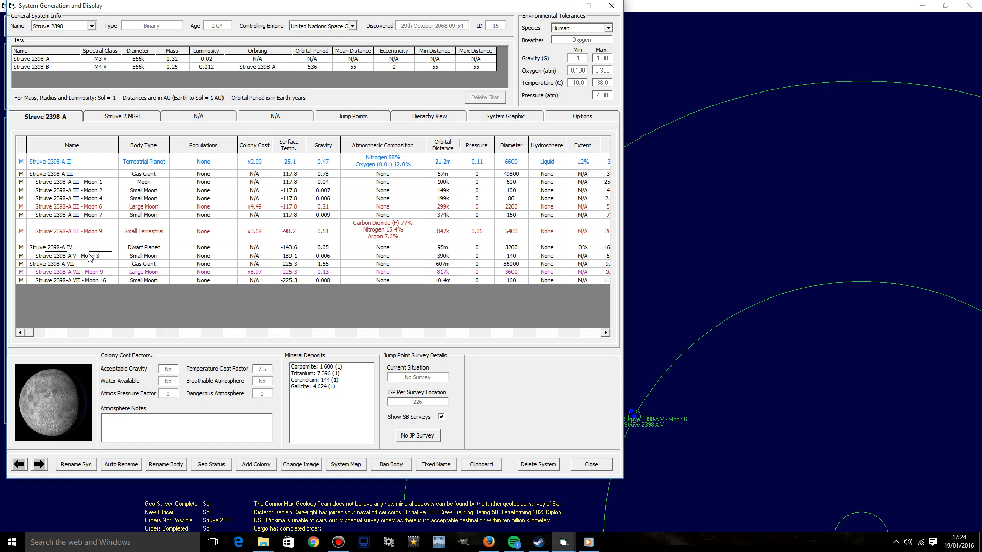
left_click(72, 264)
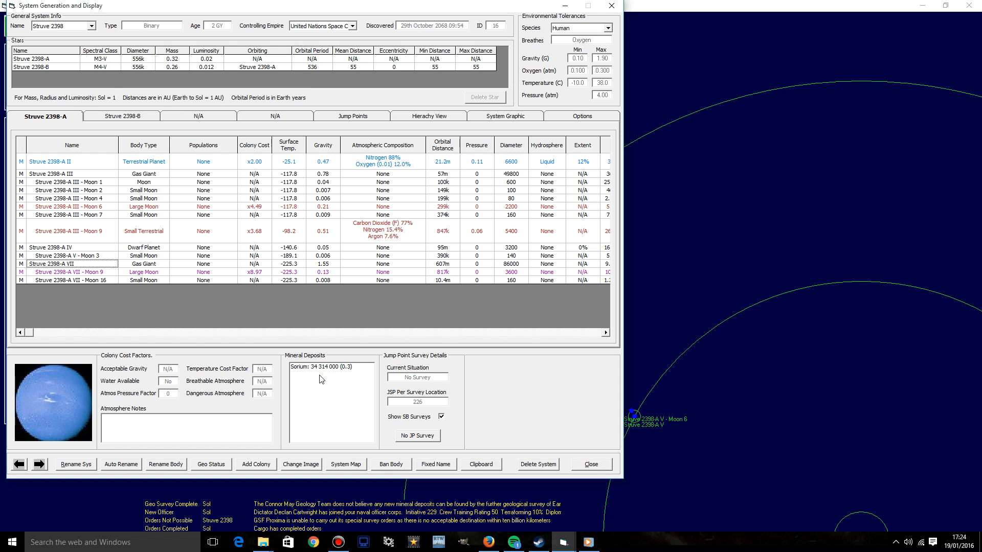
left_click(60, 272)
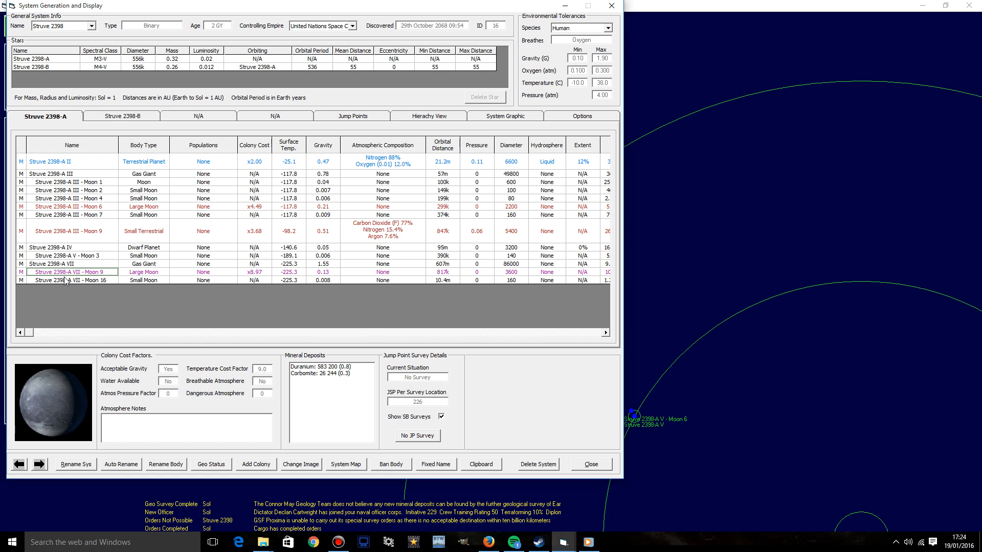
left_click(71, 264)
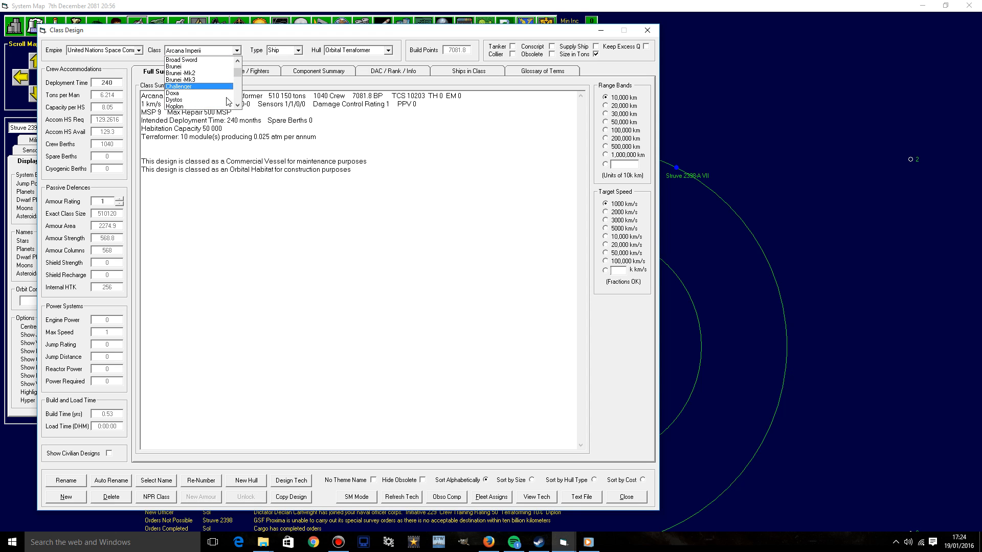
Step: Duplicate the India sorium harvester as 'India - Copy', dismissing the auto-rename warning
left_click(198, 86)
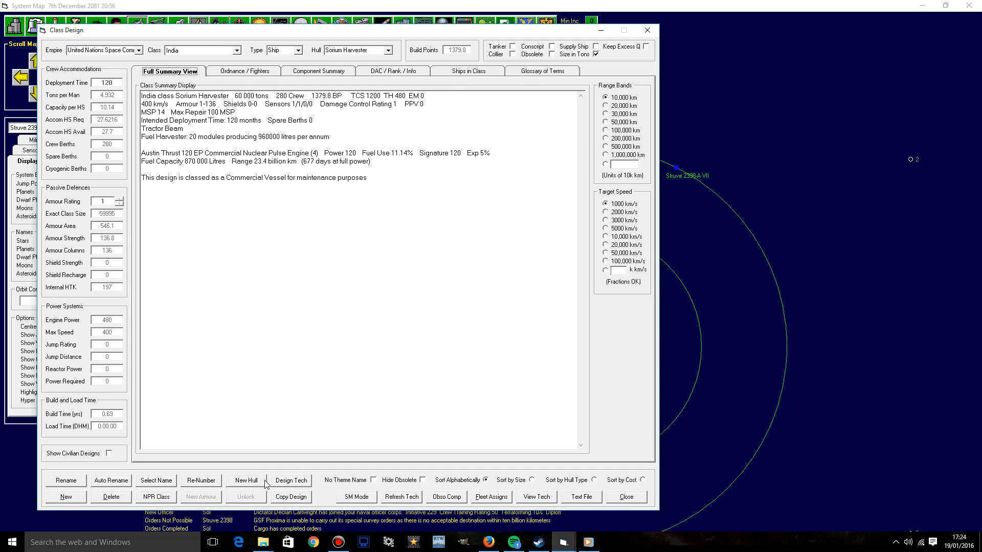
left_click(291, 497)
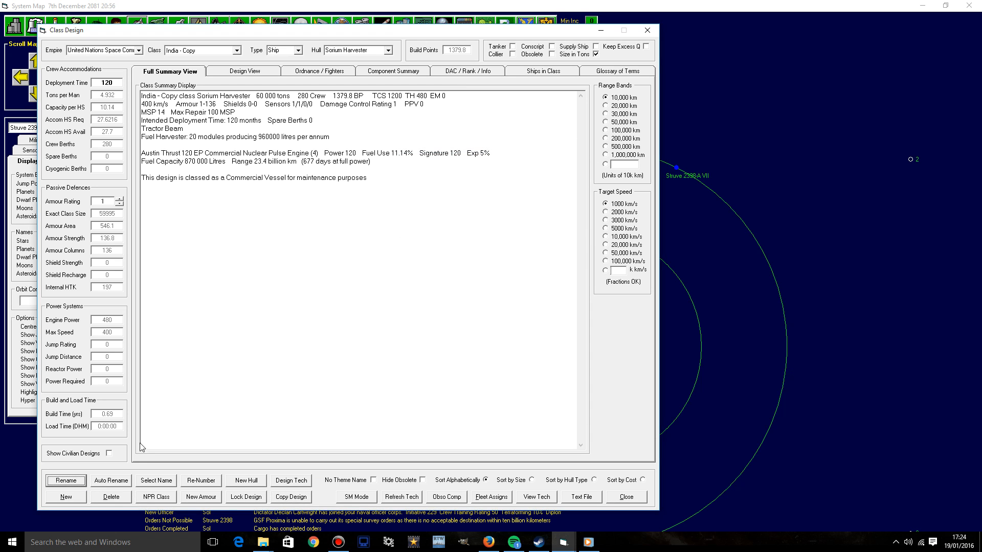
left_click(110, 481)
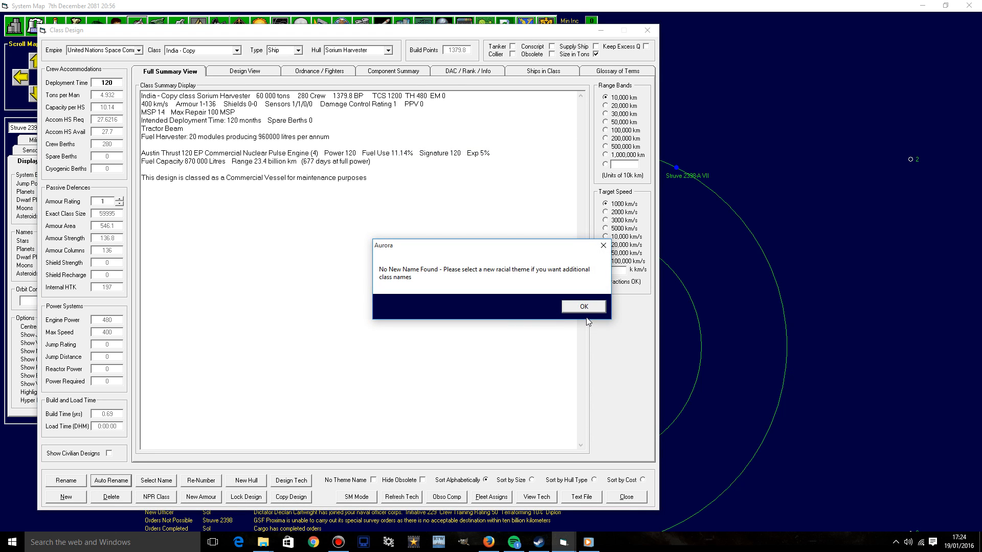
left_click(582, 306)
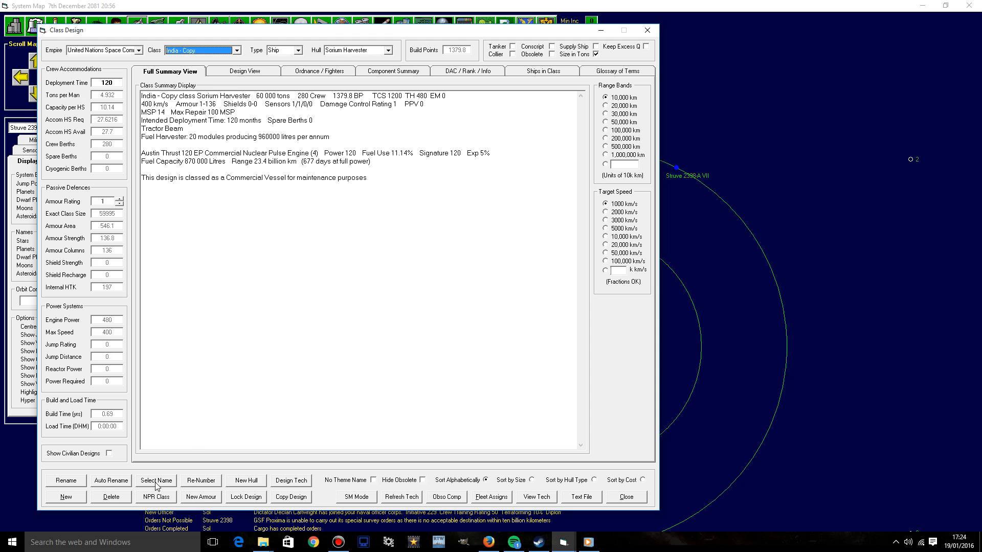
Step: Browse Aztec, Brazil and Fantasy name themes and name the copy Basilisk
left_click(155, 481)
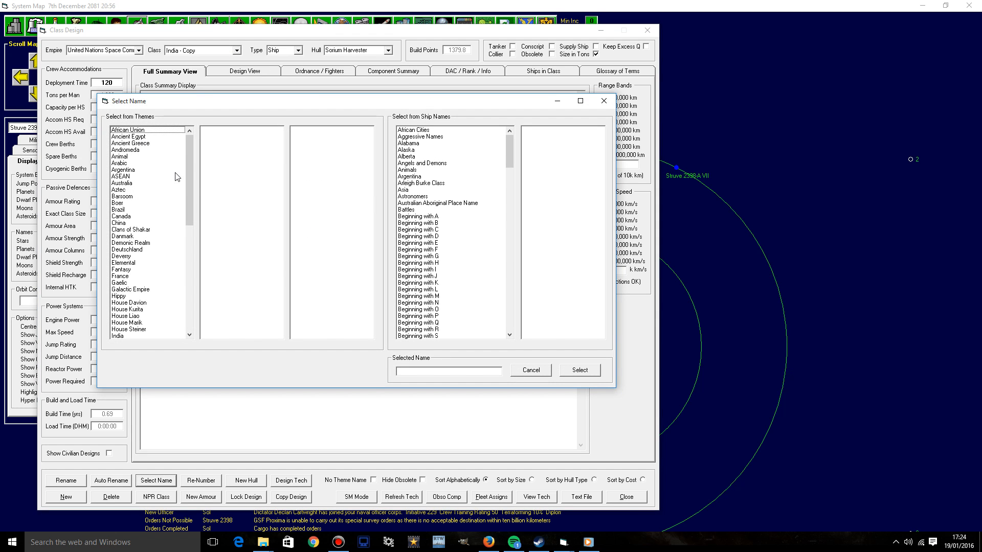
left_click(118, 190)
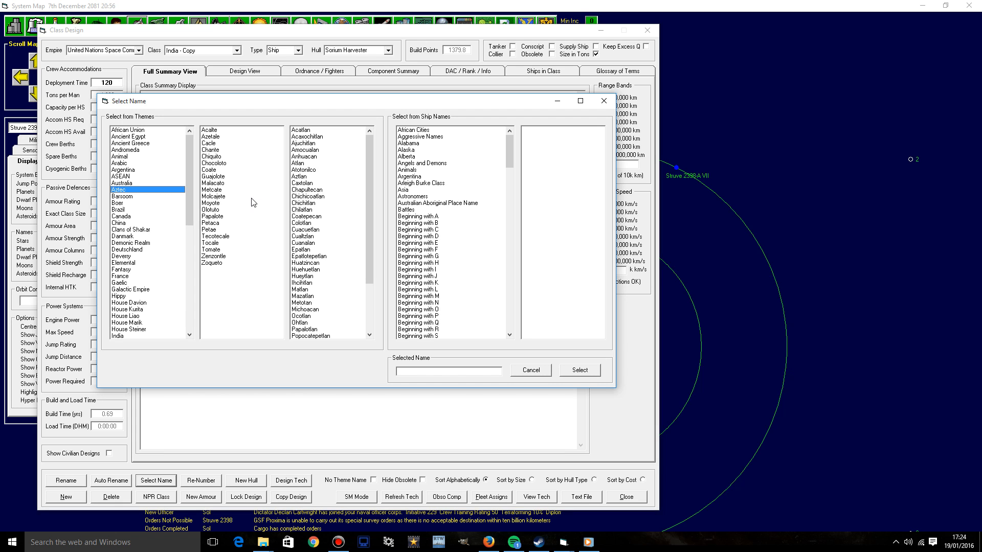
left_click(119, 208)
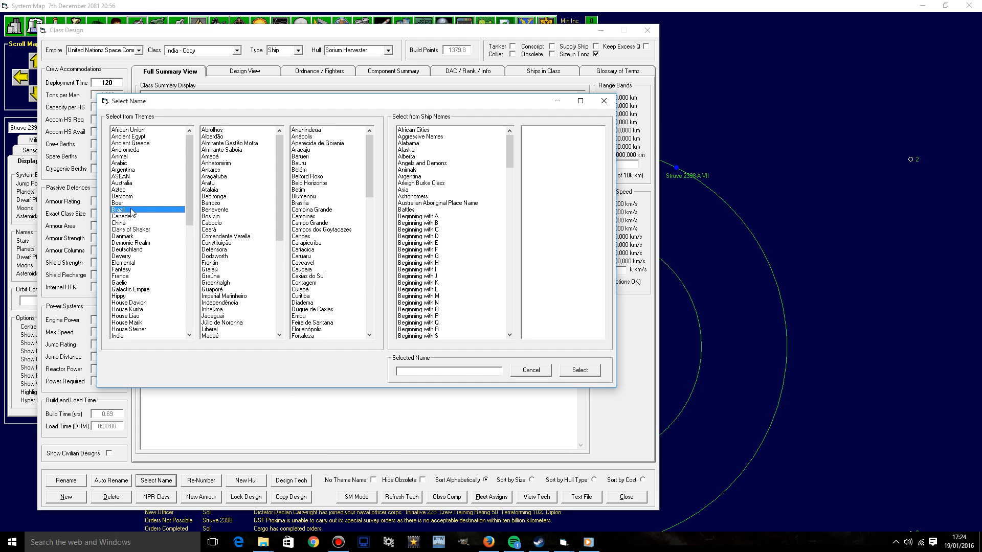
left_click(119, 203)
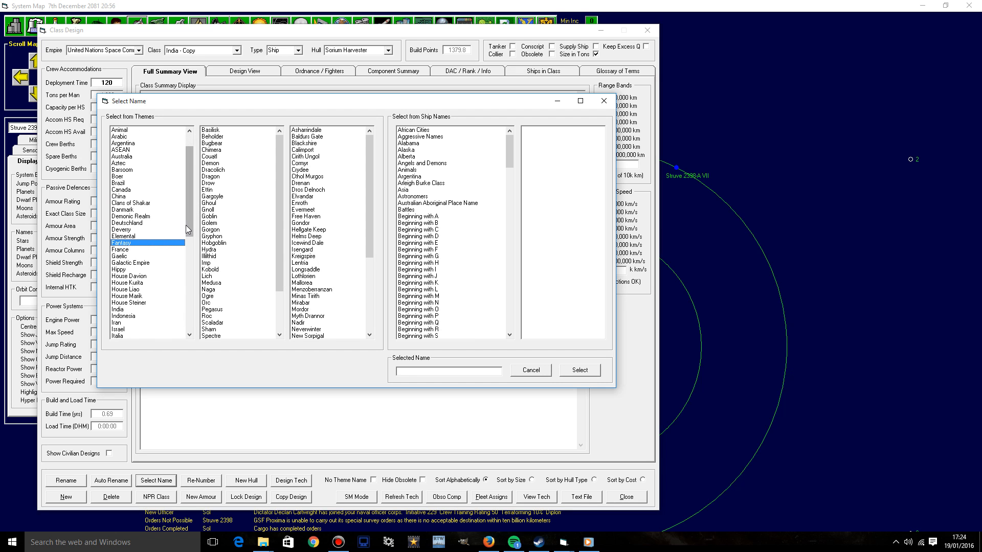
left_click(227, 130)
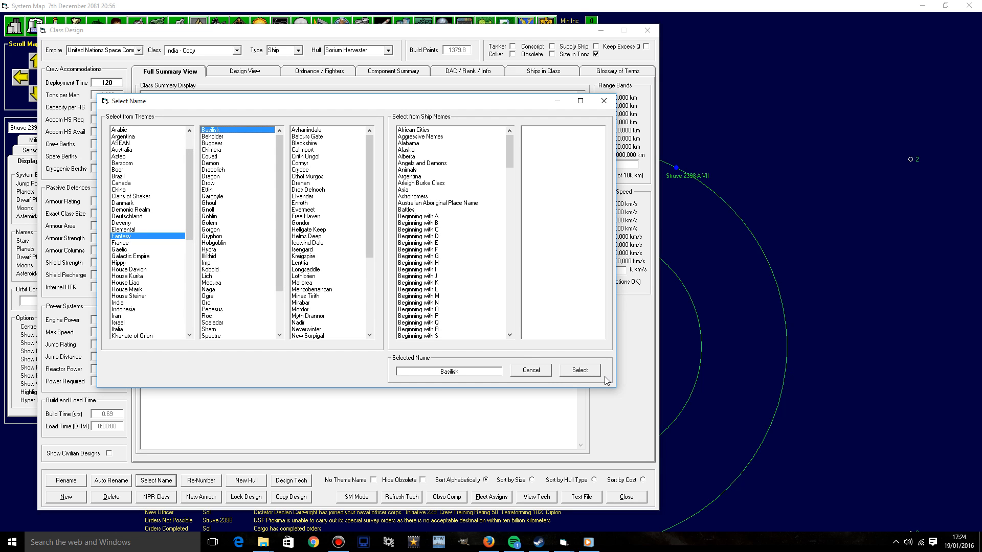
left_click(578, 370)
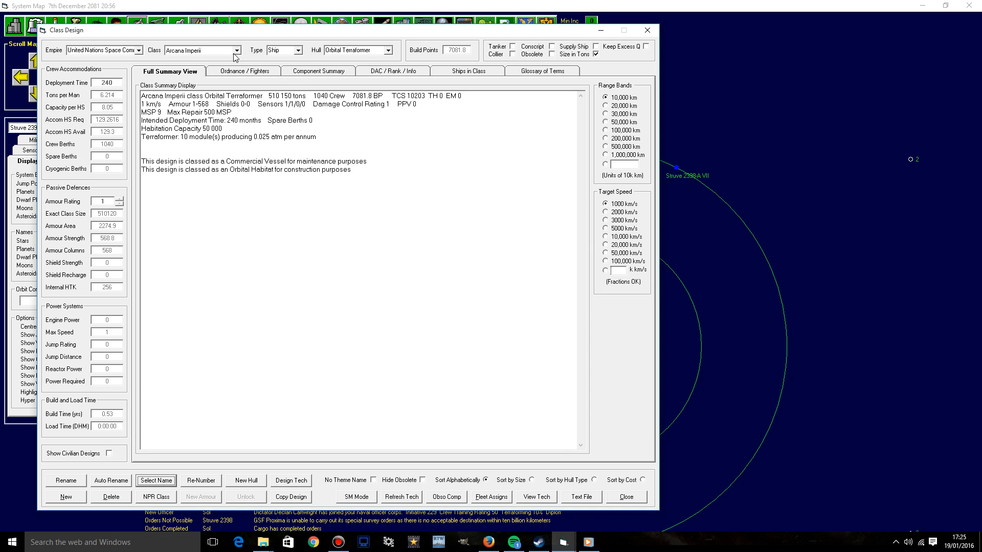
Step: Add five 400 AU engines to the Basilisk and remove the old Austin Thrust engines
left_click(244, 70)
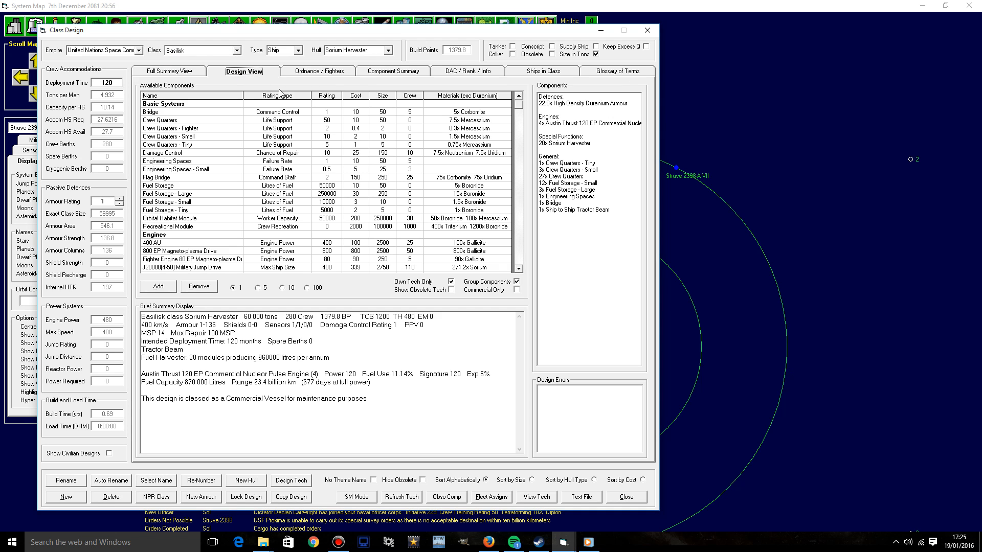
left_click(354, 50)
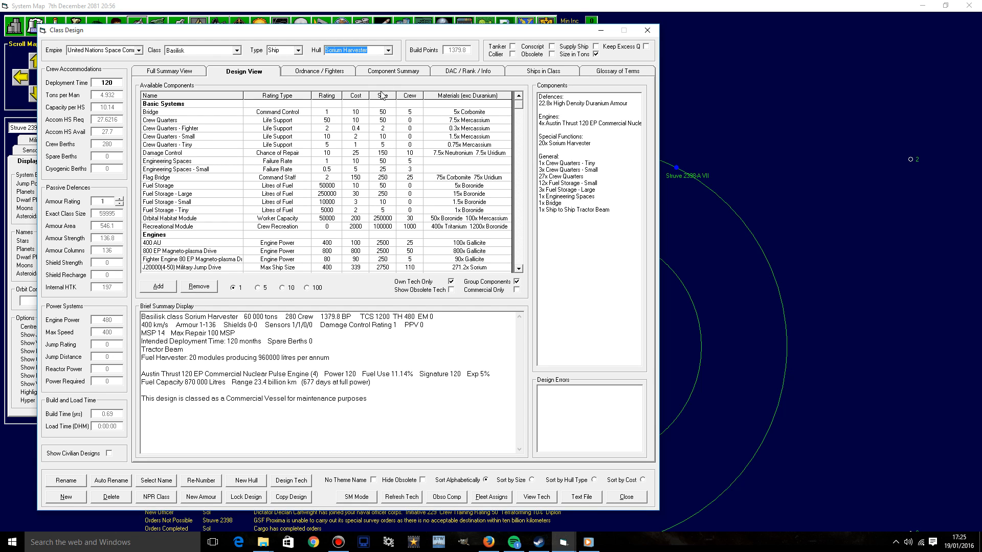
mouse_move(303, 358)
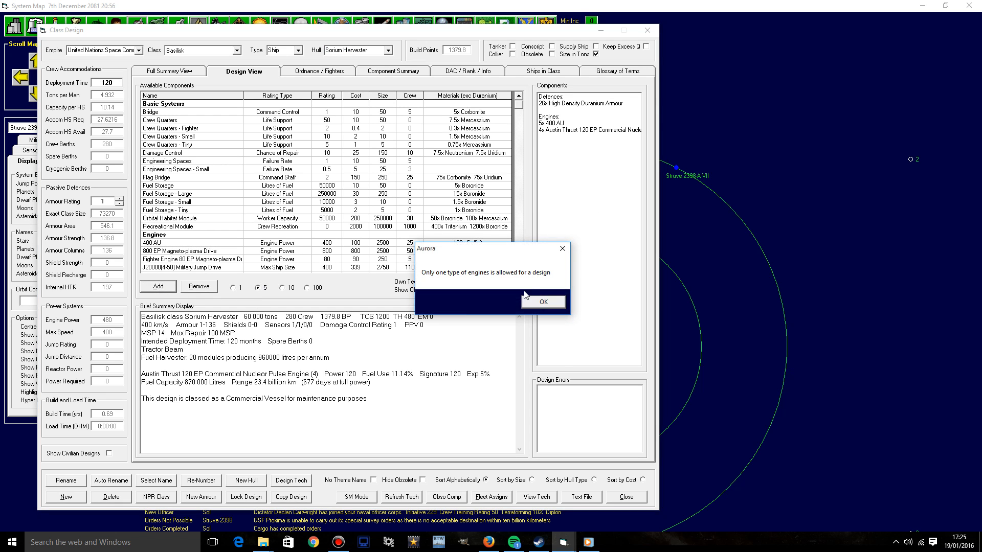
left_click(541, 301)
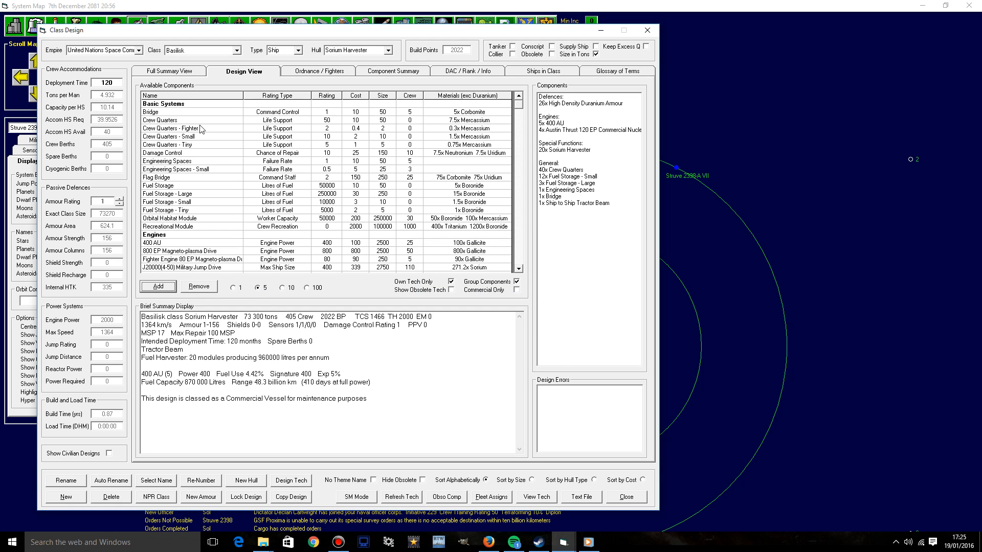
left_click(587, 130)
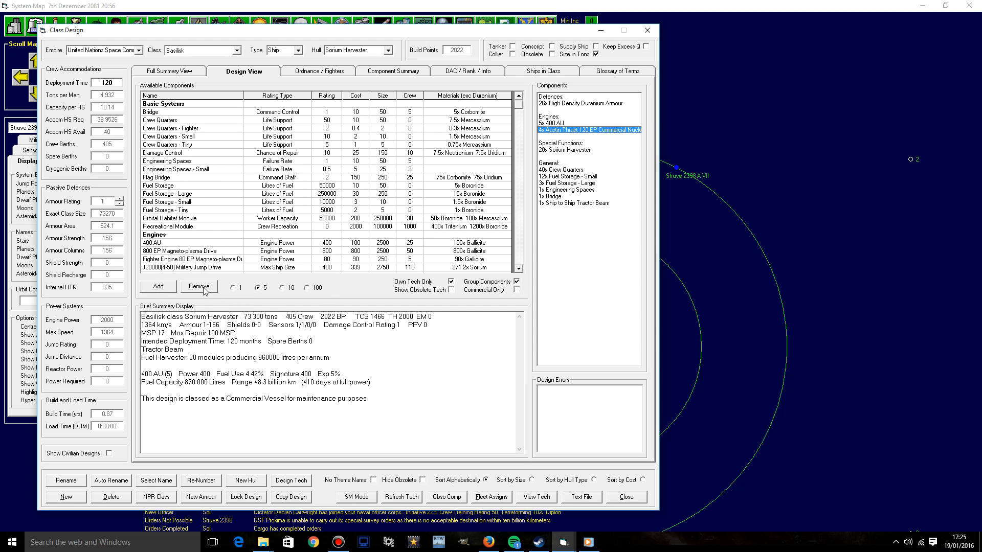
left_click(199, 286)
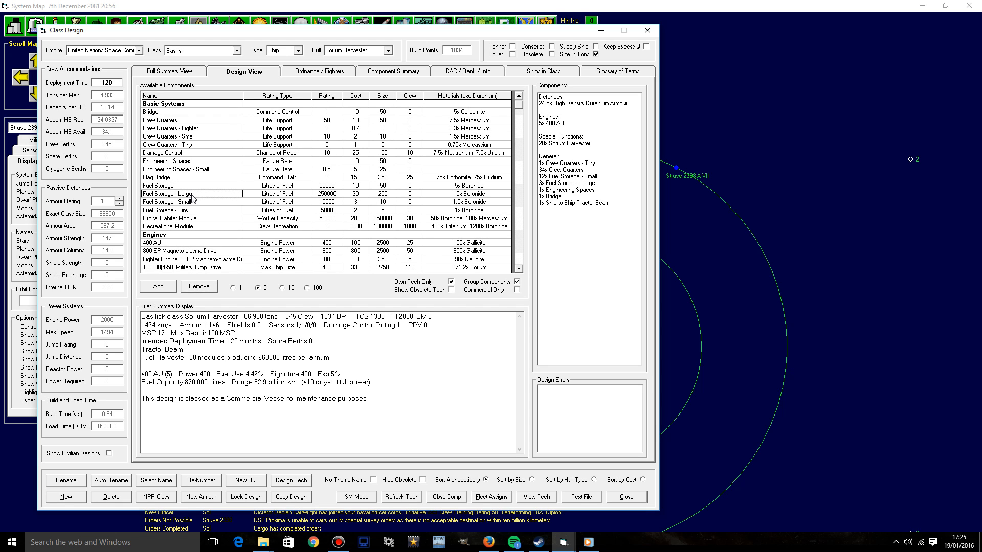
Step: Add large fuel storage modules to the Basilisk in batches
left_click(158, 287)
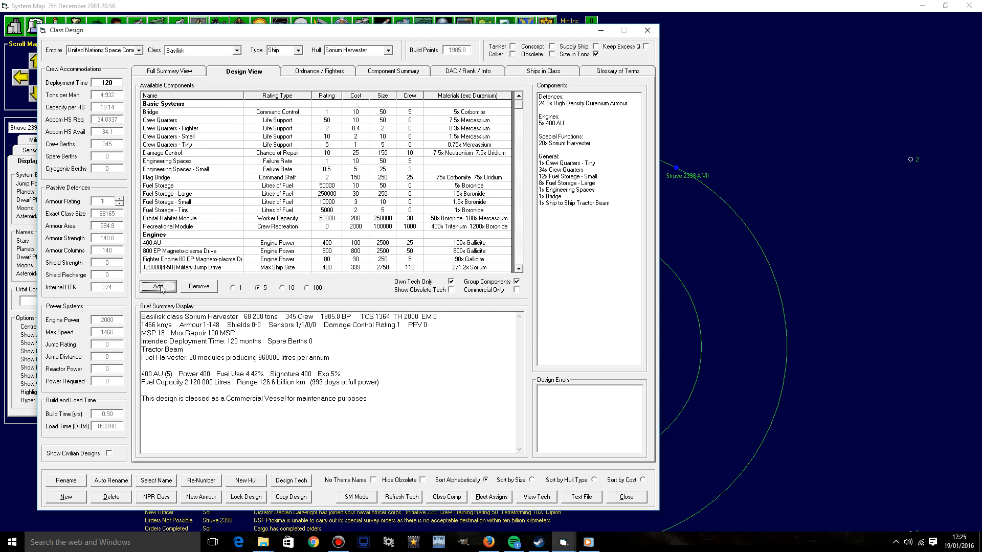
left_click(157, 286)
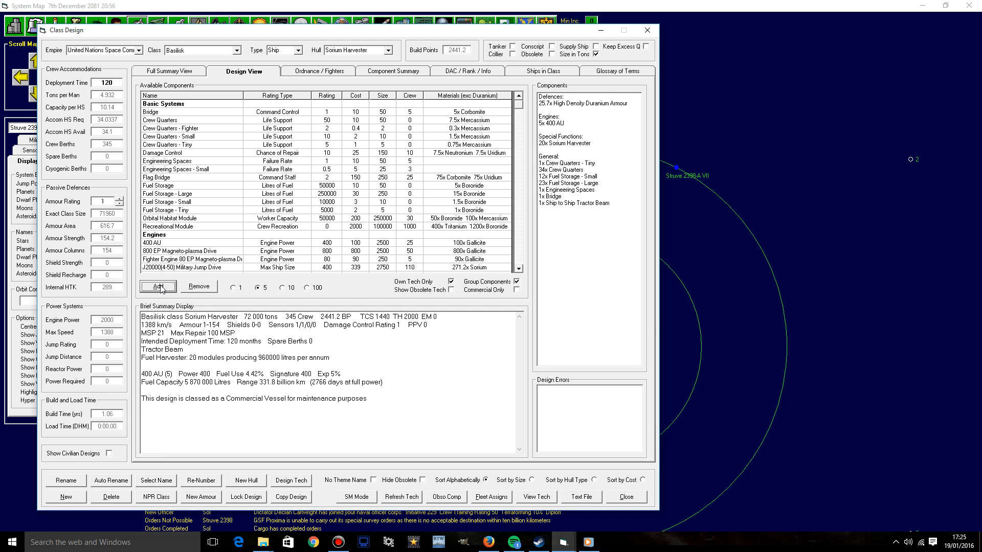
left_click(158, 286)
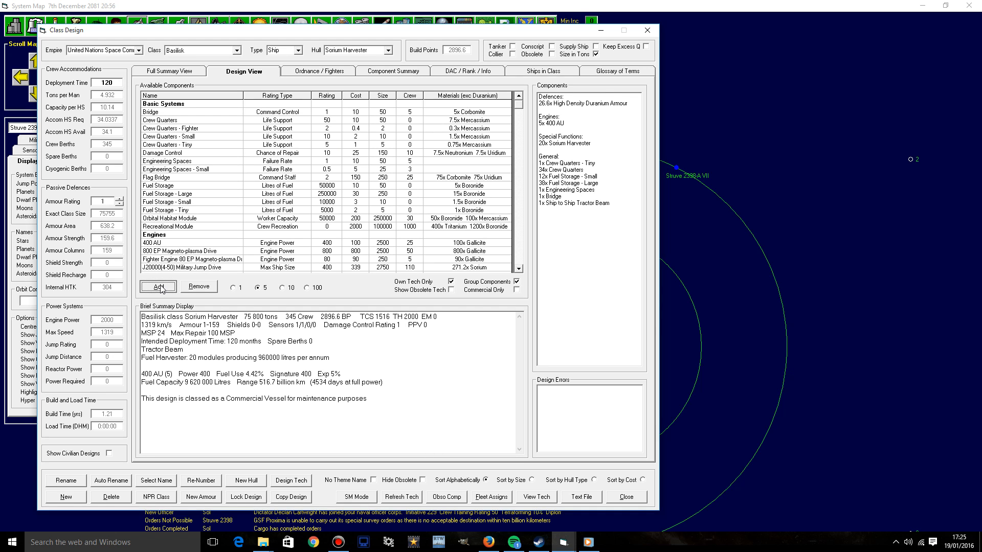
left_click(158, 286)
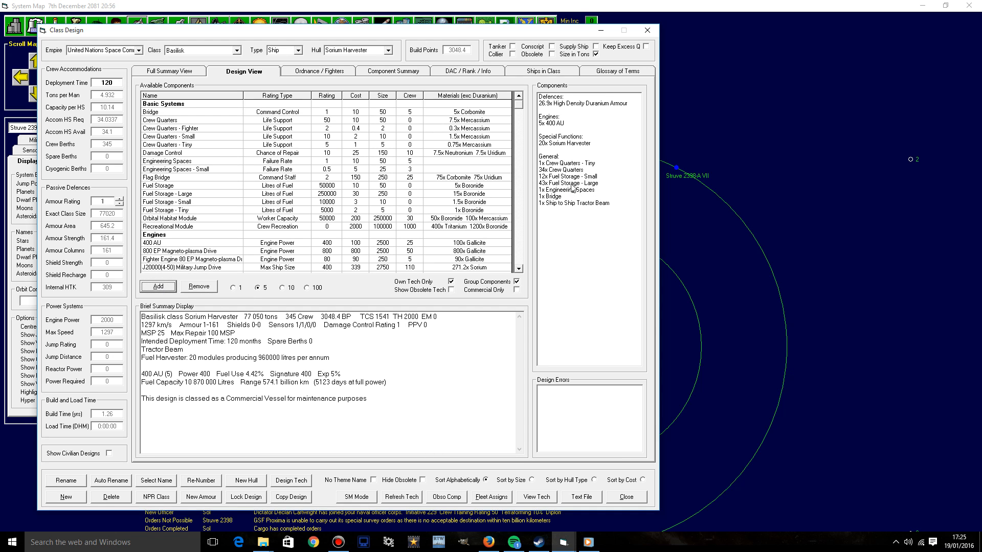
left_click(588, 183)
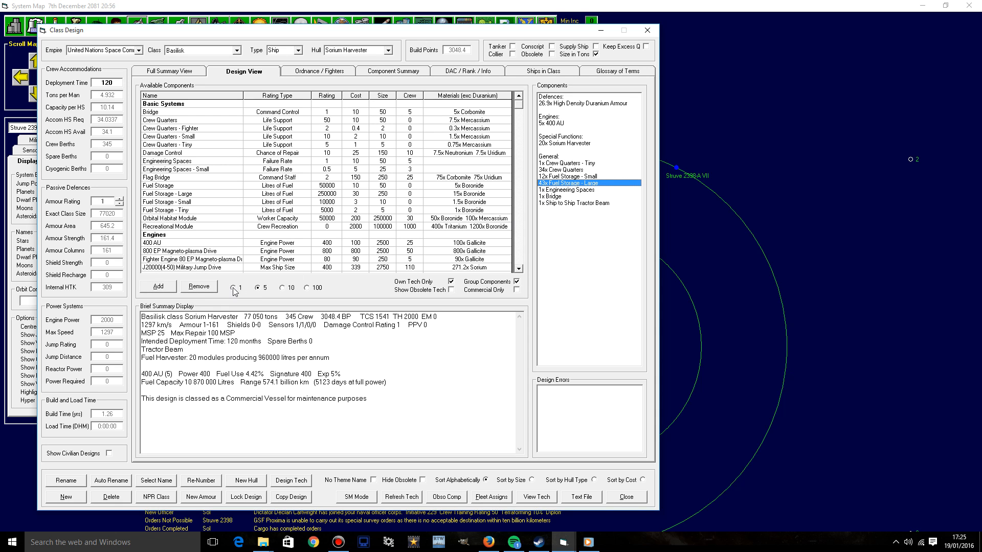
Step: Trim large fuel storage down to 40 and remove all small fuel storage
left_click(199, 287)
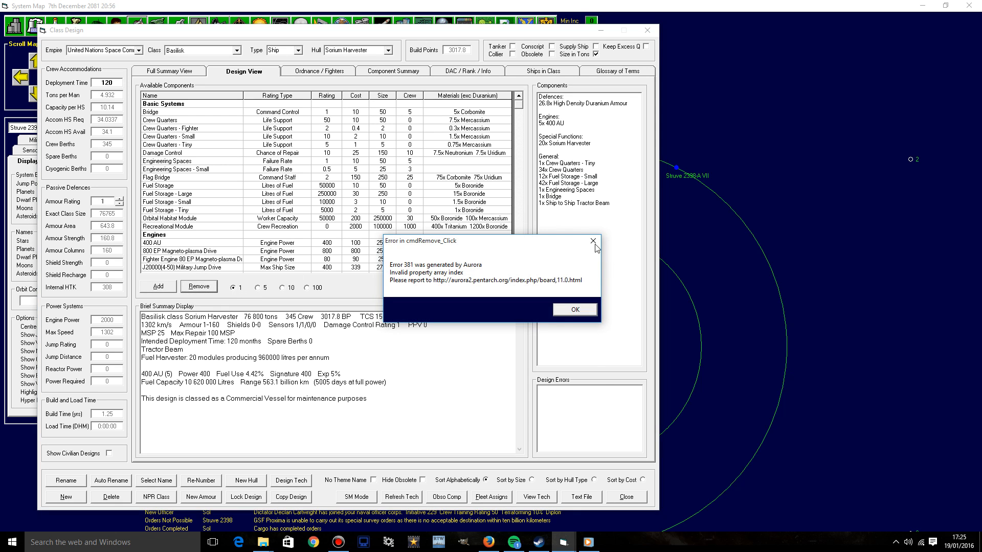
left_click(573, 309)
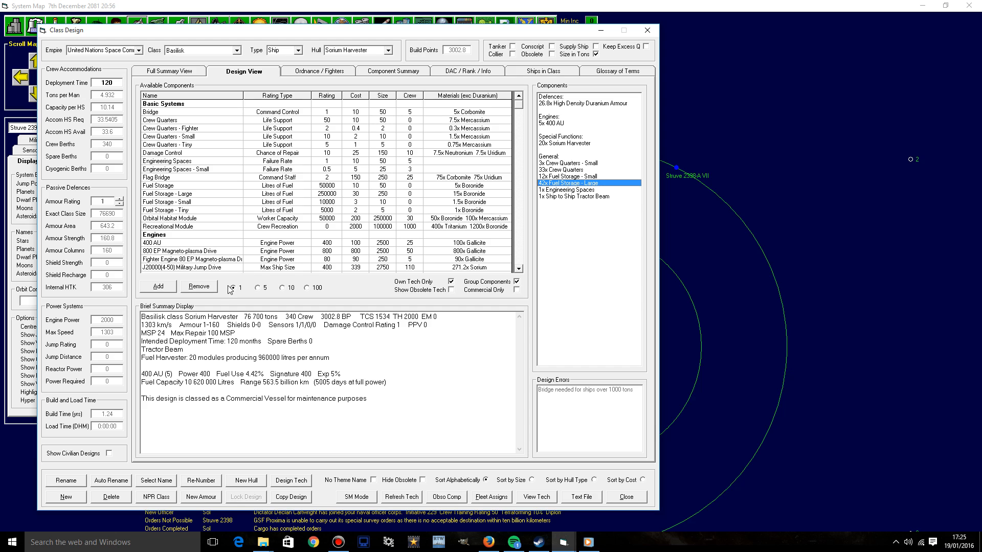
left_click(198, 286)
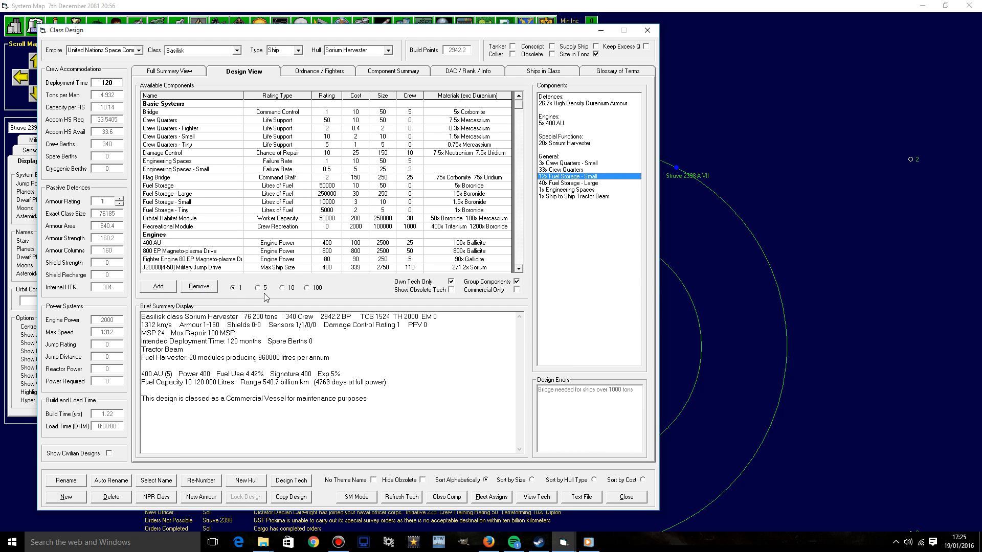
left_click(304, 287)
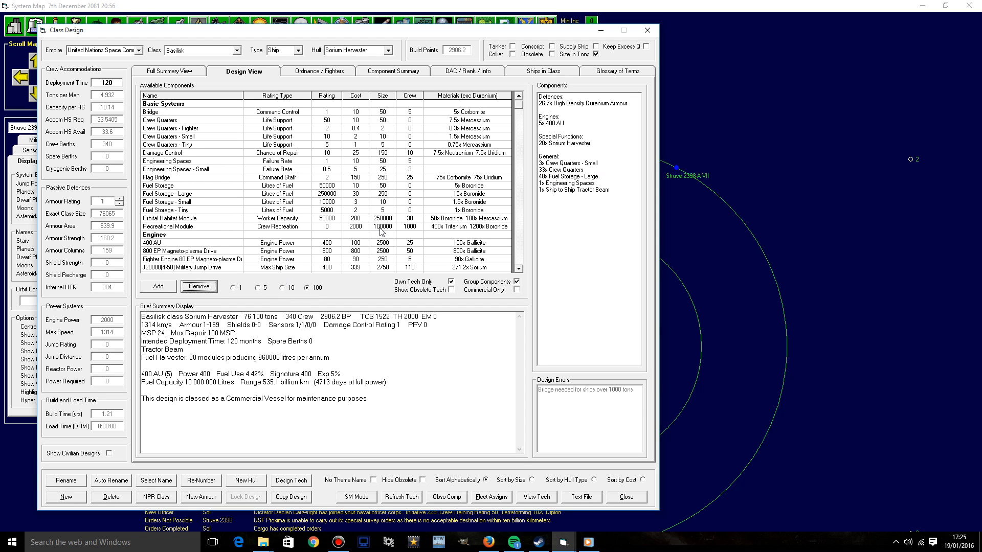
mouse_move(132, 76)
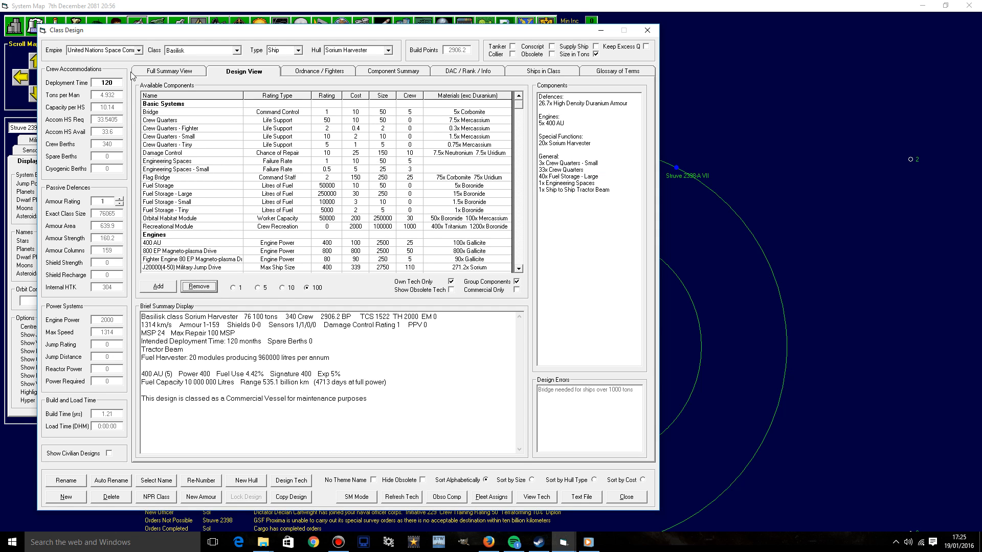
mouse_move(577, 207)
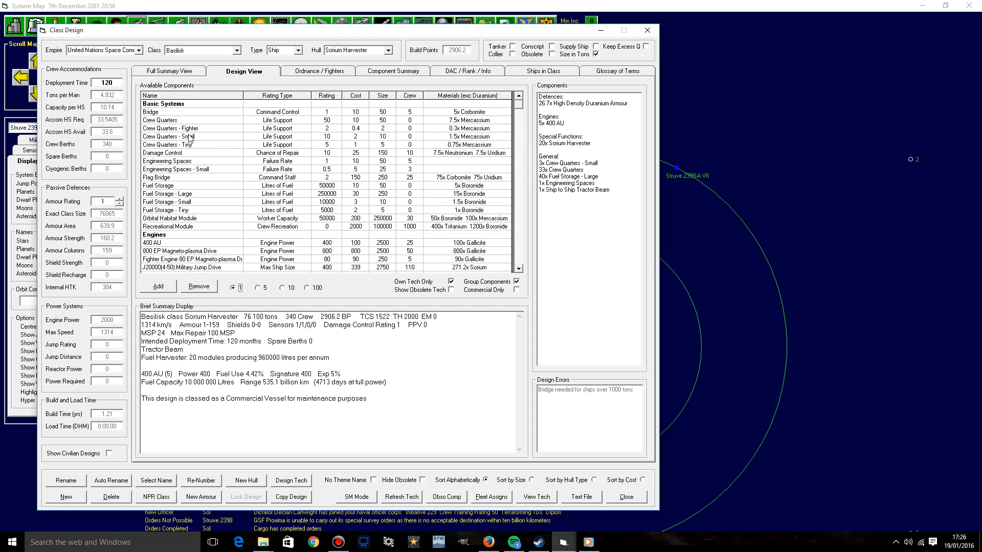
Step: Give the Basilisk 20 engineering spaces and a bridge, clearing the design error
left_click(256, 287)
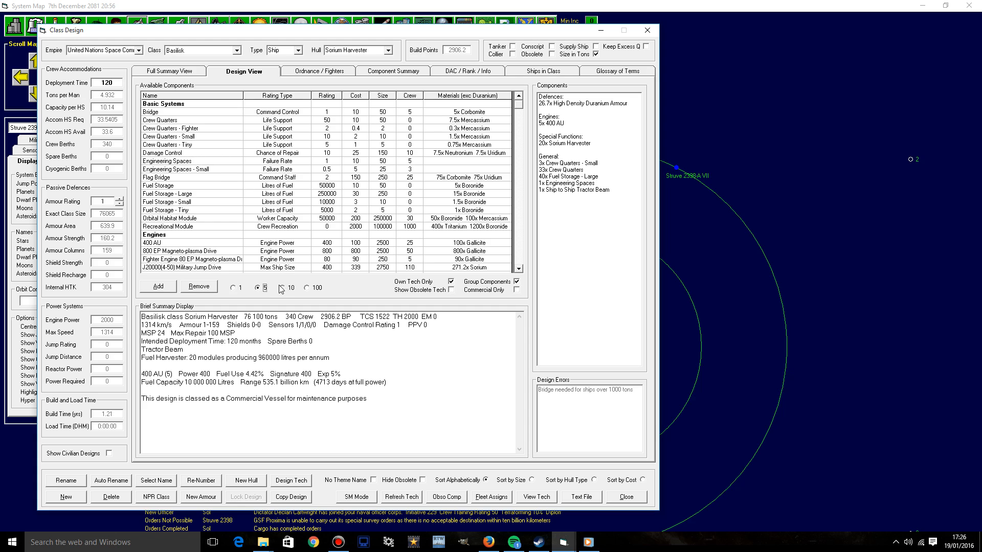
left_click(158, 286)
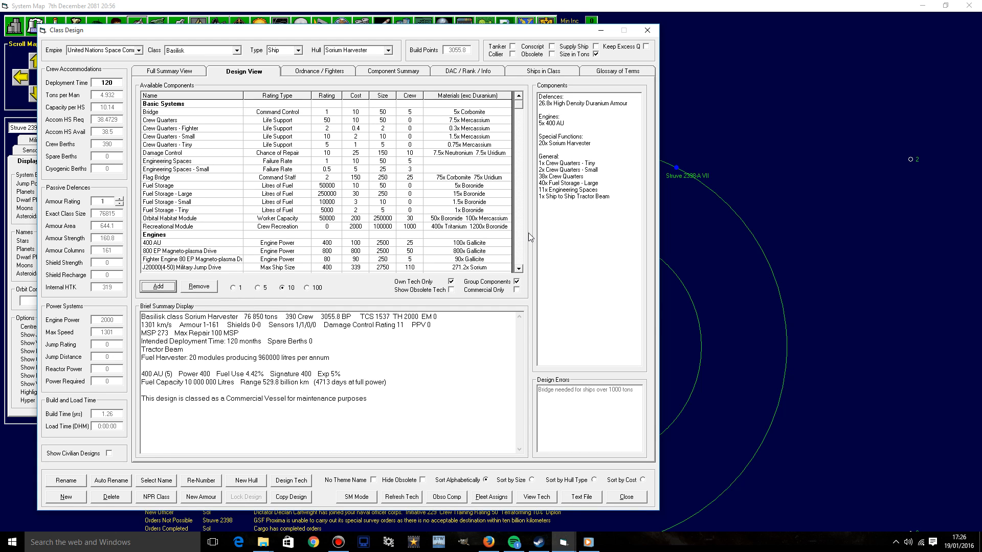
mouse_move(161, 295)
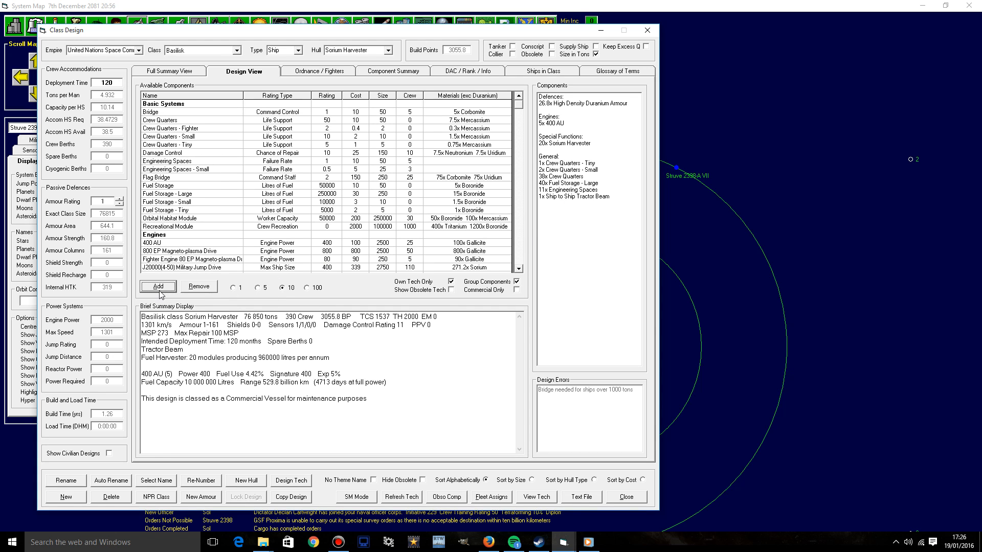
left_click(158, 286)
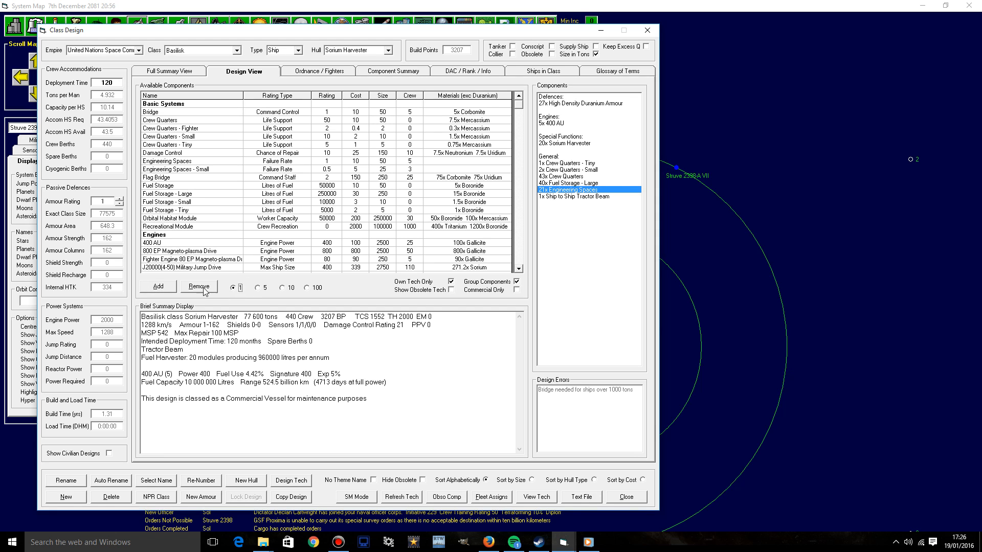
left_click(199, 287)
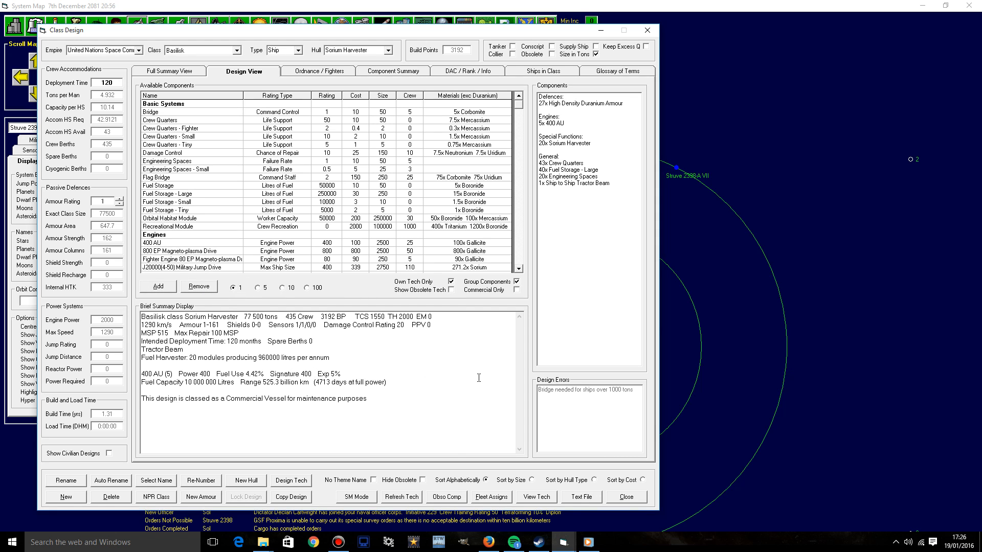
mouse_move(321, 306)
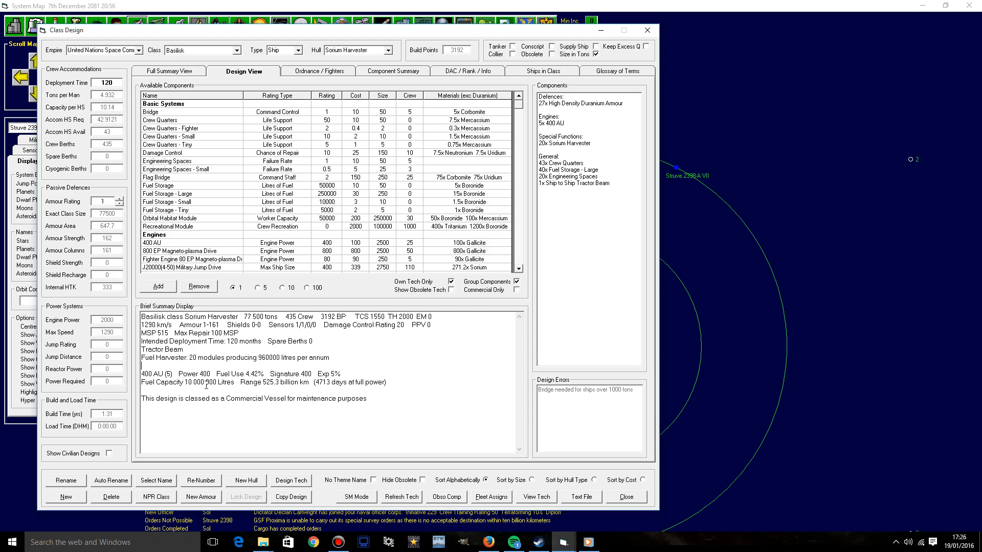
mouse_move(470, 281)
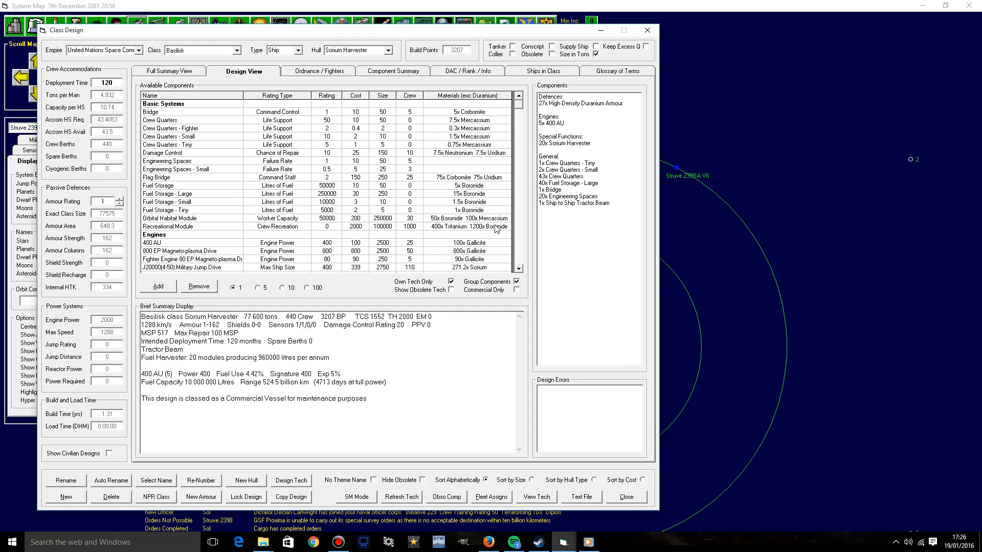
mouse_move(513, 174)
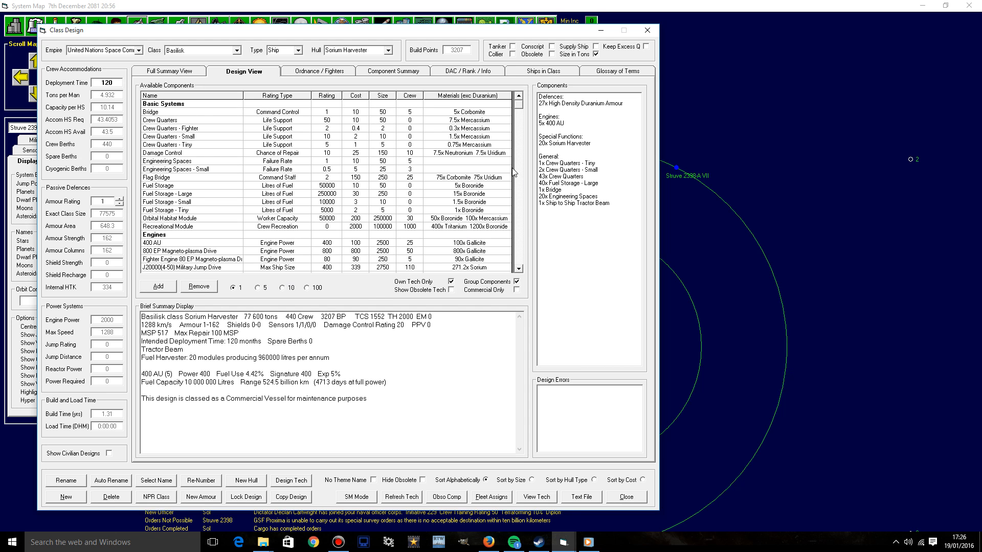
Step: Add ten sorium harvesters then take them back out, keeping 20
scroll("down", 3)
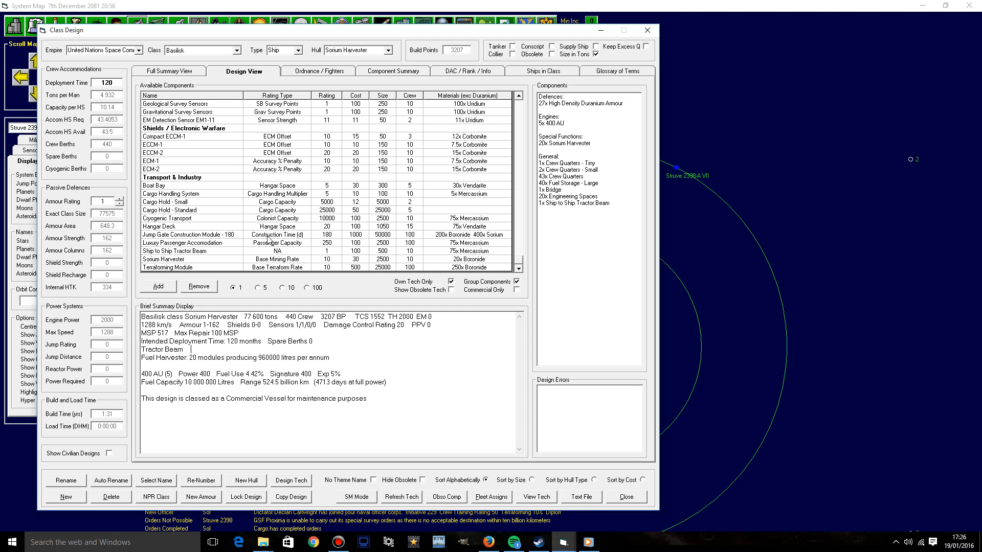
left_click(288, 287)
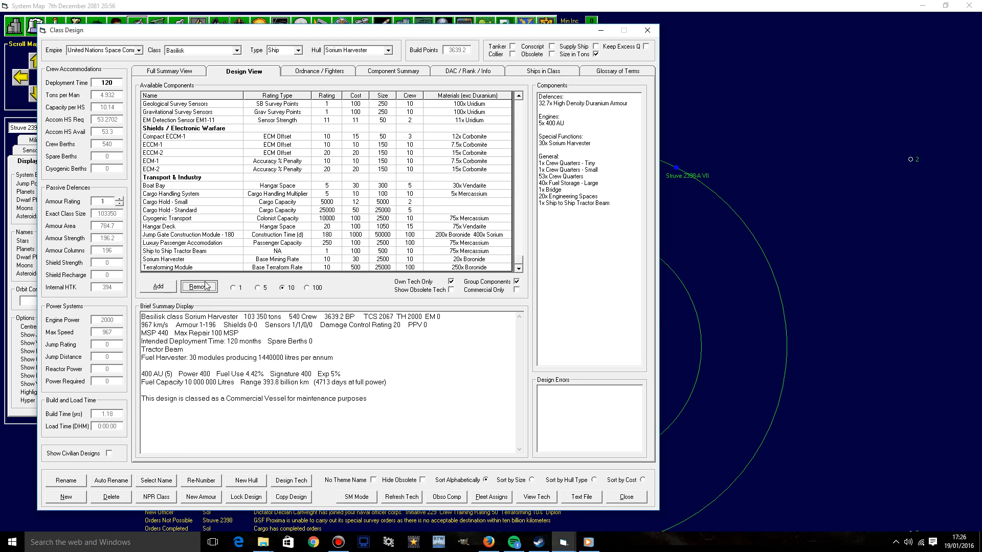
left_click(198, 287)
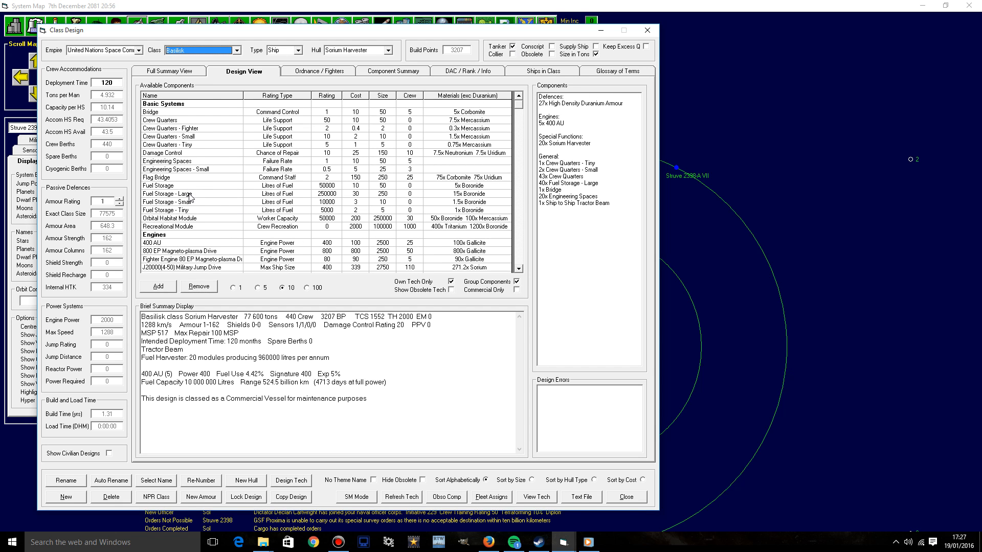
mouse_move(318, 219)
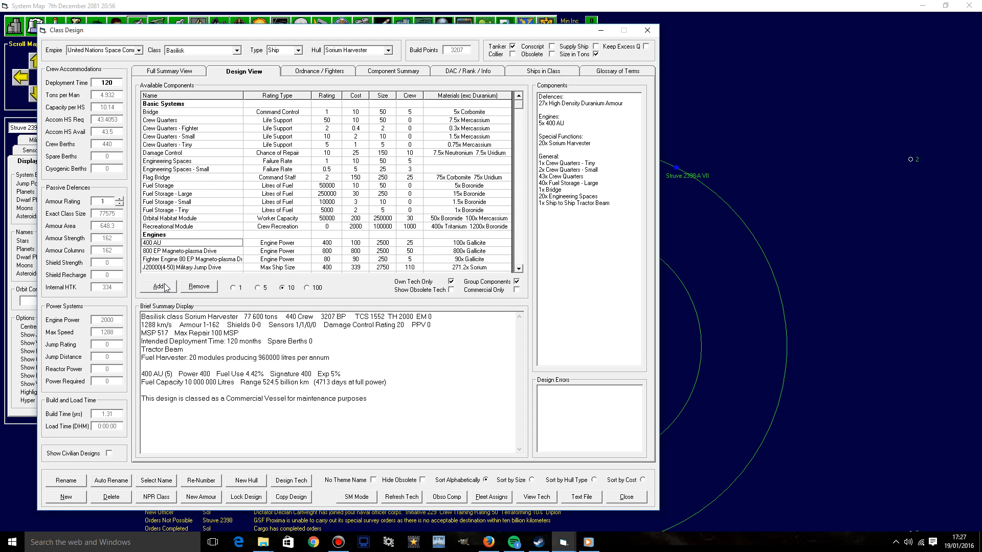
Step: Add ten 400 AU engines and remove two, leaving thirteen for 2,631 km/s at 98,800 tons
left_click(156, 285)
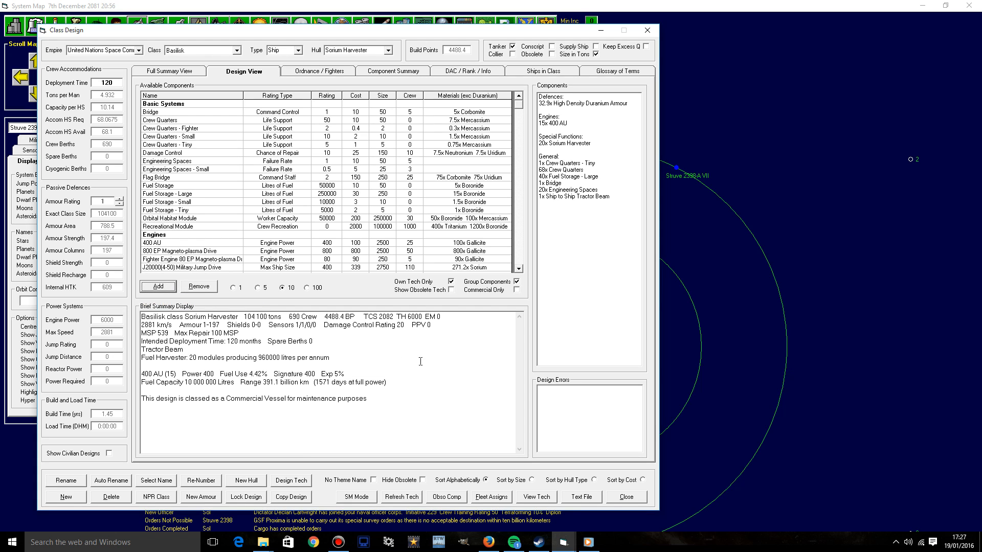
mouse_move(575, 137)
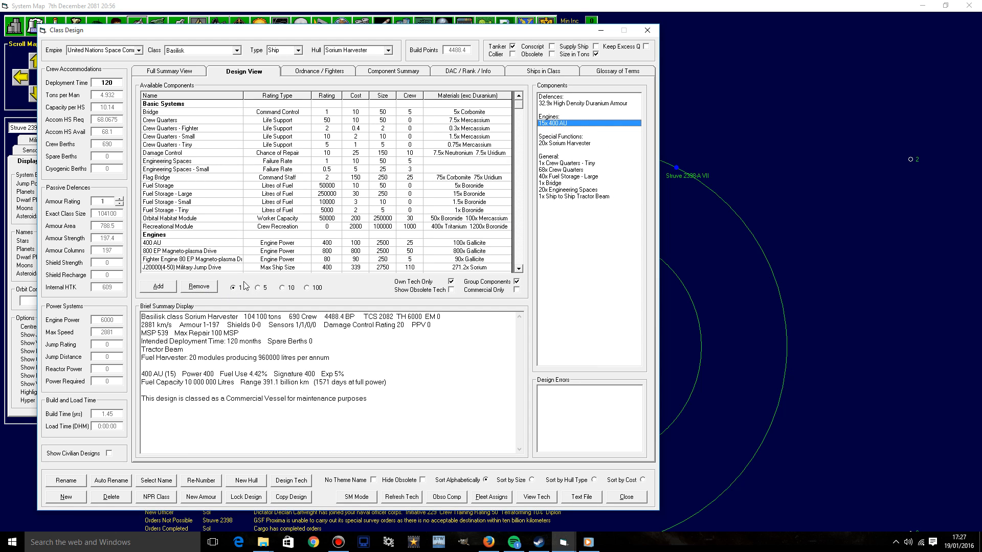
left_click(177, 286)
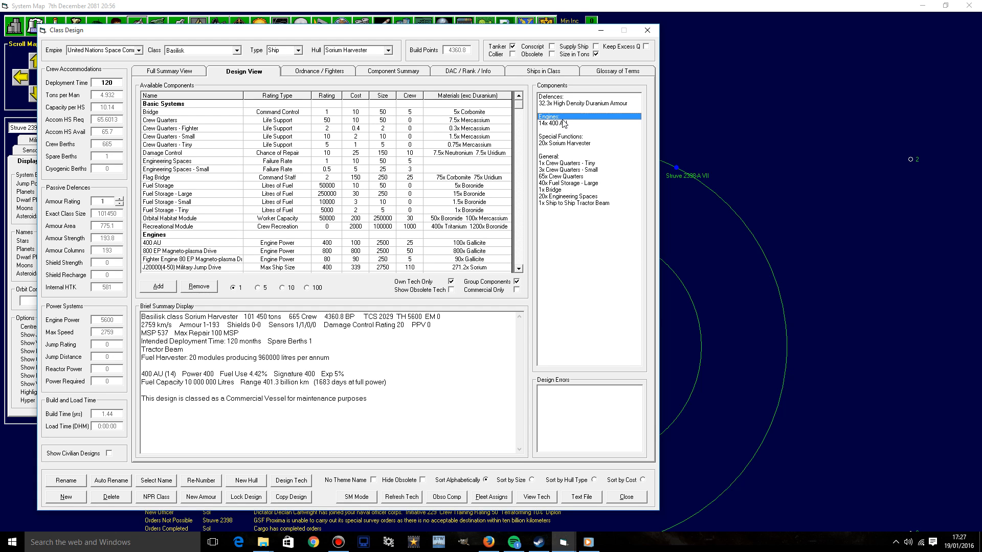
left_click(198, 286)
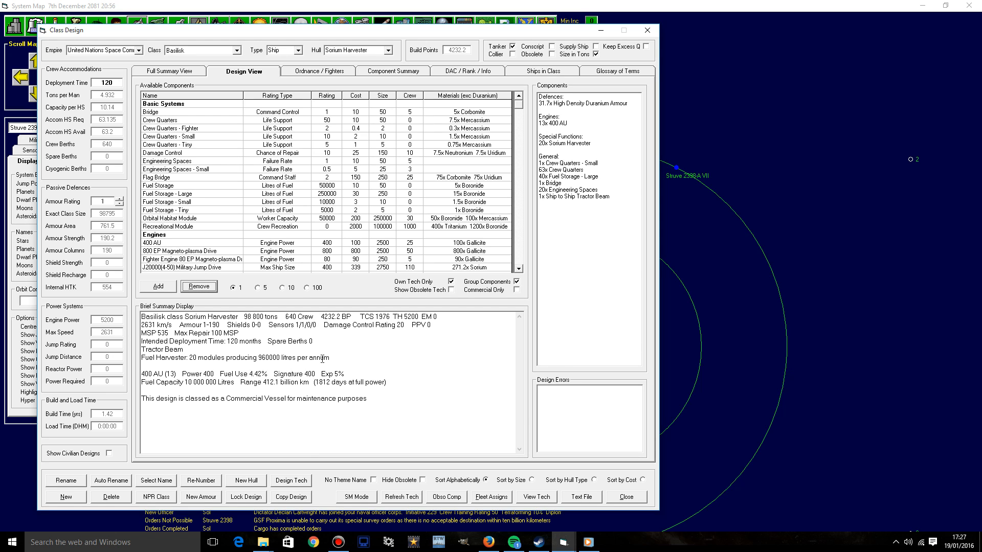
mouse_move(323, 358)
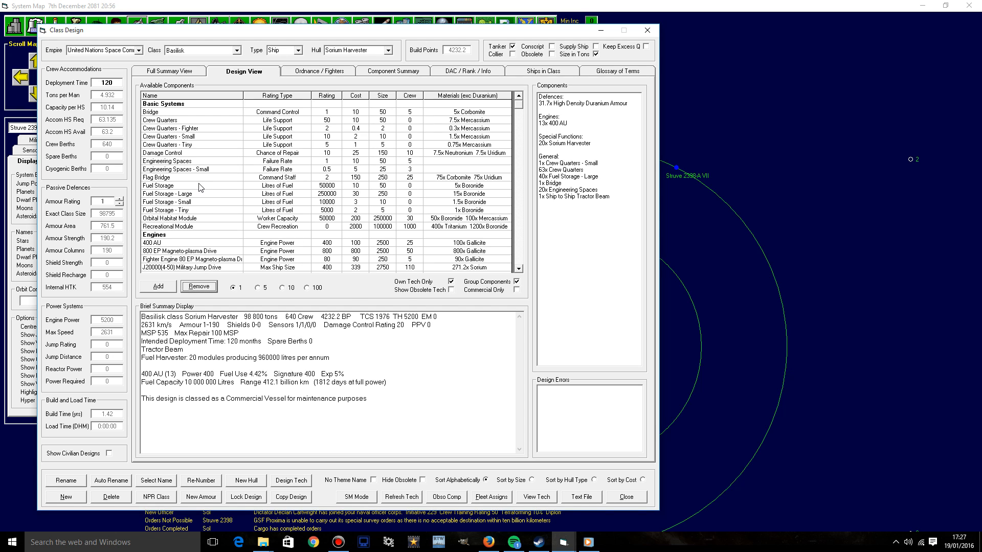
mouse_move(201, 189)
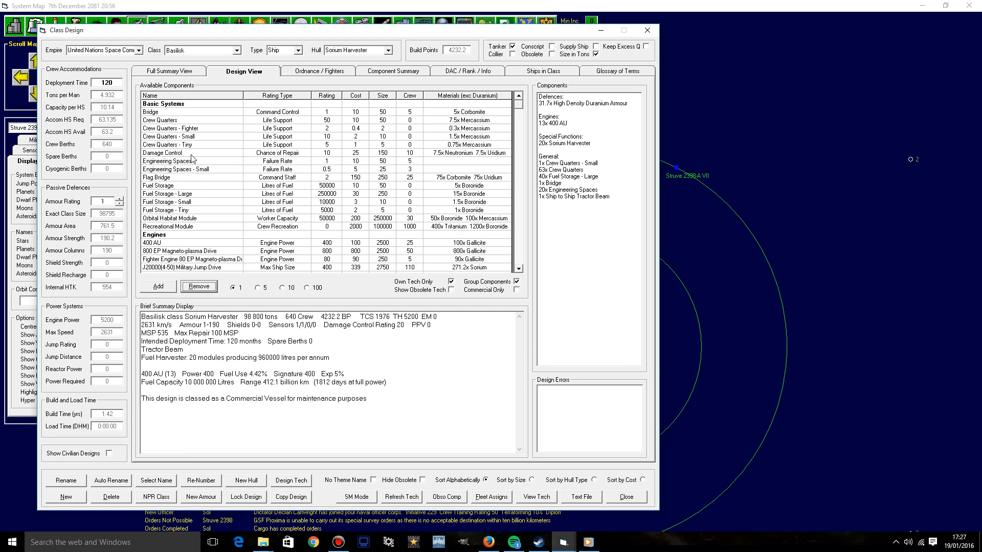
mouse_move(196, 200)
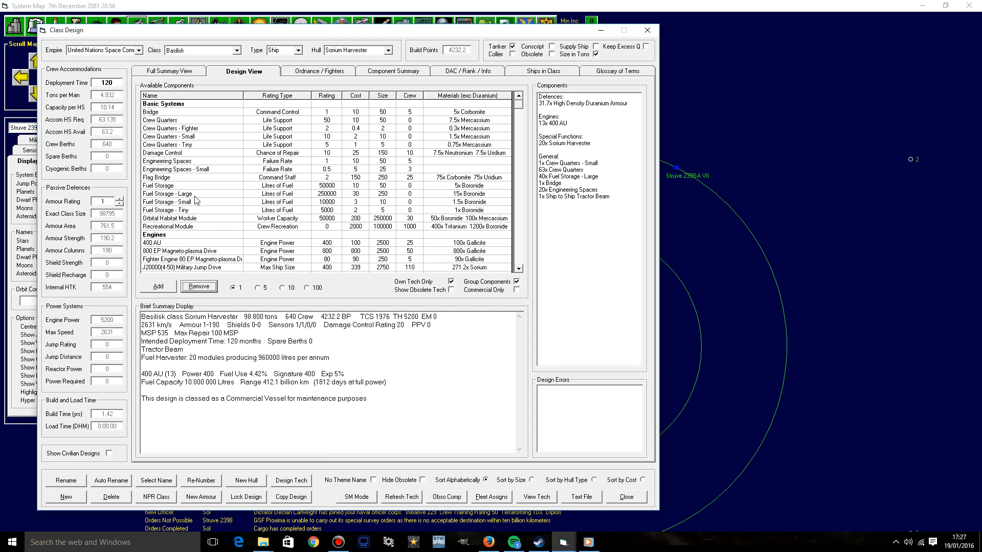
Step: Bring fuel to 44 large and 3 standard tanks for 100,000 tons and set armour rating 1
left_click(157, 286)
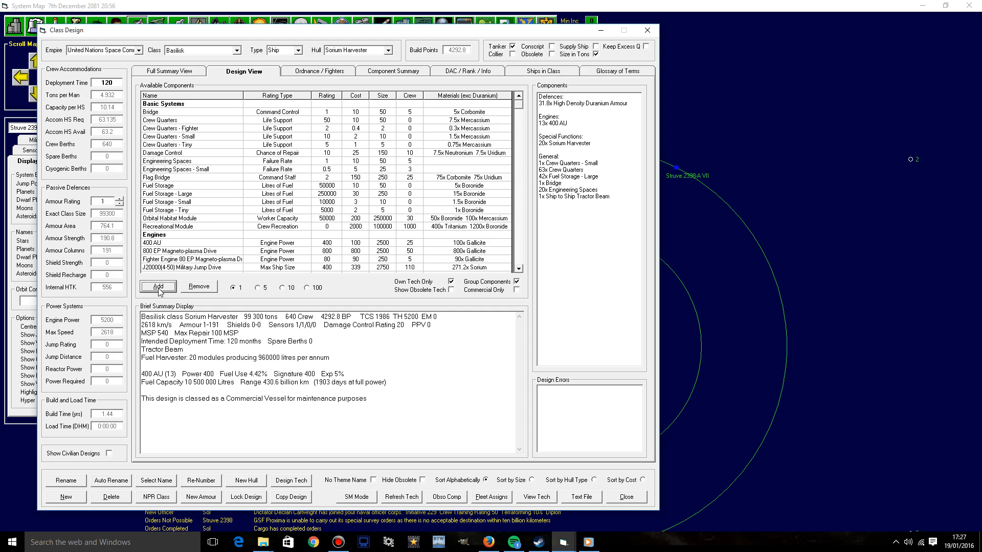
left_click(158, 286)
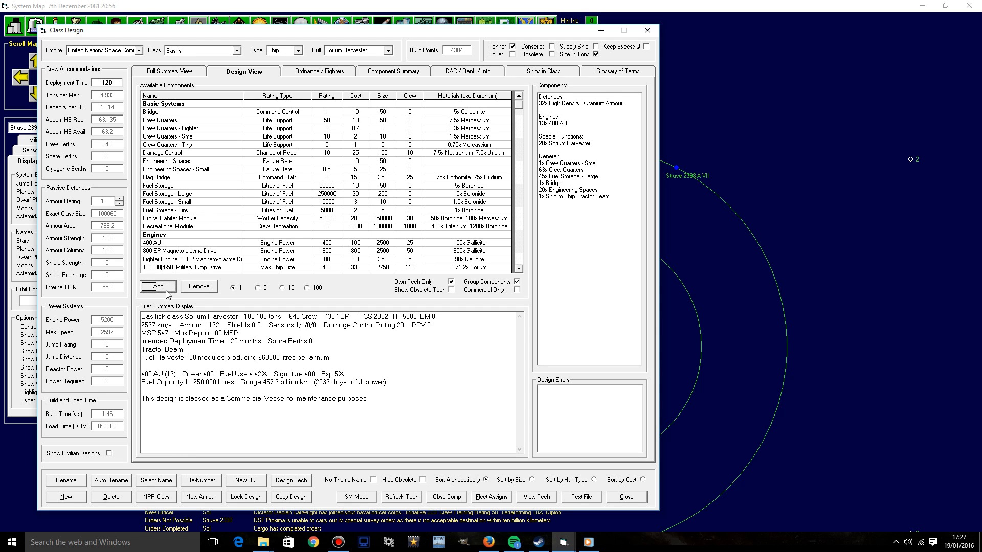
left_click(199, 287)
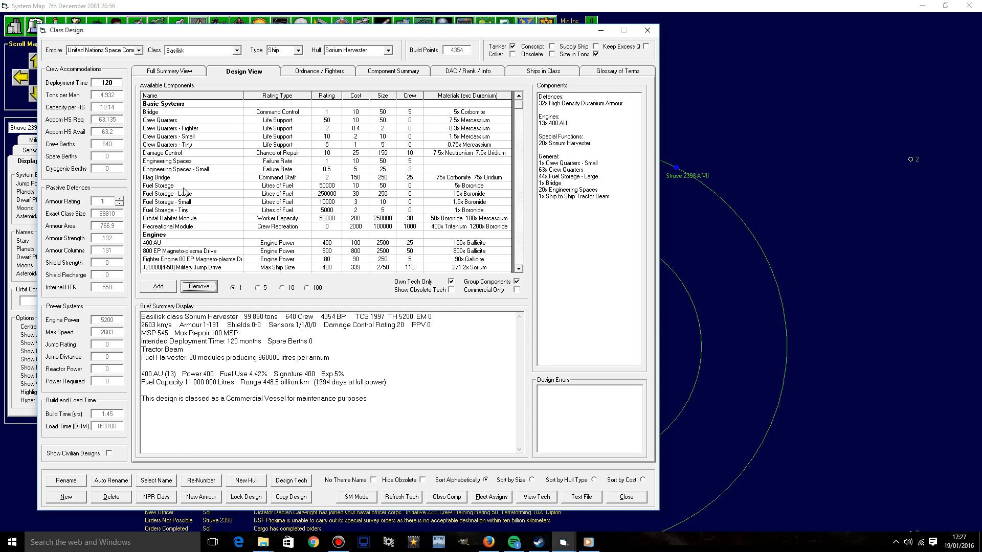
left_click(158, 285)
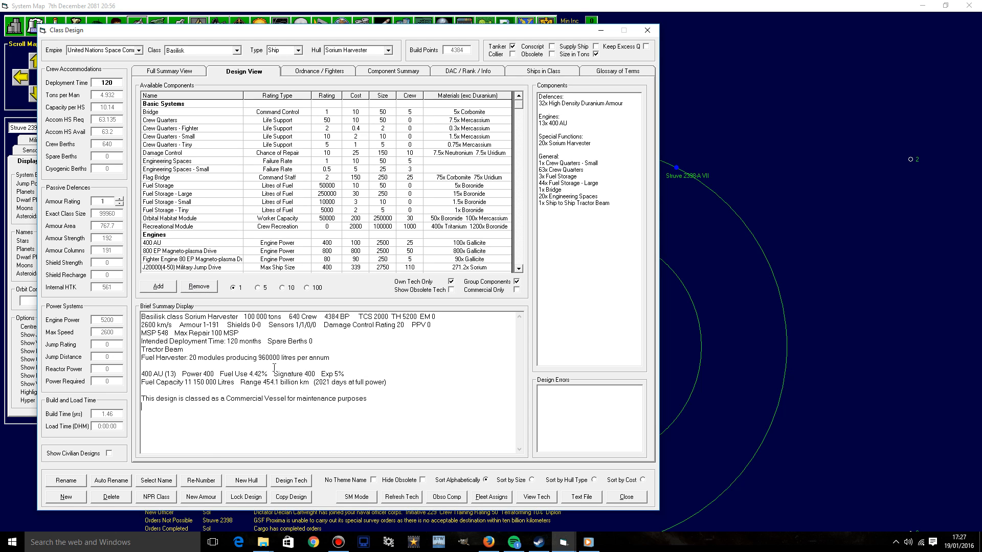
double_click(262, 358)
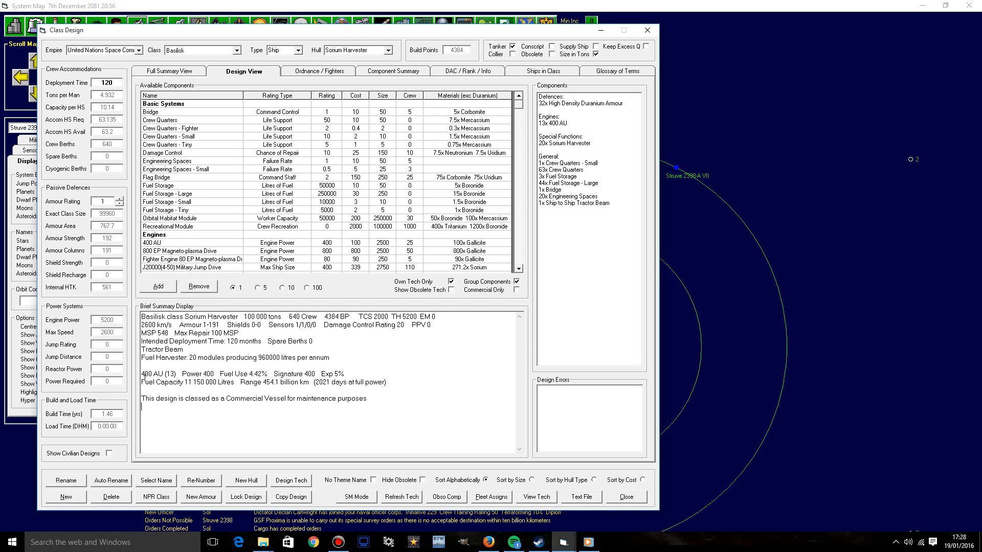
mouse_move(325, 393)
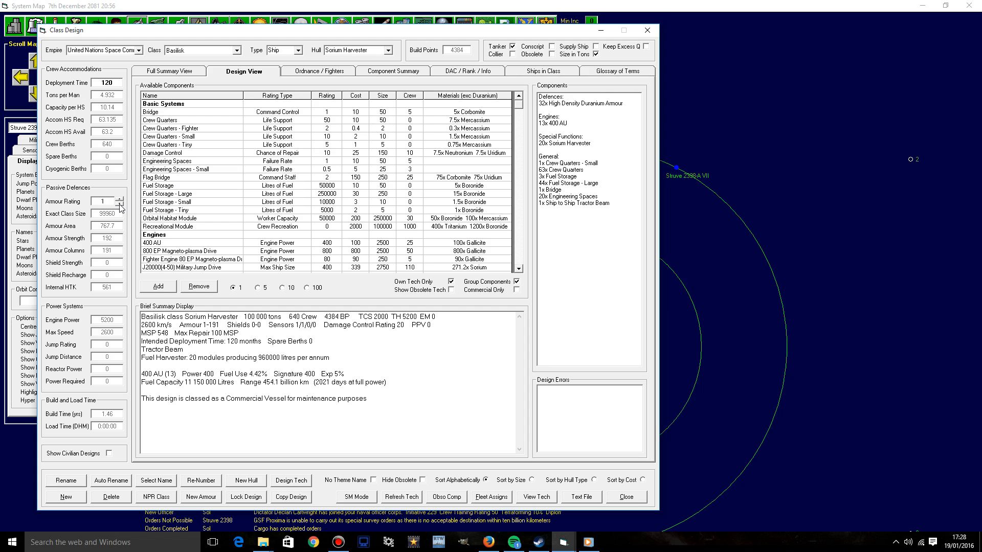
mouse_move(350, 275)
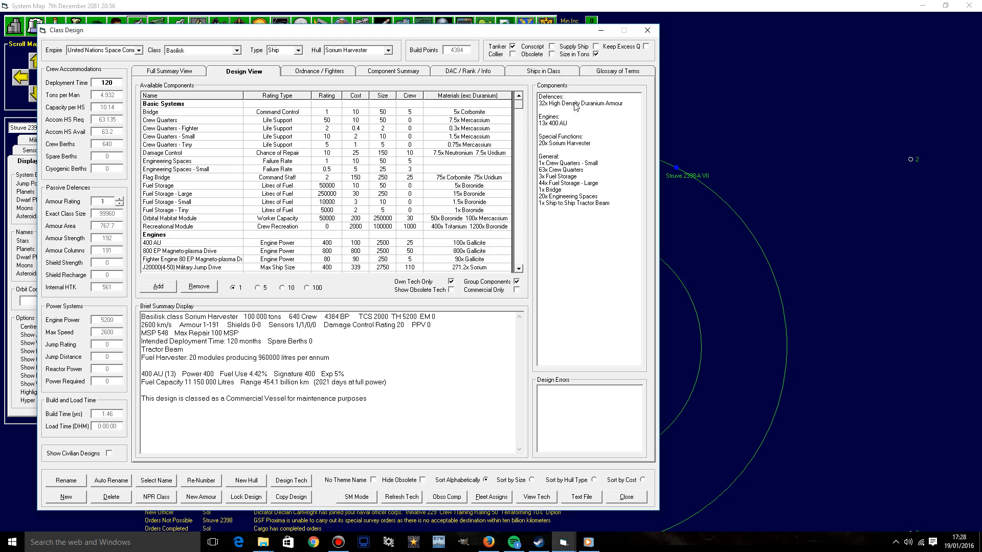
mouse_move(648, 29)
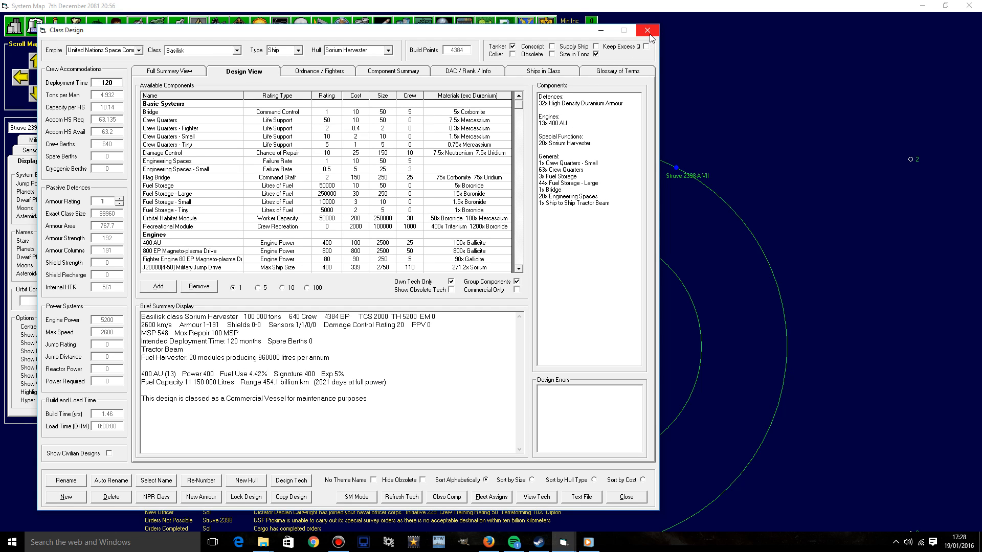
Step: Leave the finished Basilisk design and select the Graham Steel Co. shipyard under Manage Shipyards
left_click(647, 29)
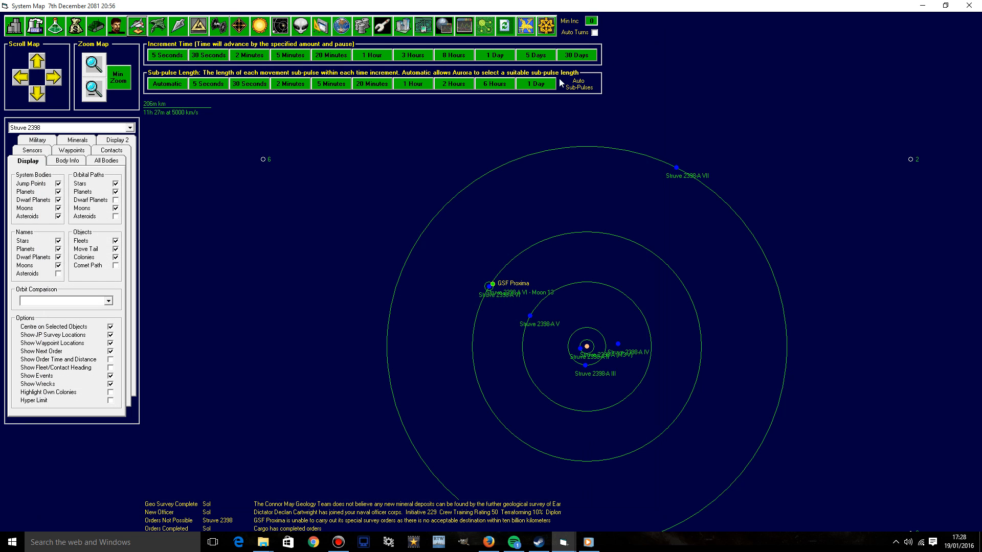
left_click(35, 26)
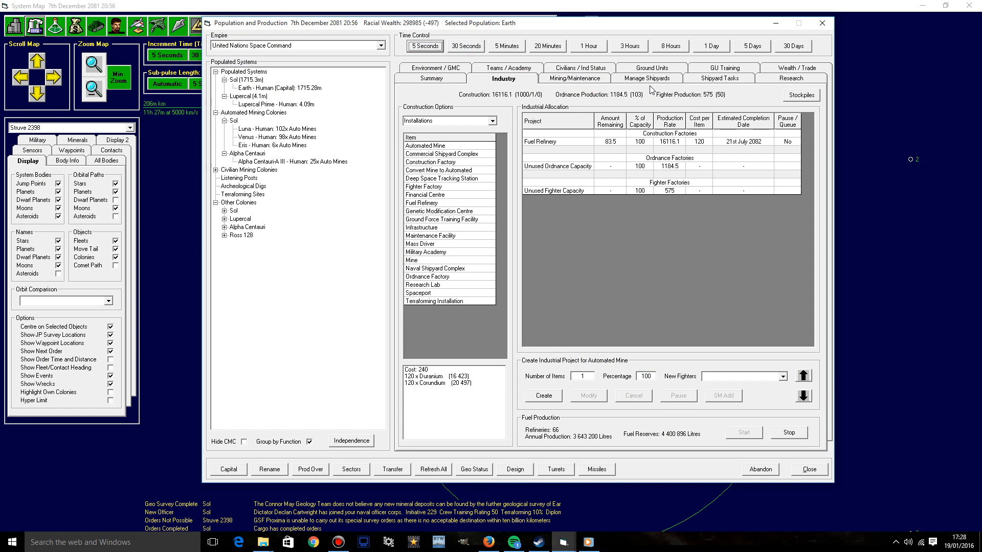
left_click(647, 78)
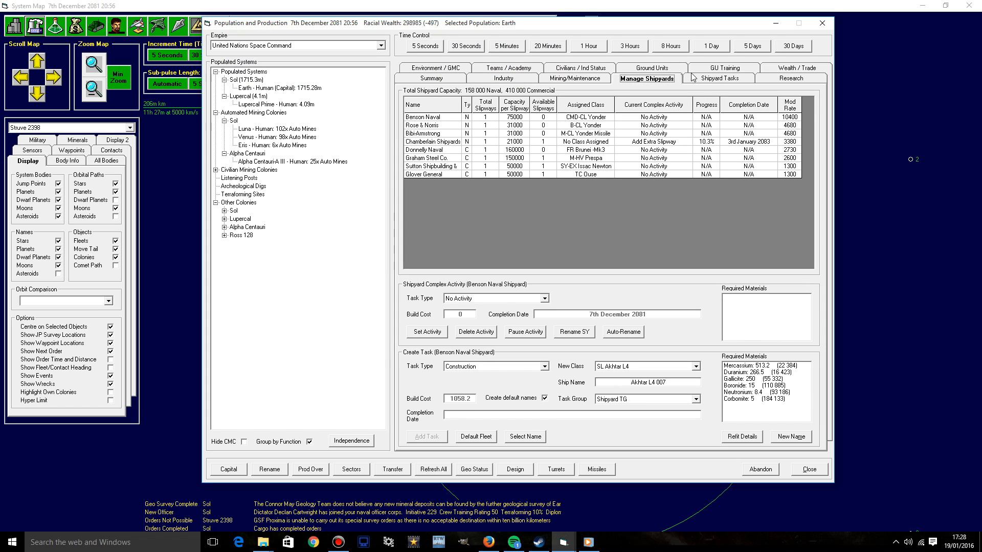
mouse_move(694, 76)
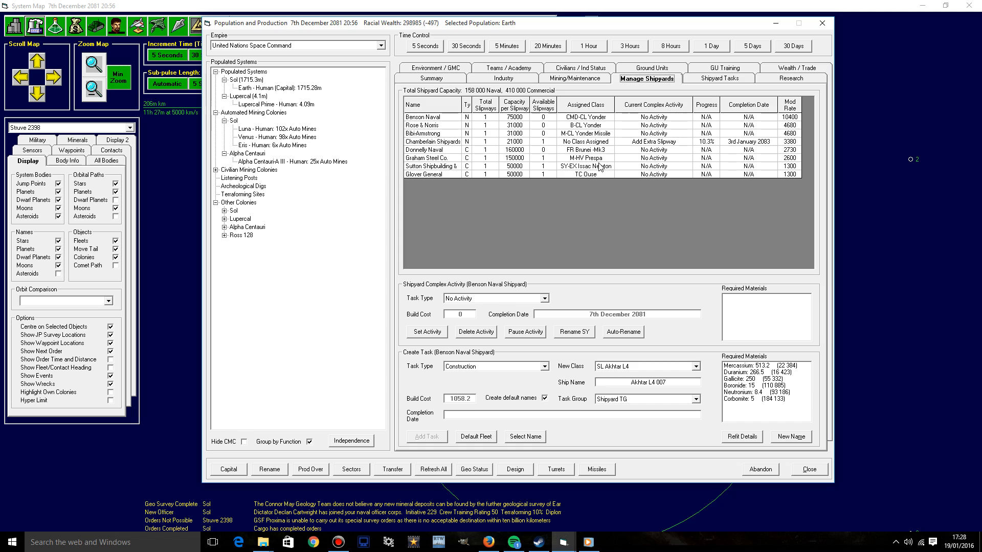
left_click(431, 150)
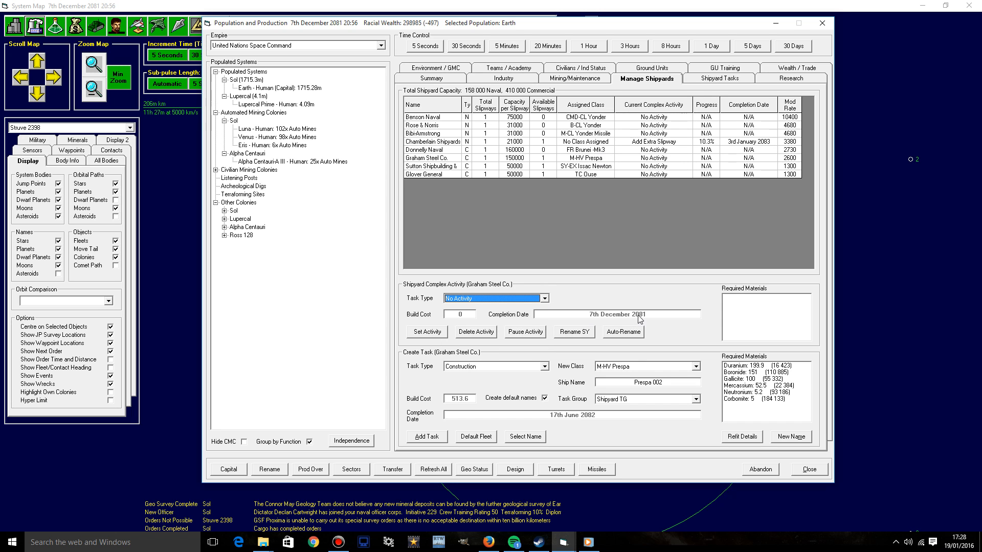
Step: Retool Graham Steel Co. for the SHV Basilisk and review the ongoing Shipyard Tasks list
left_click(696, 366)
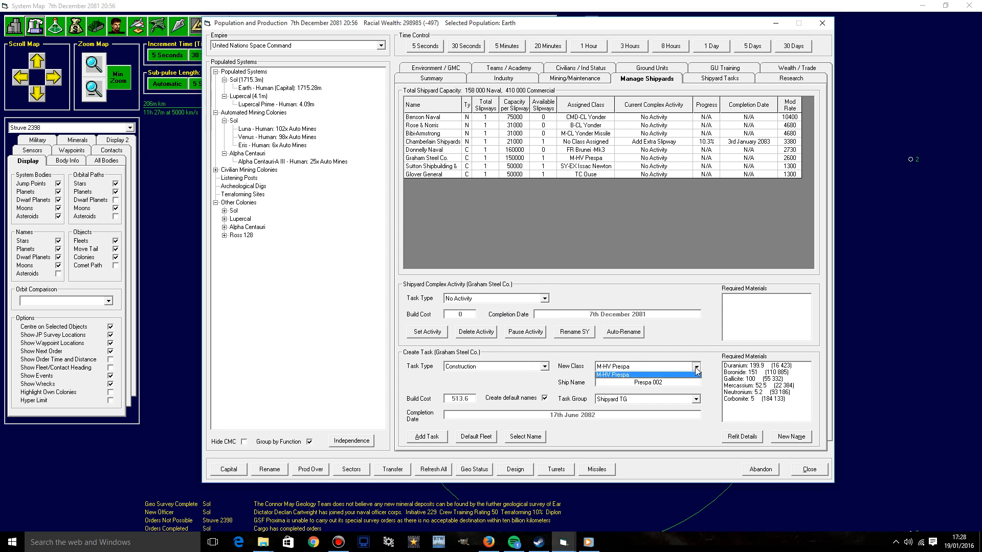
left_click(542, 297)
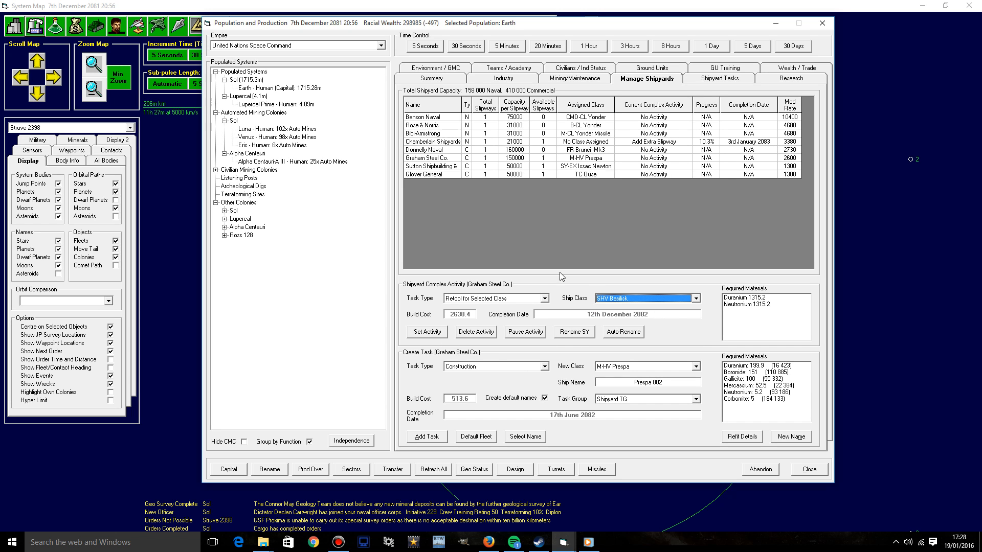
mouse_move(594, 312)
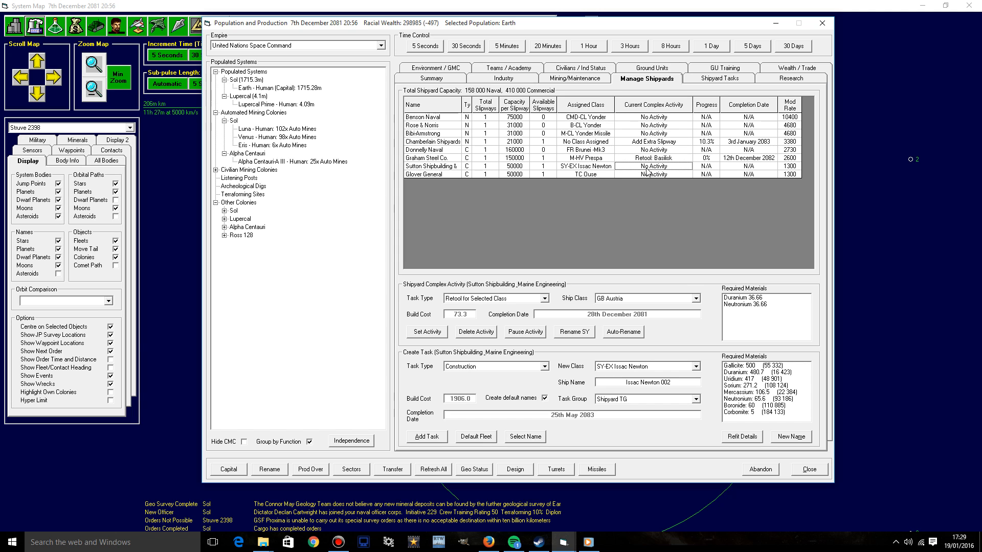
mouse_move(656, 311)
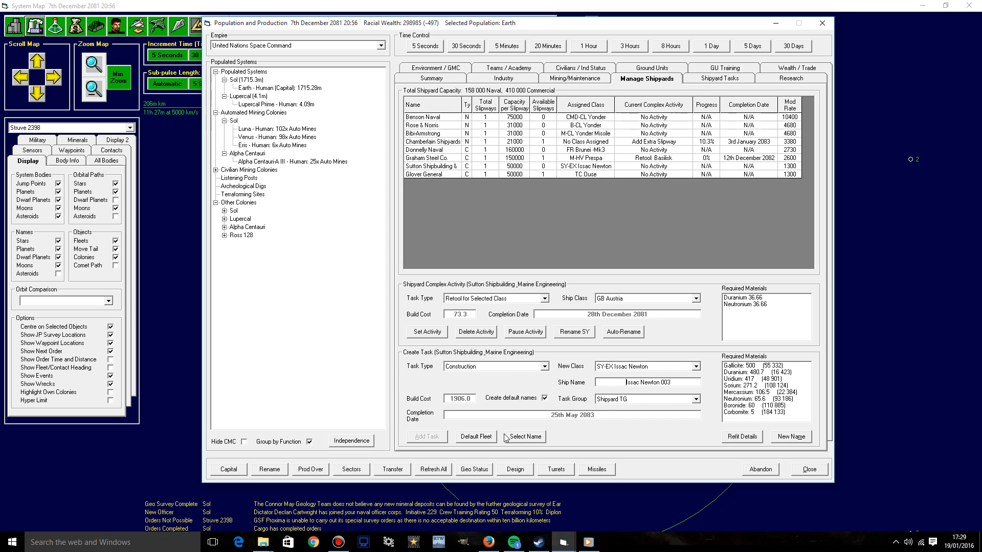
left_click(718, 78)
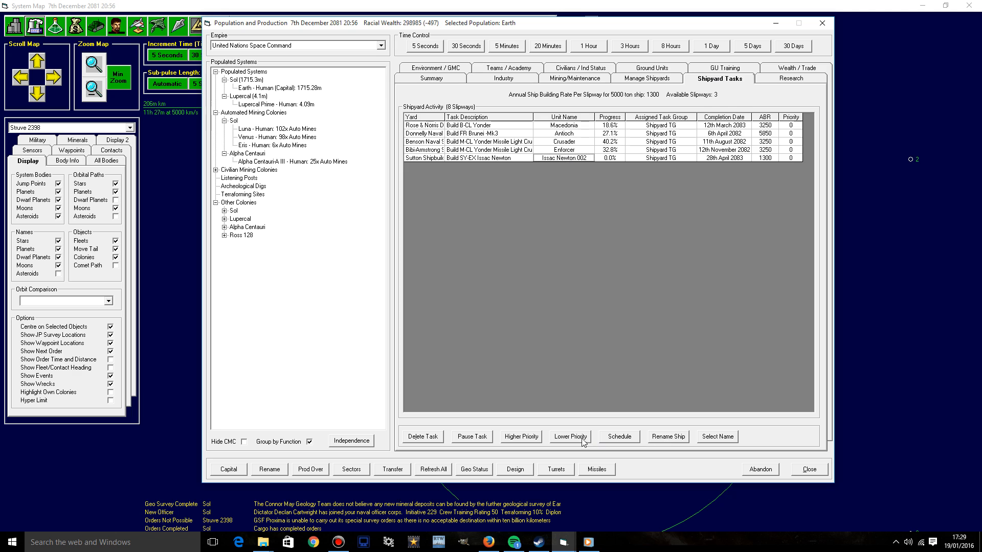
Step: Bring up the ship-name chooser for the queued build and try the Shotgun theme
left_click(716, 437)
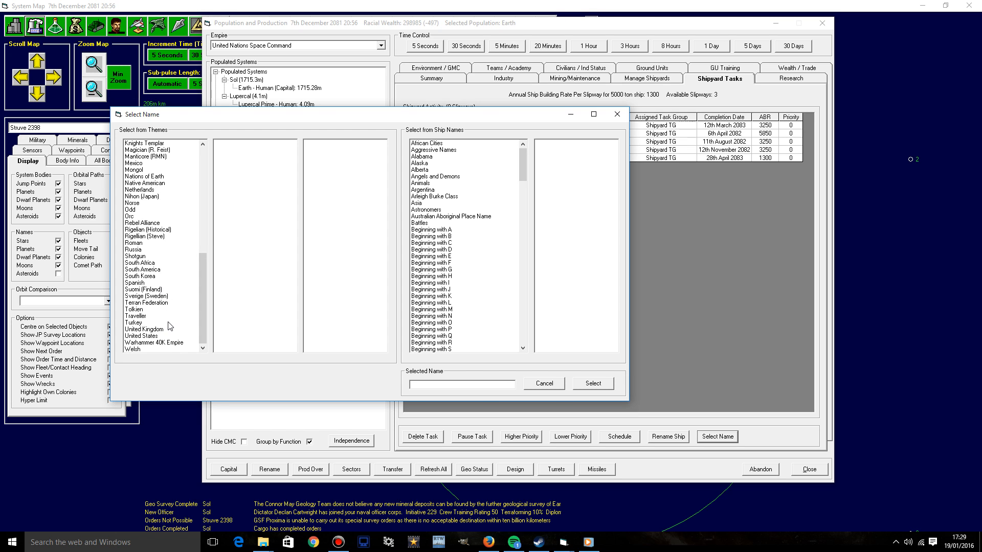
left_click(136, 256)
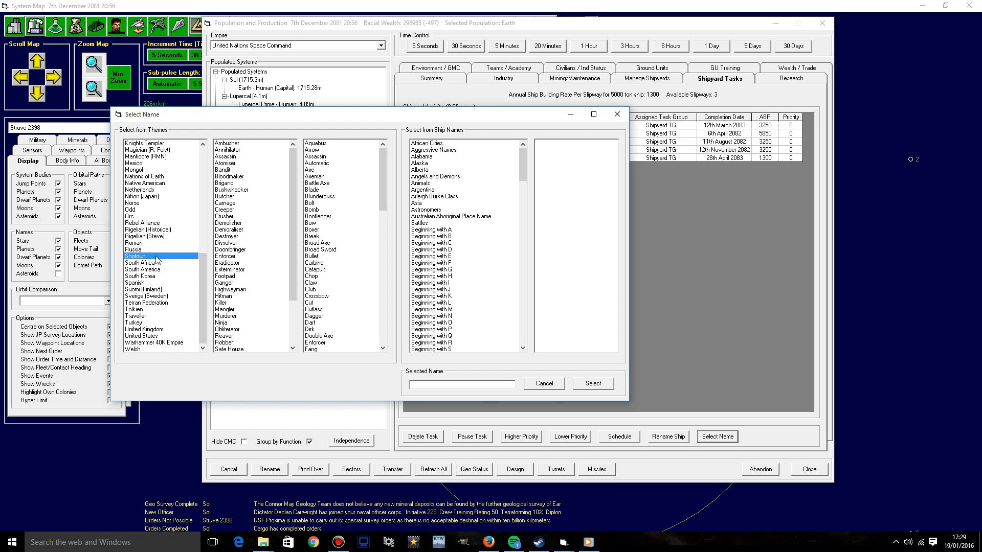
scroll("down", 3)
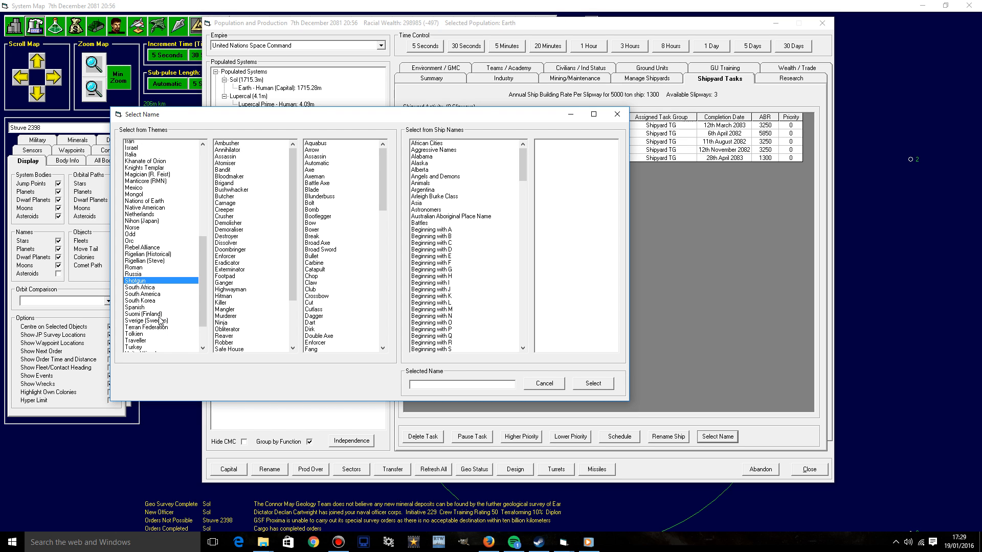
scroll("down", 3)
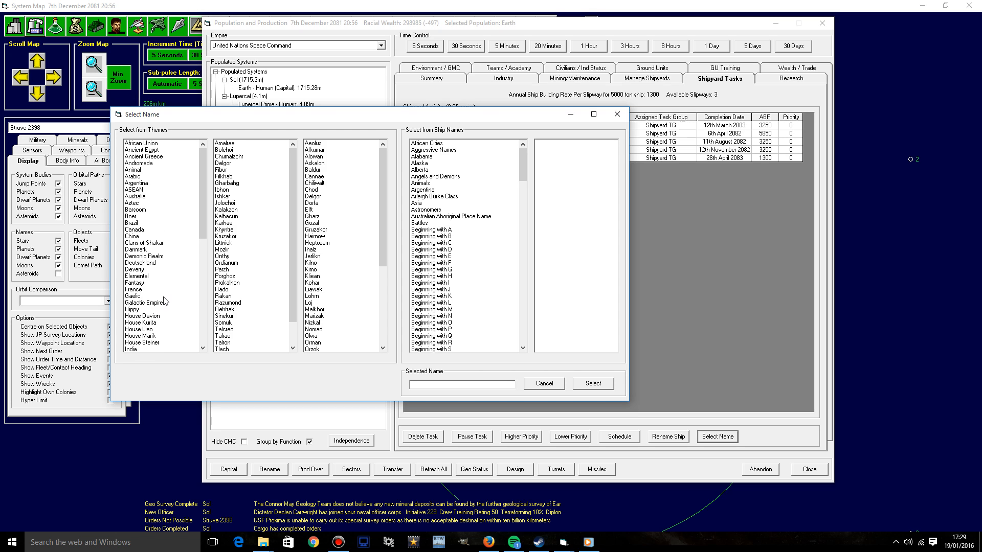
Step: Settle on the Gaelic name theme and browse its list of names
left_click(133, 296)
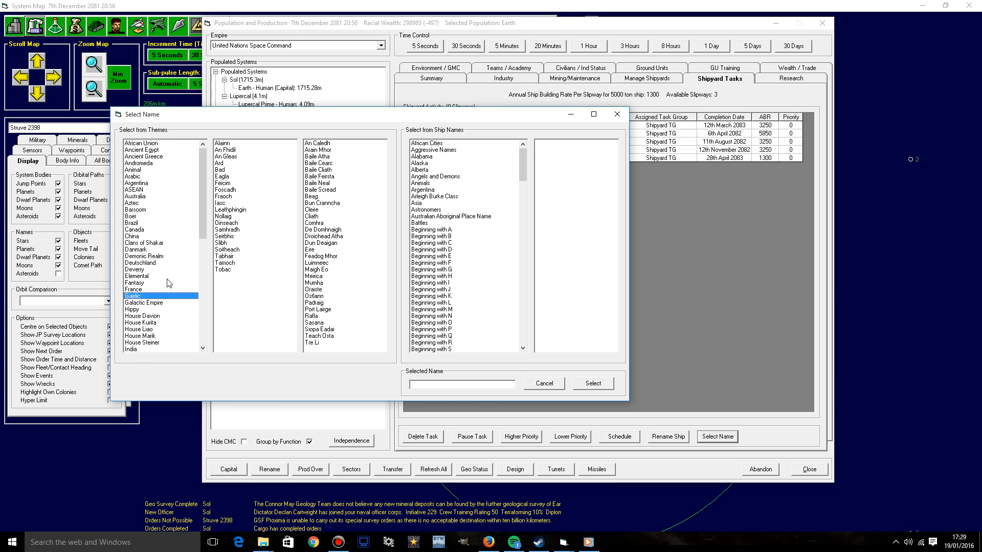
scroll("down", 3)
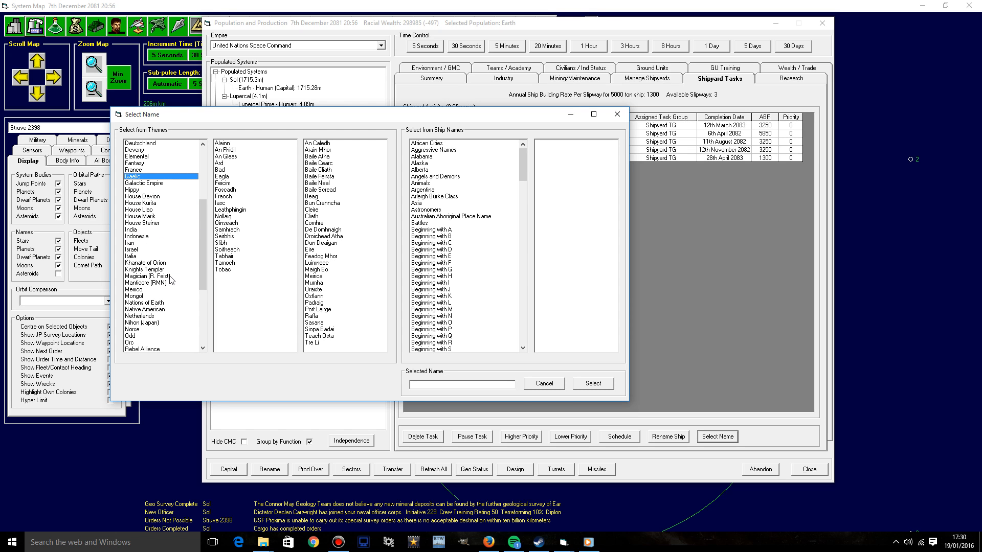
scroll("down", 3)
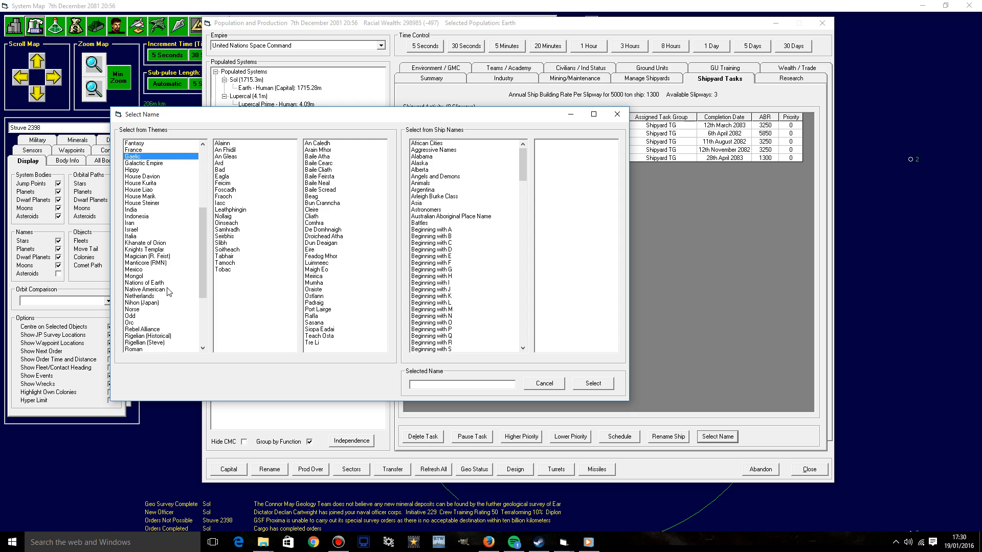
mouse_move(162, 313)
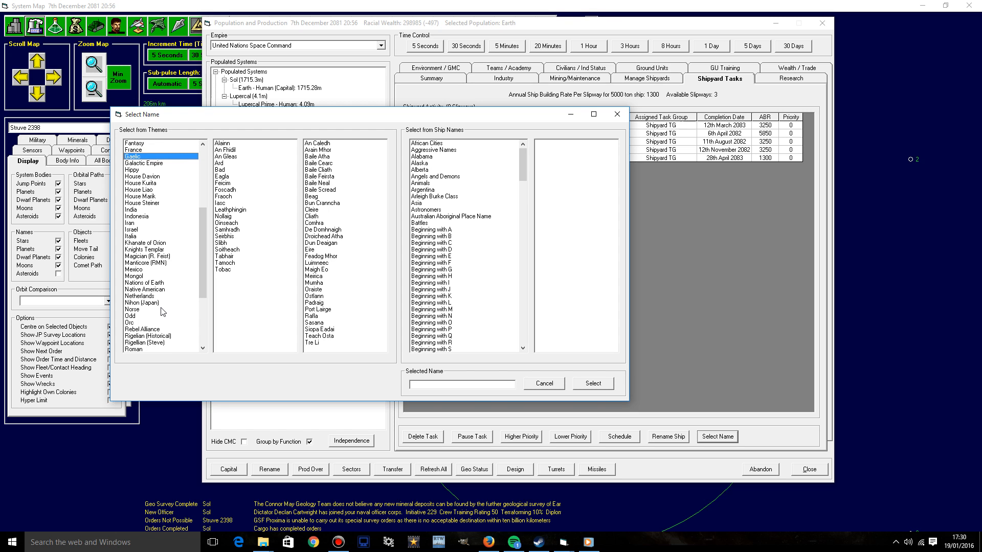
scroll("down", 3)
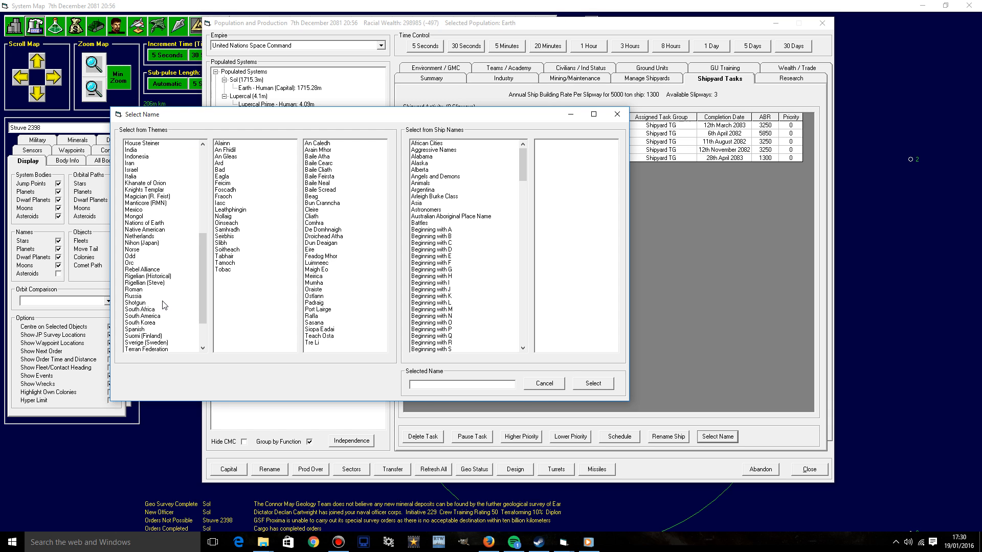
scroll("down", 3)
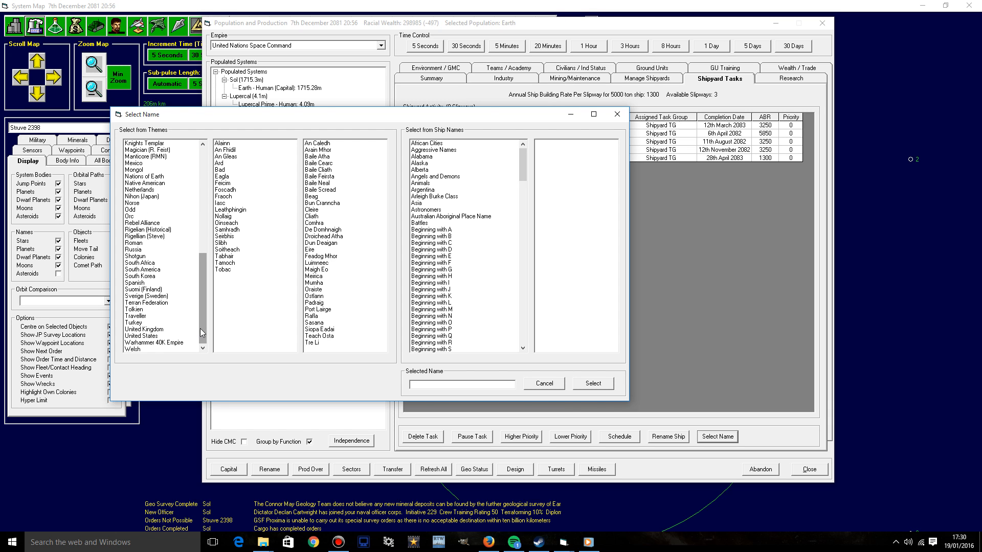